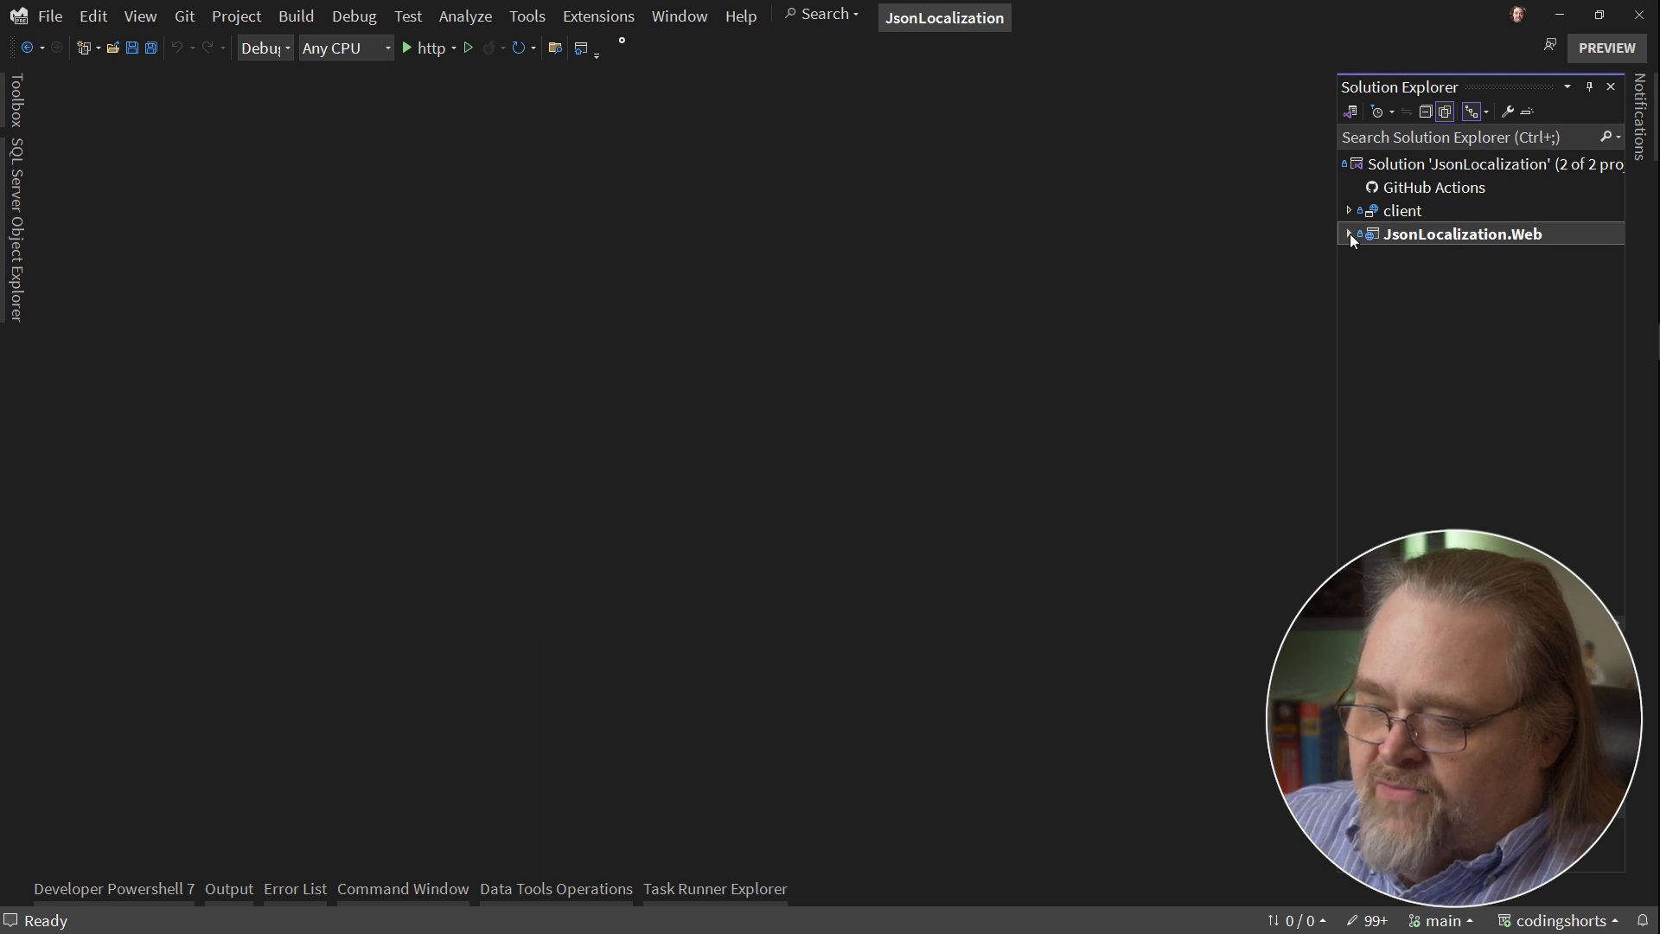
Open Program.cs from JsonLocalization.Web and expand the client's src folder to the locales.
{"action": "left_click", "coordinate": [1351, 234]}
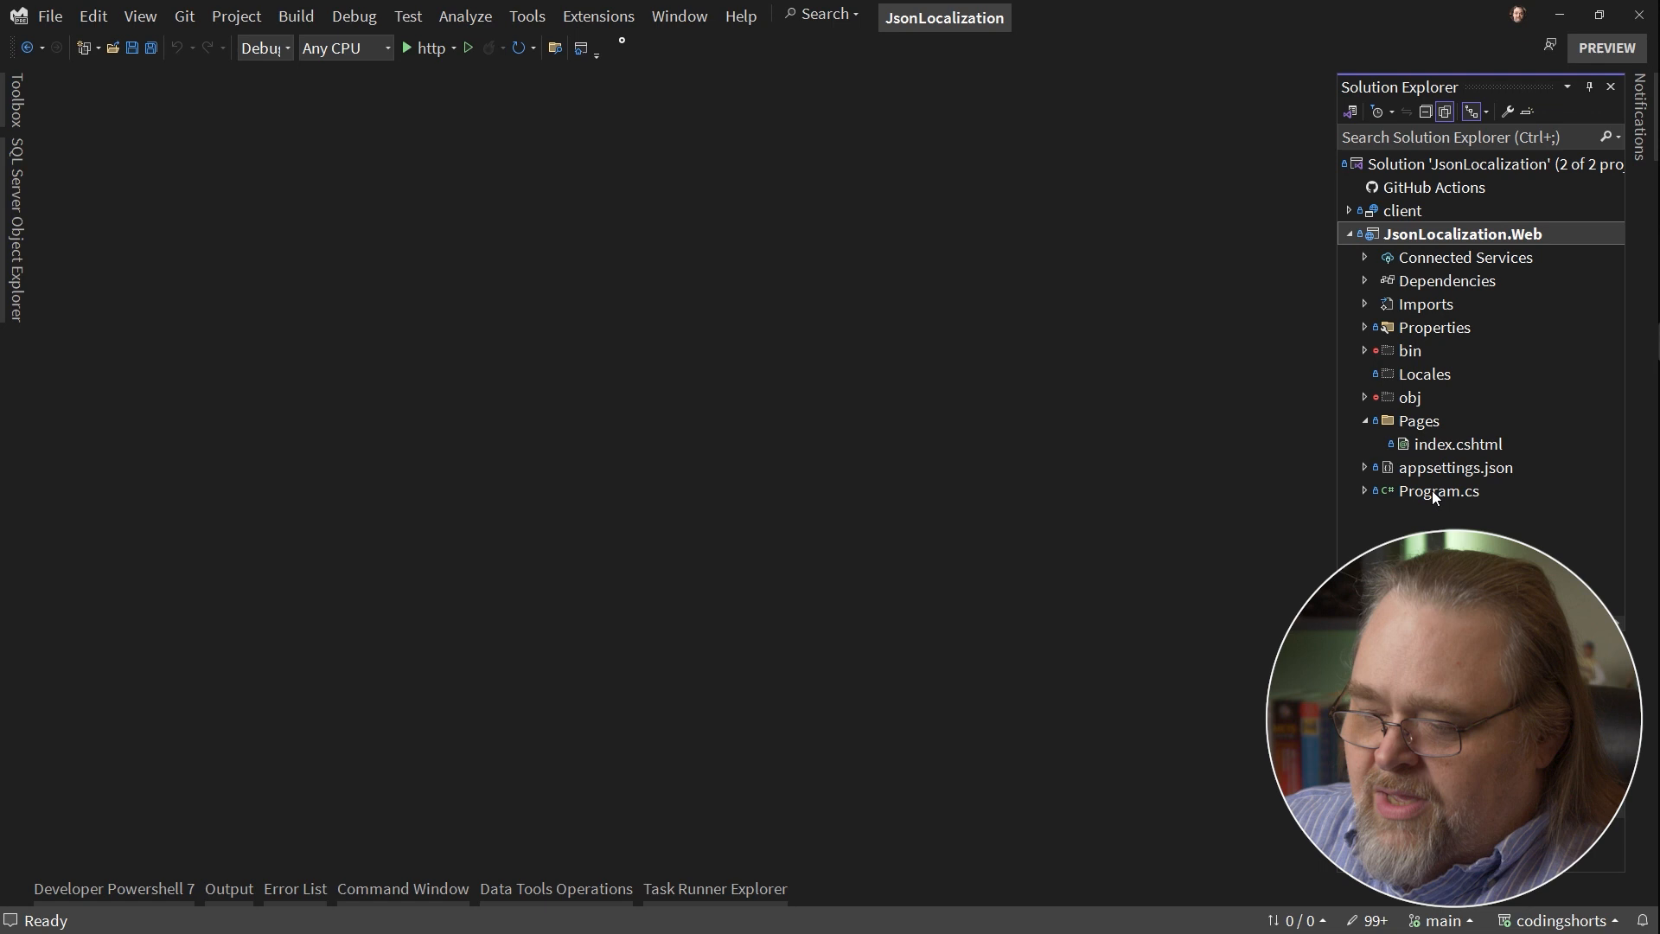
{"action": "double_click", "coordinate": [1439, 490]}
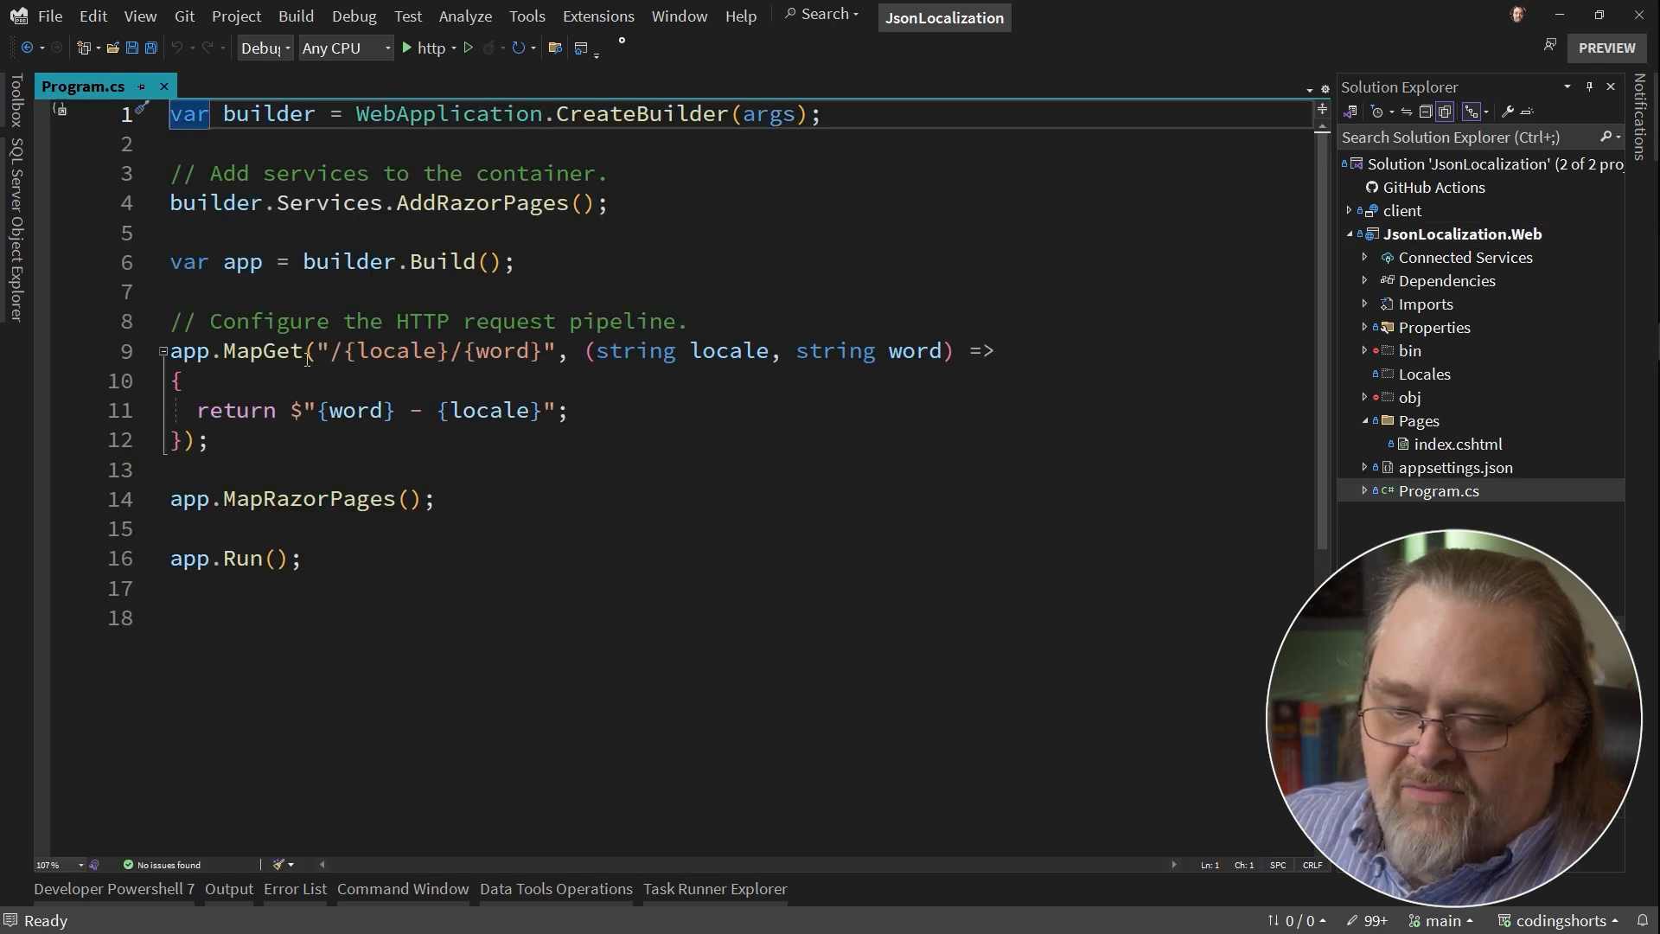
{"action": "mouse_move", "coordinate": [438, 351]}
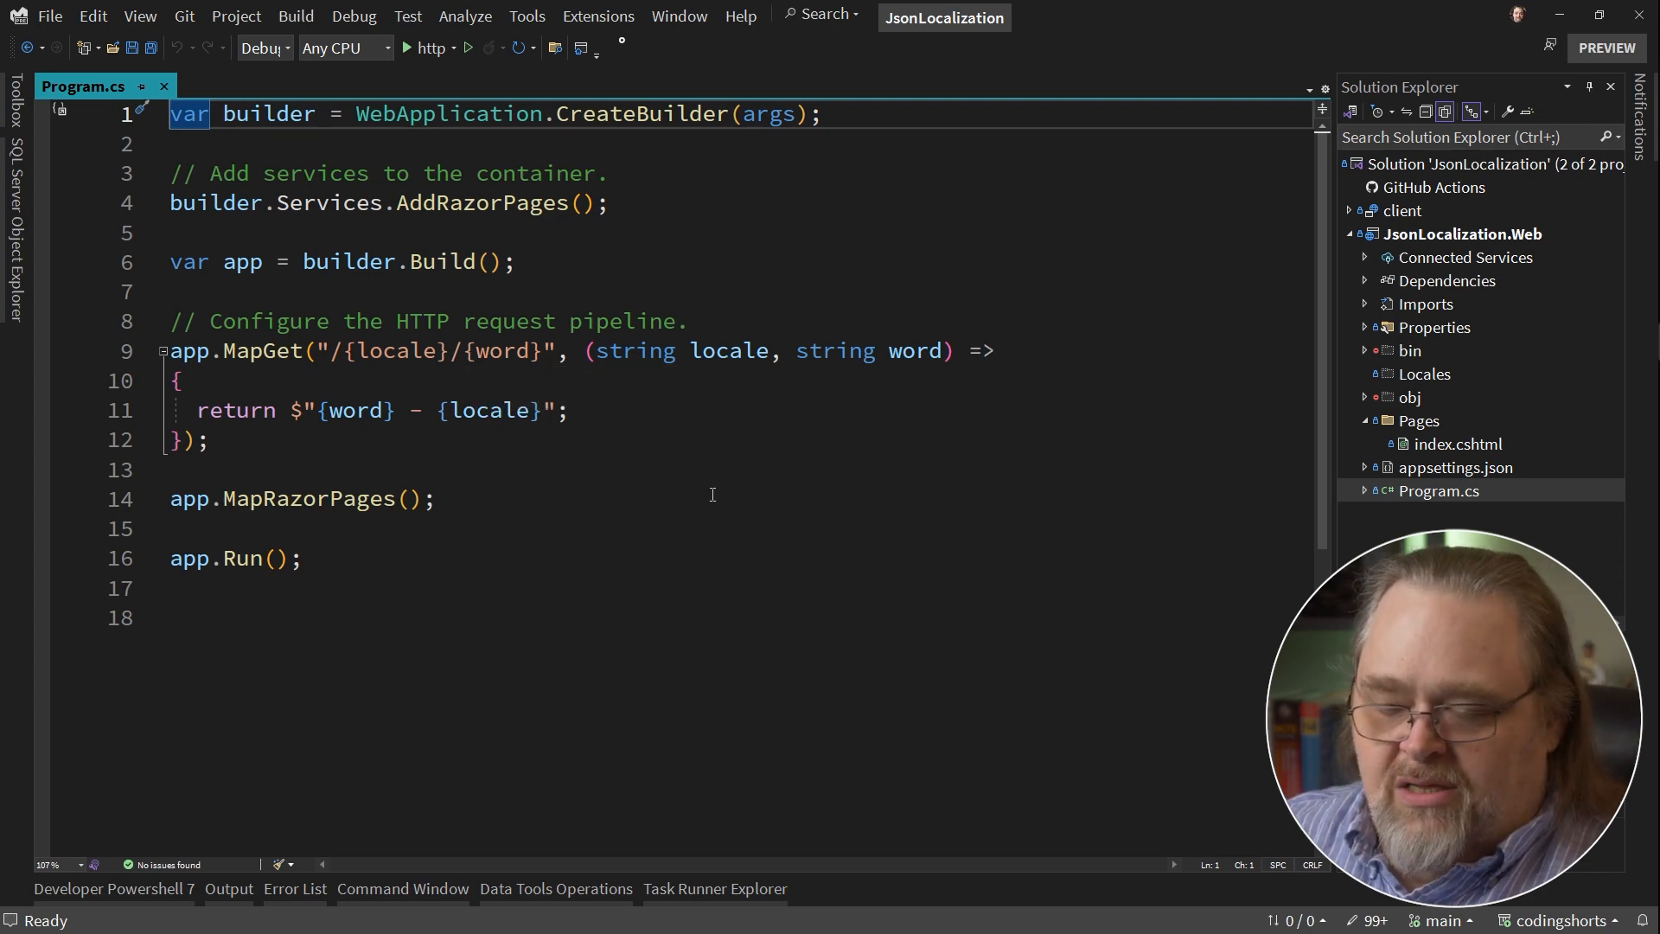
{"action": "left_click", "coordinate": [1364, 209]}
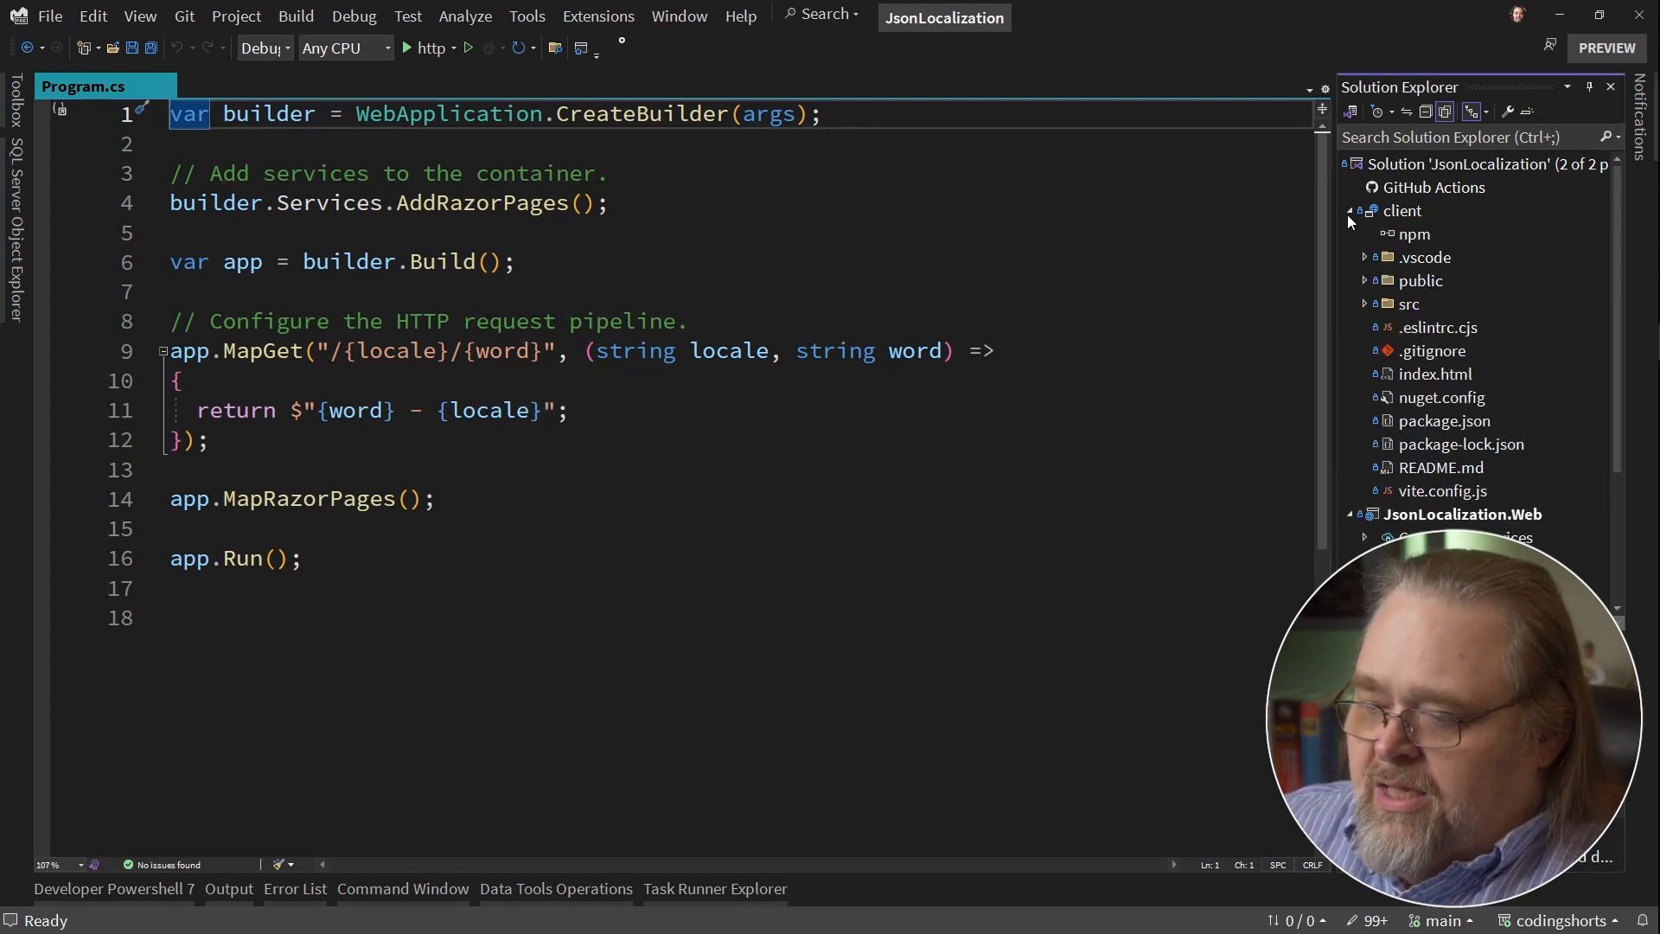
{"action": "mouse_move", "coordinate": [1544, 455]}
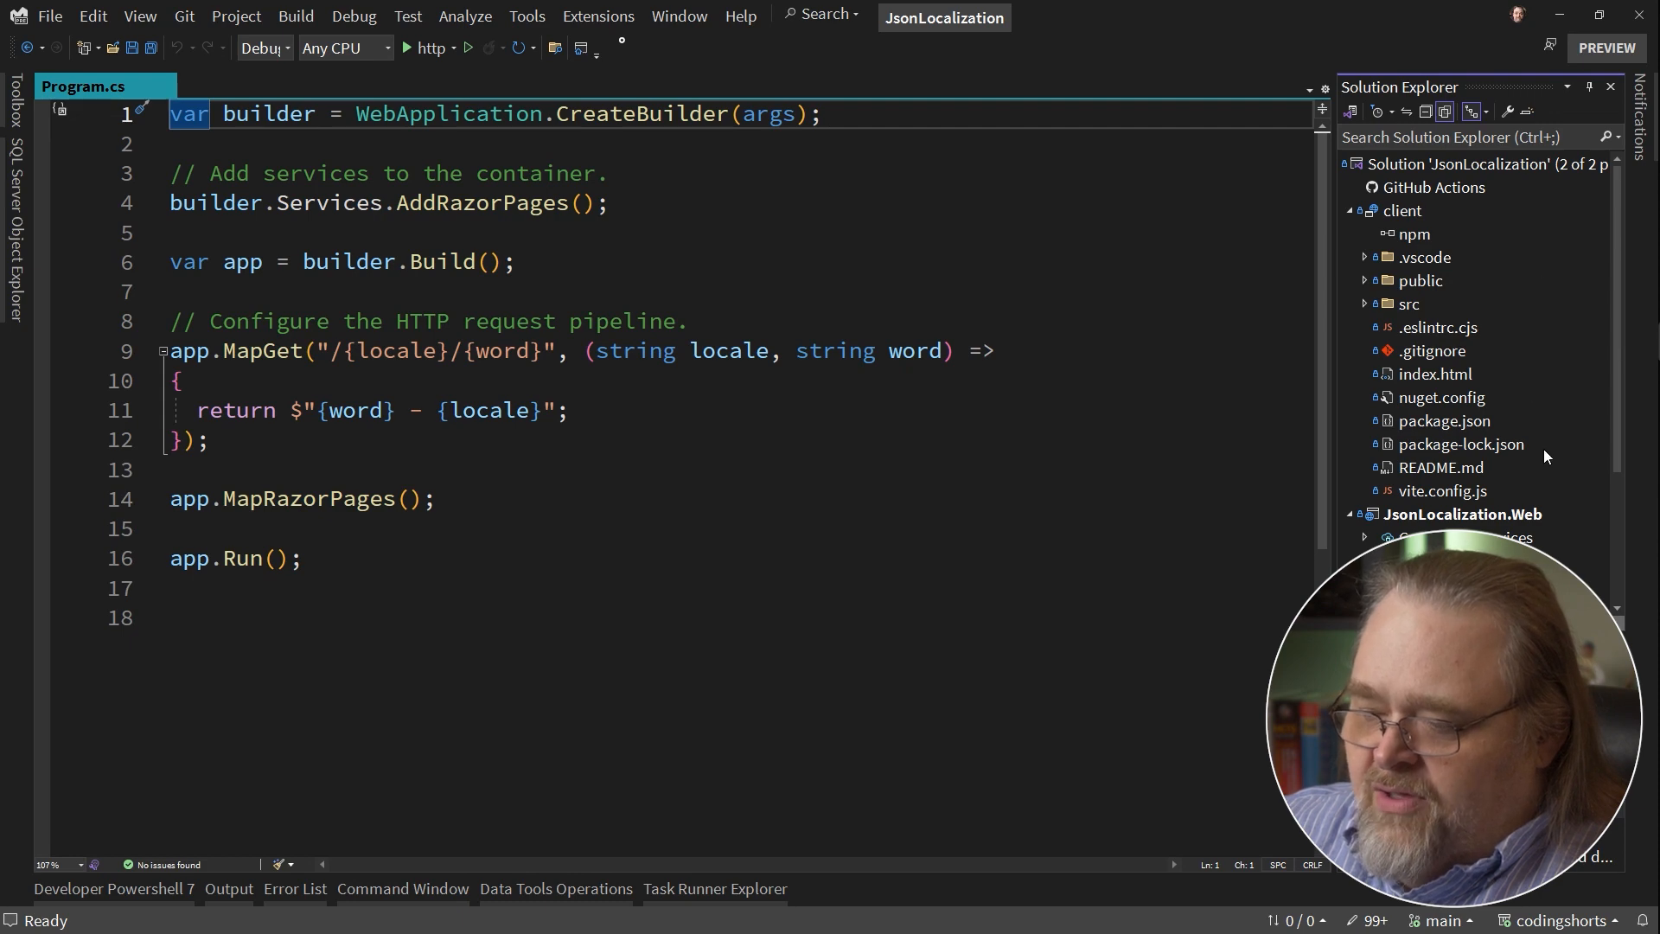
{"action": "left_click", "coordinate": [1364, 304]}
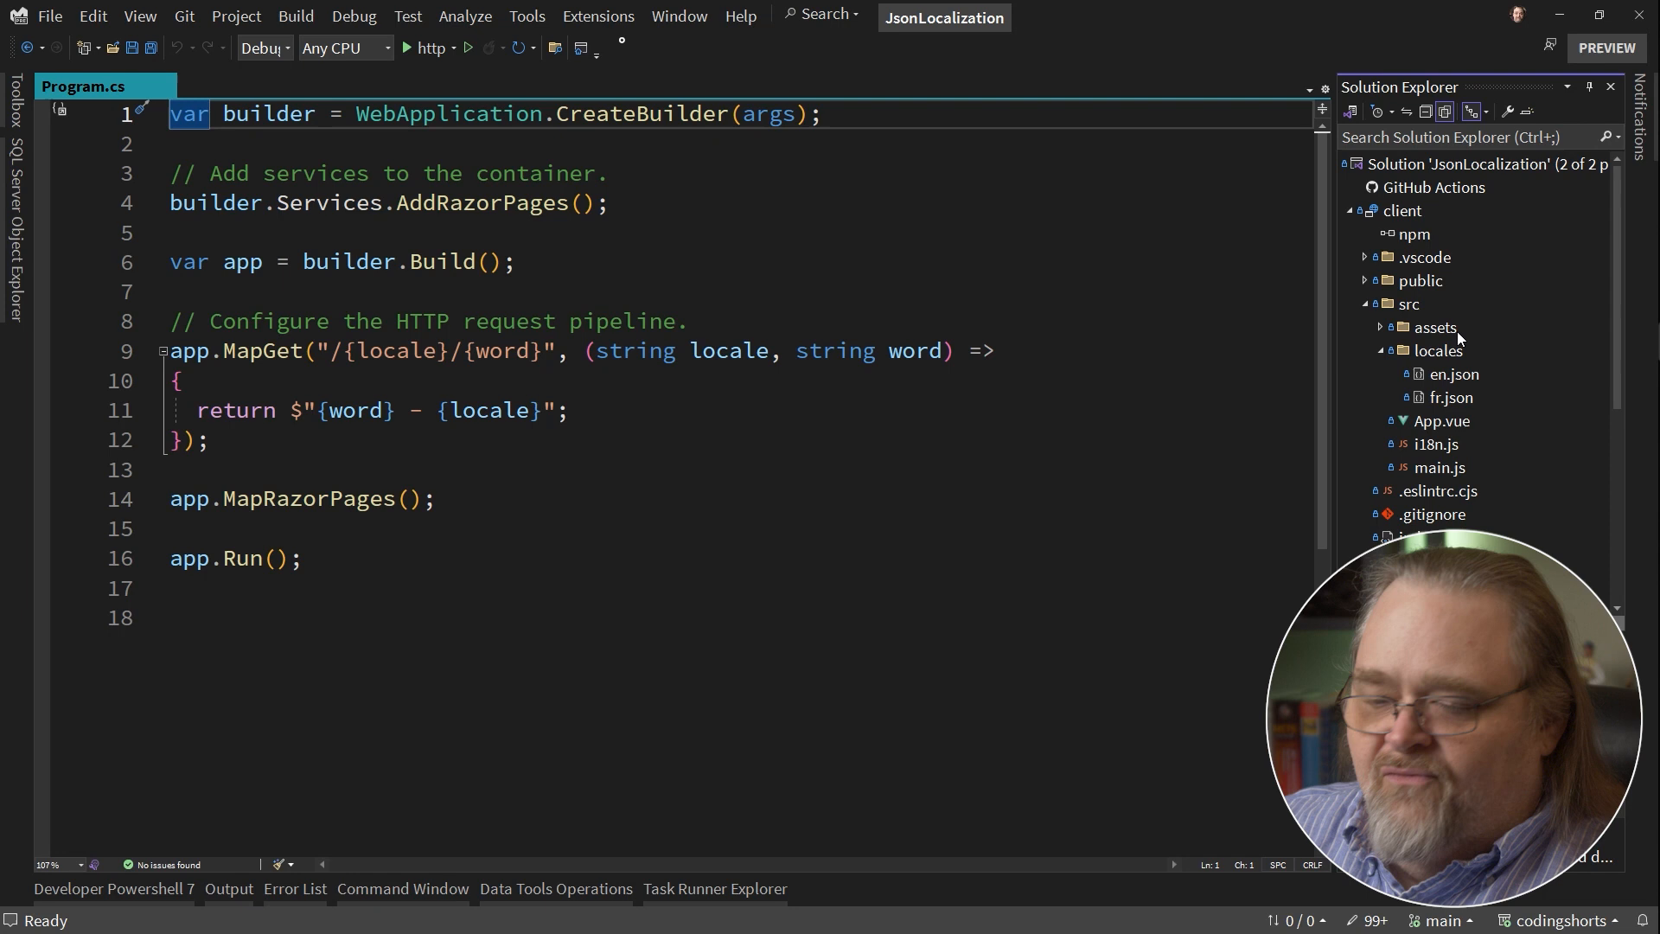
{"action": "mouse_move", "coordinate": [1544, 368]}
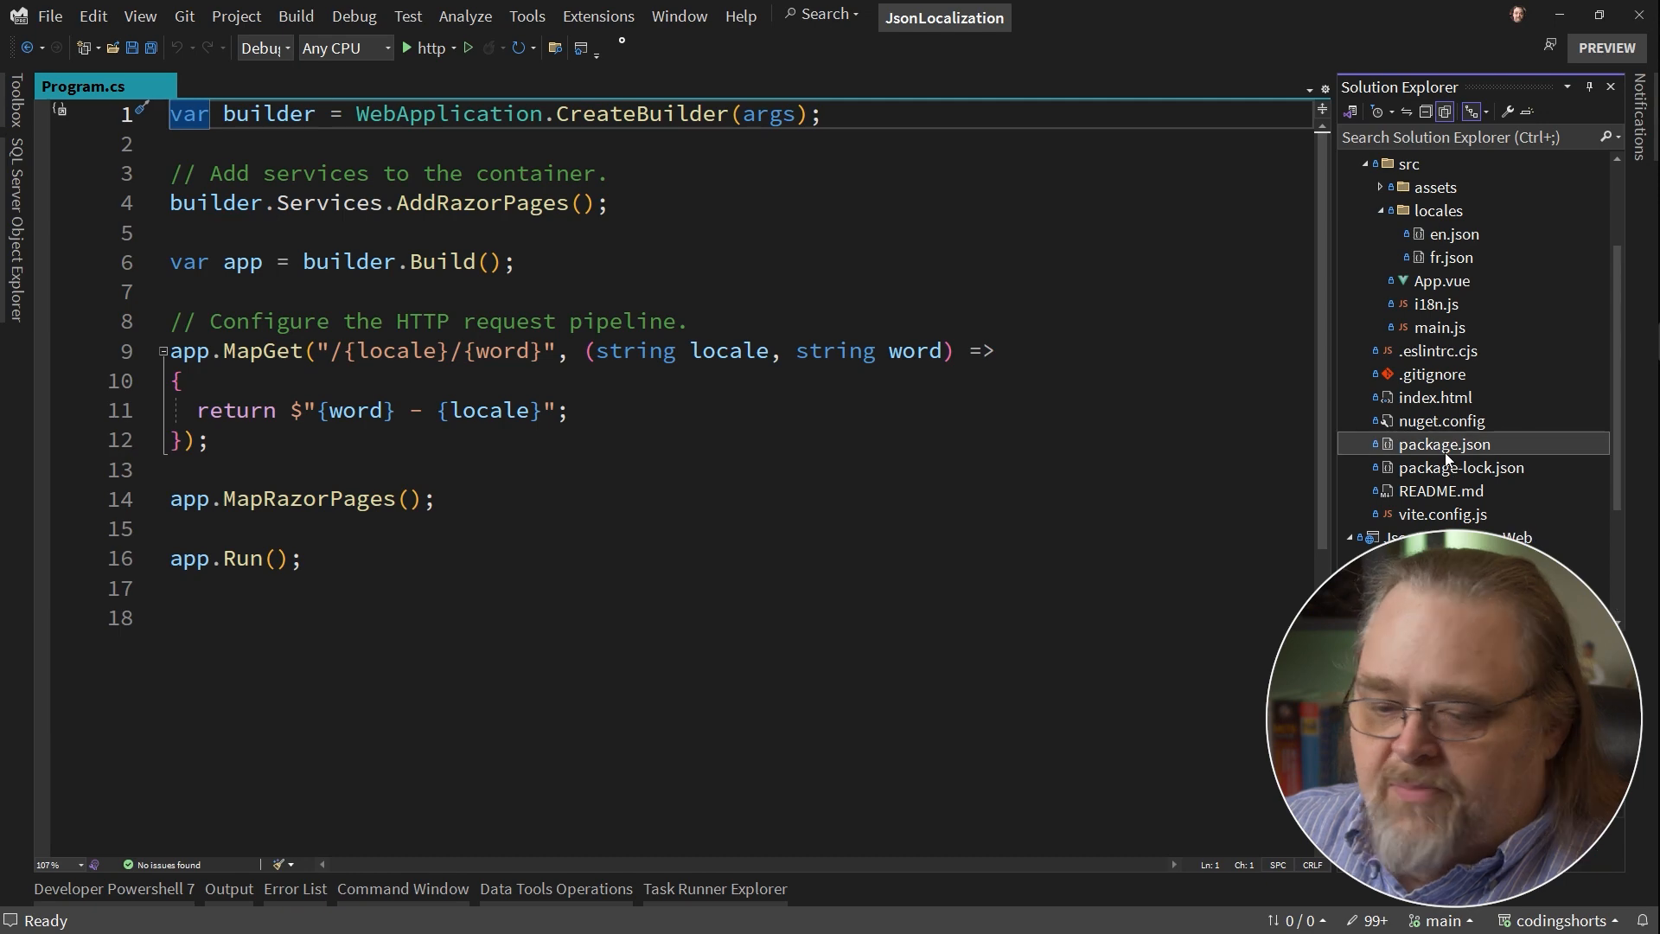
Check the client's package.json for the vue-i18n dependency, then close it.
{"action": "double_click", "coordinate": [1443, 444]}
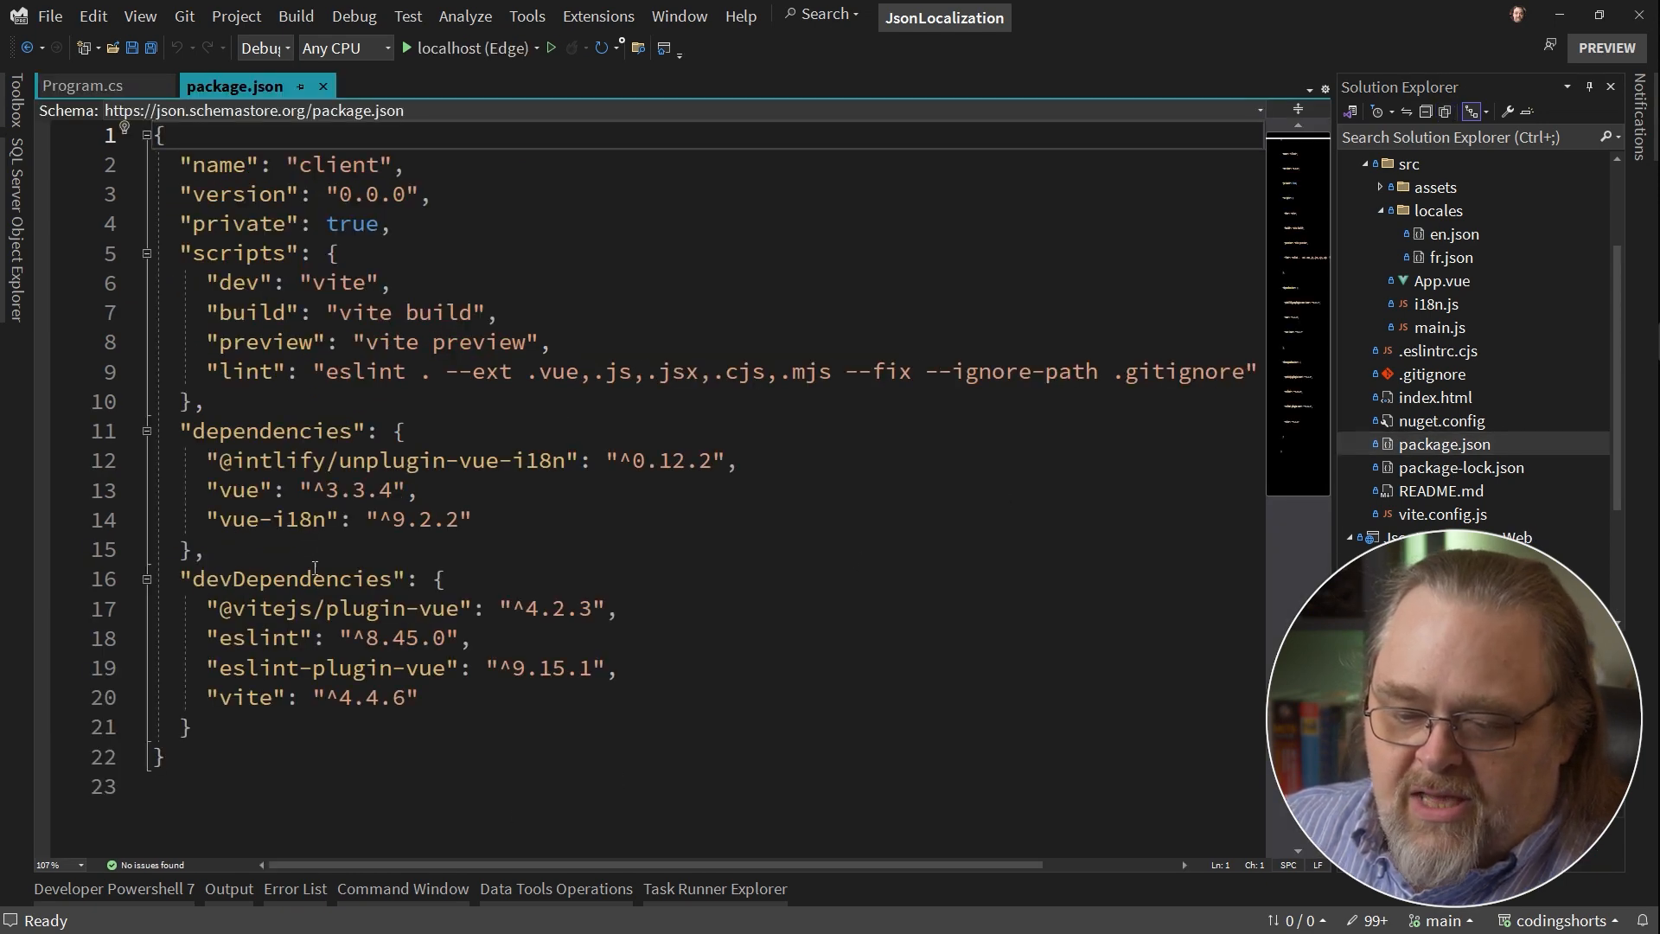
{"action": "double_click", "coordinate": [273, 519]}
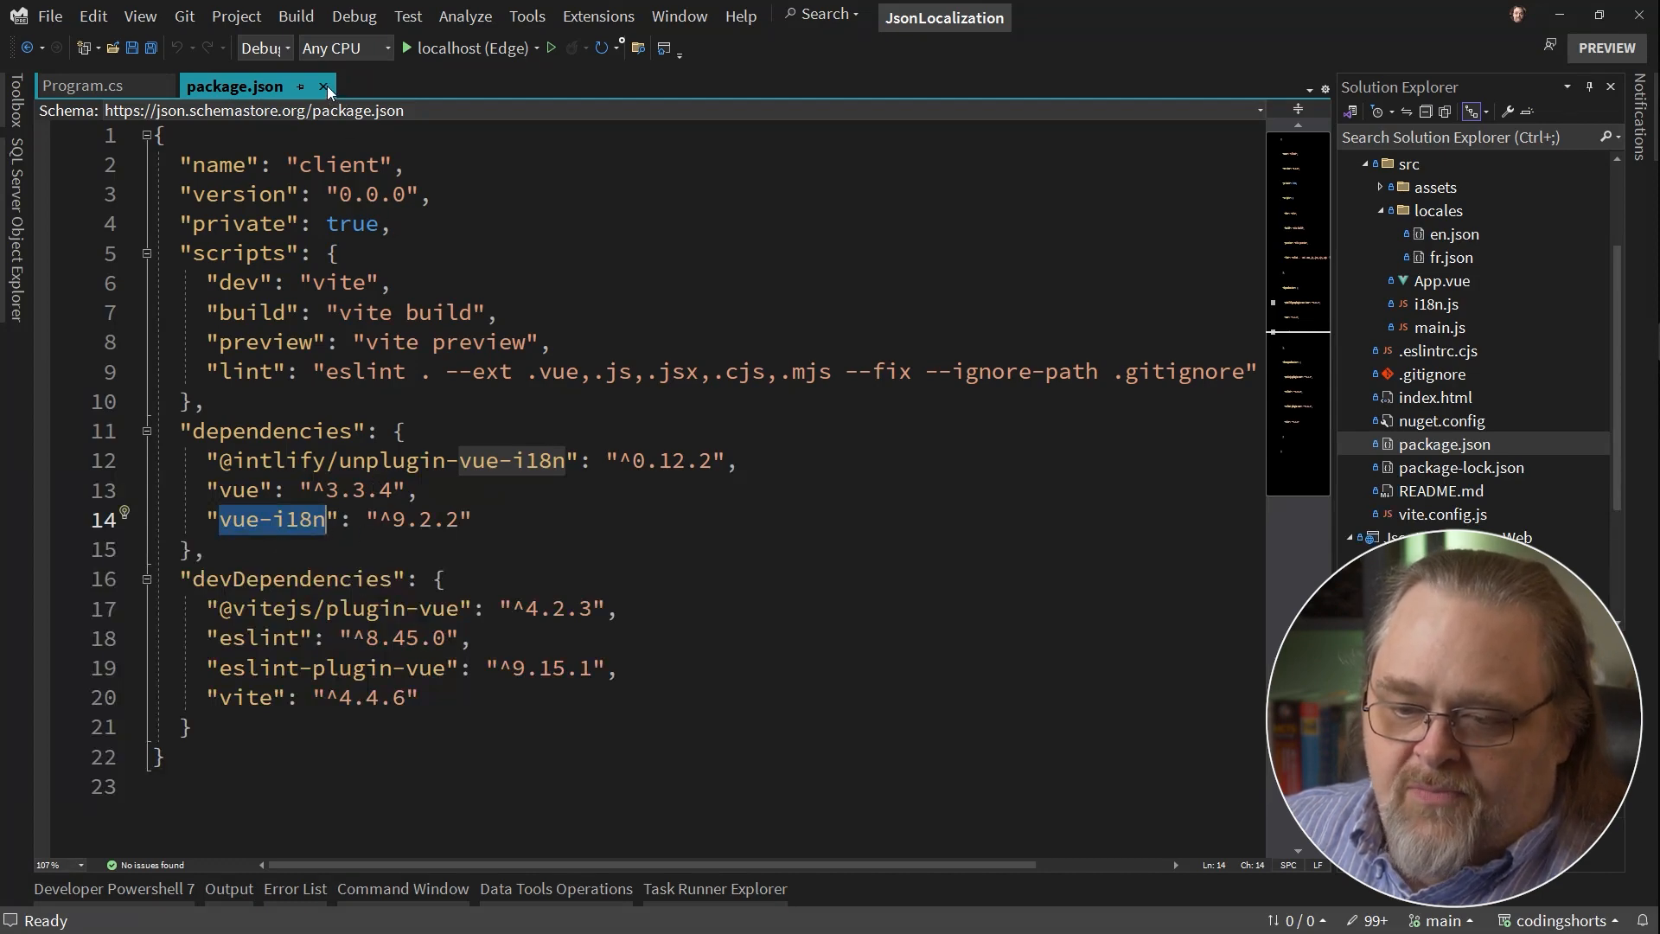
{"action": "left_click", "coordinate": [81, 87]}
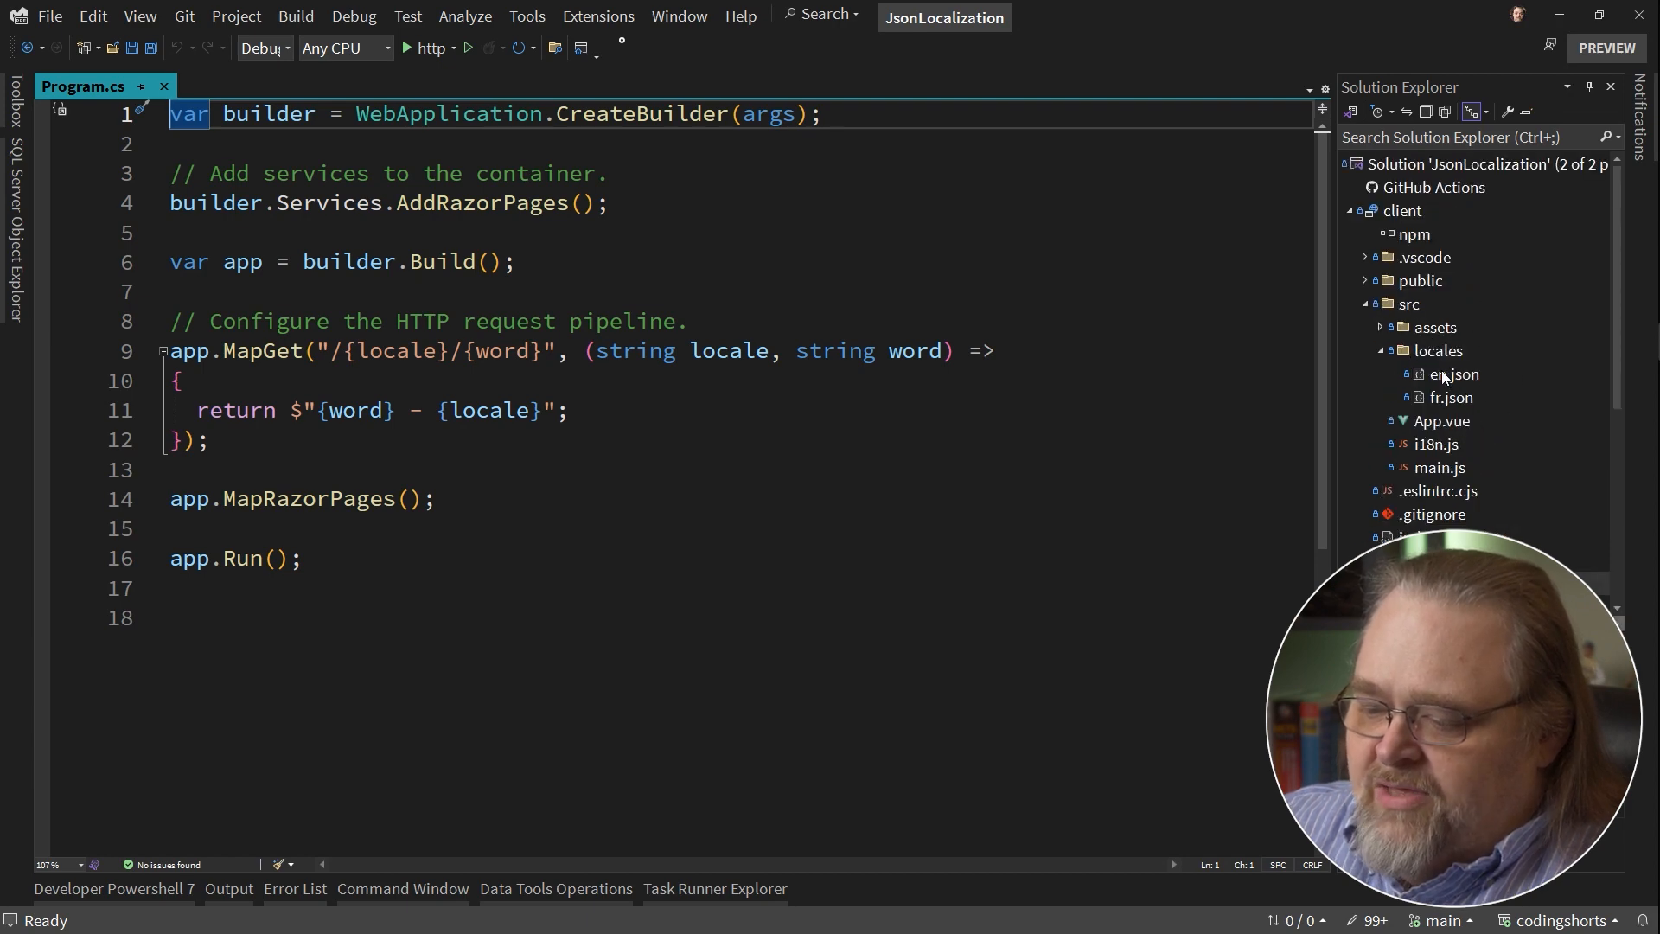
{"action": "double_click", "coordinate": [1452, 398]}
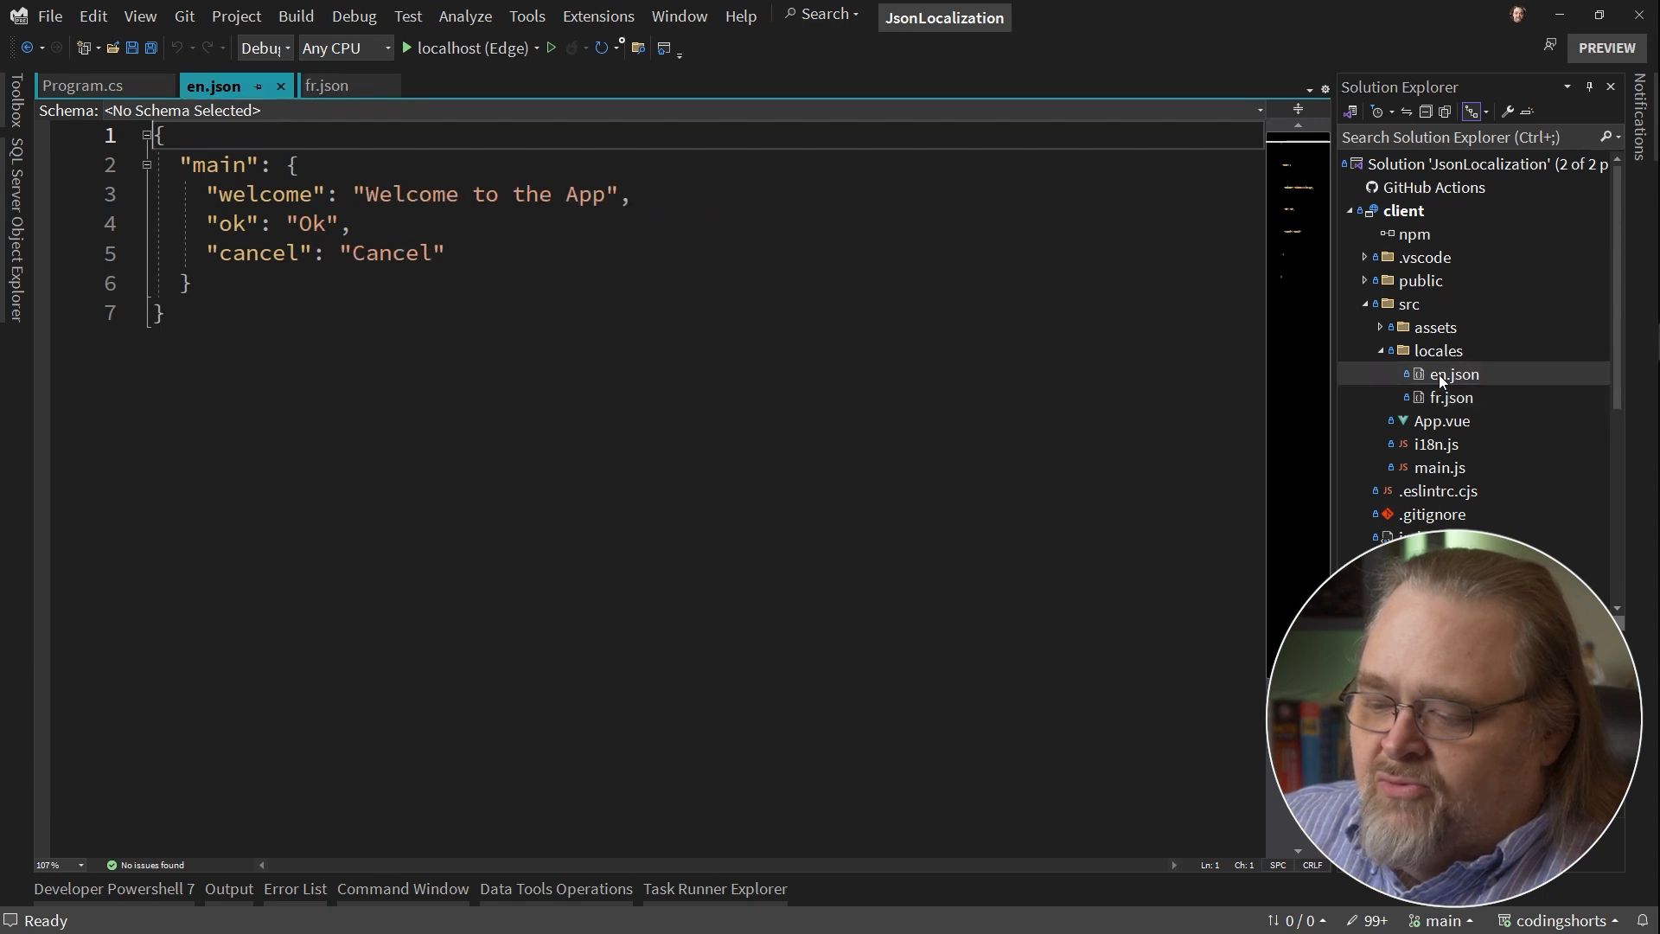
{"action": "left_click", "coordinate": [327, 86]}
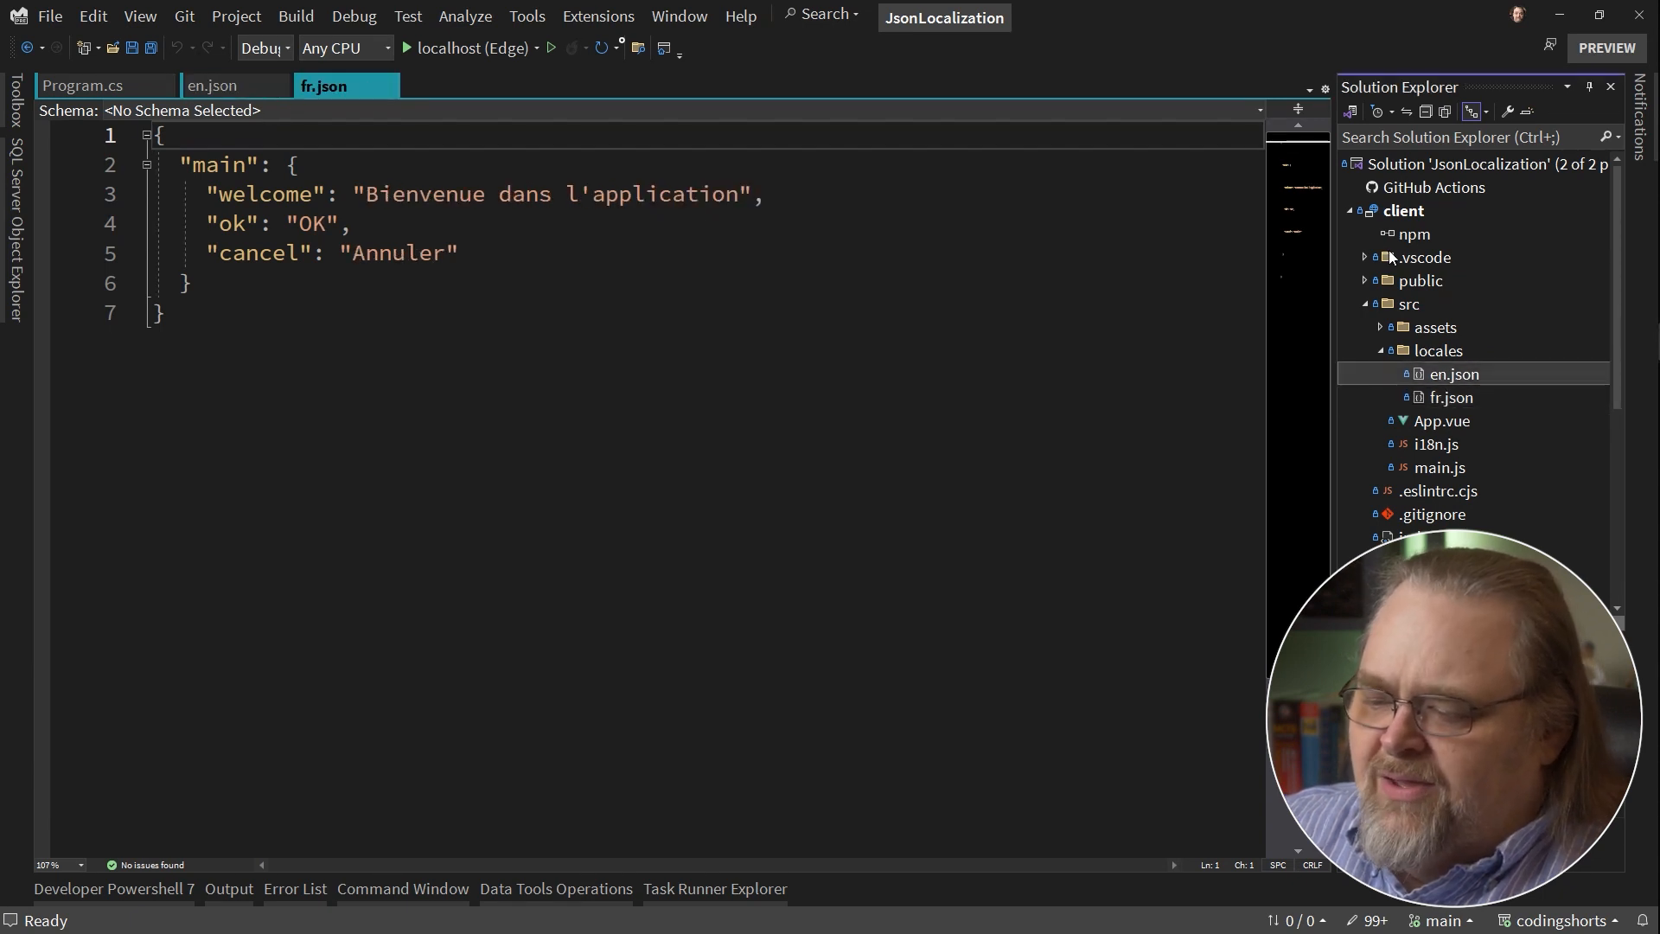
{"action": "left_click", "coordinate": [1364, 304]}
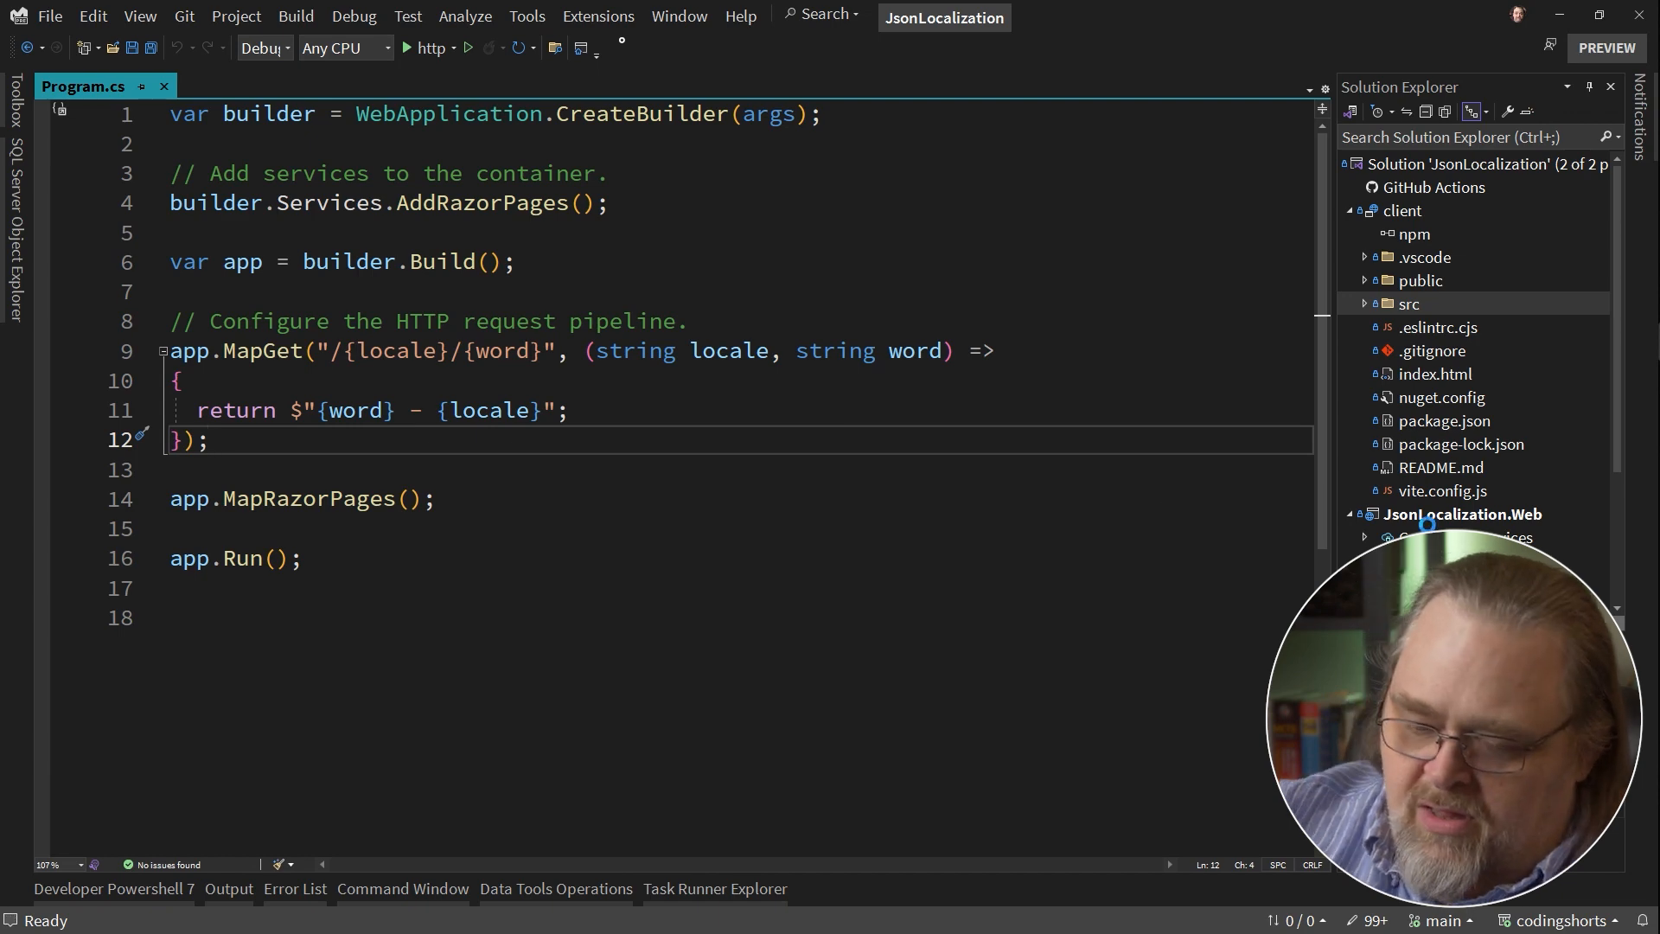
Run the web app and switch its locale dropdown to fr to see the French text.
{"action": "key", "text": "F6"}
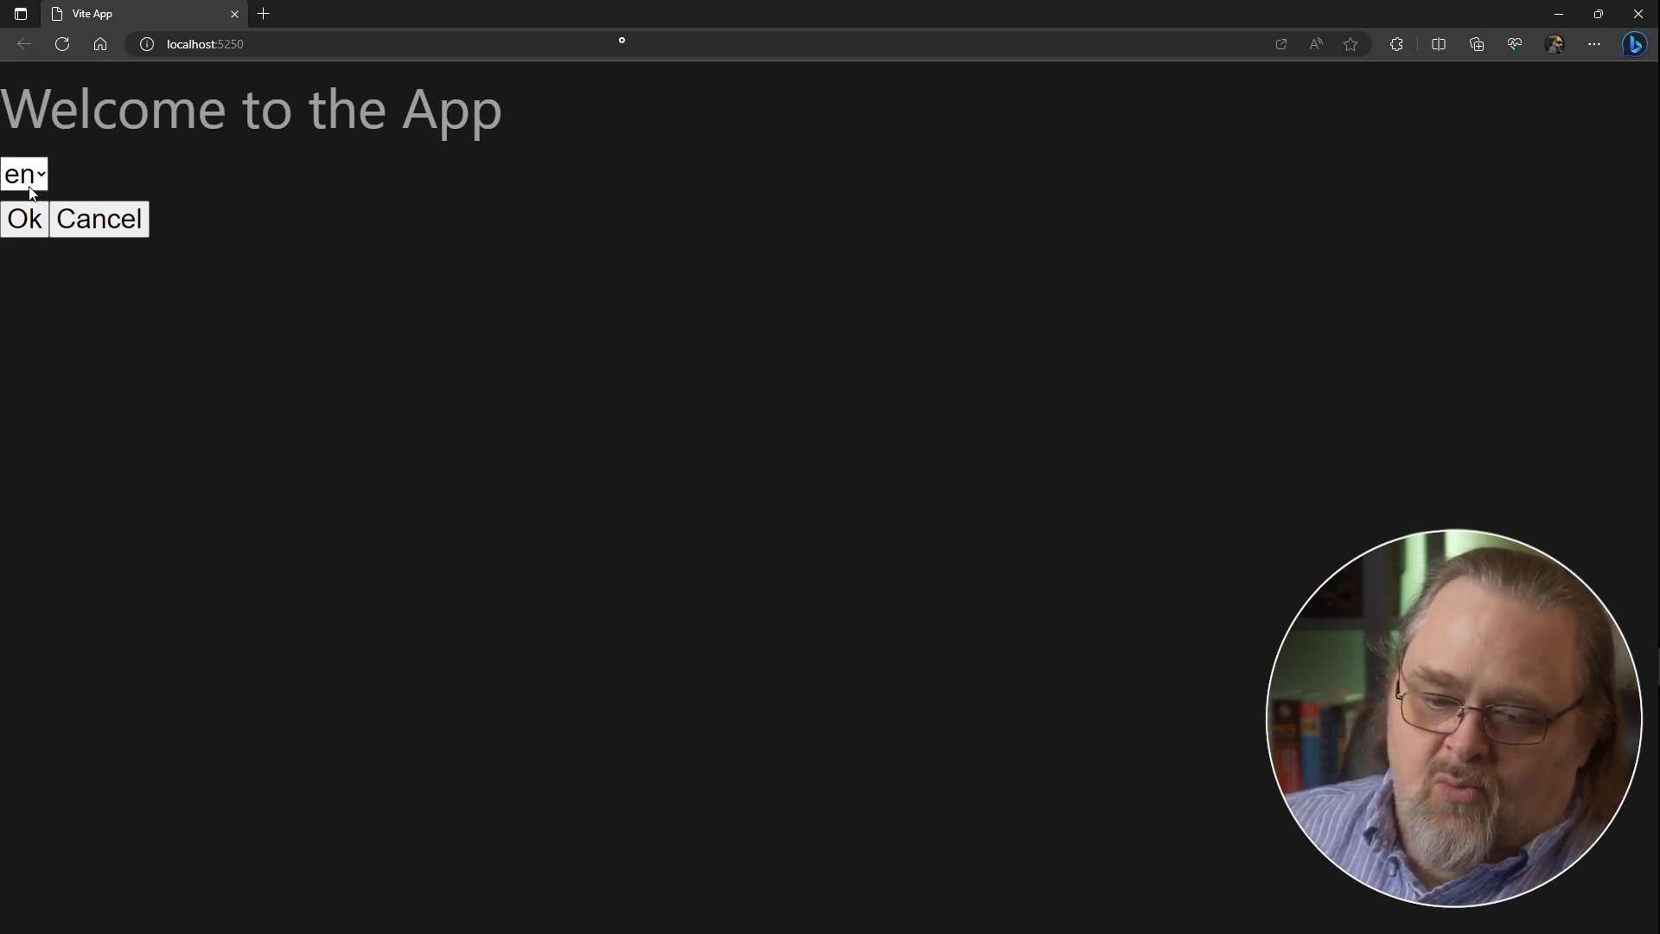
{"action": "left_click", "coordinate": [22, 173]}
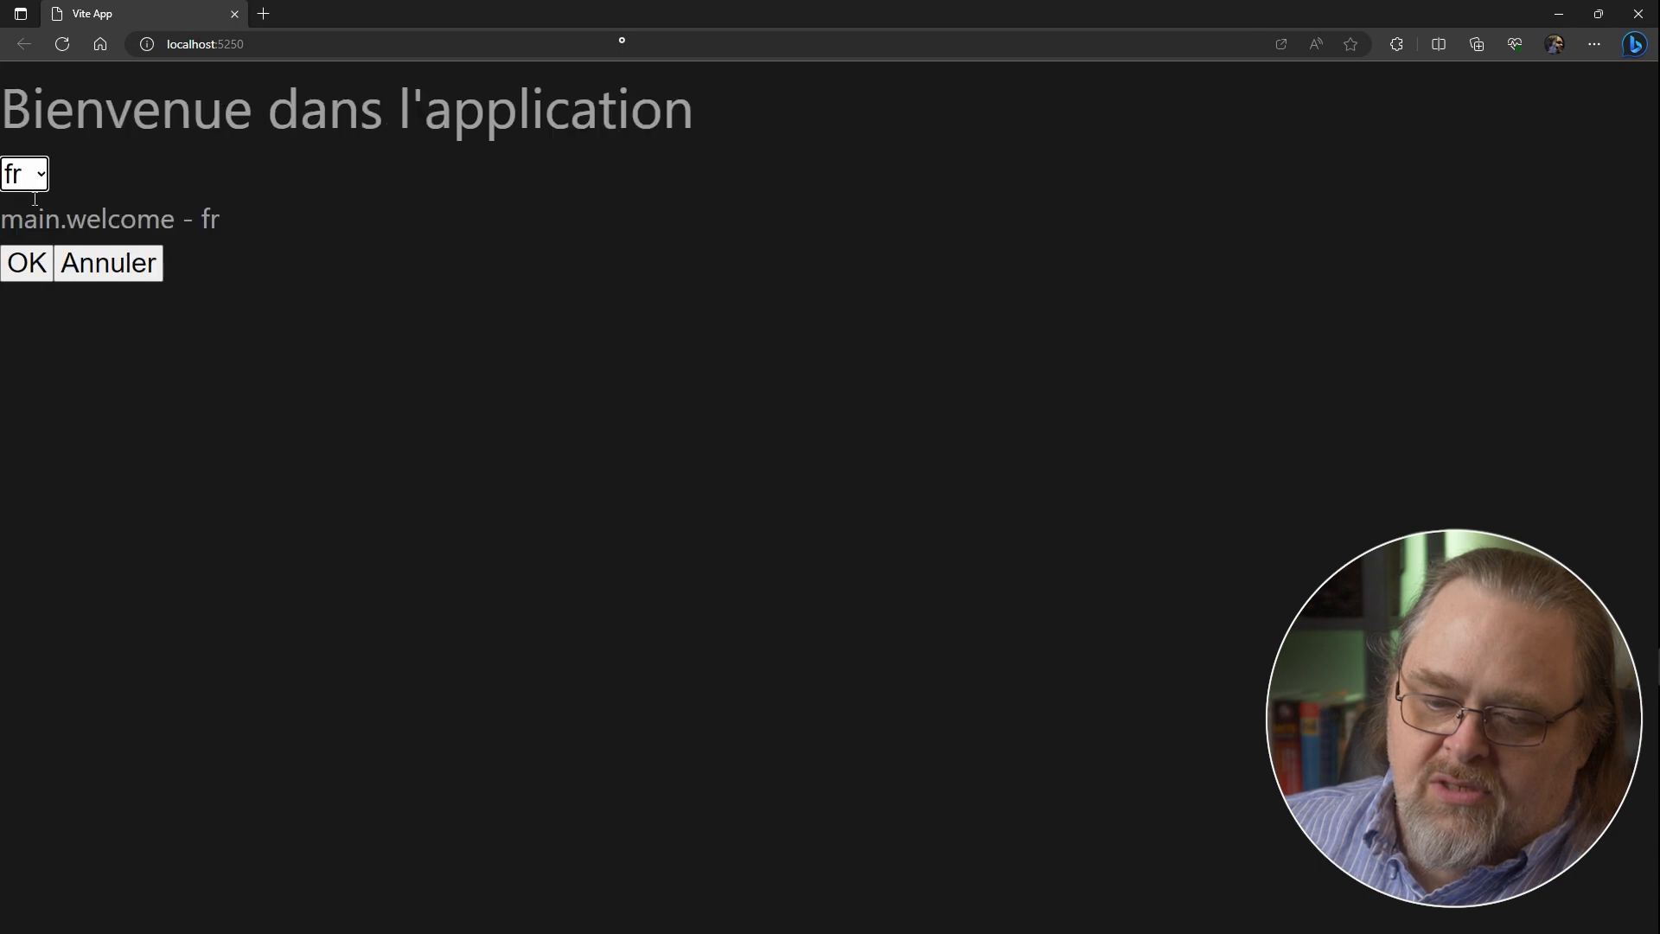
{"action": "left_click", "coordinate": [26, 173]}
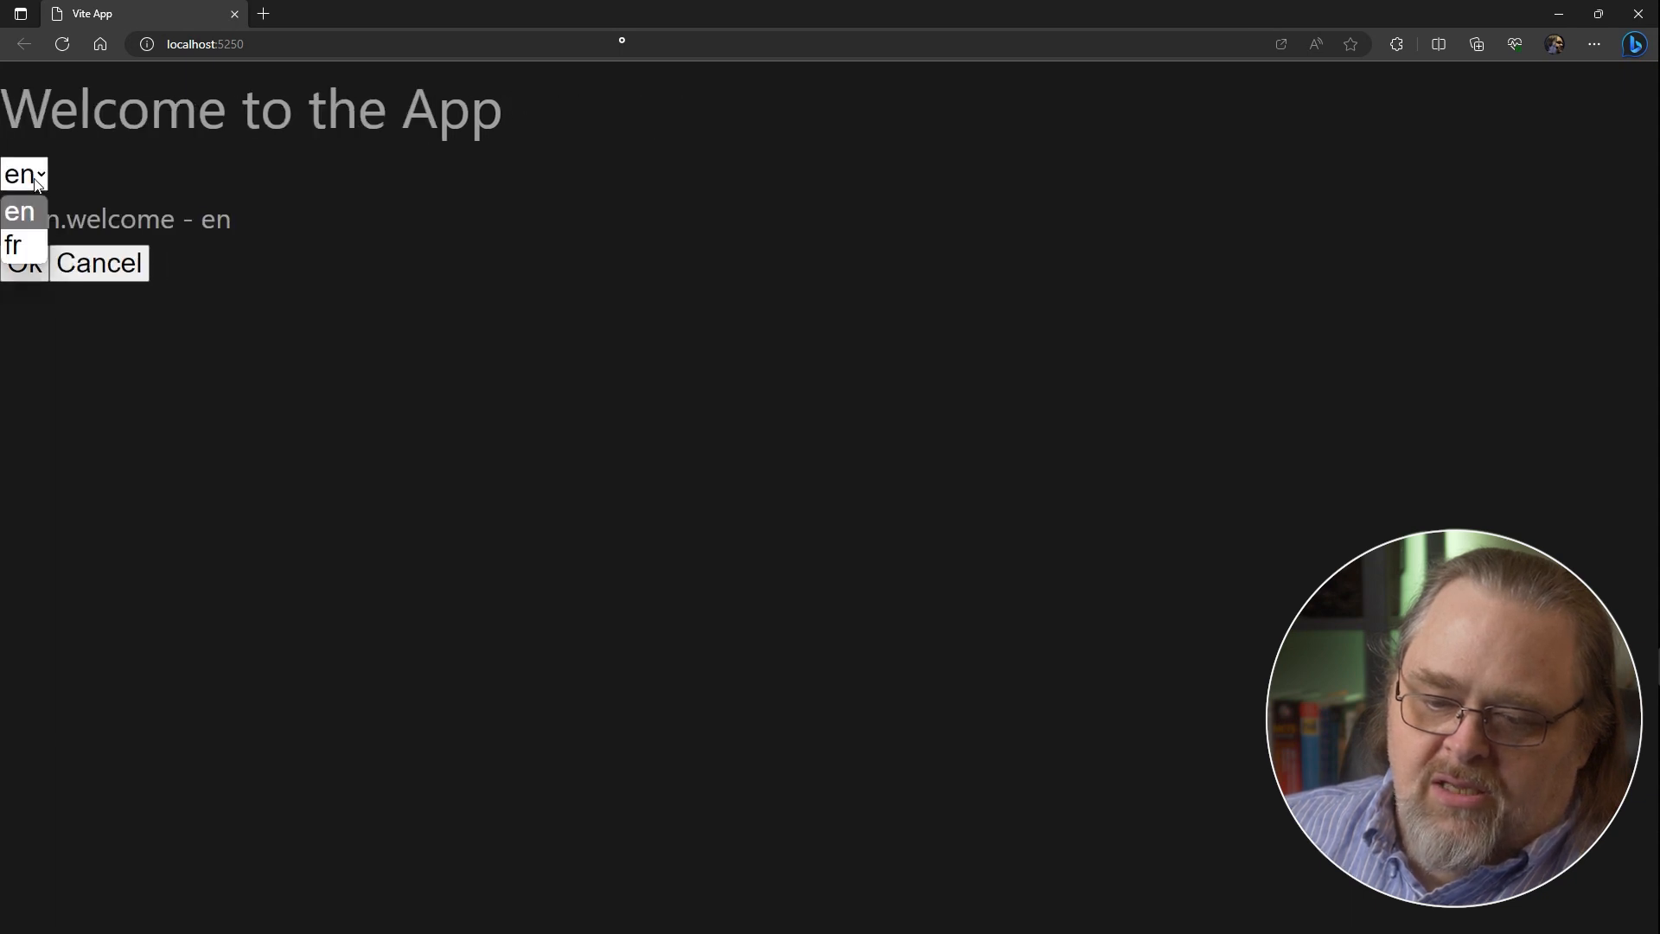
{"action": "left_click", "coordinate": [12, 244]}
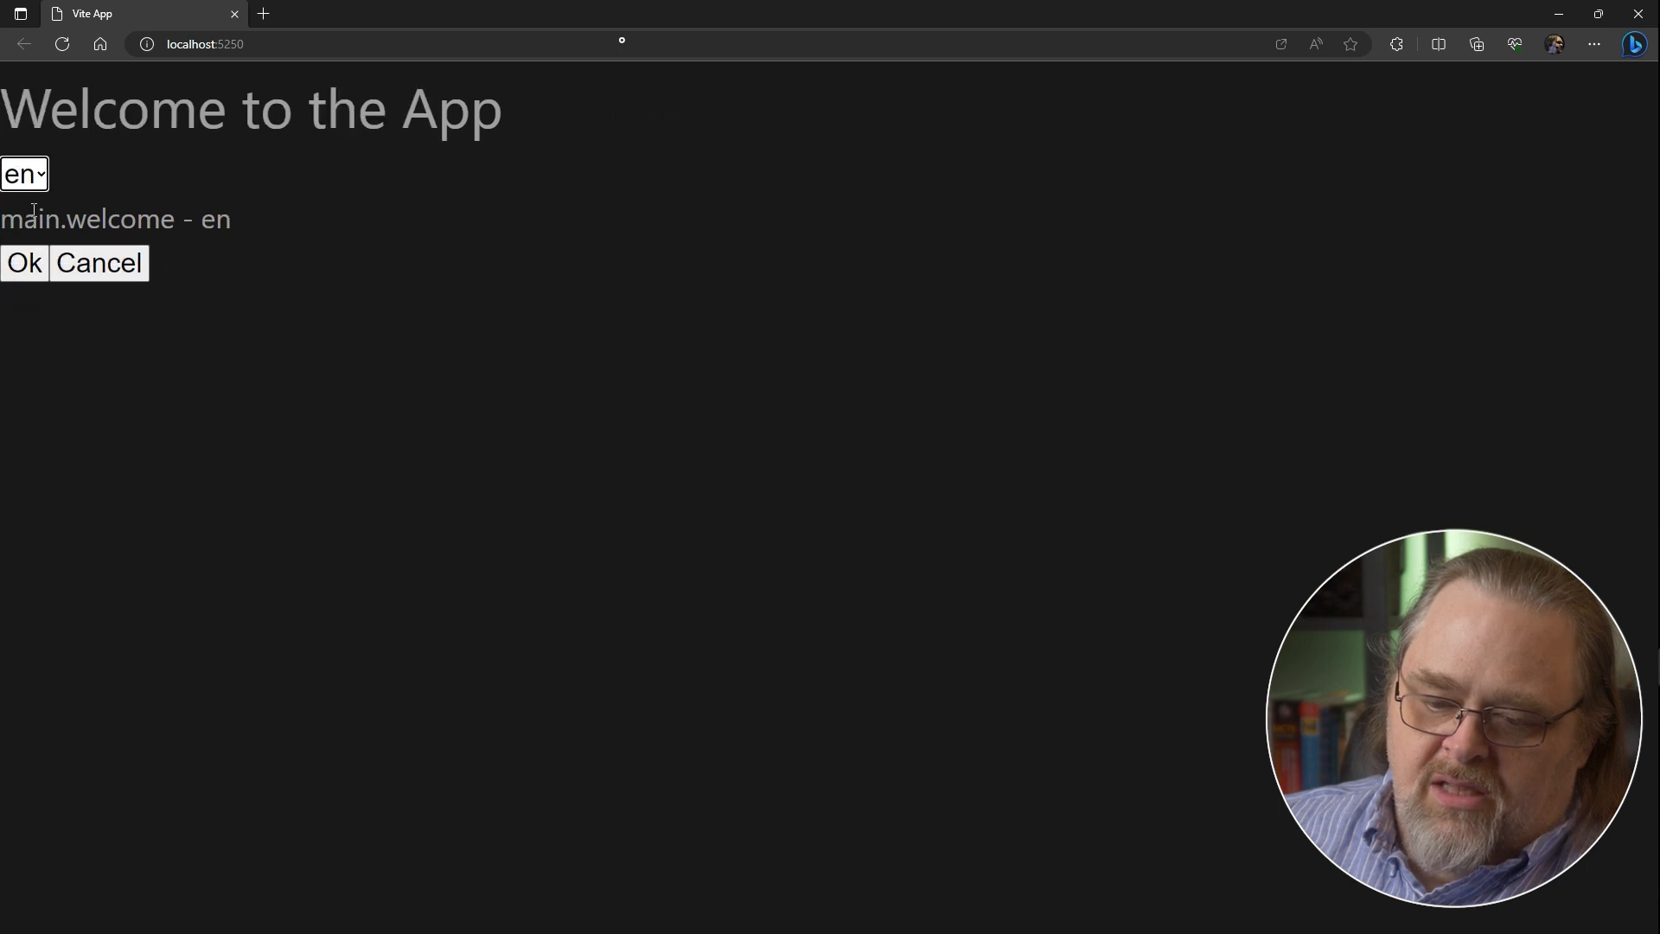
{"action": "left_click", "coordinate": [24, 173]}
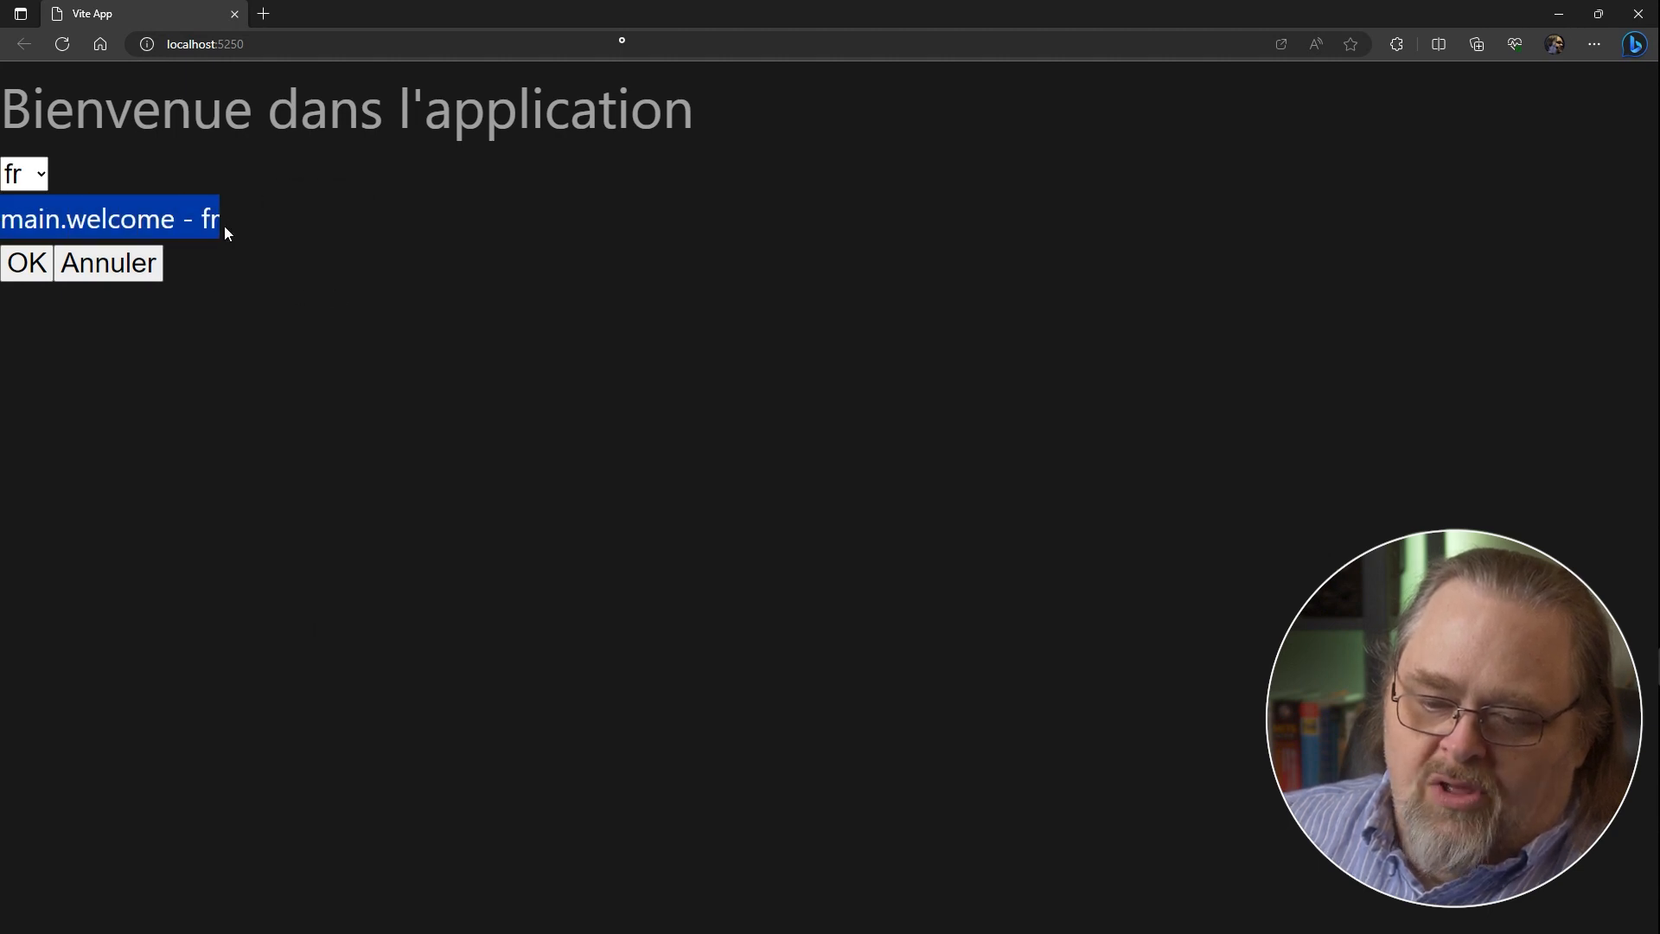
{"action": "mouse_move", "coordinate": [233, 279]}
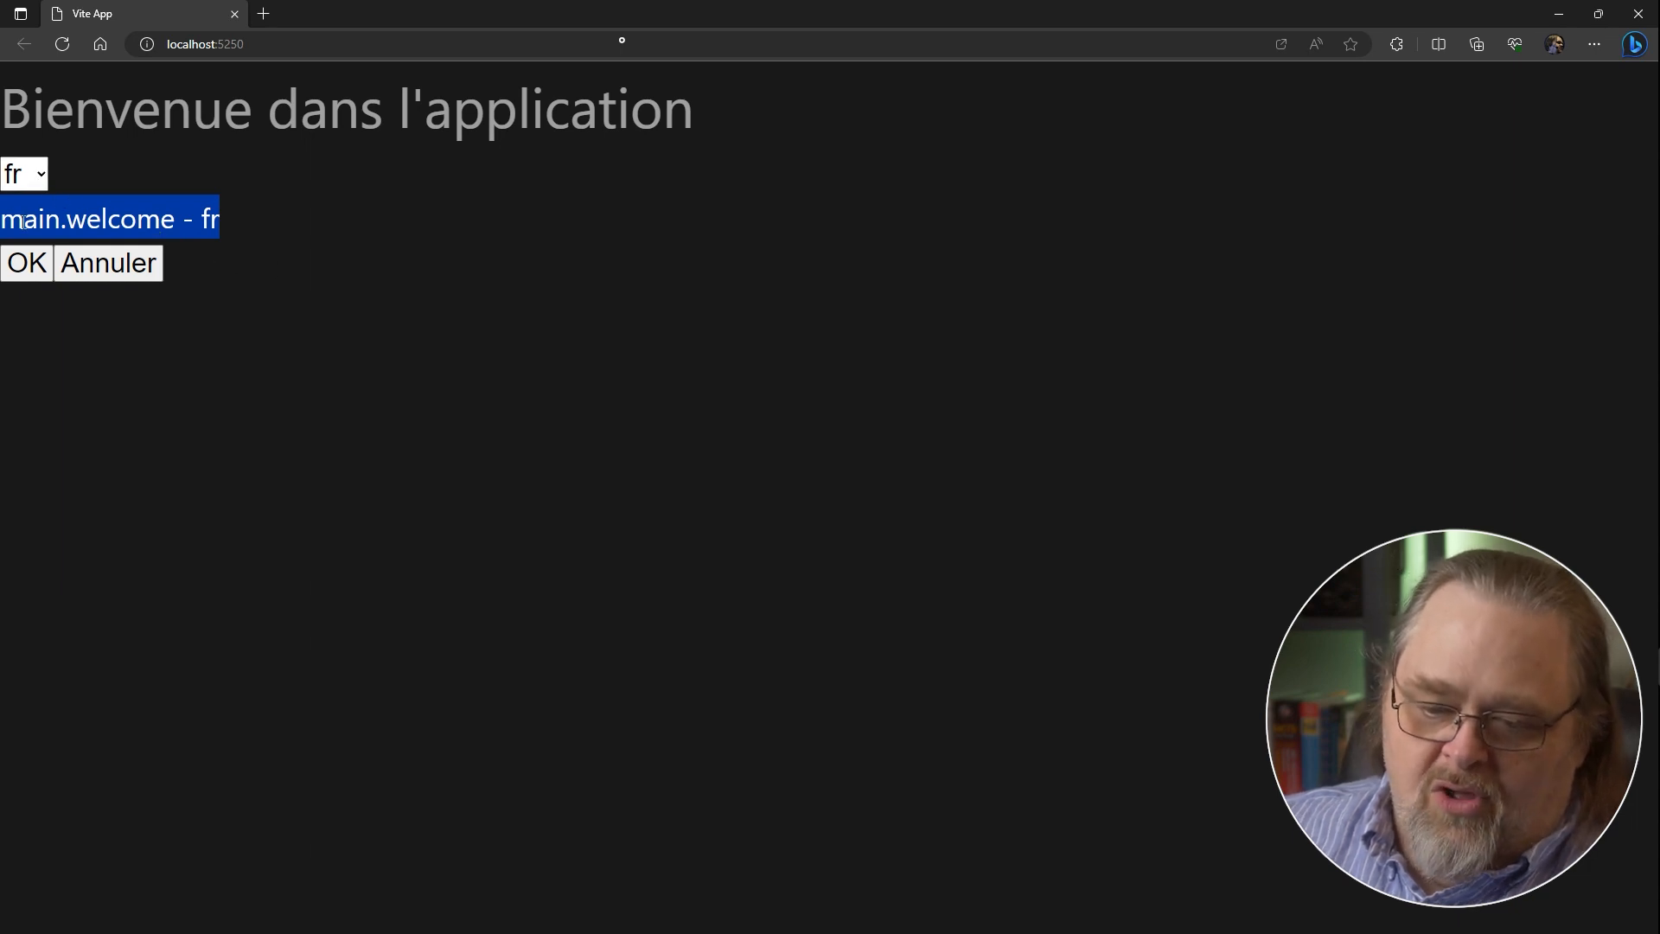
{"action": "mouse_move", "coordinate": [280, 230]}
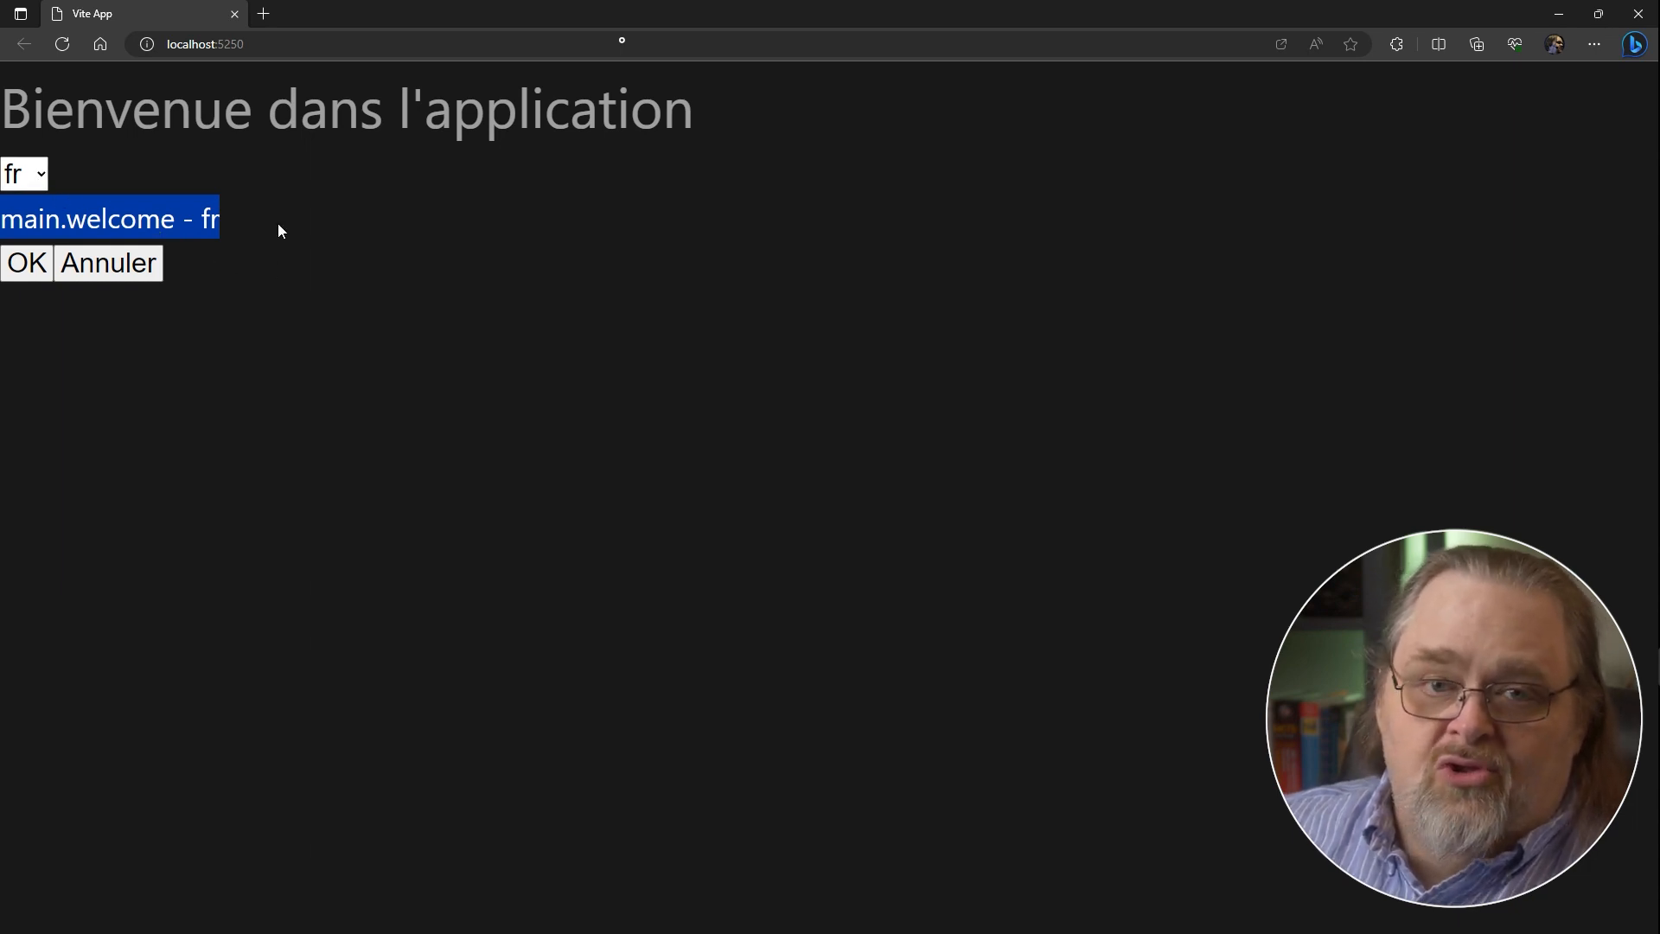
{"action": "mouse_move", "coordinate": [365, 271]}
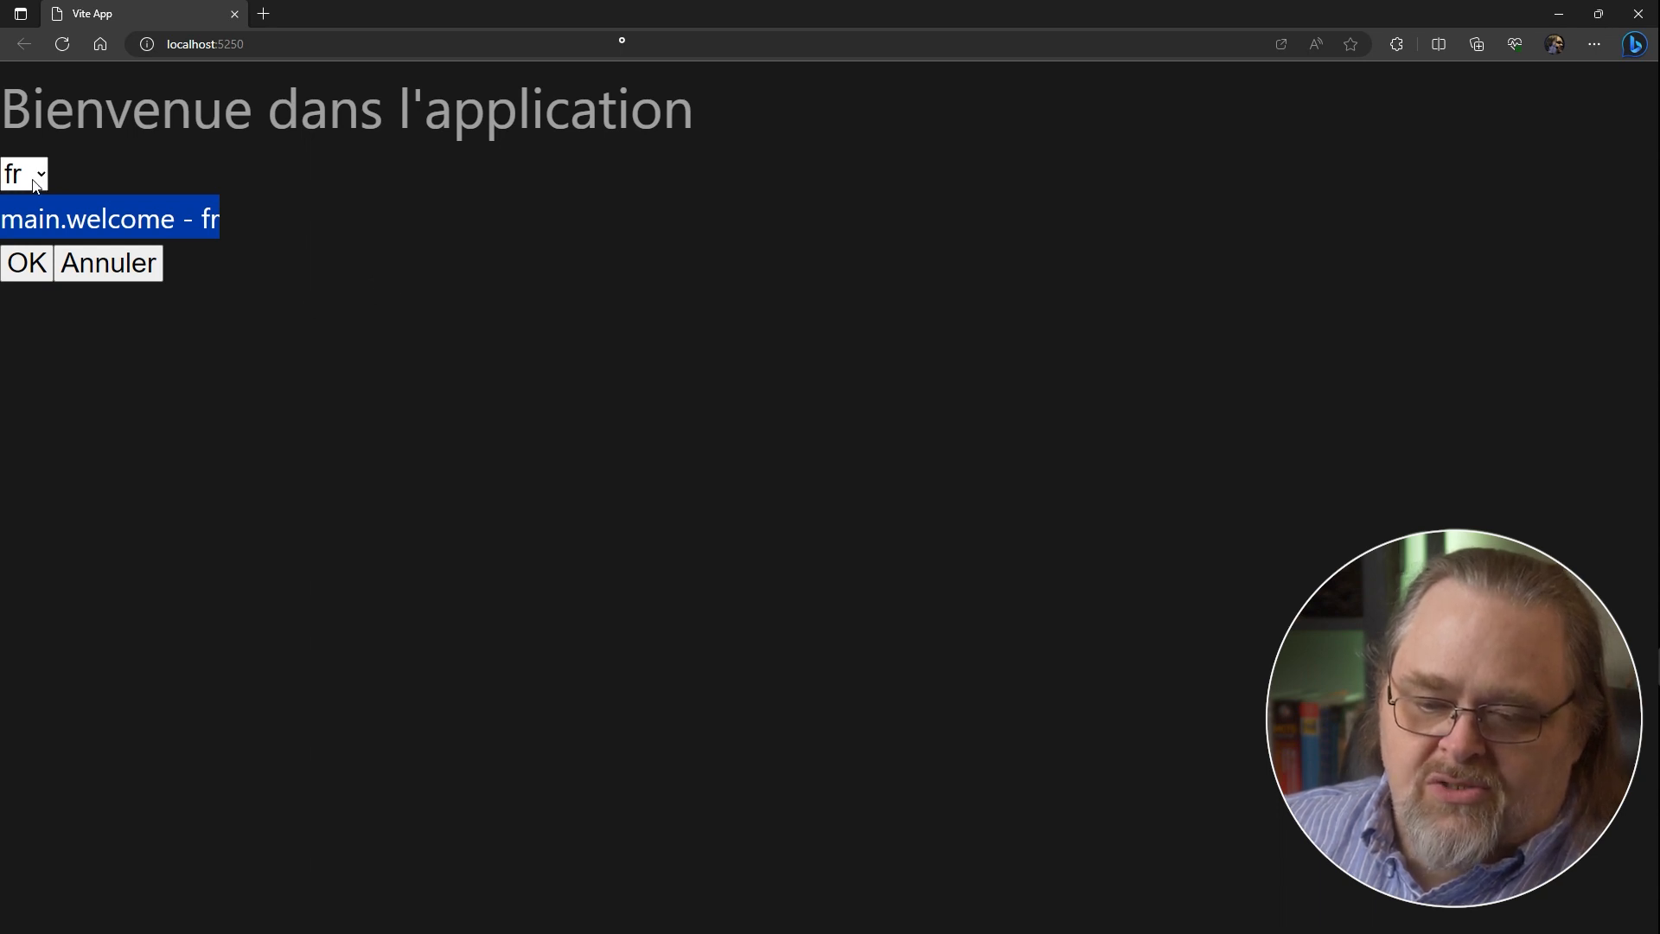
Switch the running app back to en to confirm the English text returns.
{"action": "left_click", "coordinate": [22, 173]}
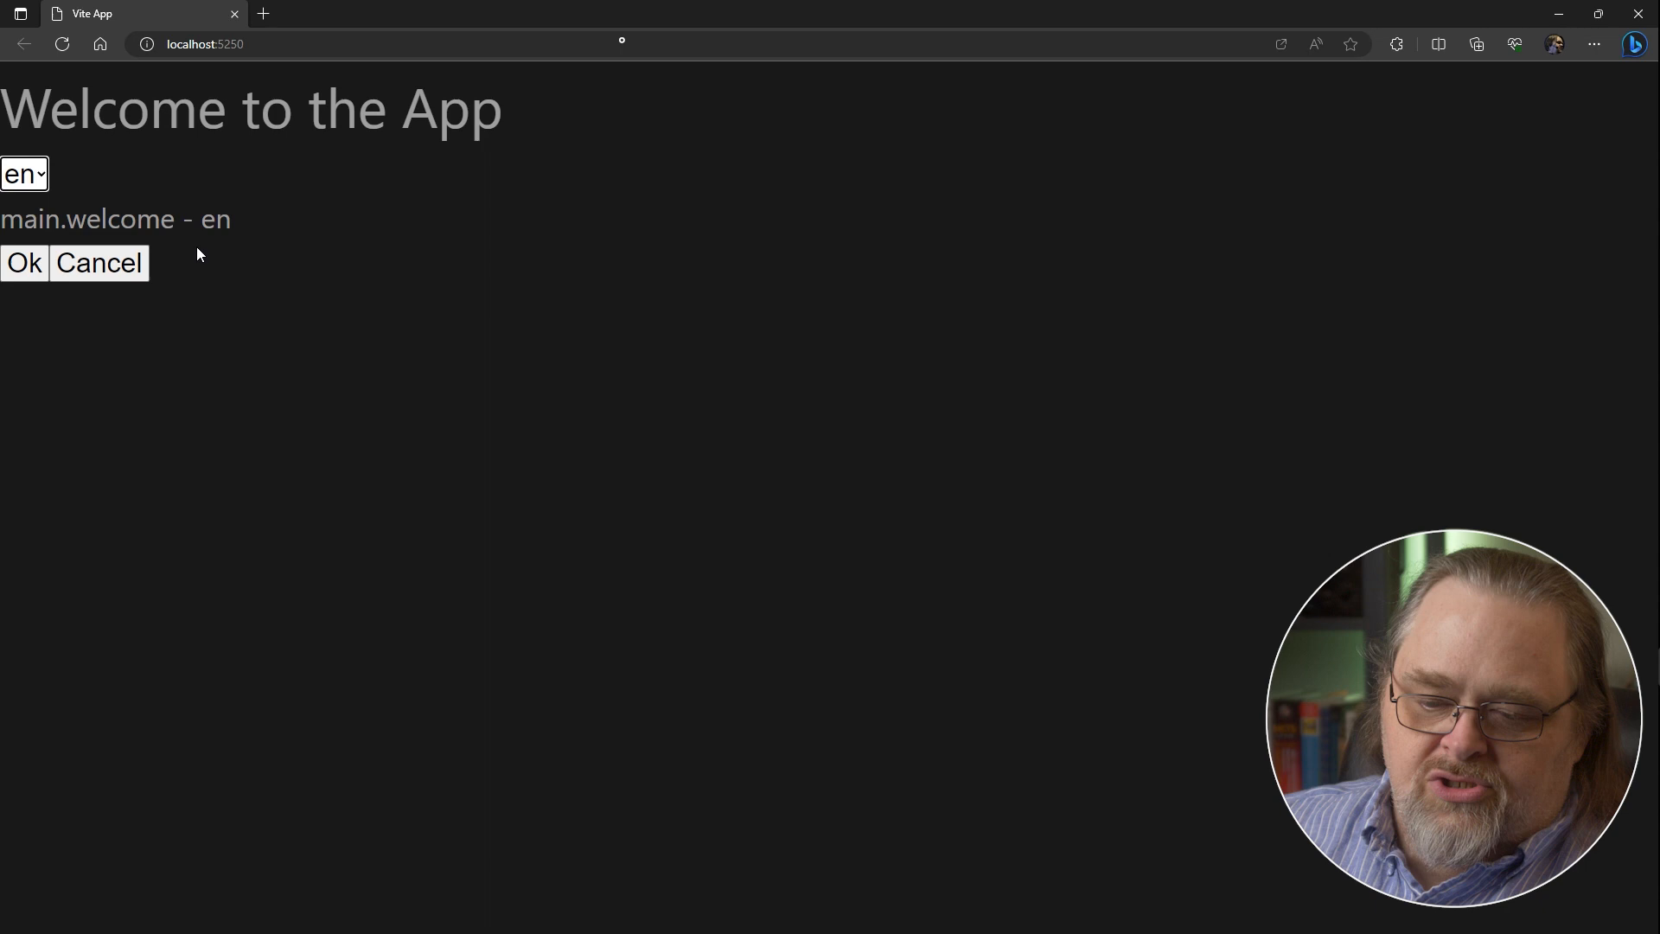
{"action": "left_click", "coordinate": [22, 172]}
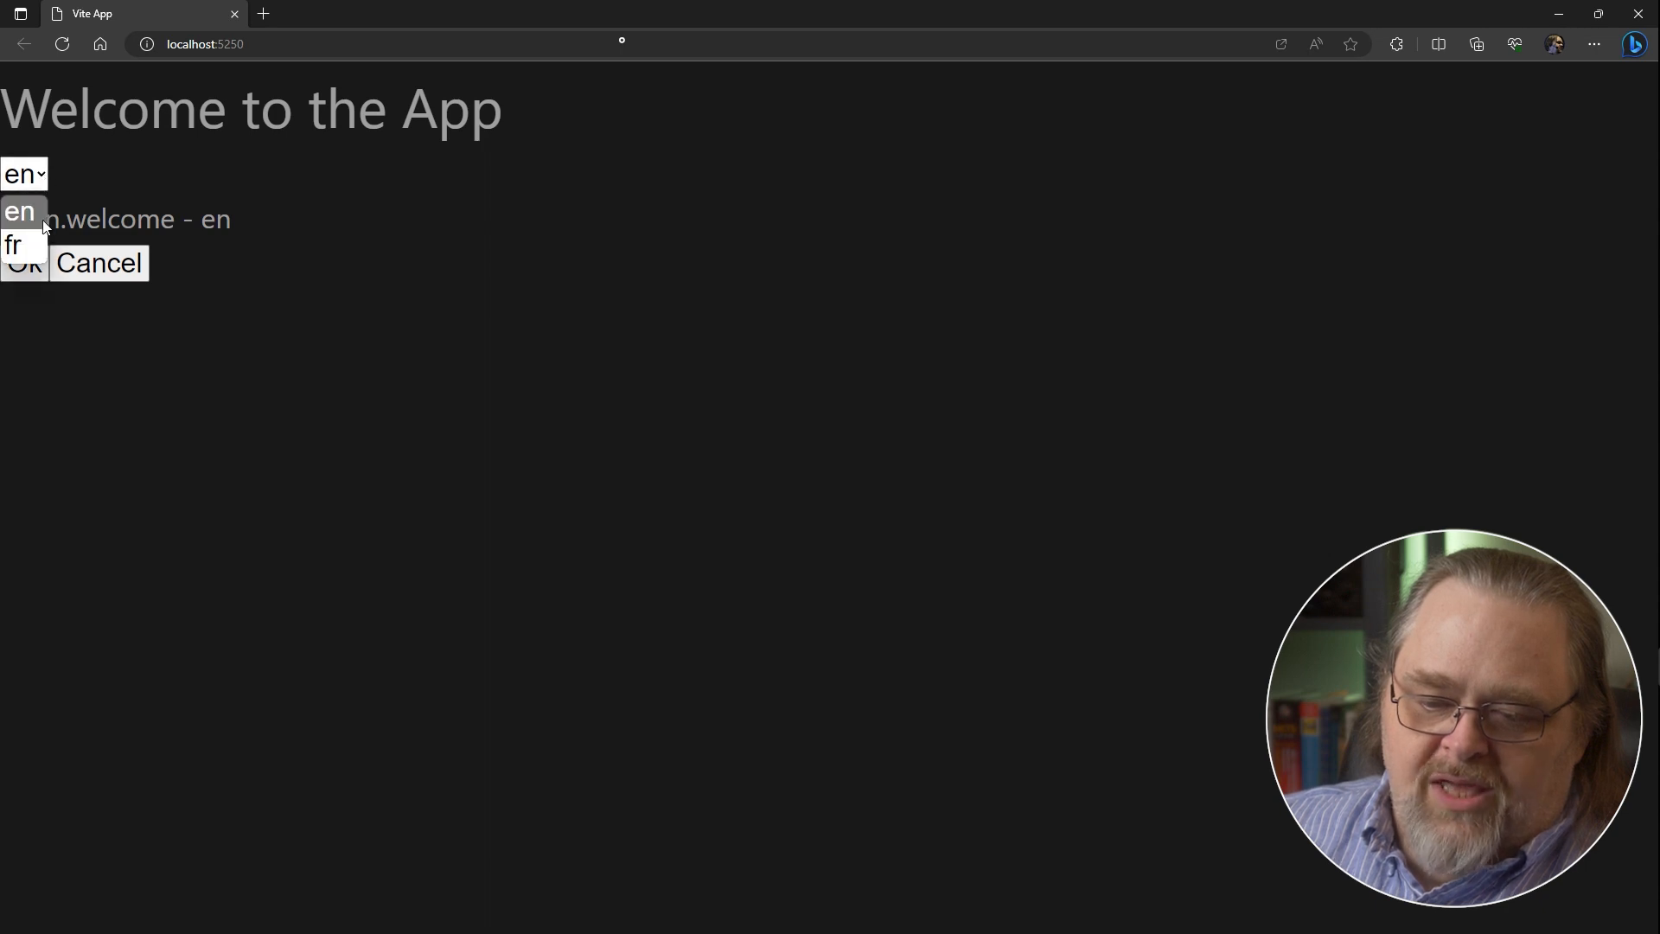
{"action": "left_click", "coordinate": [12, 244]}
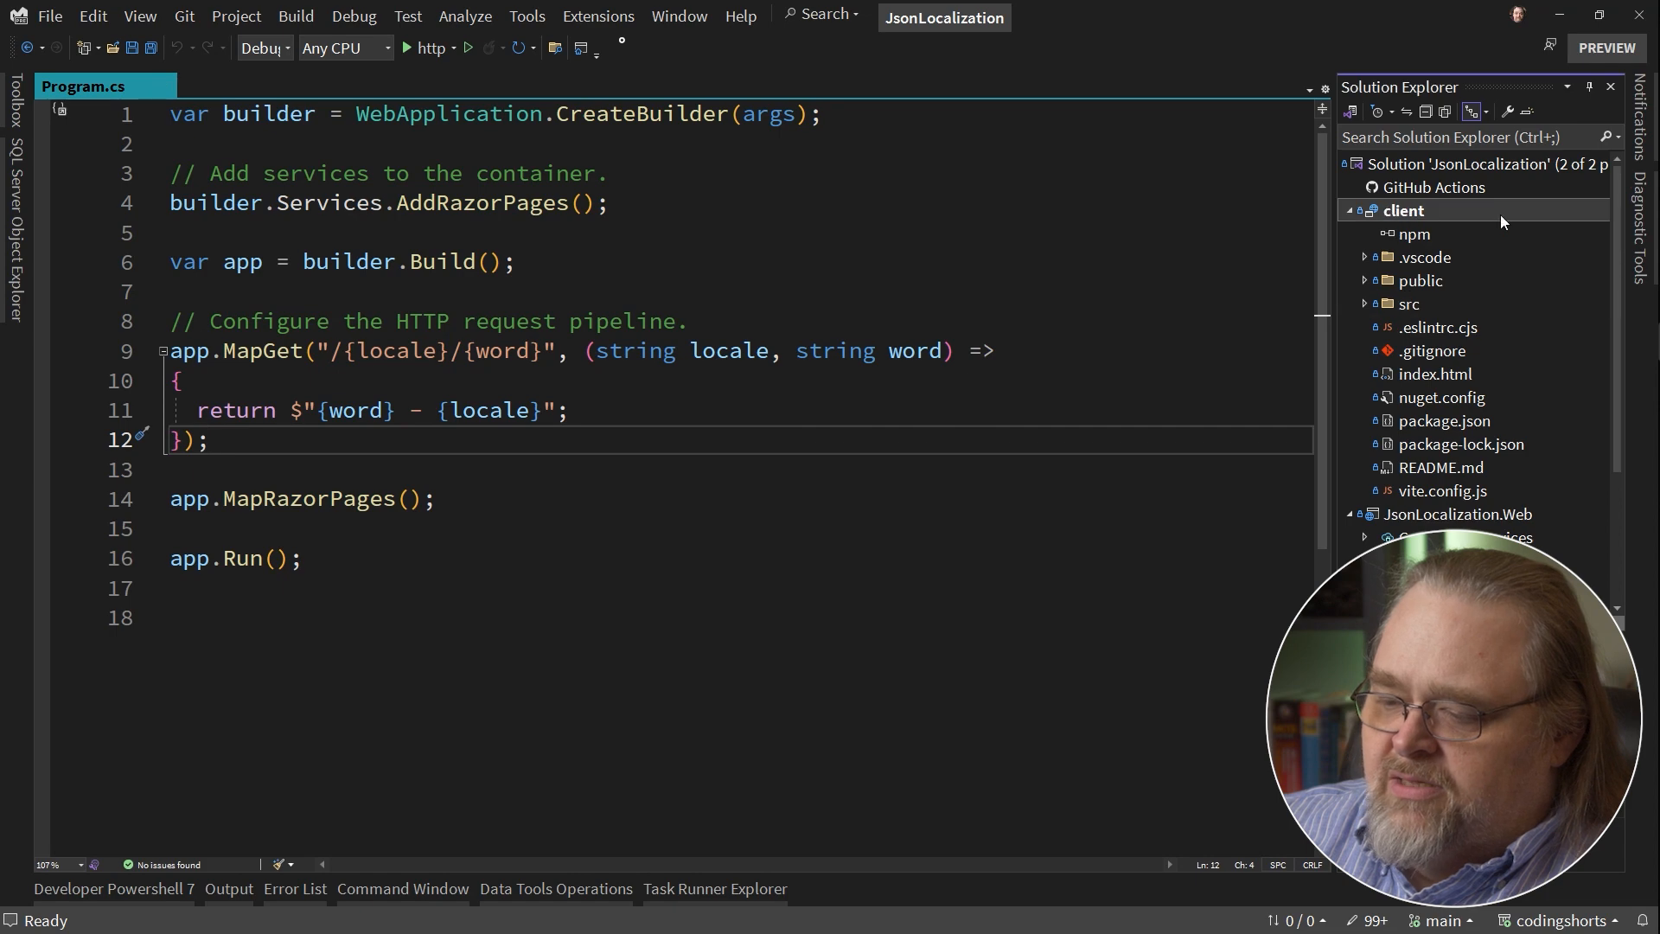
Add a Localization folder to the JsonLocalization.Web project via Add New Item.
{"action": "left_click", "coordinate": [455, 48]}
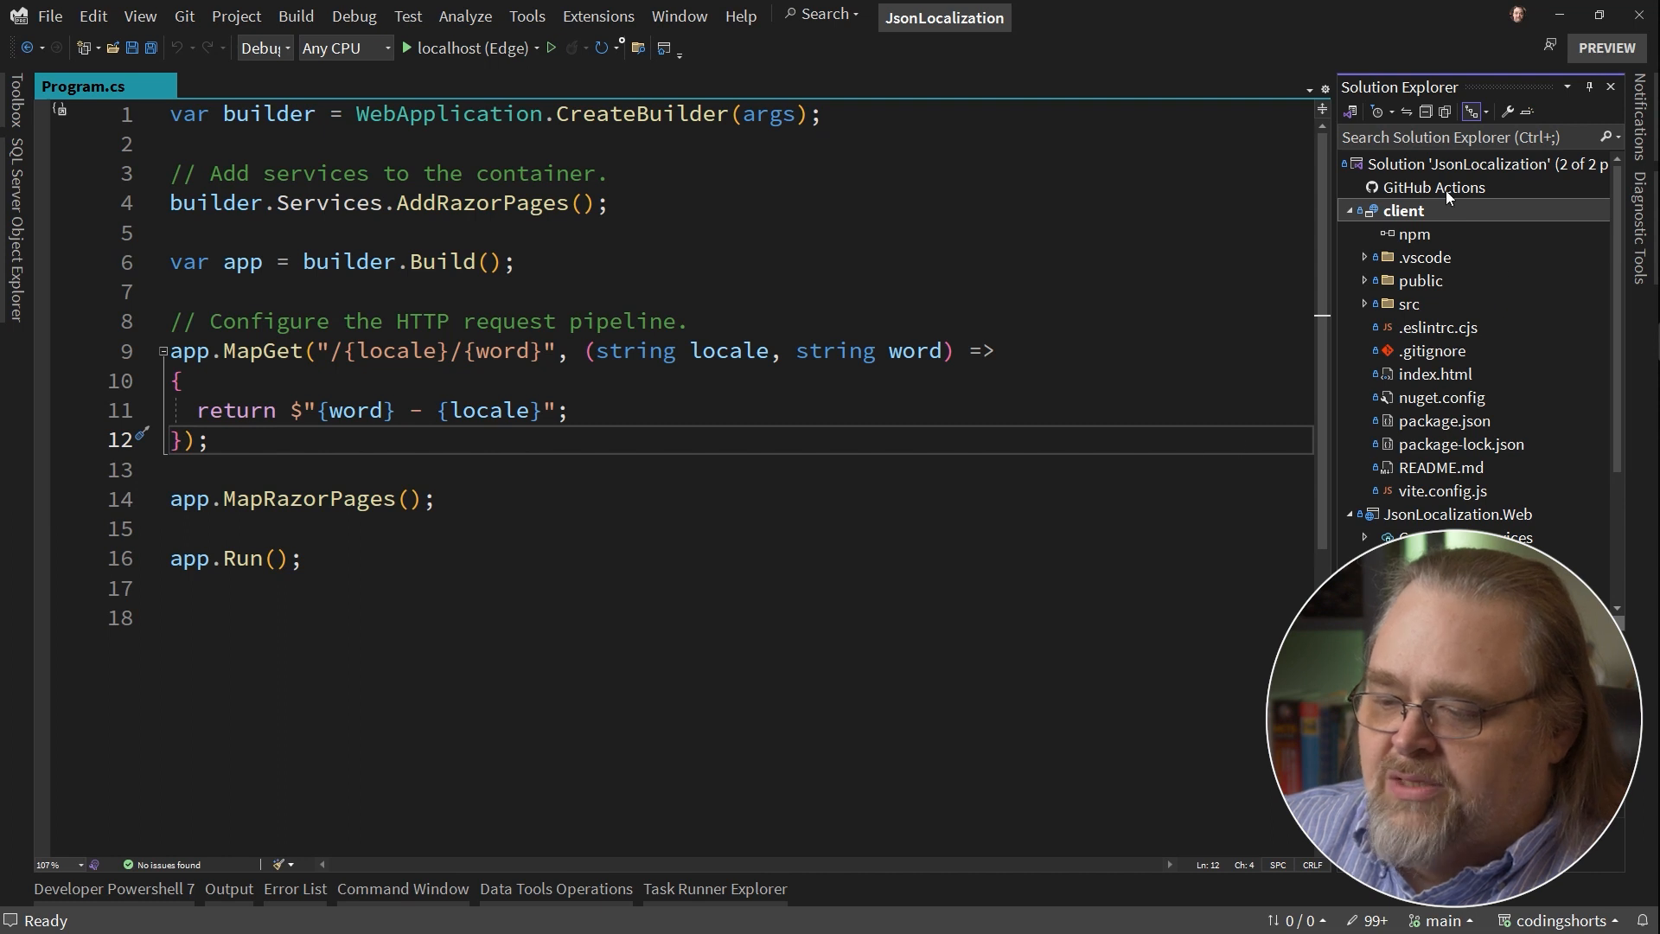
{"action": "mouse_move", "coordinate": [1364, 225]}
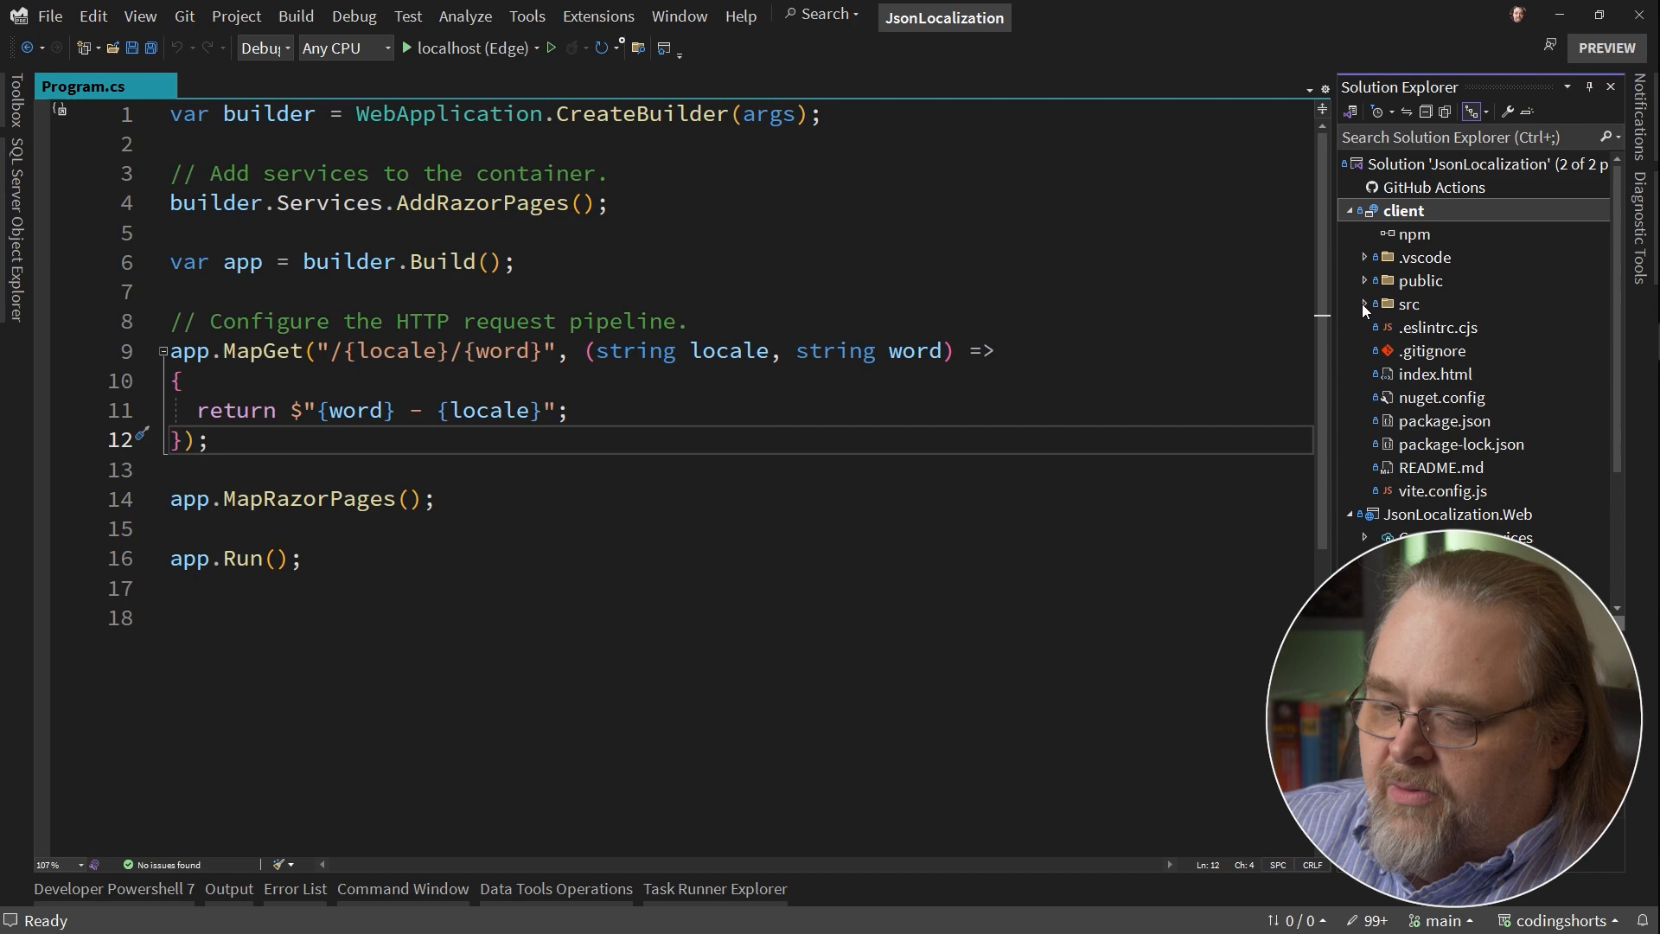
{"action": "left_click", "coordinate": [1365, 304]}
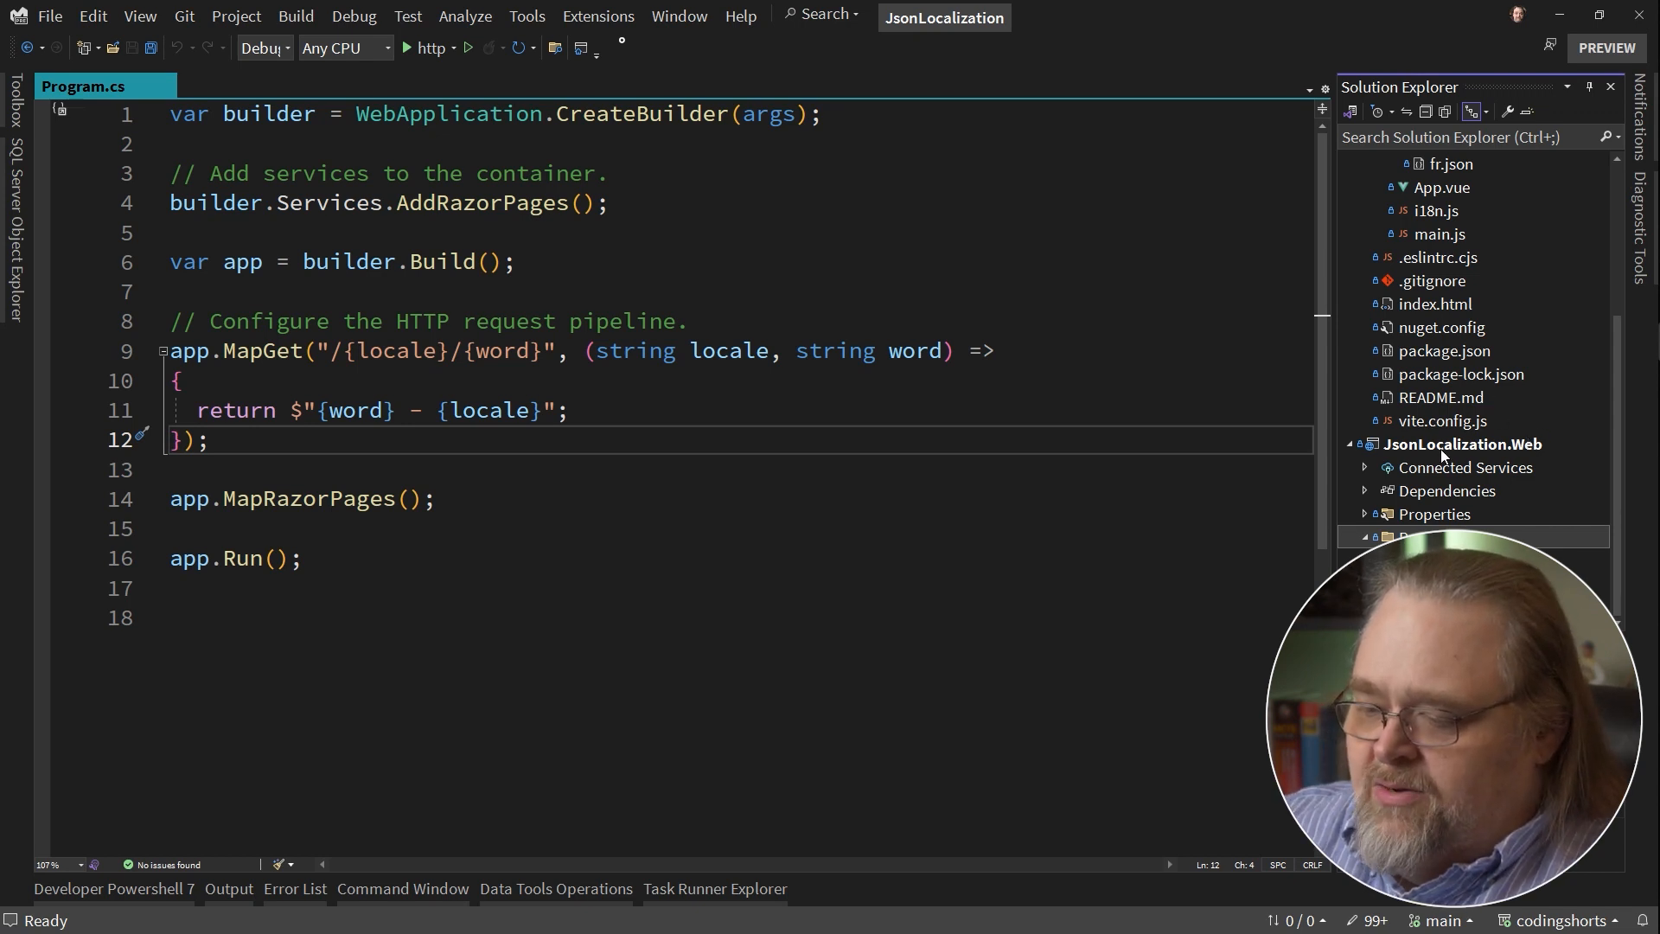
{"action": "left_click", "coordinate": [1465, 444]}
{"action": "type", "text": "Localization"}
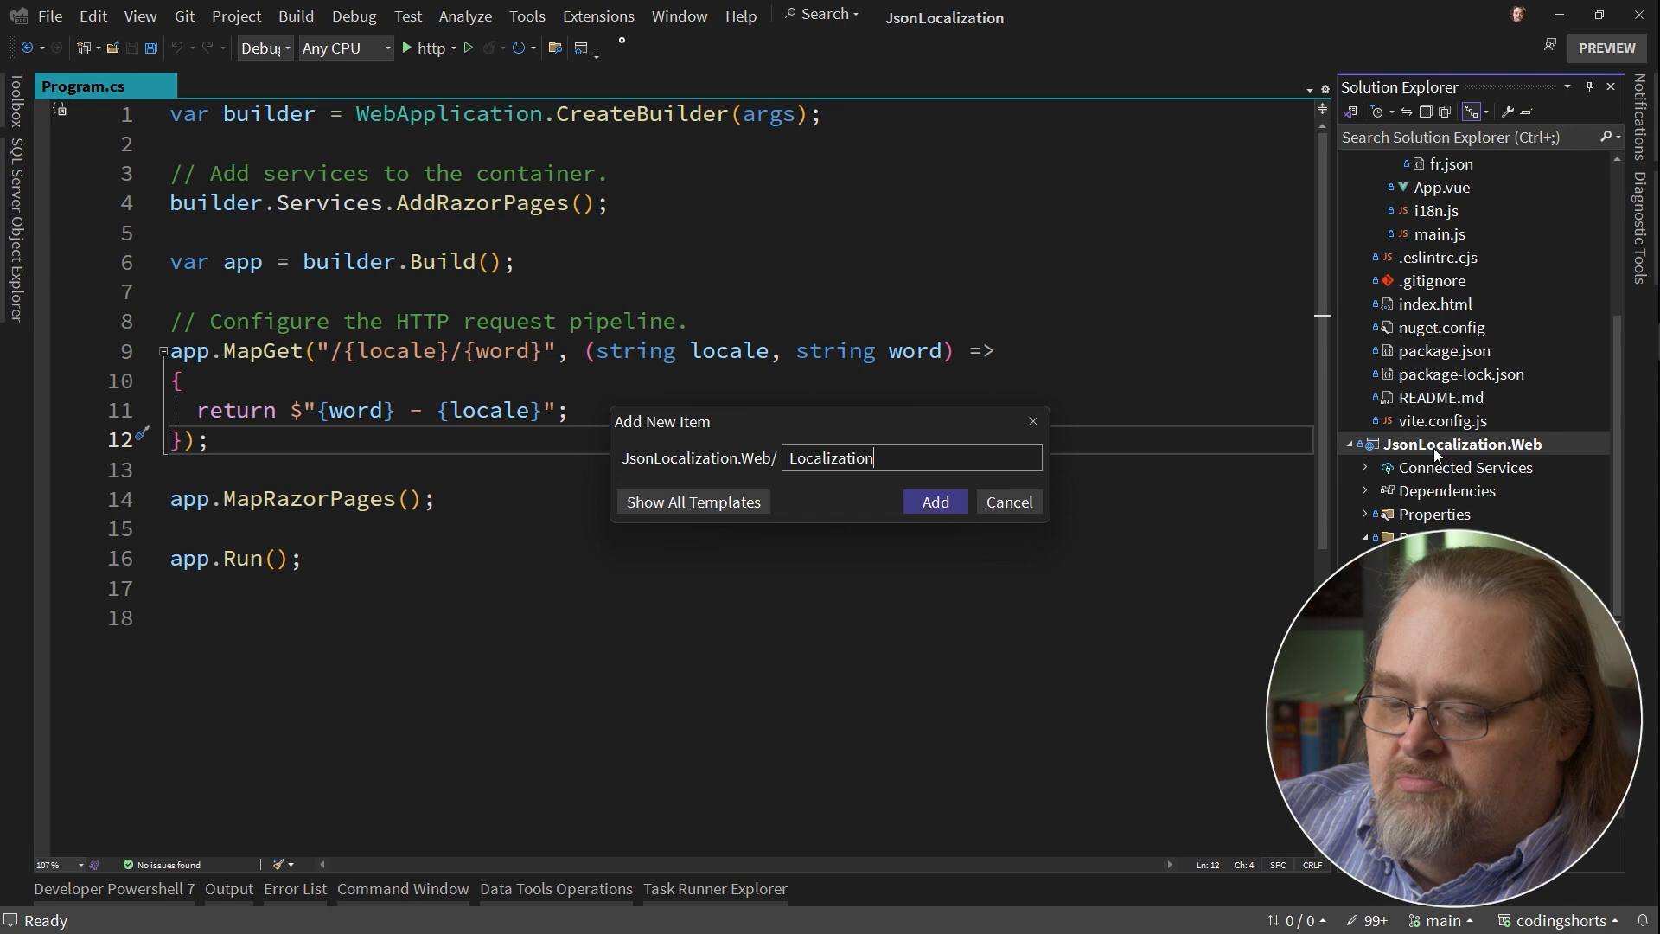
{"action": "type", "text": "/"}
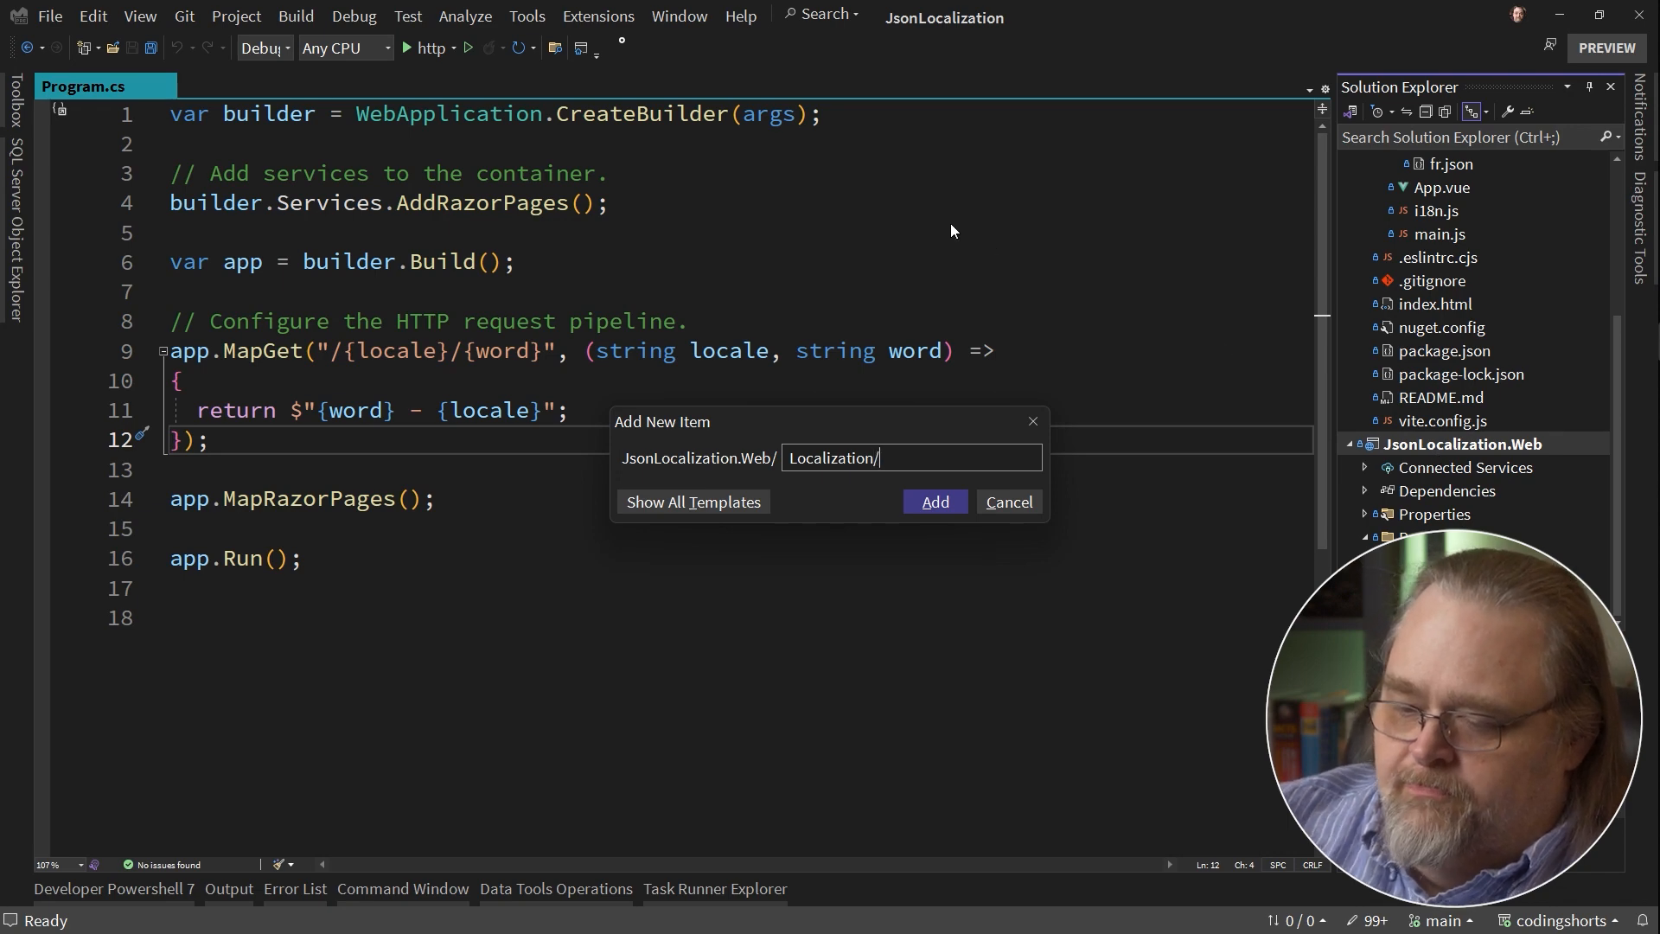
{"action": "left_click", "coordinate": [933, 501]}
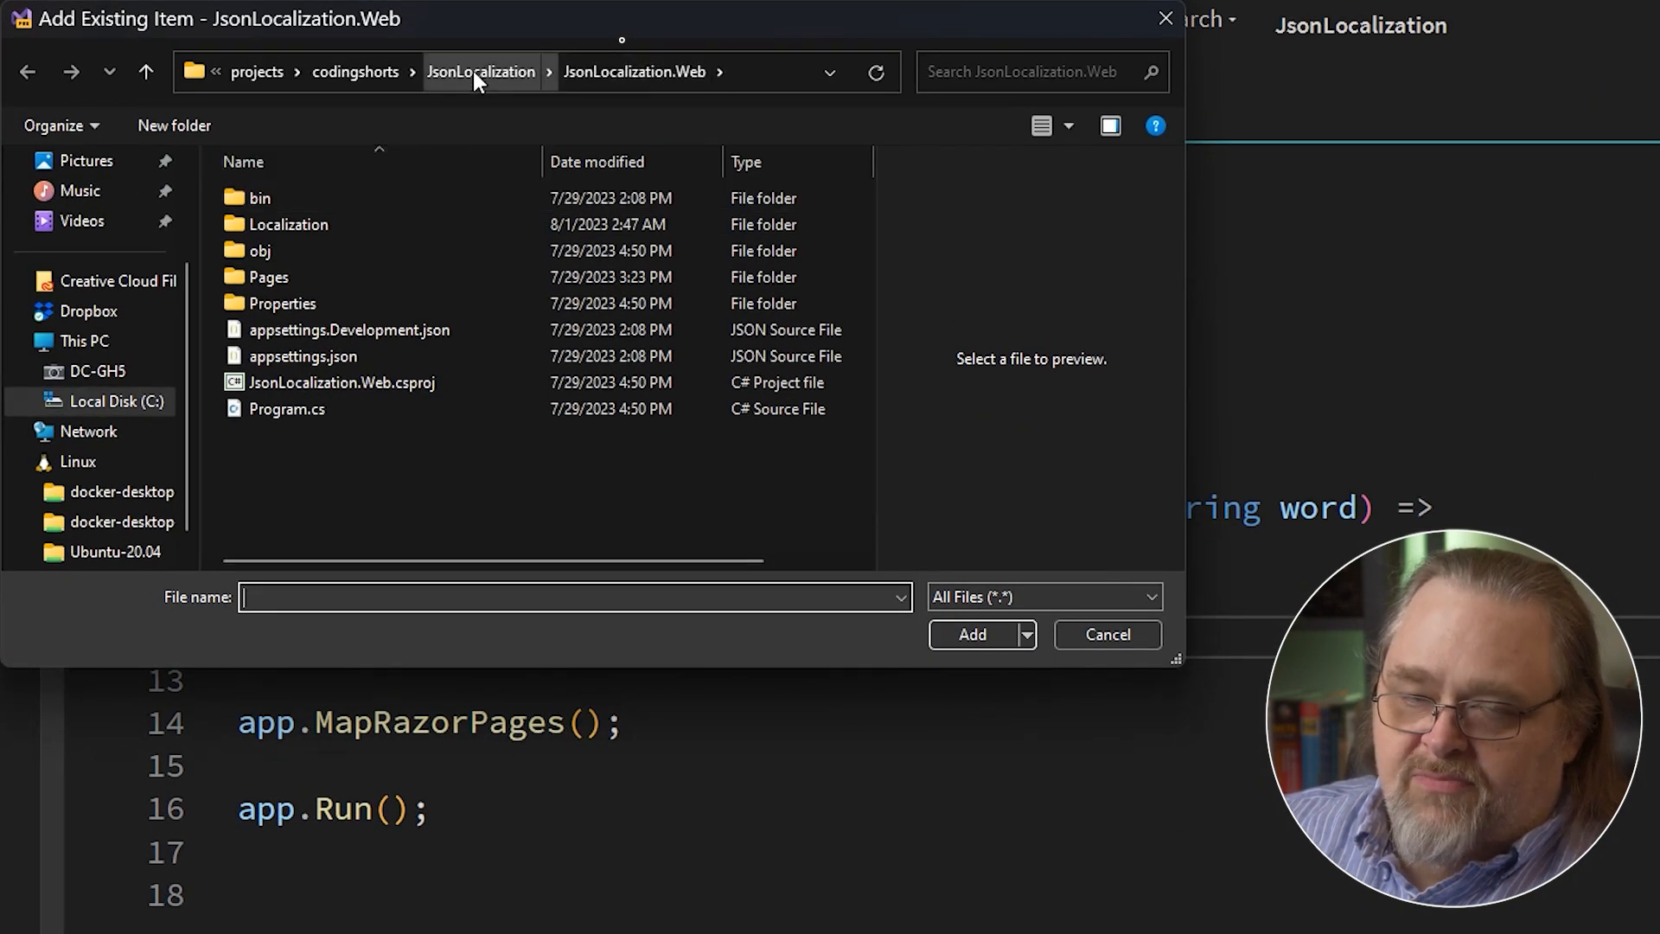
Browse the add-existing-item dialog to client/src/locales and review the add options for en.json and fr.json.
{"action": "left_click", "coordinate": [481, 71]}
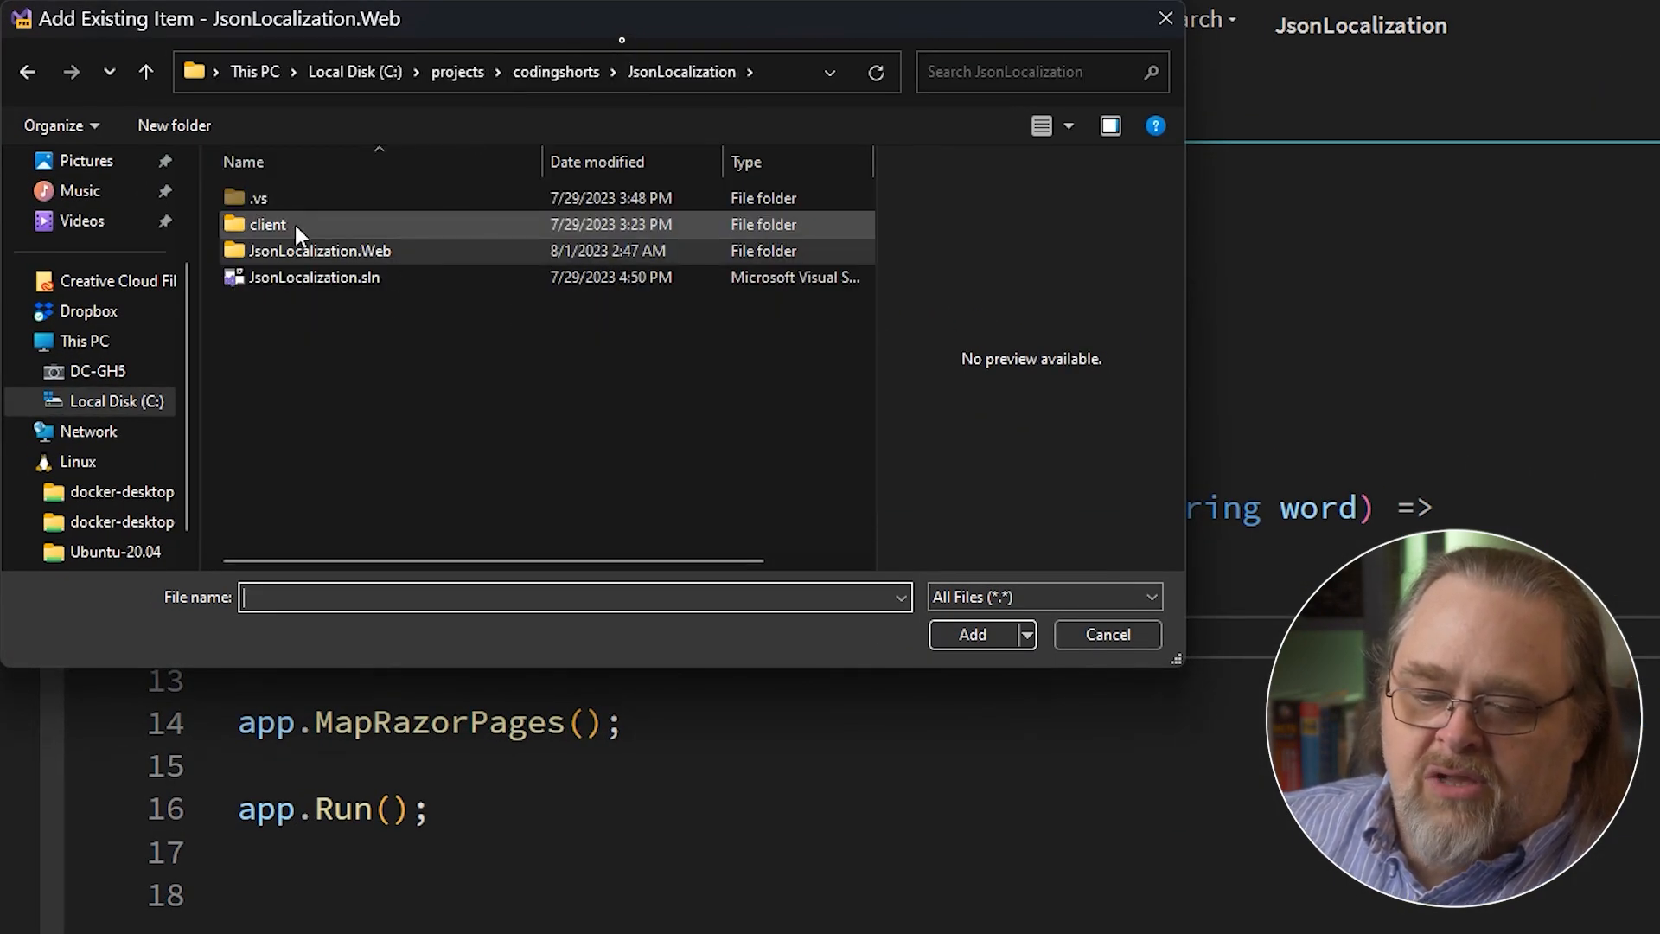
{"action": "double_click", "coordinate": [267, 225]}
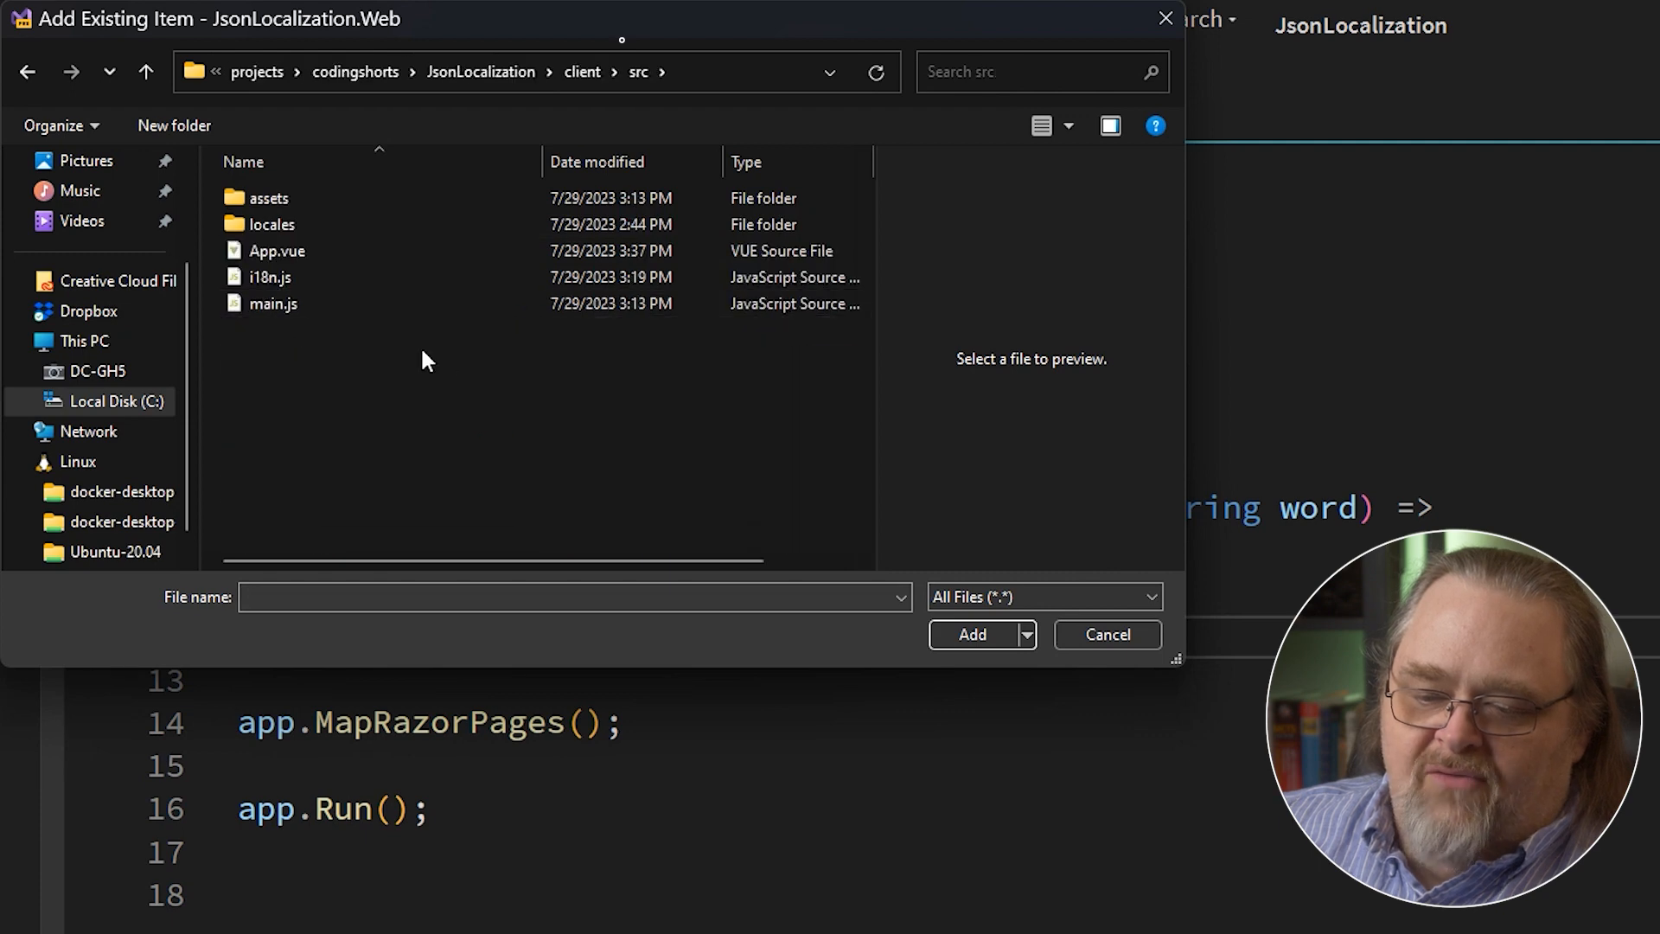
{"action": "double_click", "coordinate": [271, 223]}
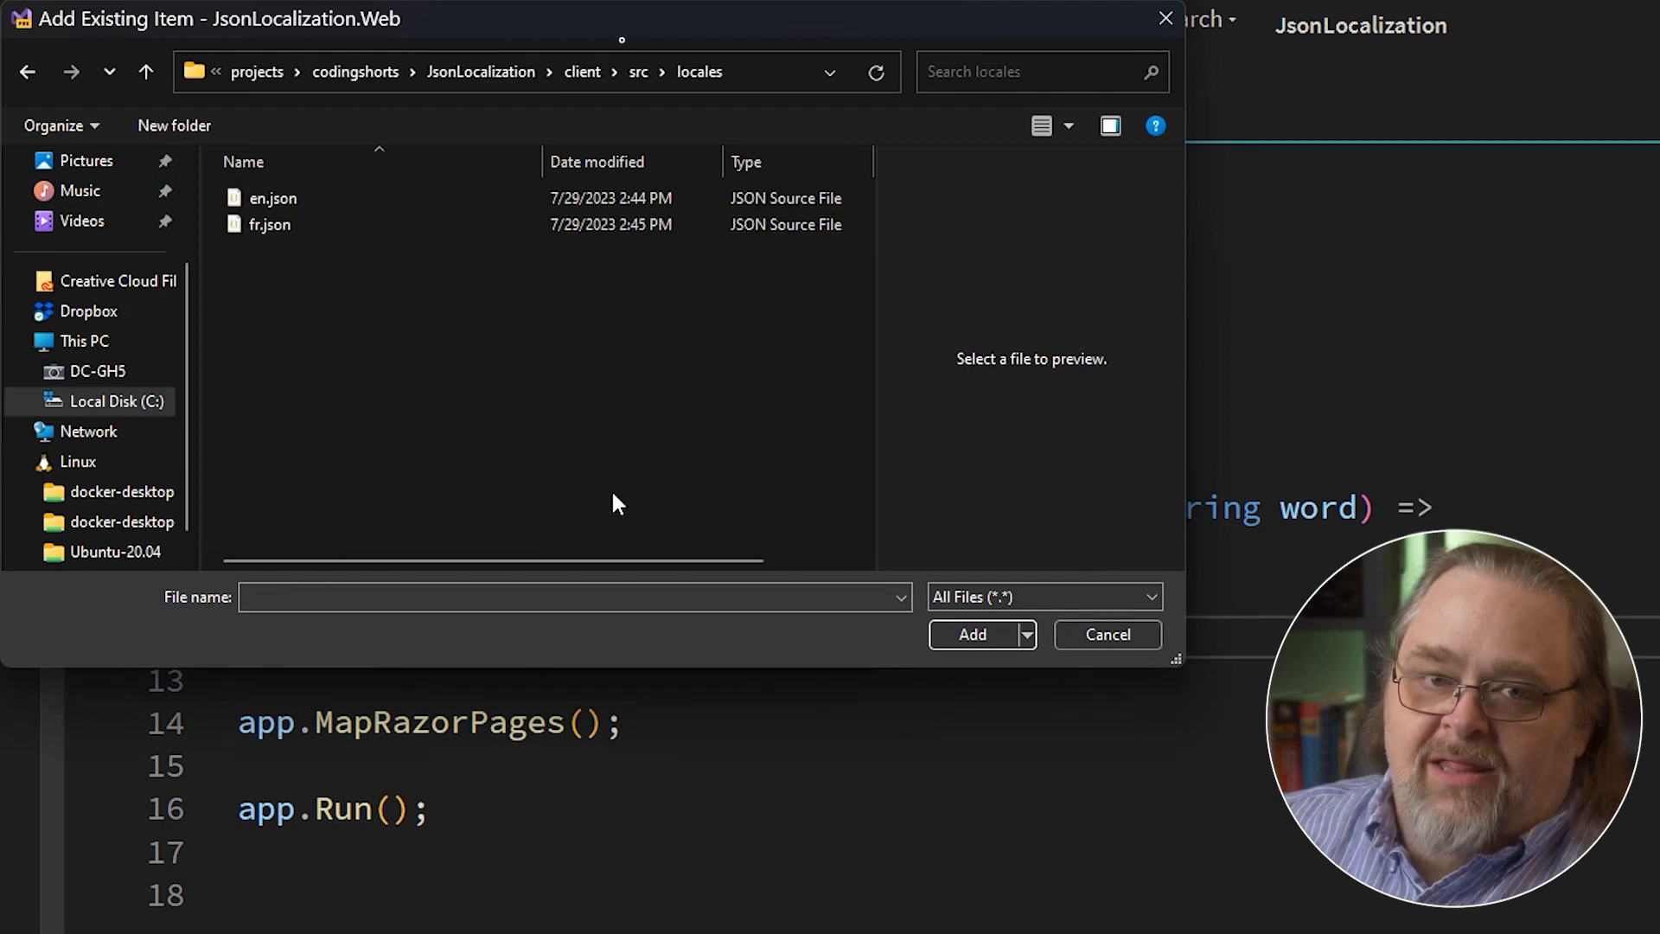
{"action": "mouse_move", "coordinate": [535, 483]}
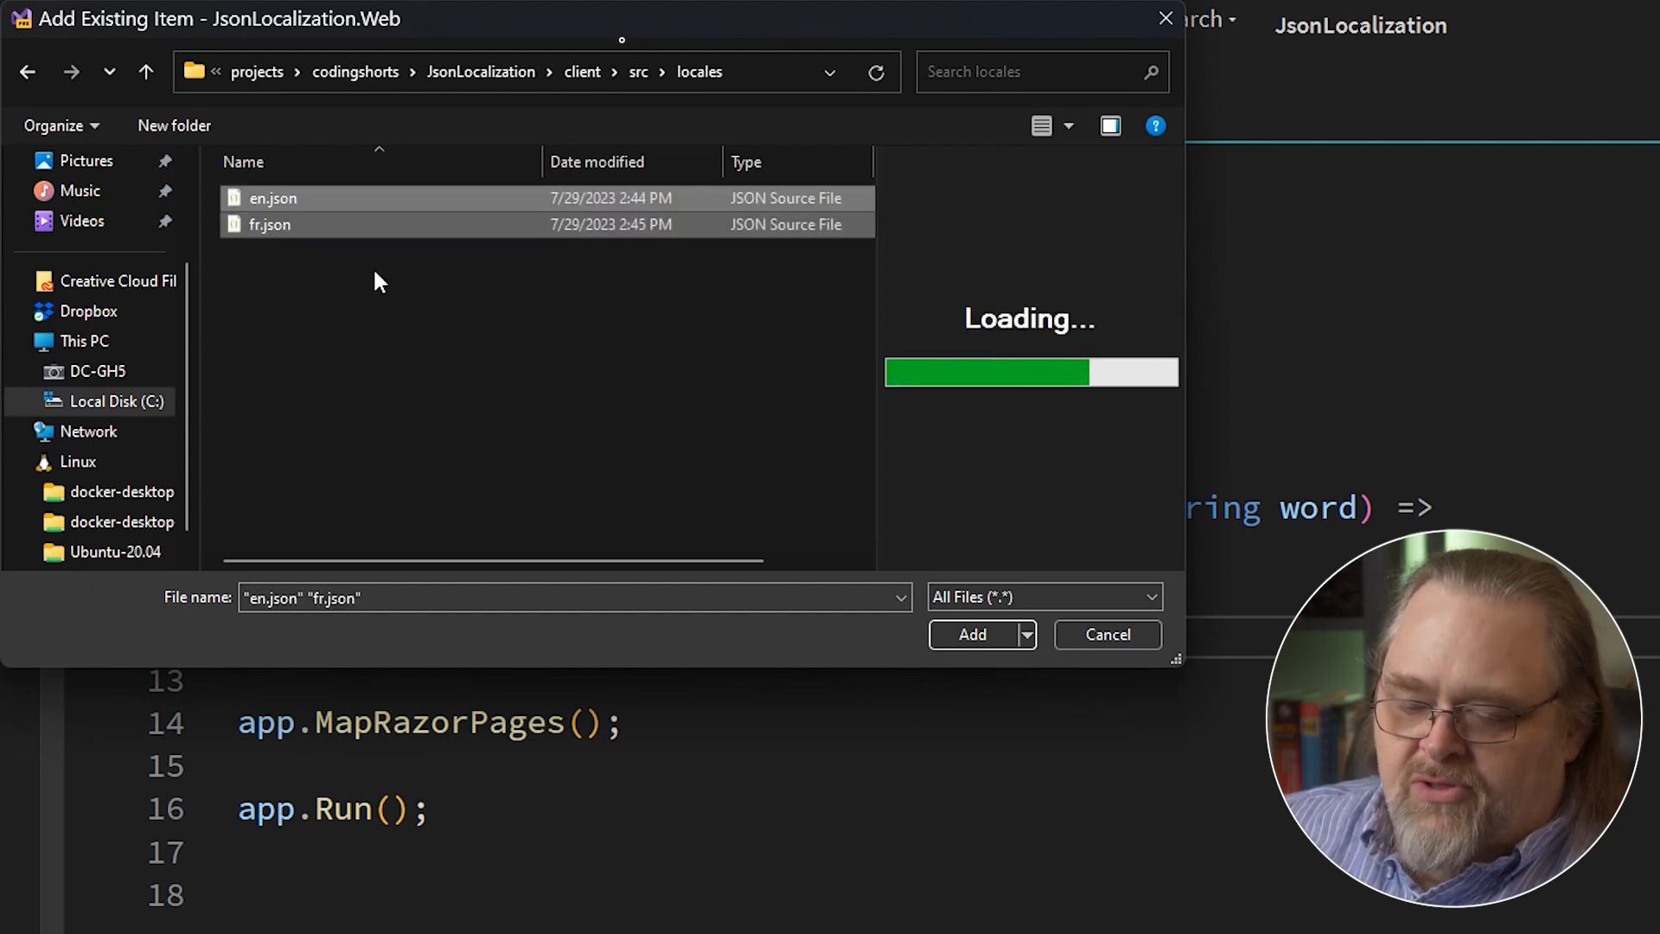
{"action": "left_click", "coordinate": [1150, 596]}
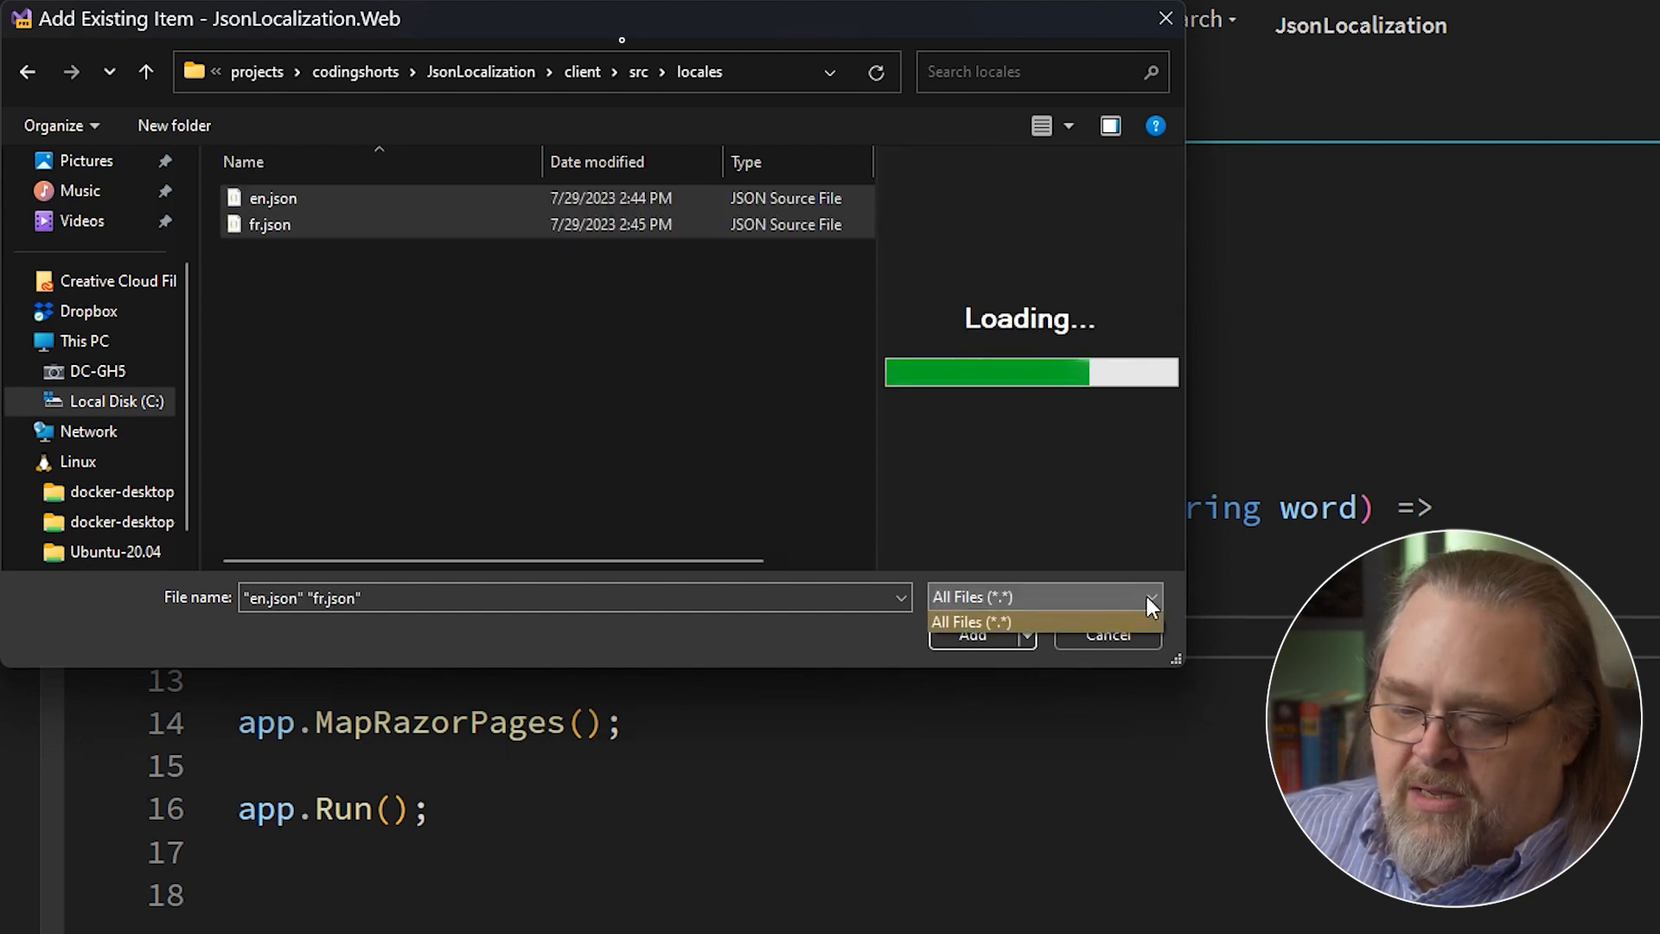
{"action": "left_click", "coordinate": [1023, 634]}
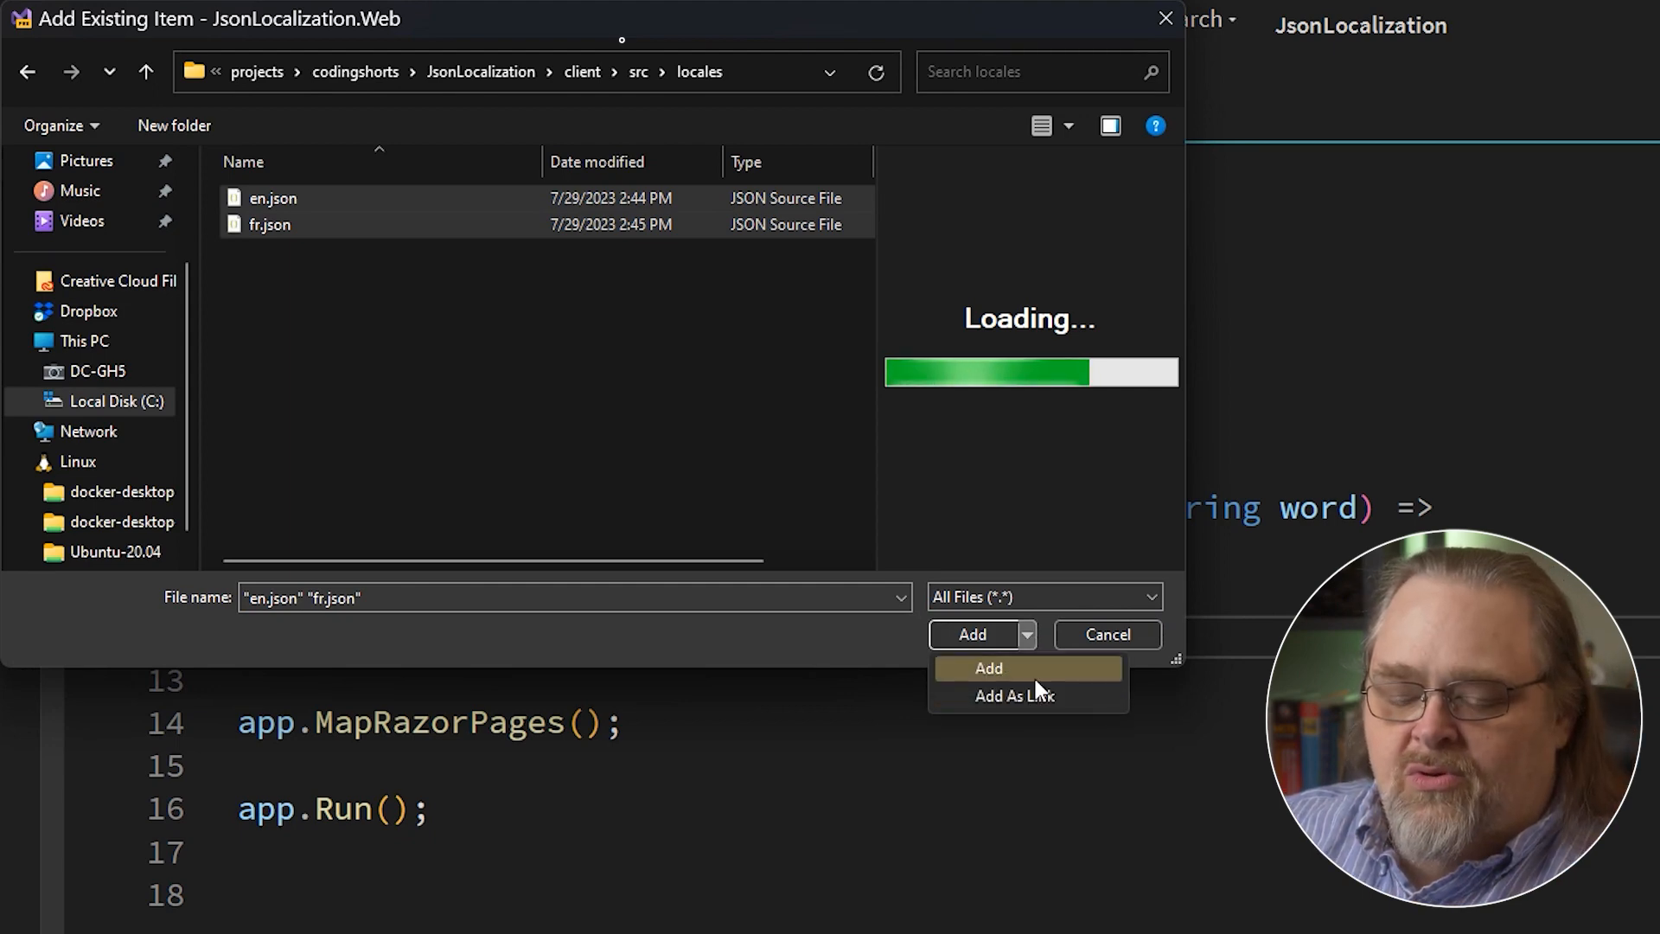
{"action": "mouse_move", "coordinate": [1013, 695]}
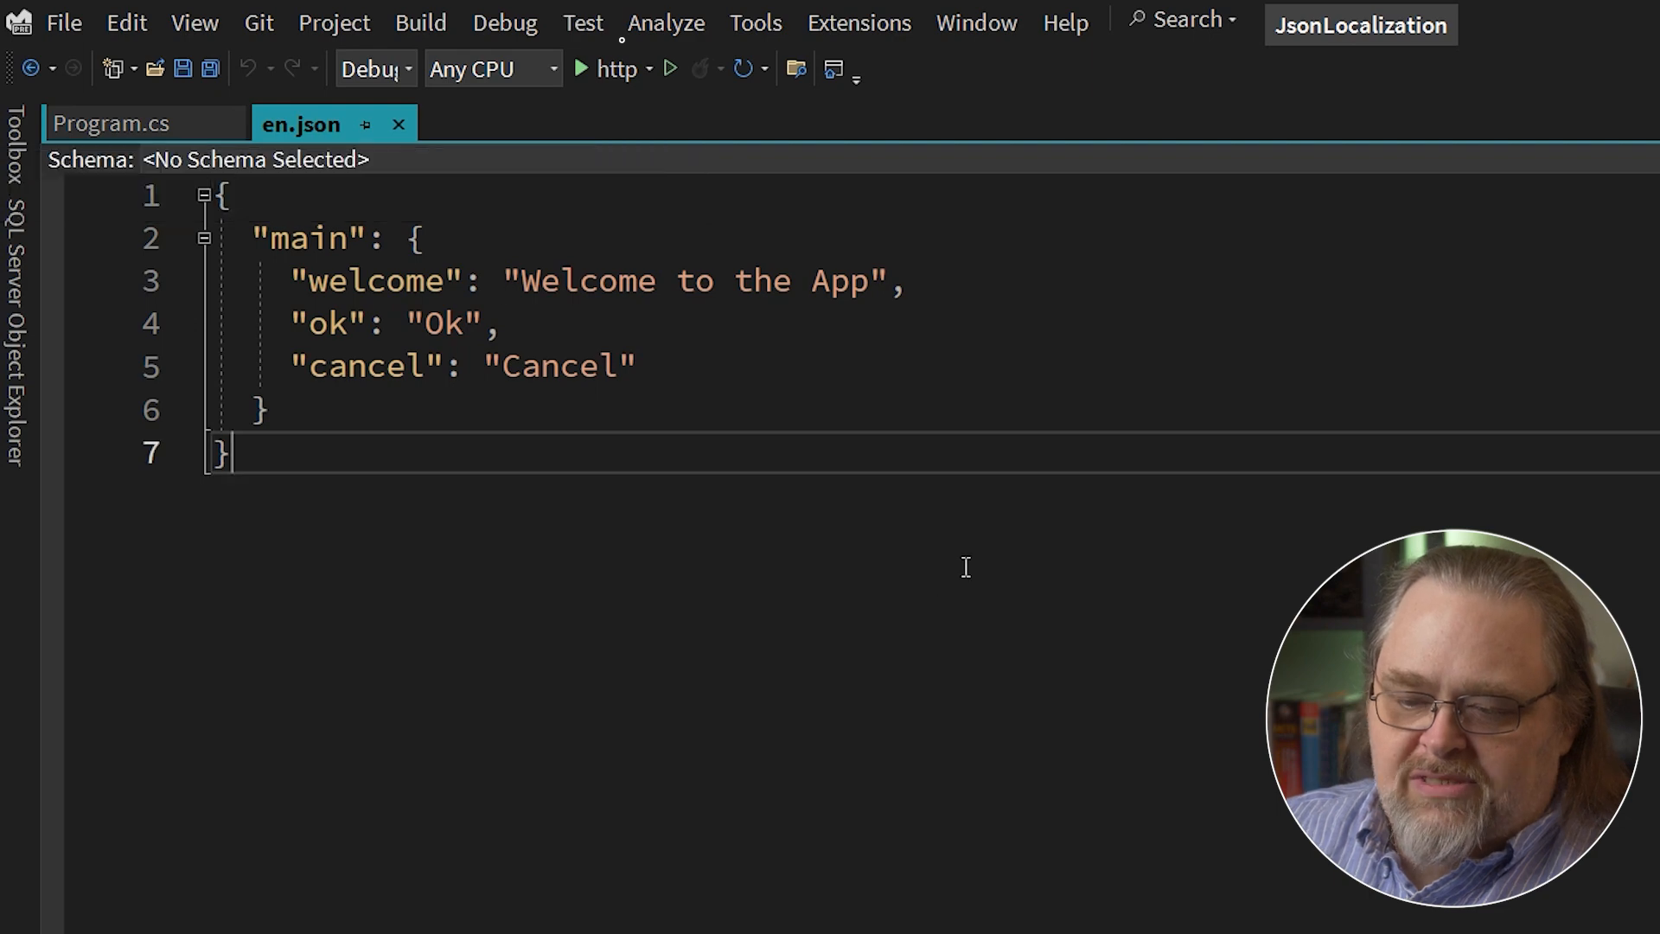
Set en.json and fr.json's Build Action to Embedded resource in the web project.
{"action": "left_click", "coordinate": [111, 123]}
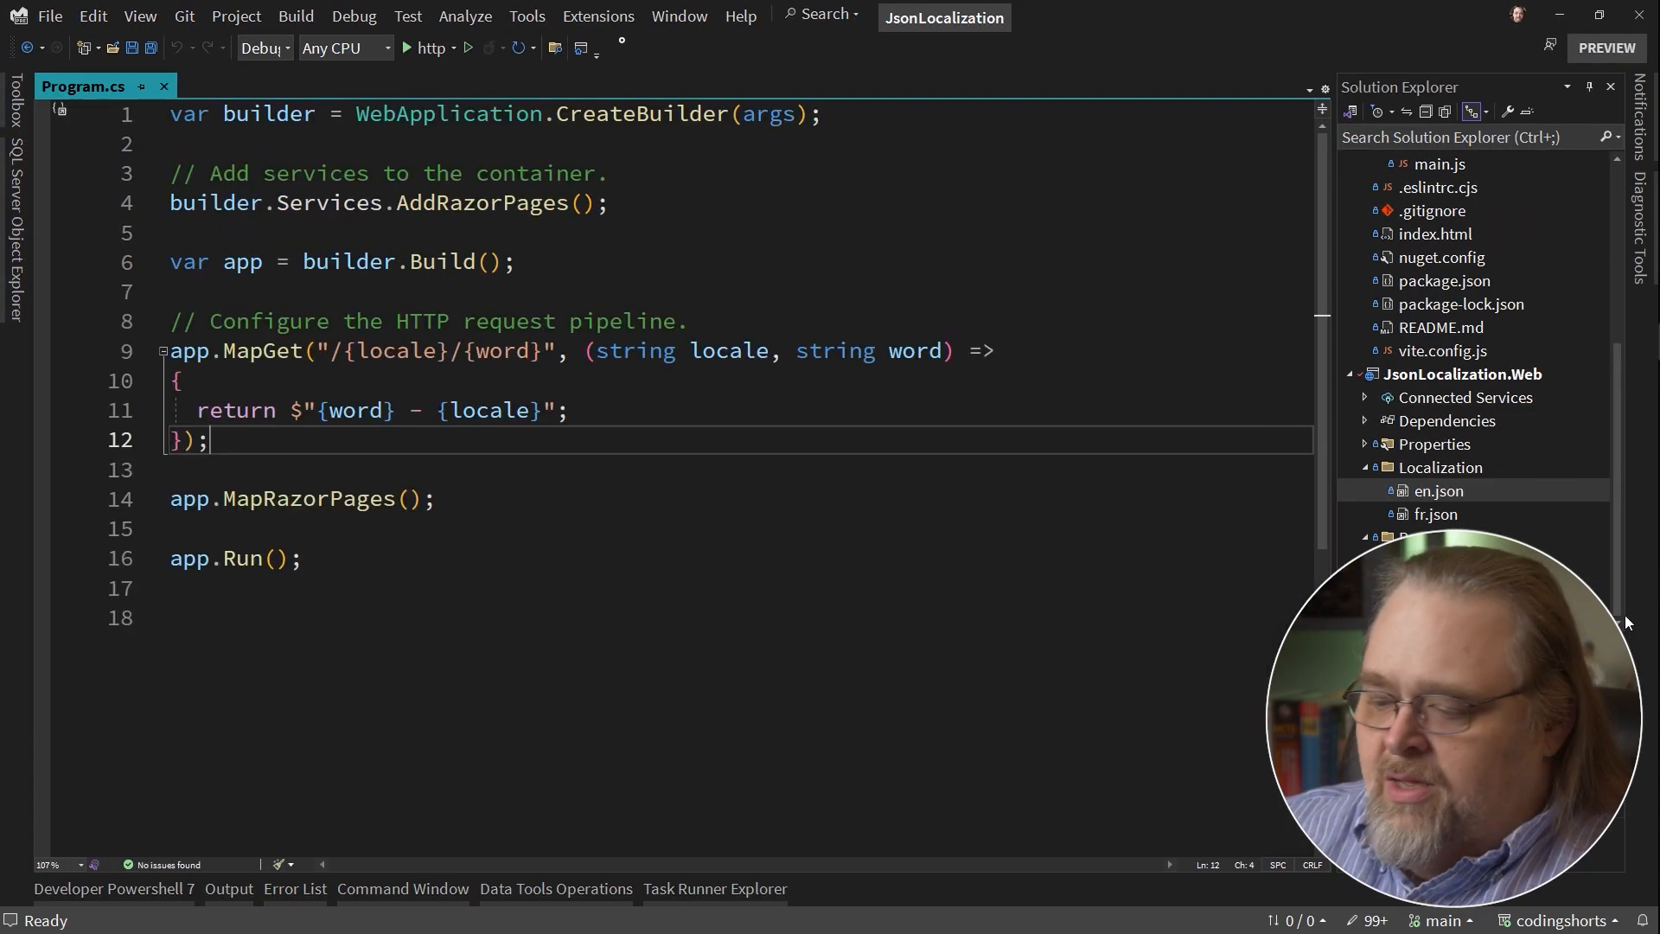
{"action": "left_click", "coordinate": [1435, 513]}
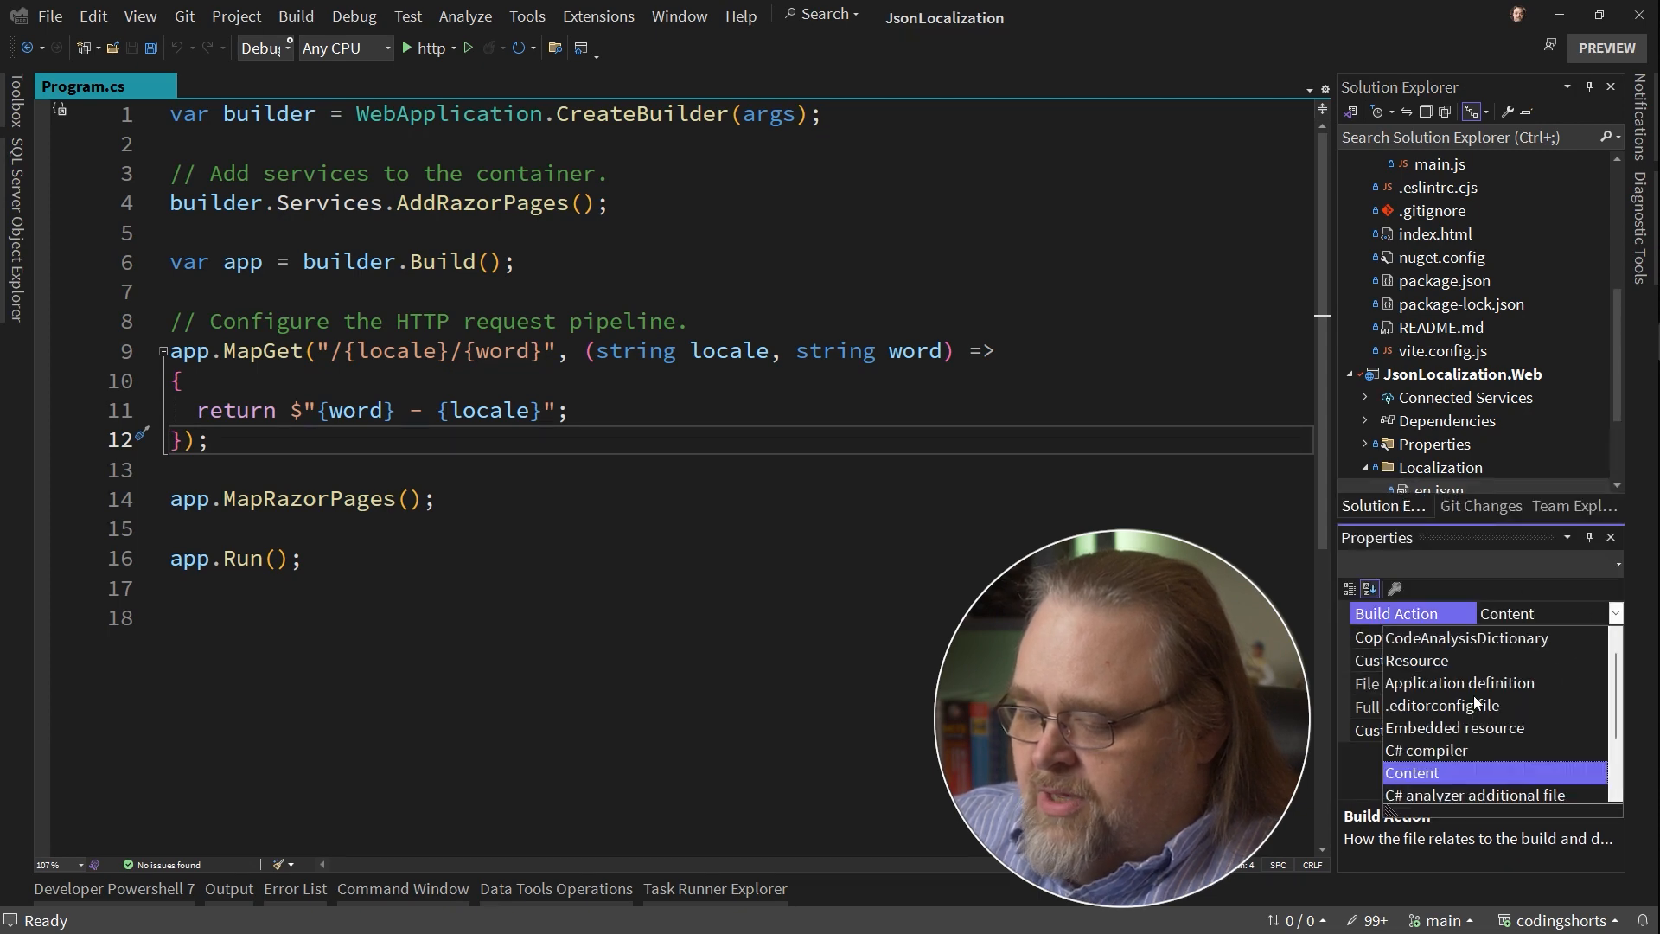
{"action": "left_click", "coordinate": [1454, 728]}
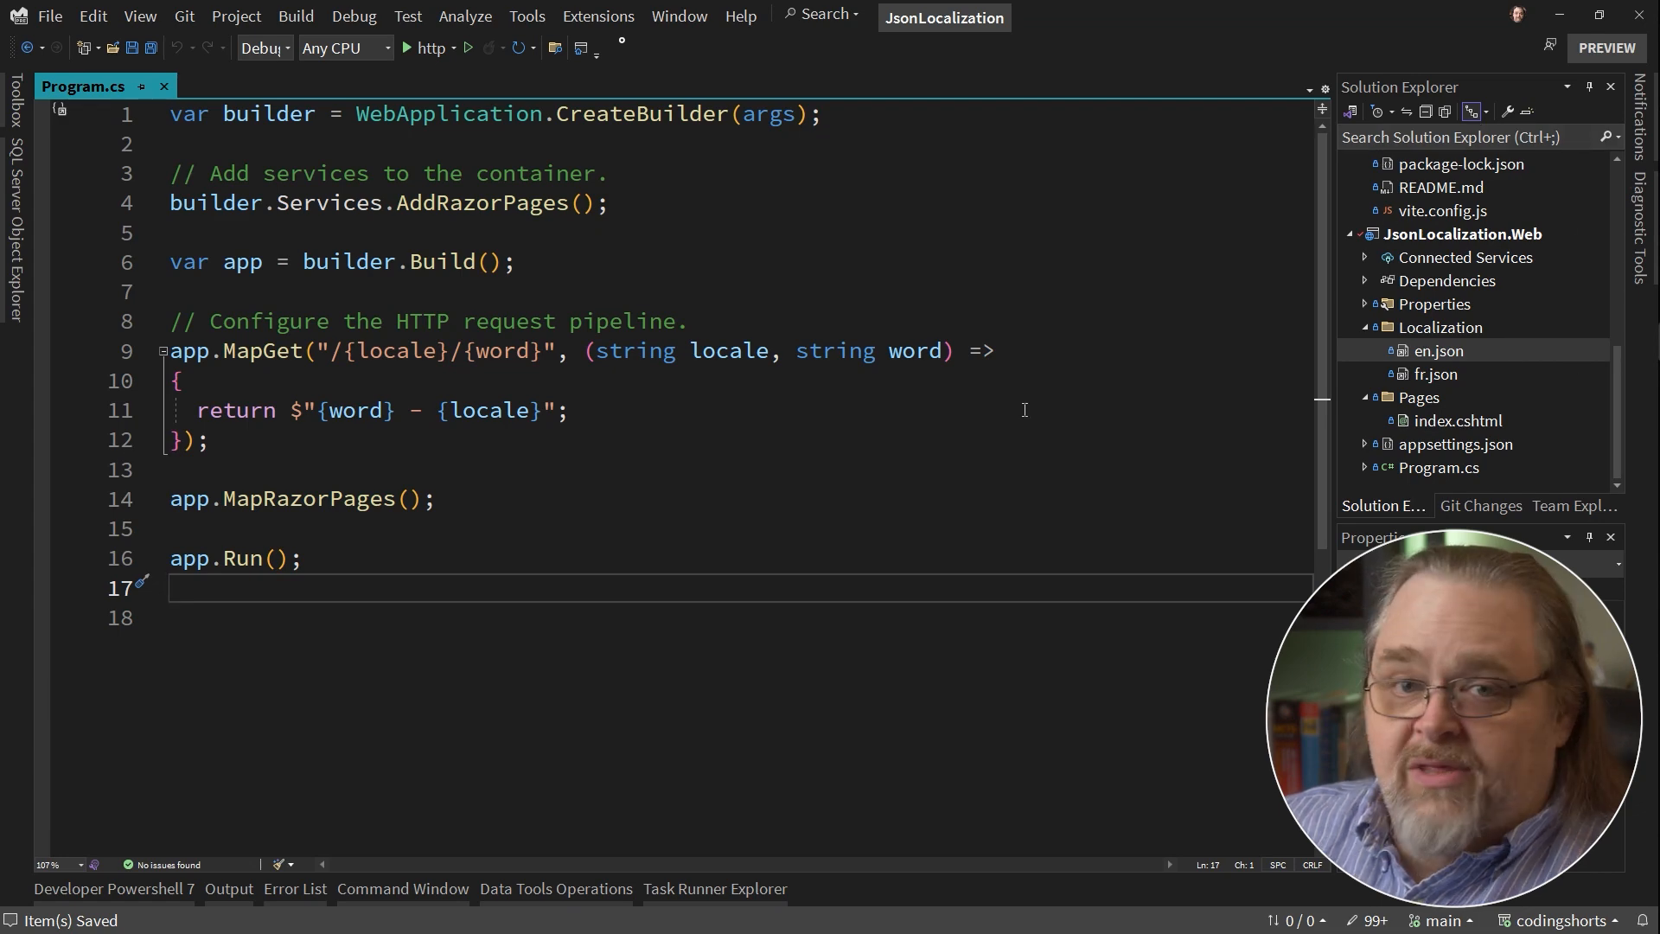
{"action": "mouse_move", "coordinate": [1466, 363]}
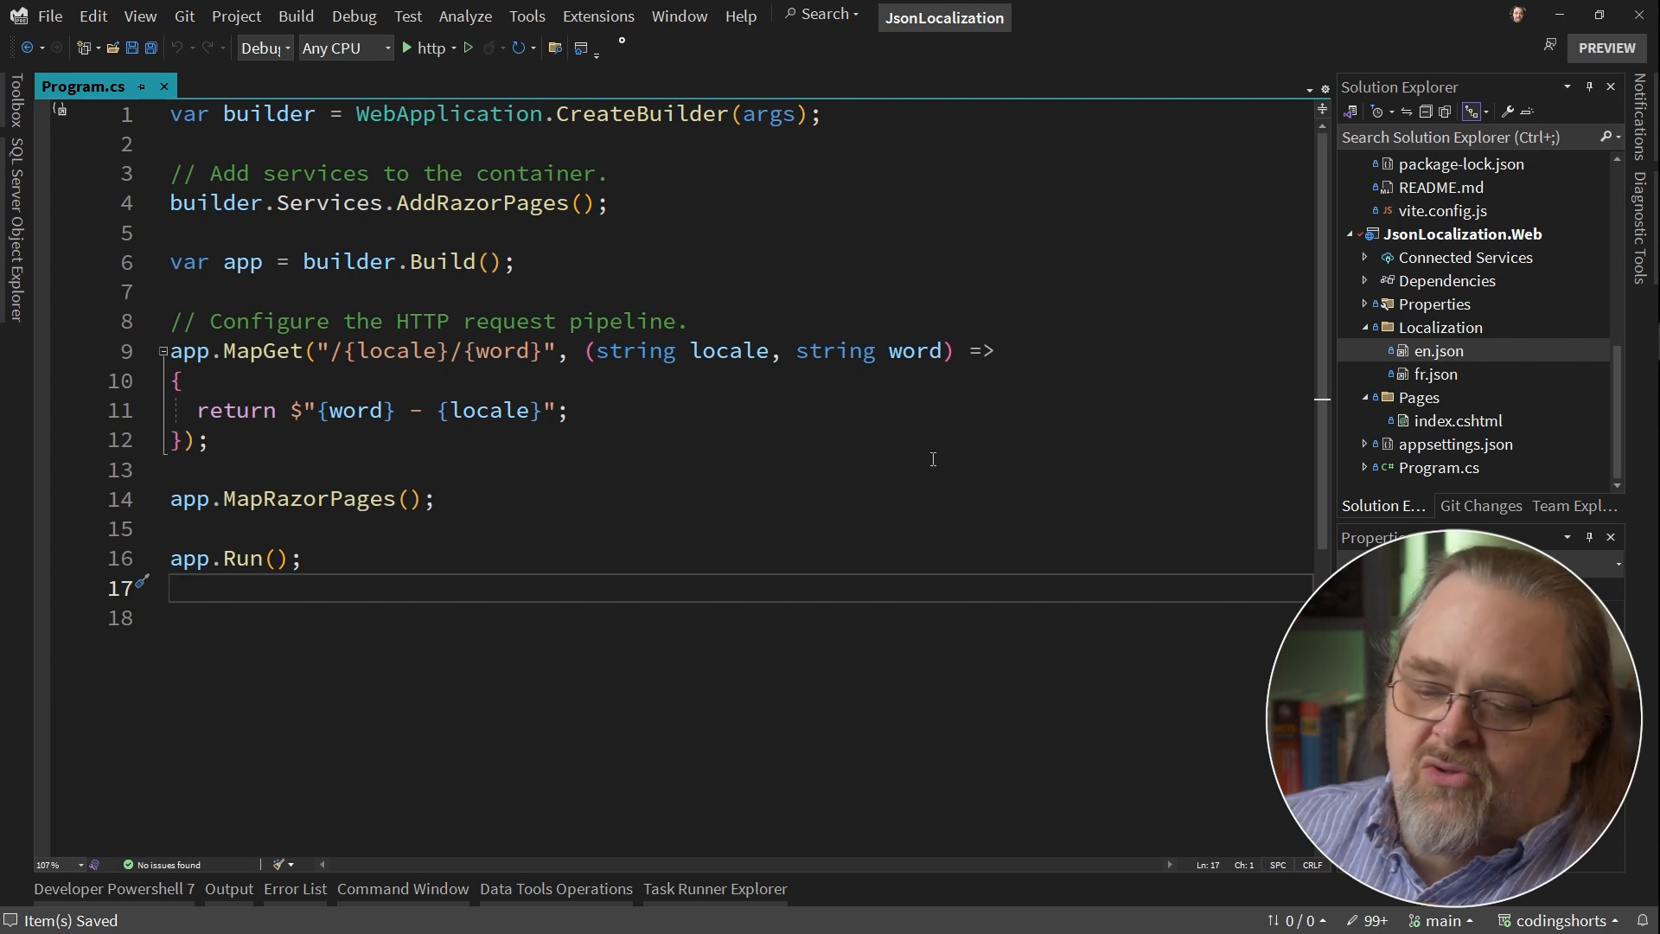
{"action": "left_click", "coordinate": [111, 889]}
{"action": "type", "text": "ls"}
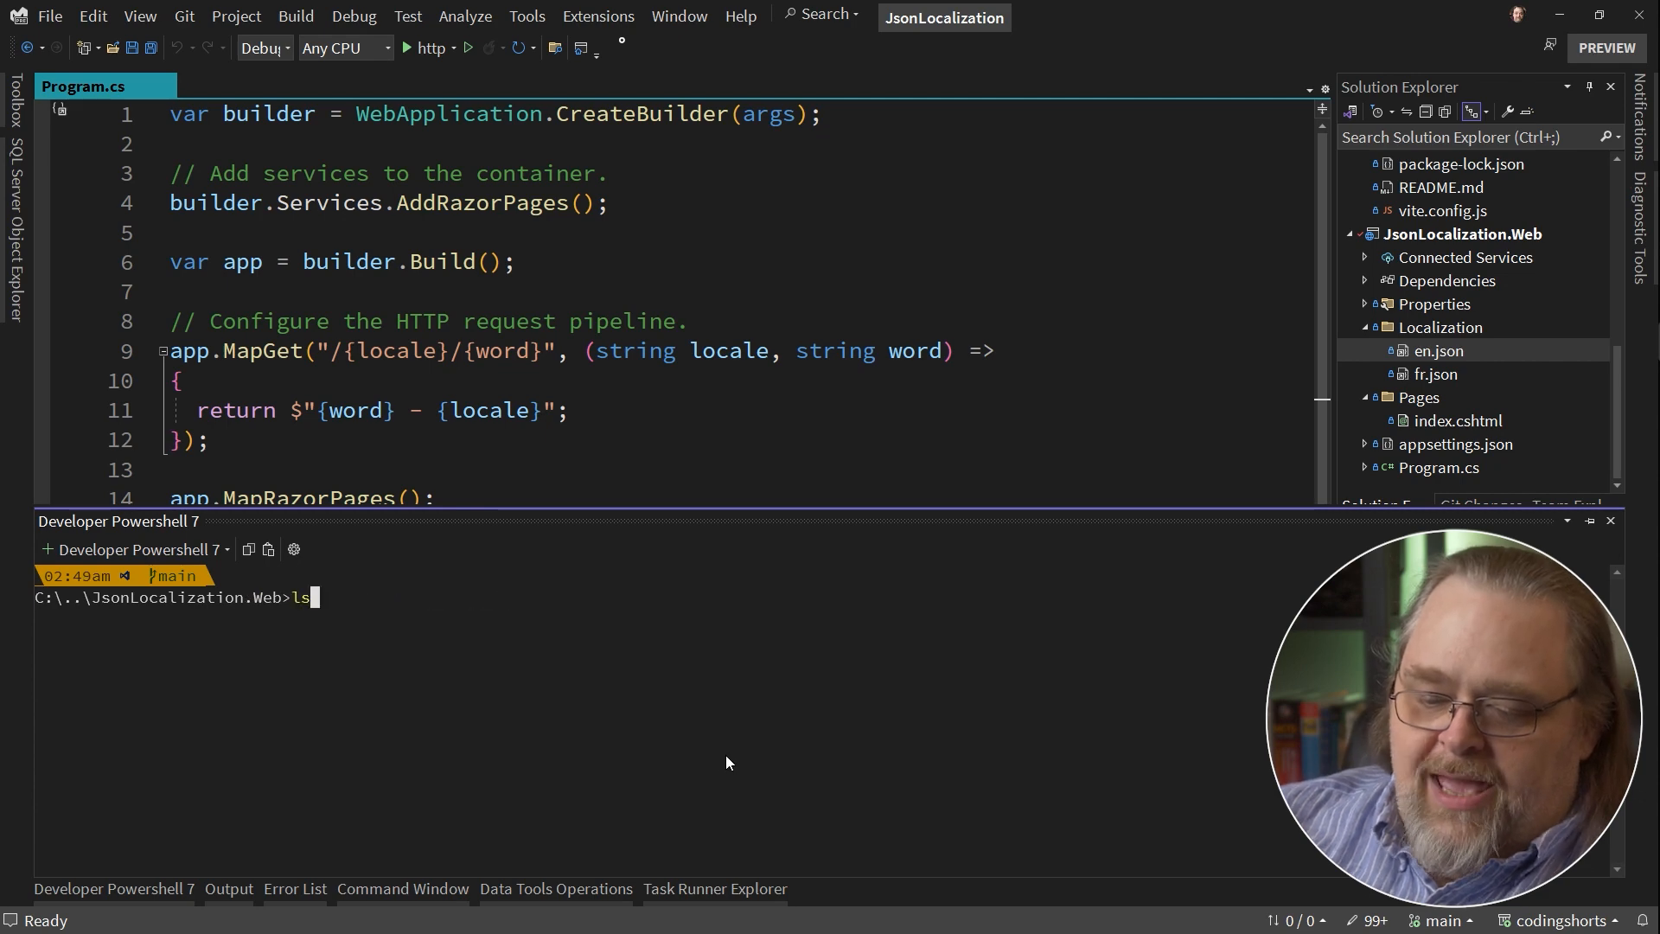
Run 'dotnet add package libc.translation' in the Developer PowerShell terminal.
{"action": "type", "text": "dotnet add package libc.translation"}
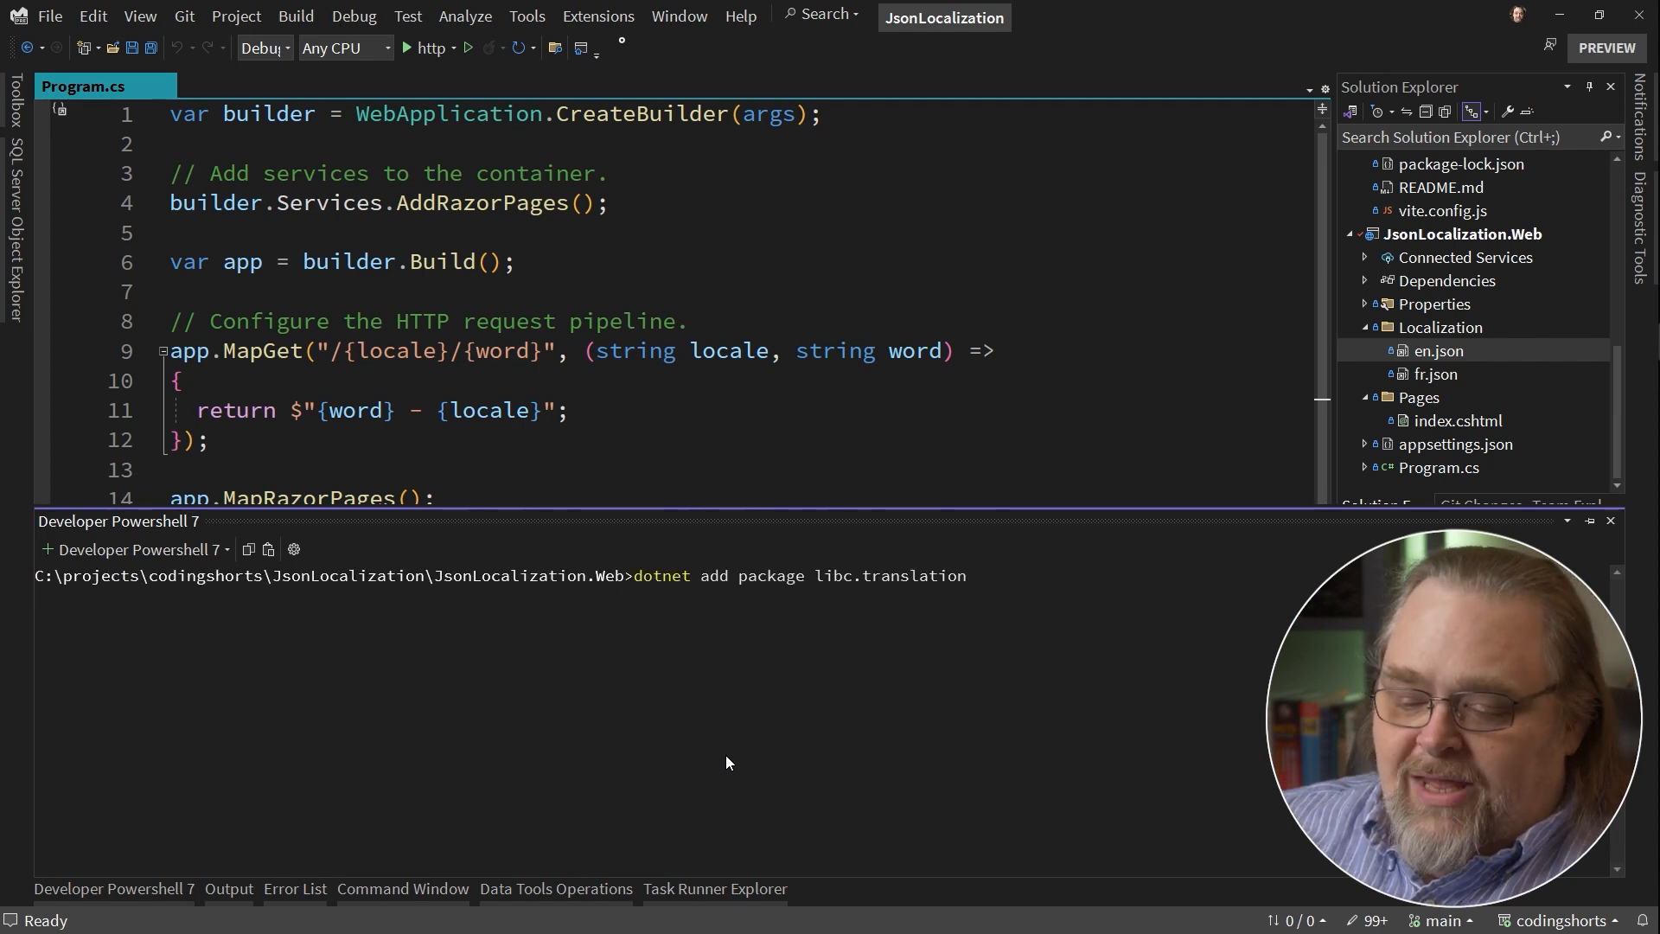
{"action": "key", "text": "enter"}
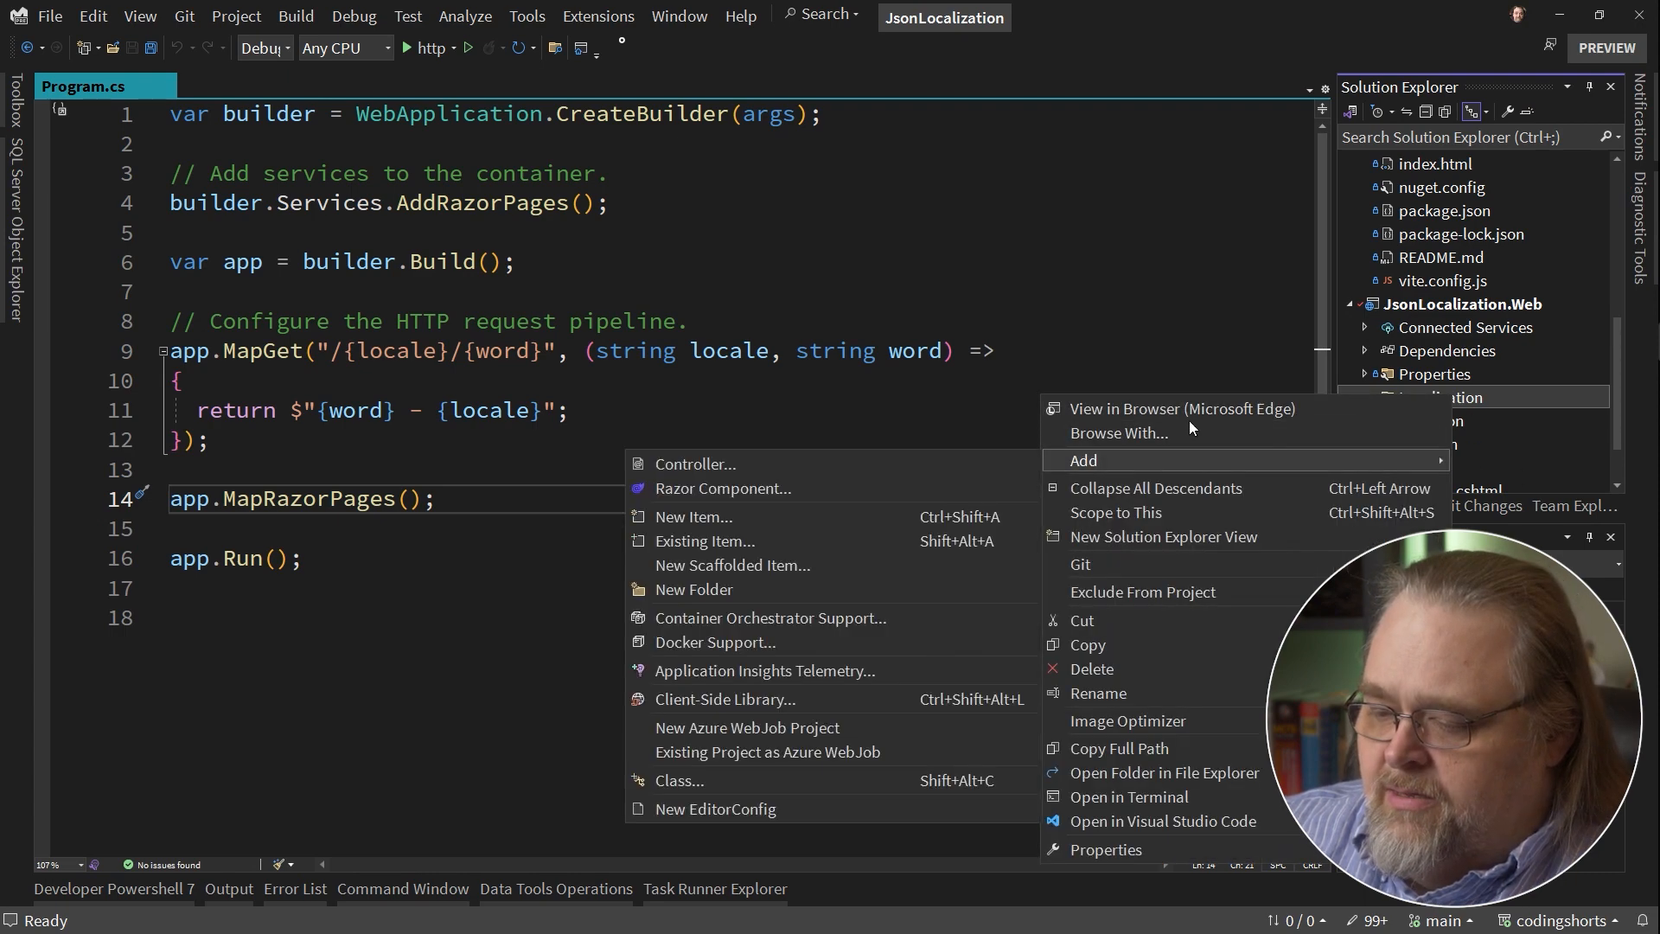
Create a new Localizer.cs class file in the Localization folder.
{"action": "left_click", "coordinate": [693, 517]}
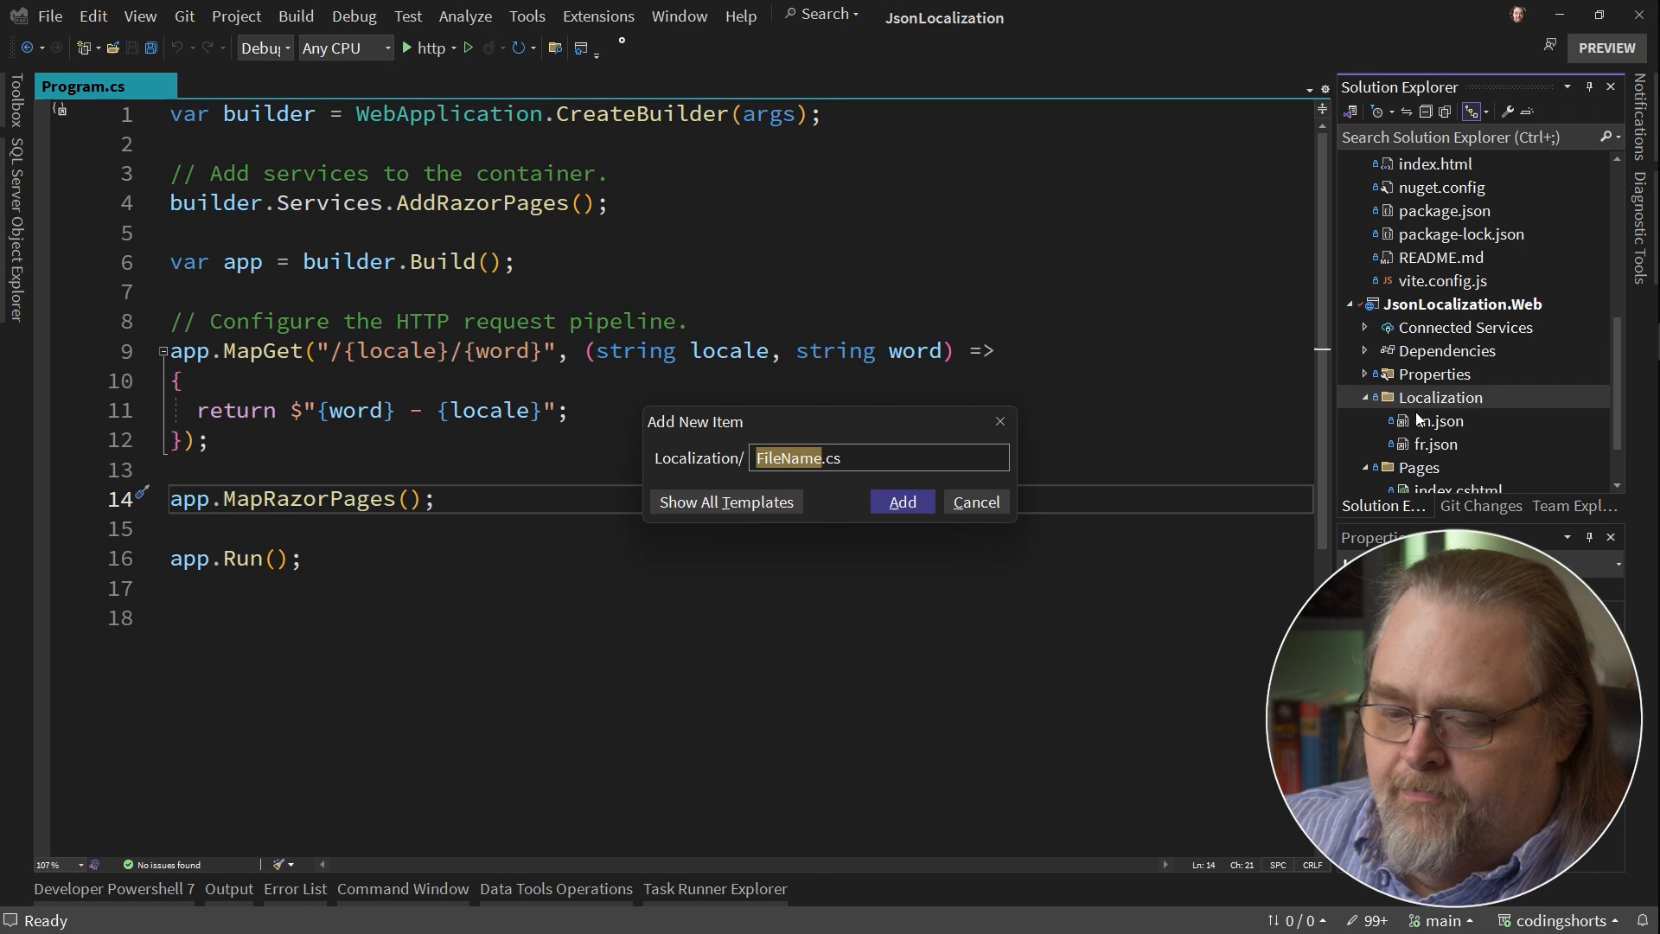
{"action": "type", "text": "Localizer.cs"}
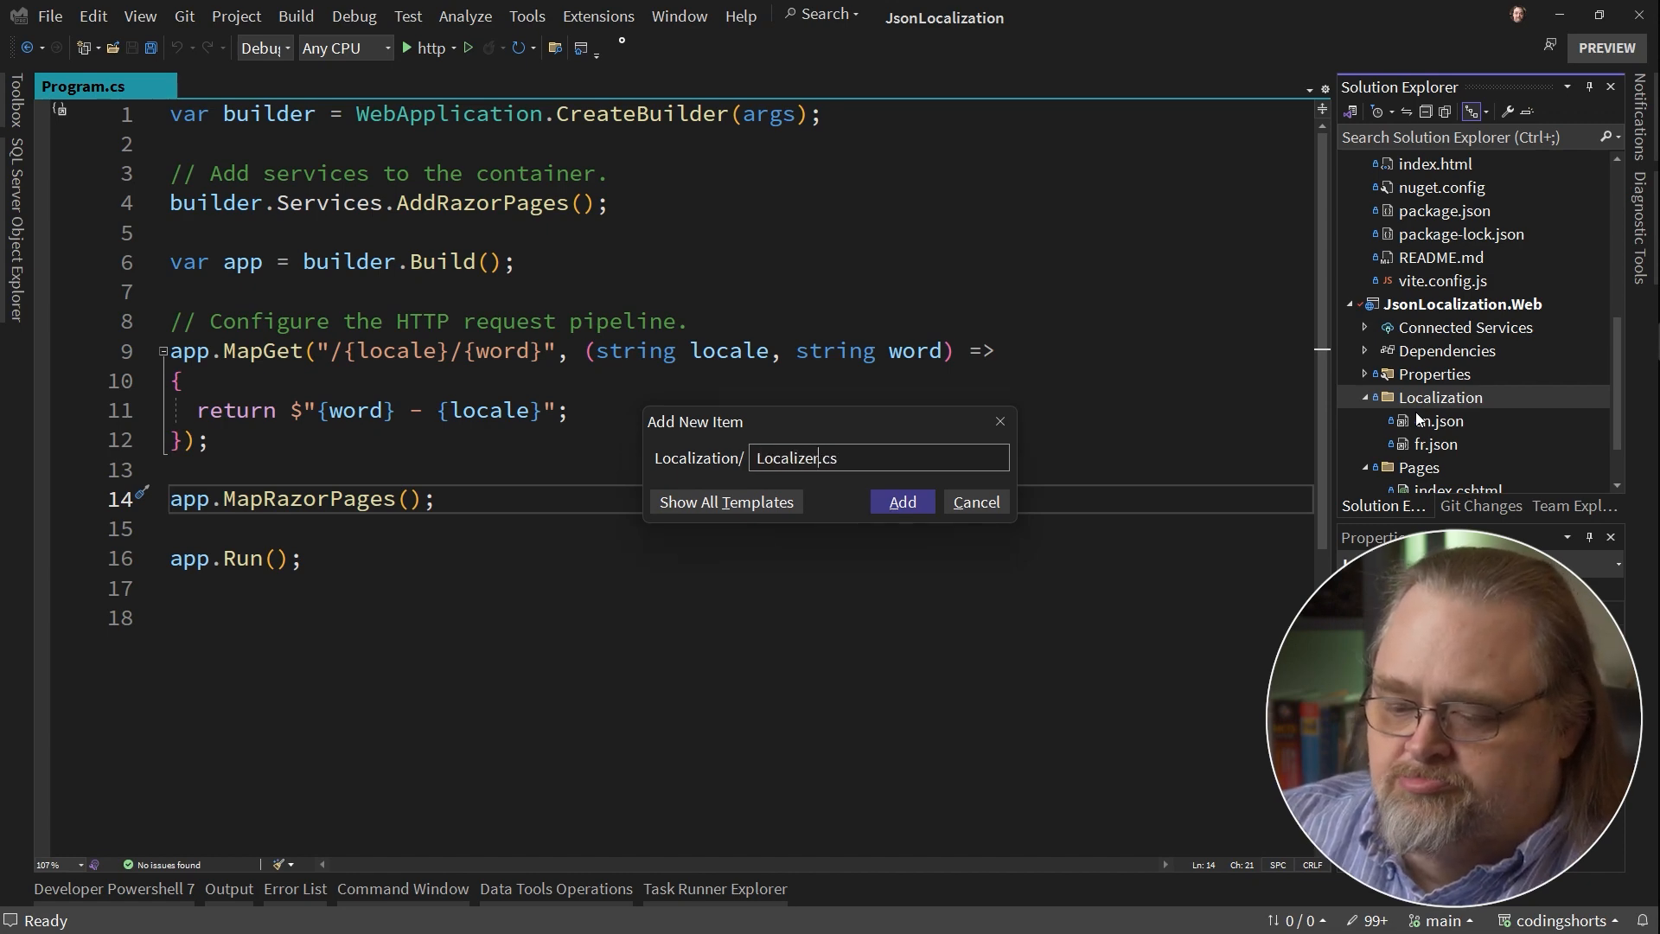
{"action": "left_click", "coordinate": [901, 501]}
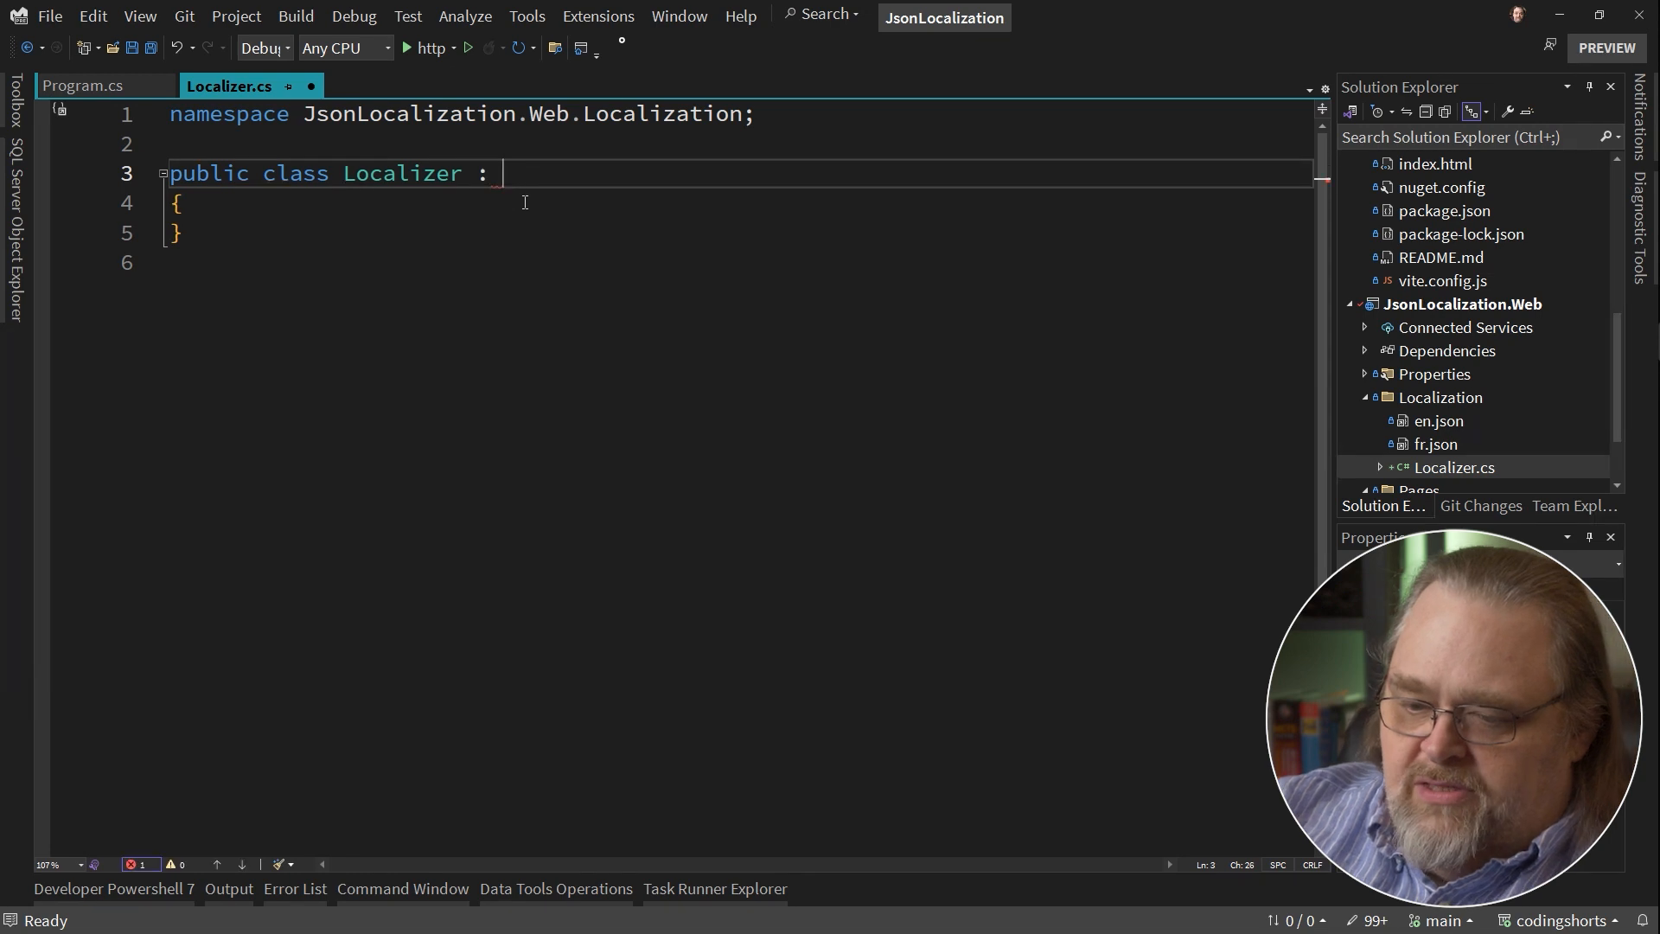
Derive the class from libc.translation.Localizer and rename it TextLocalizer with the using directive added.
{"action": "type", "text": "libc."}
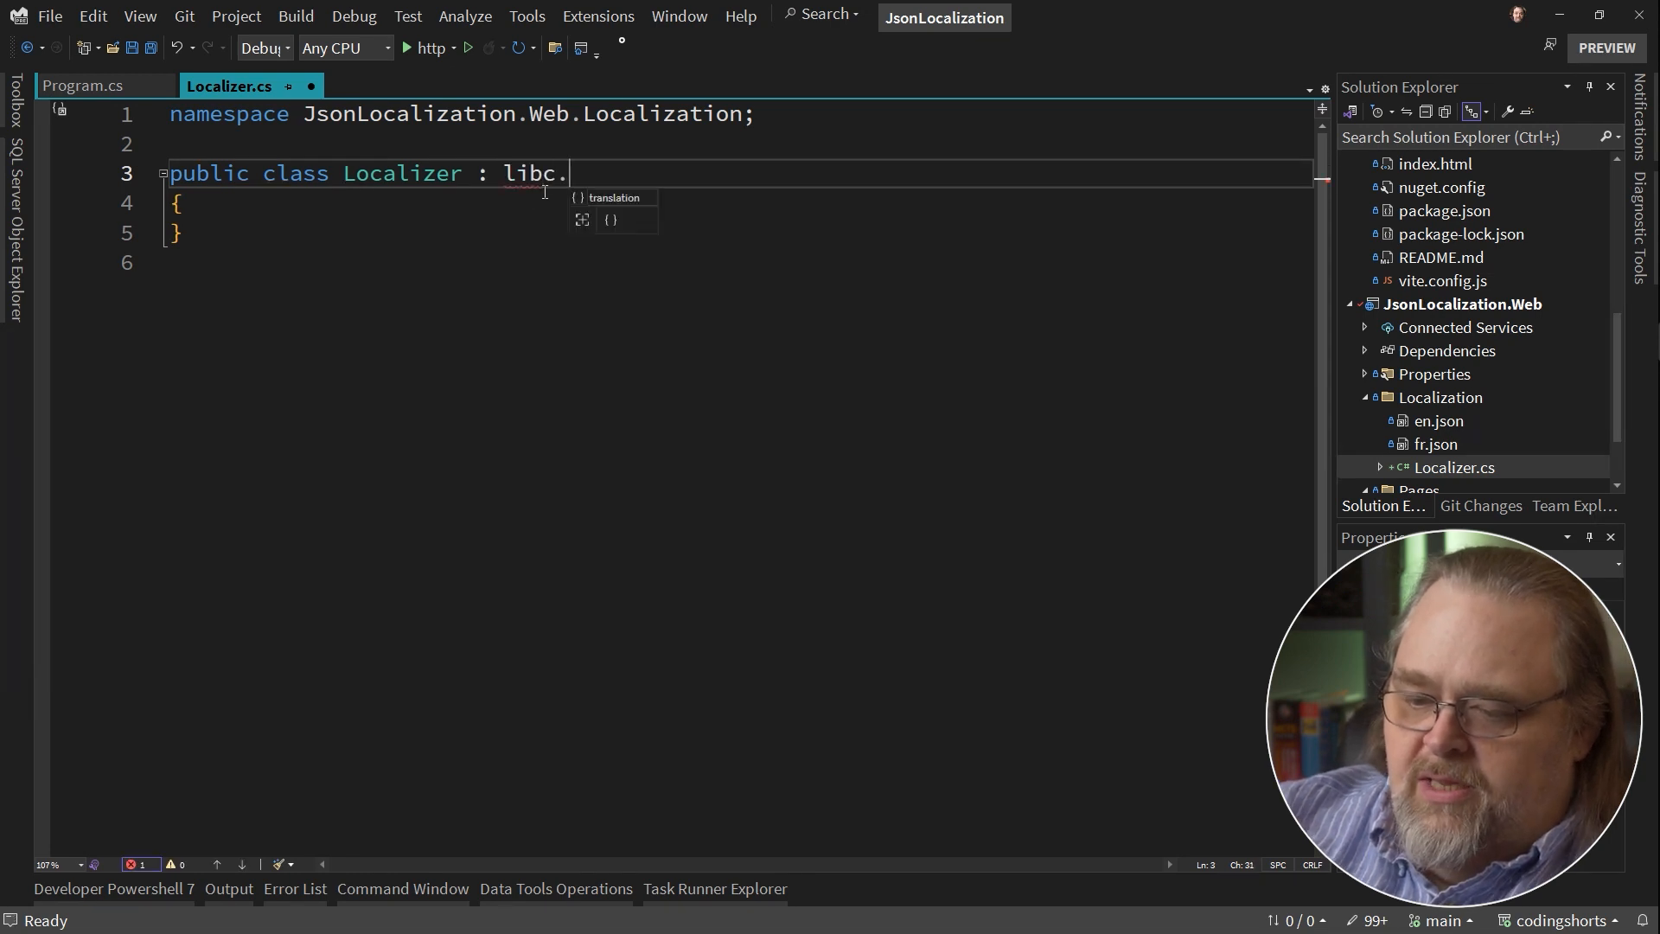
{"action": "type", "text": "translation.Localizer"}
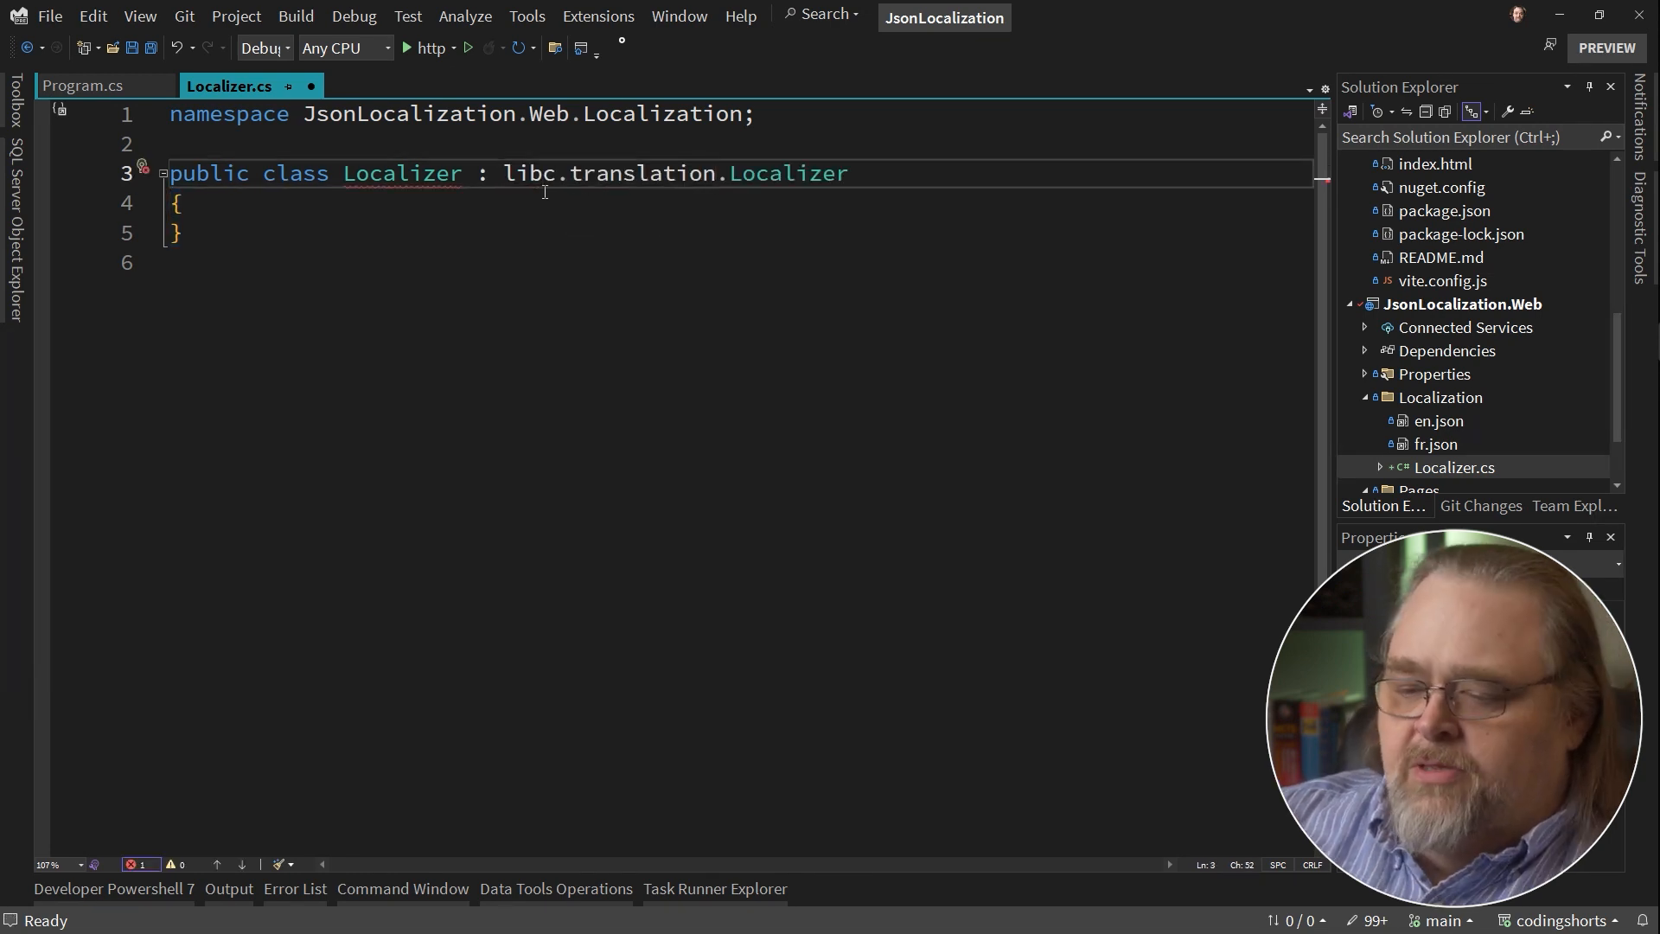
{"action": "double_click", "coordinate": [399, 173]}
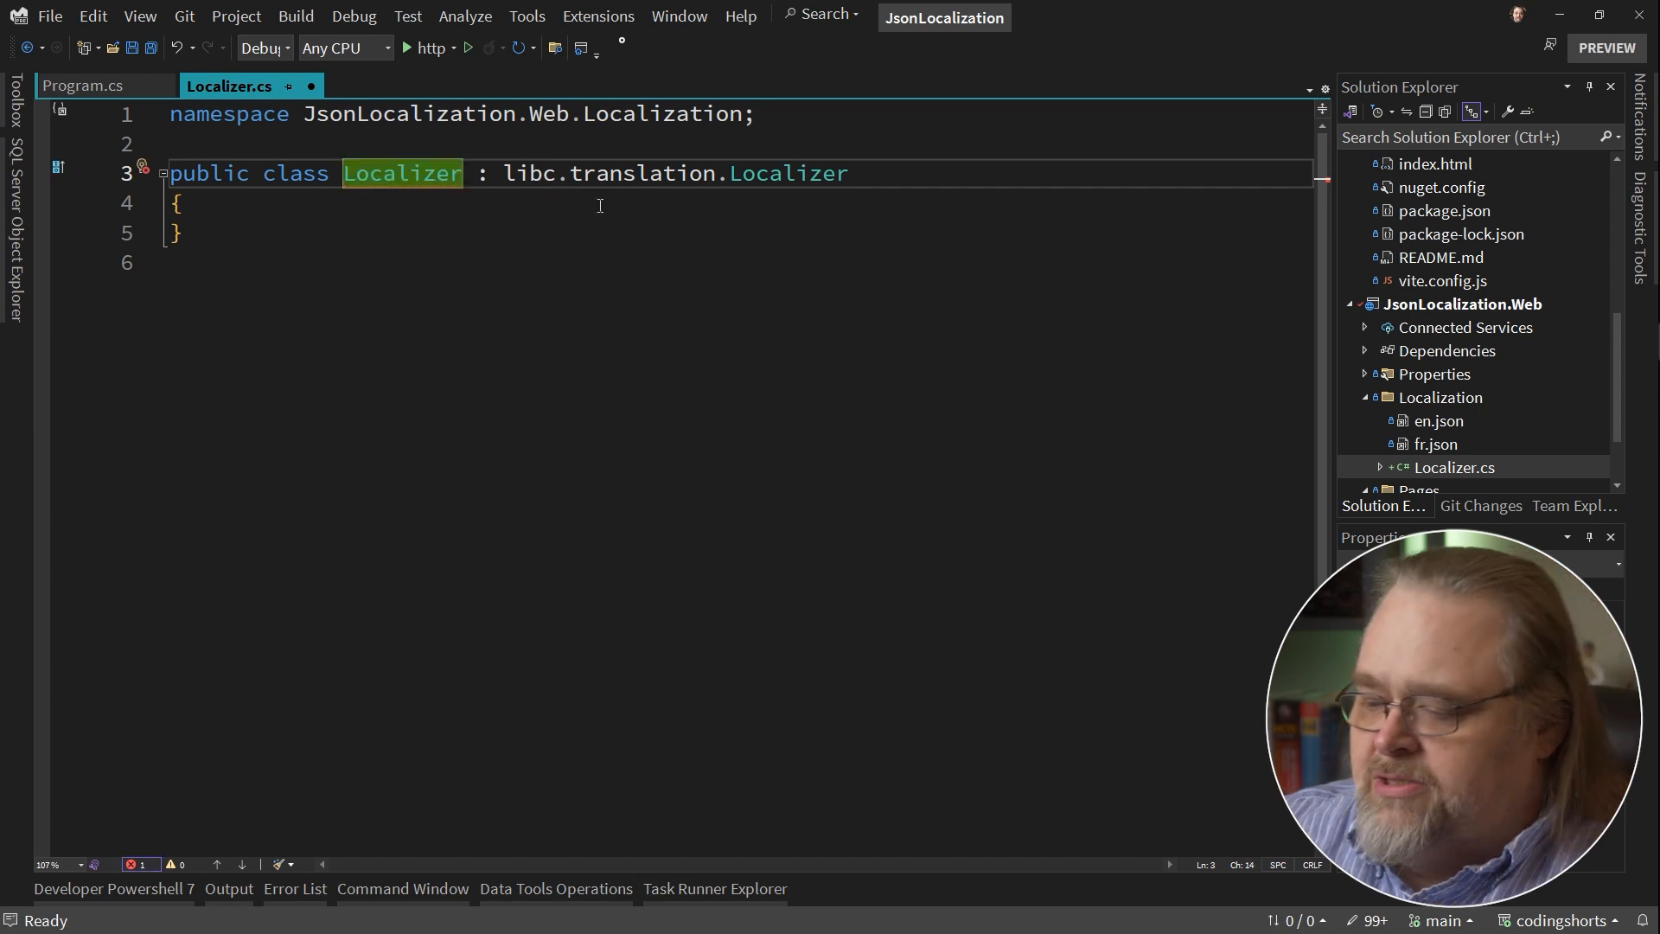
{"action": "left_click", "coordinate": [1454, 467]}
{"action": "type", "text": "Text"}
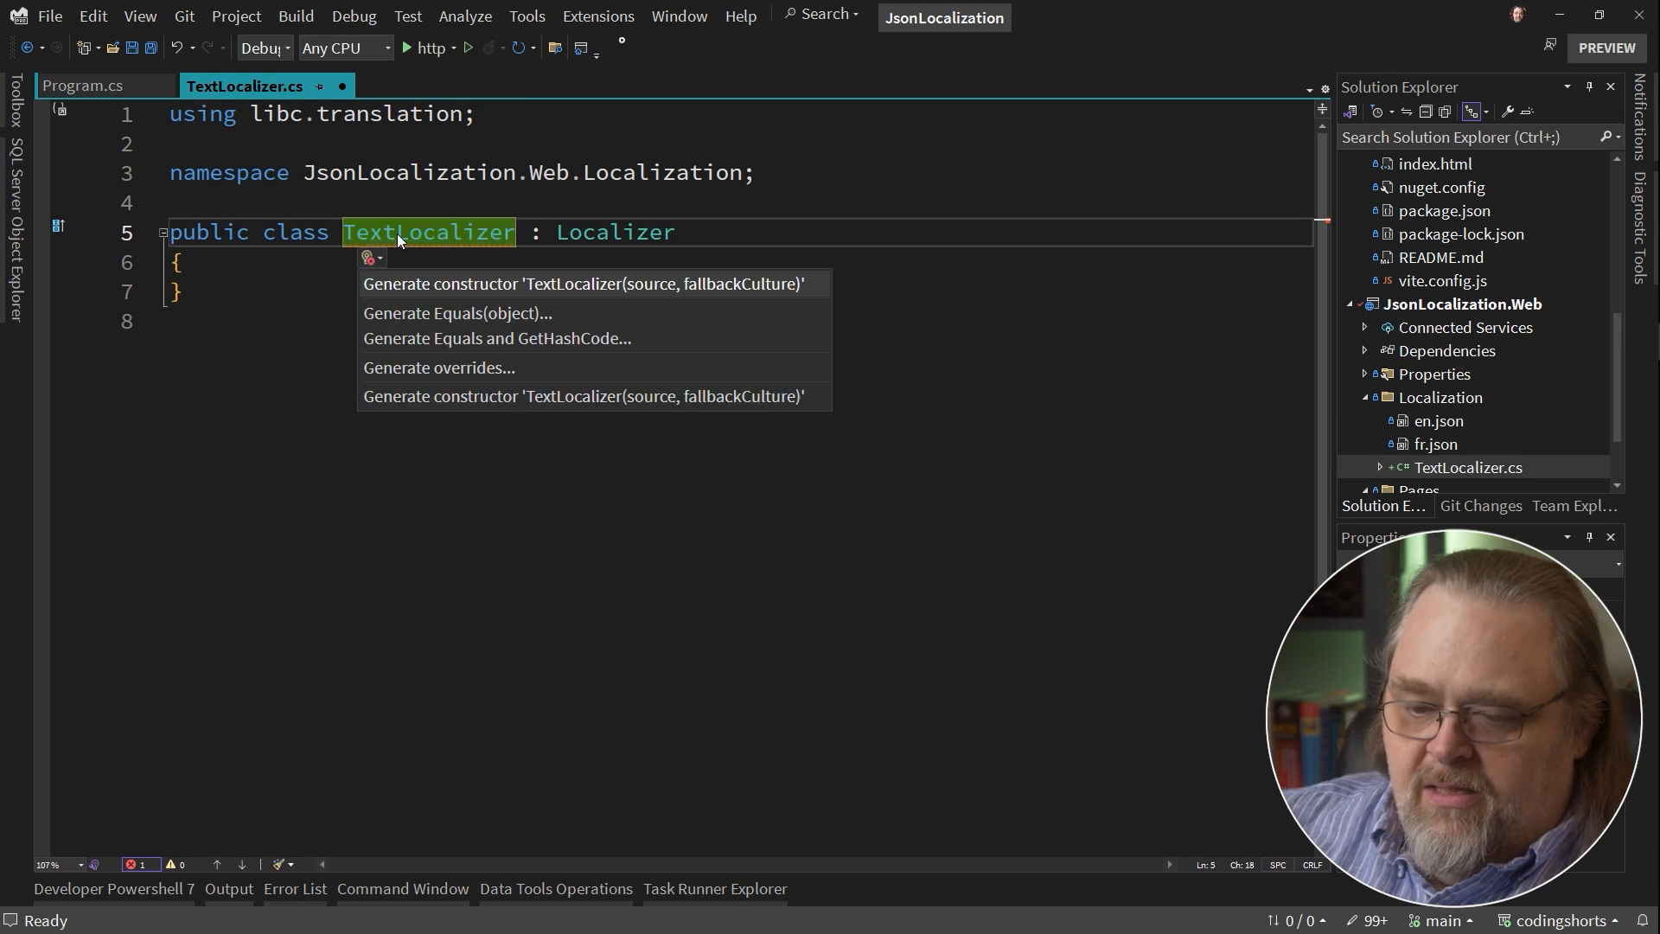
Generate a parameterless constructor calling base(CreateSource(), "en") and stub the CreateSource method.
{"action": "left_click", "coordinate": [582, 282]}
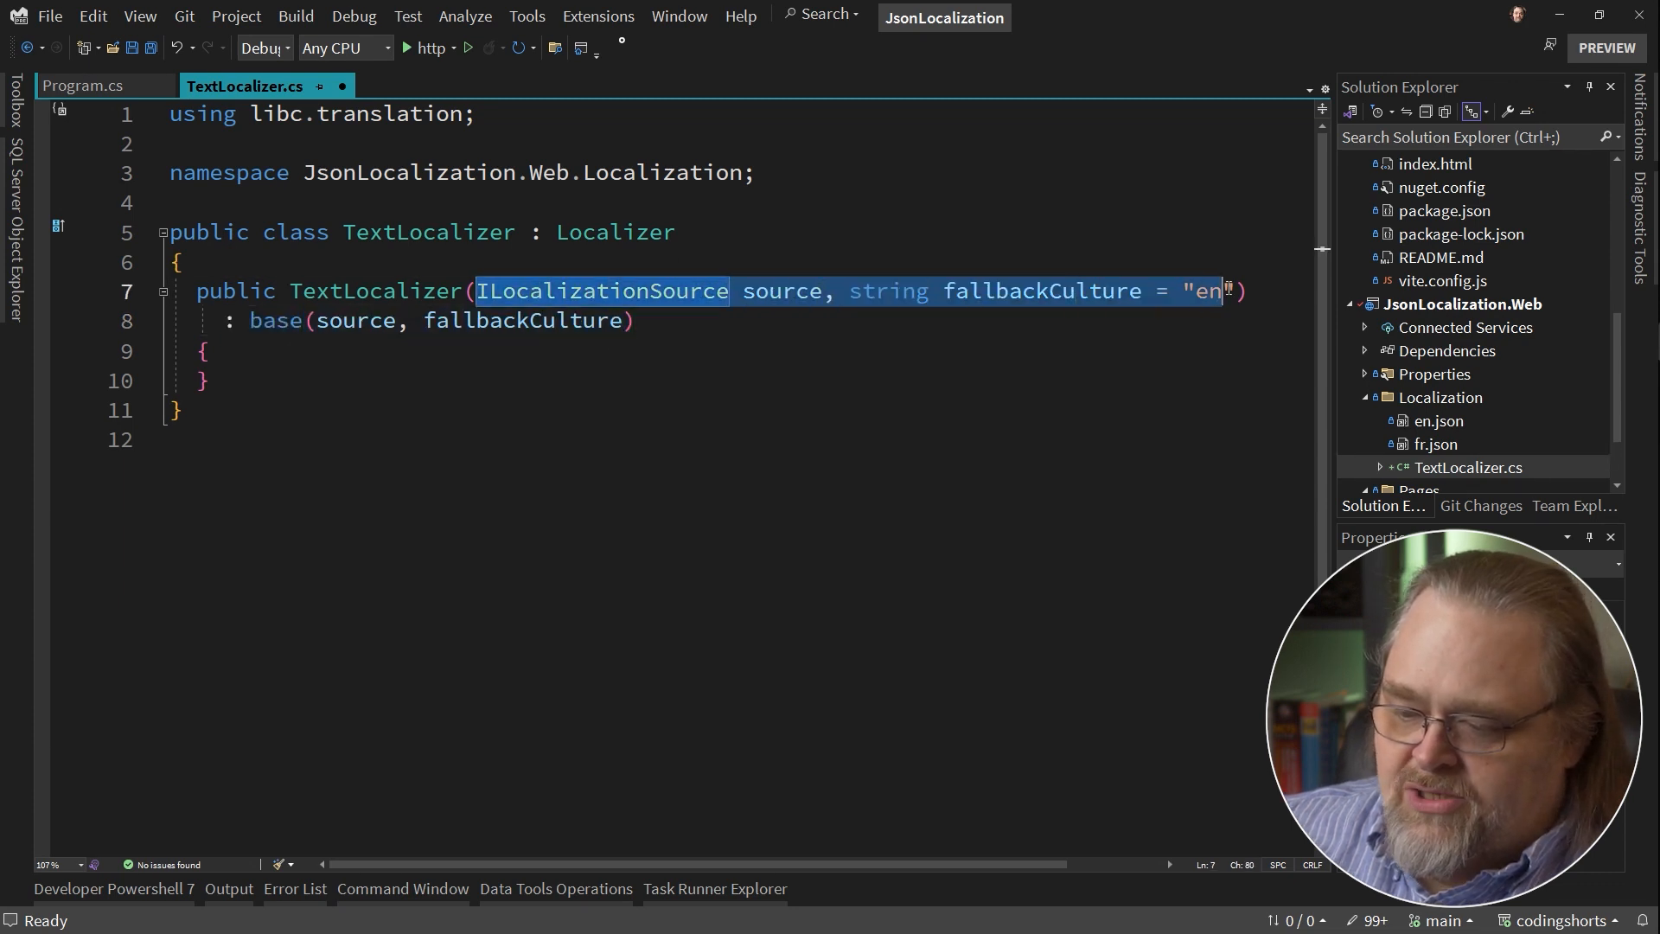
{"action": "key", "text": "Delete"}
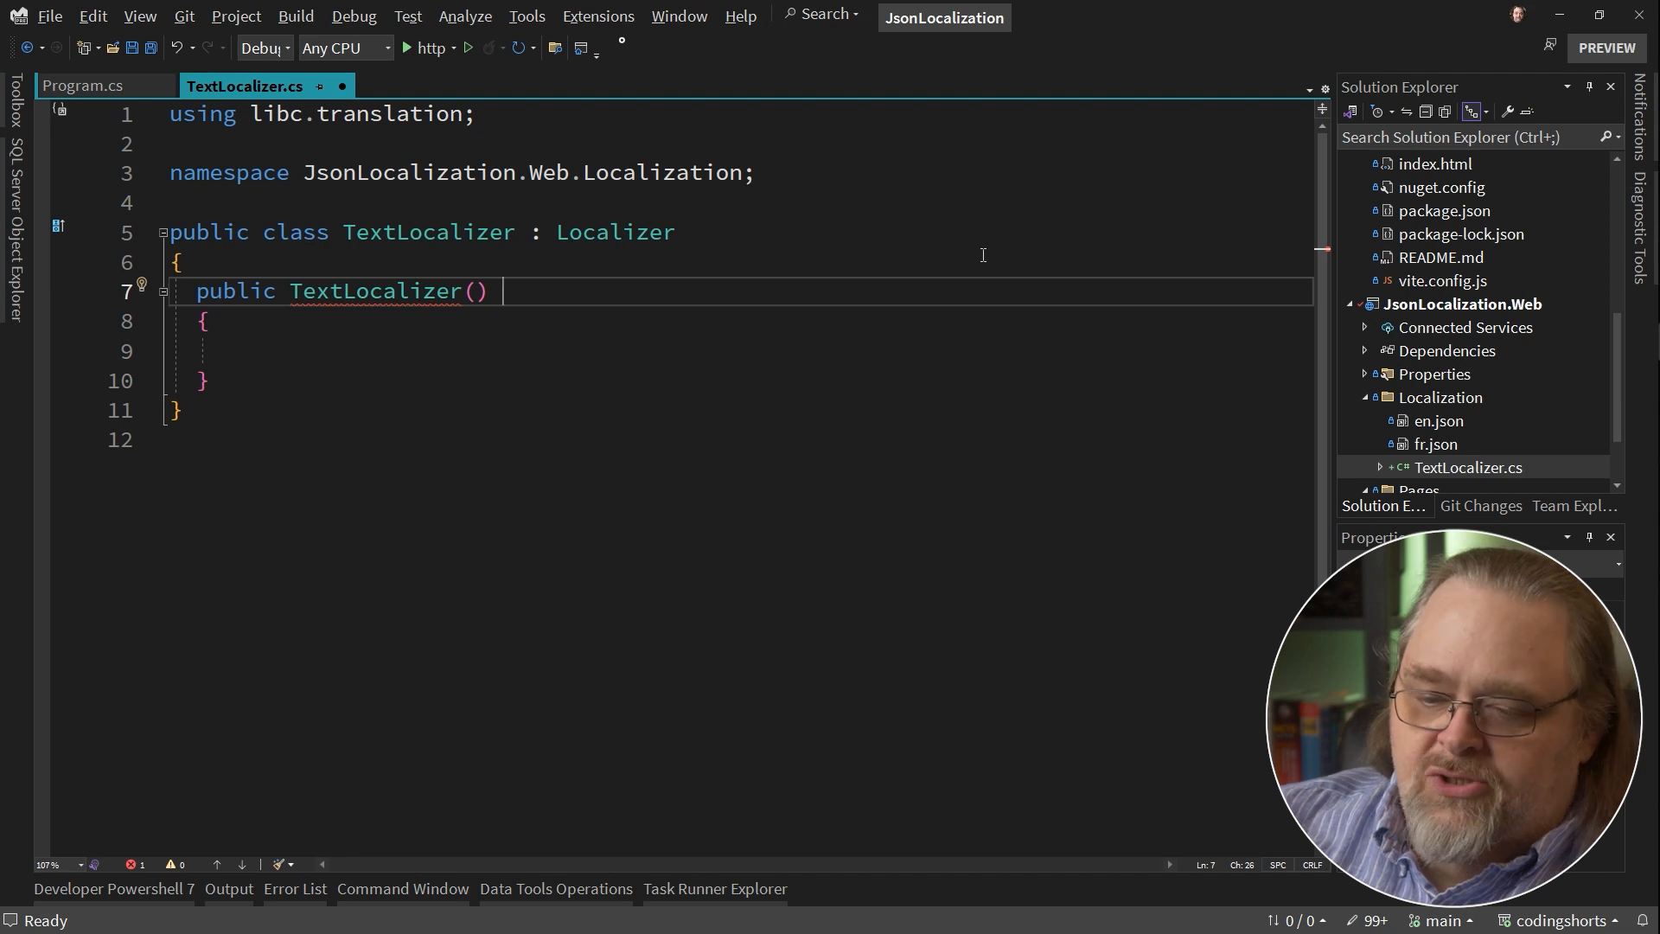
{"action": "type", "text": ":"}
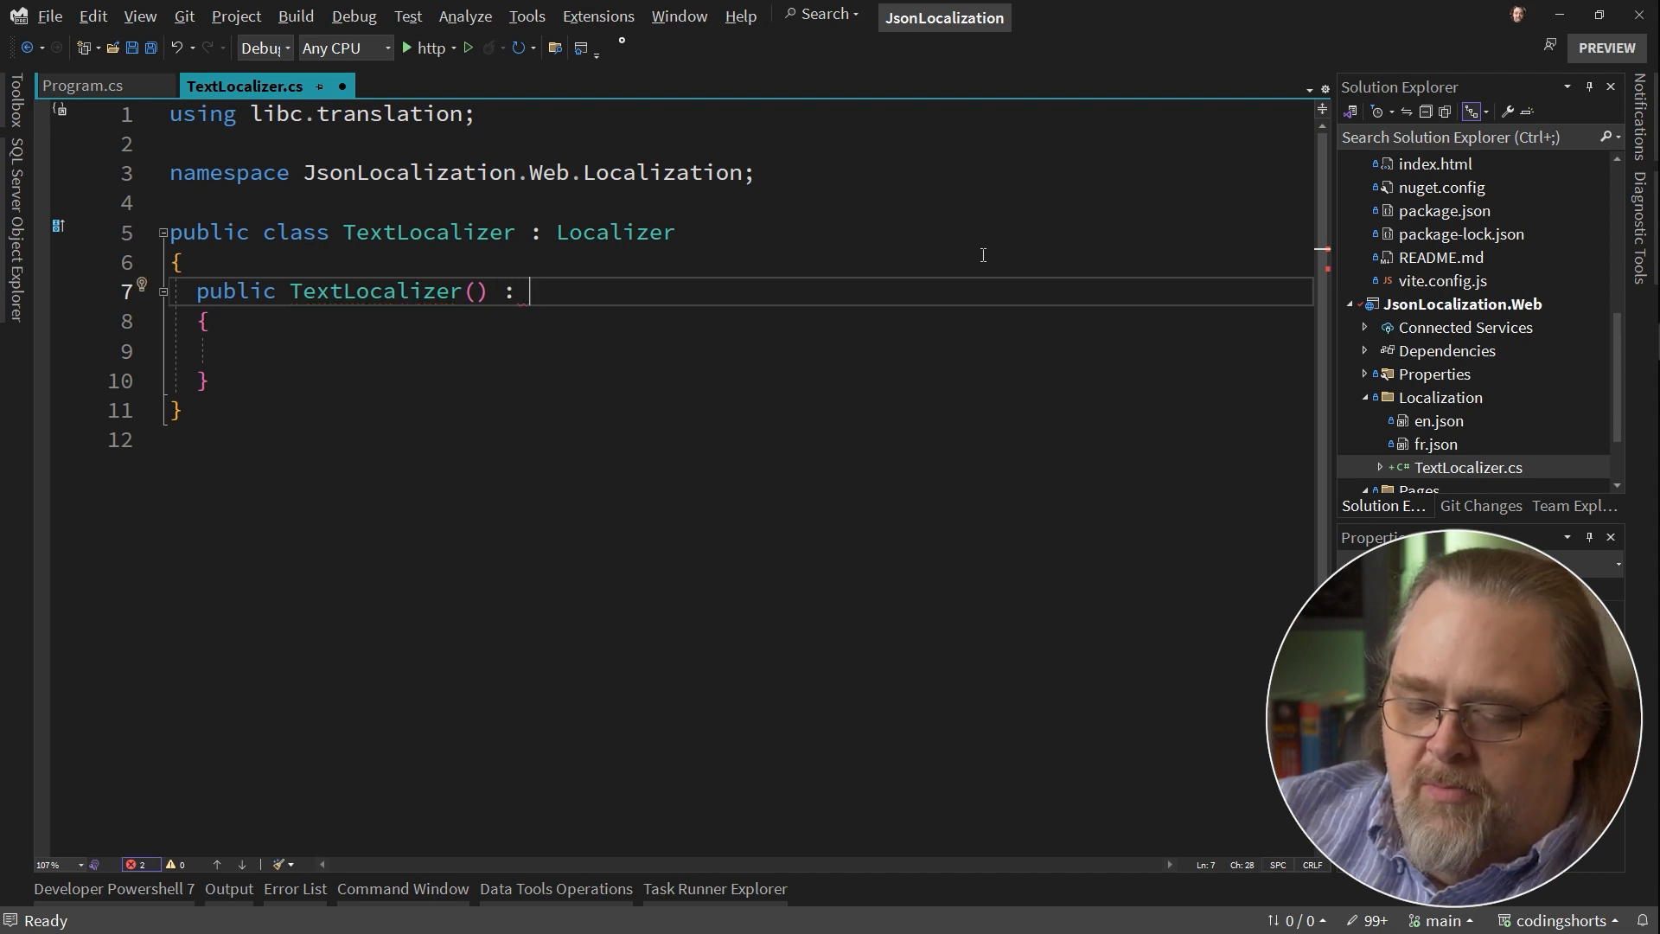
{"action": "type", "text": "base()"}
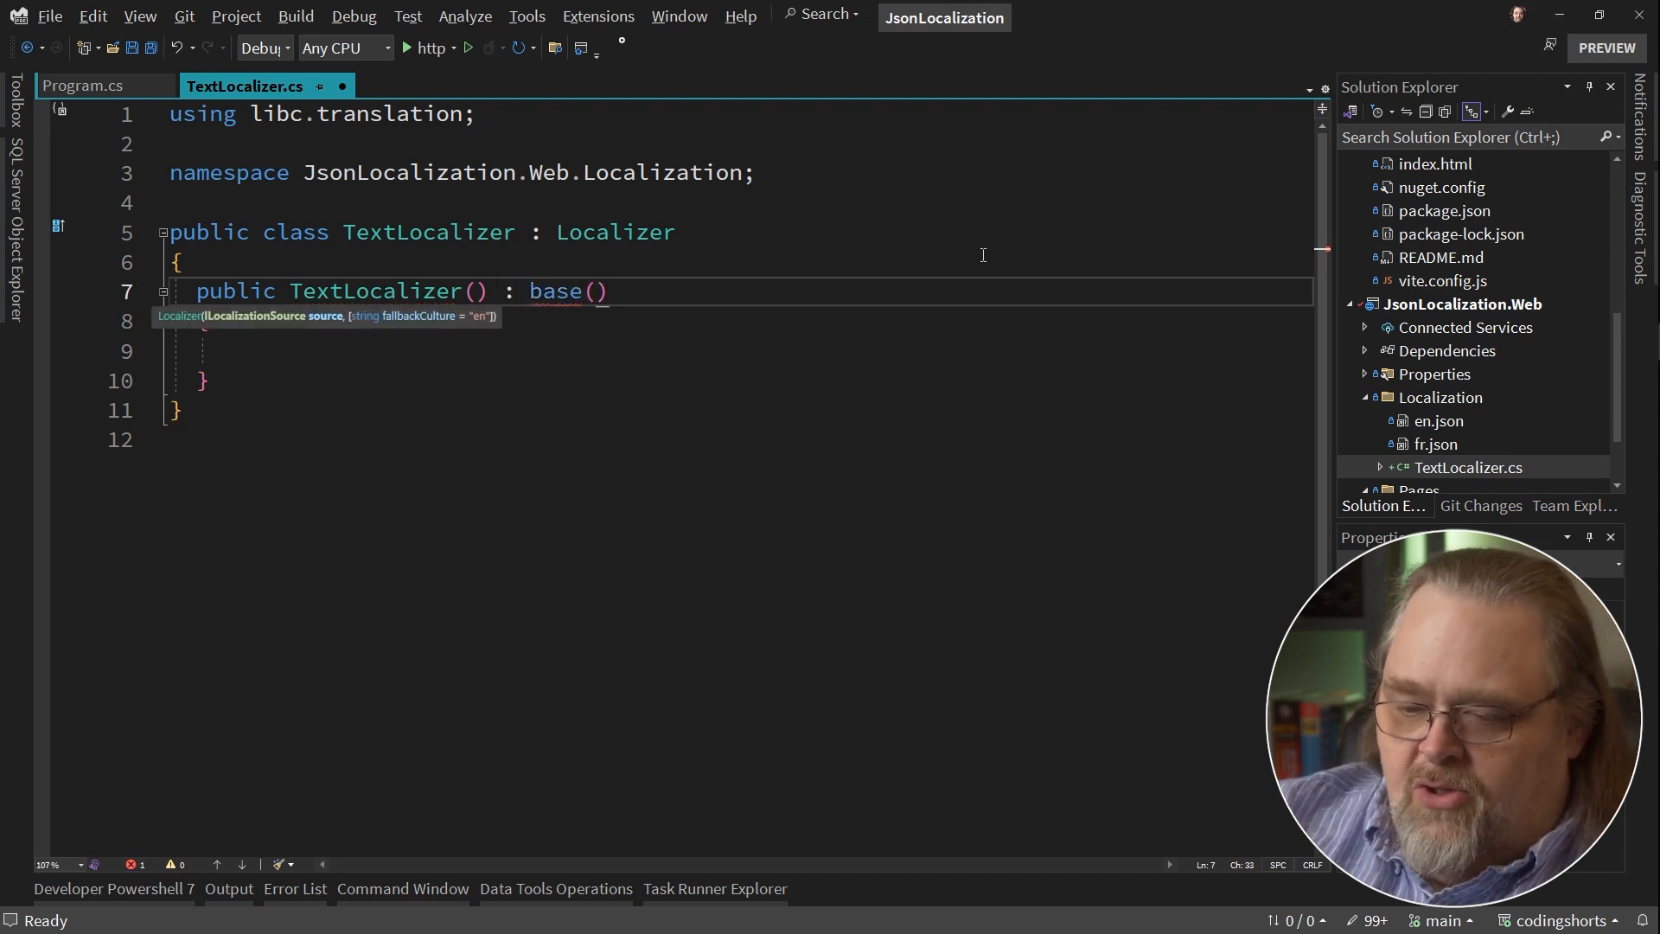
{"action": "type", "text": "CreateL"}
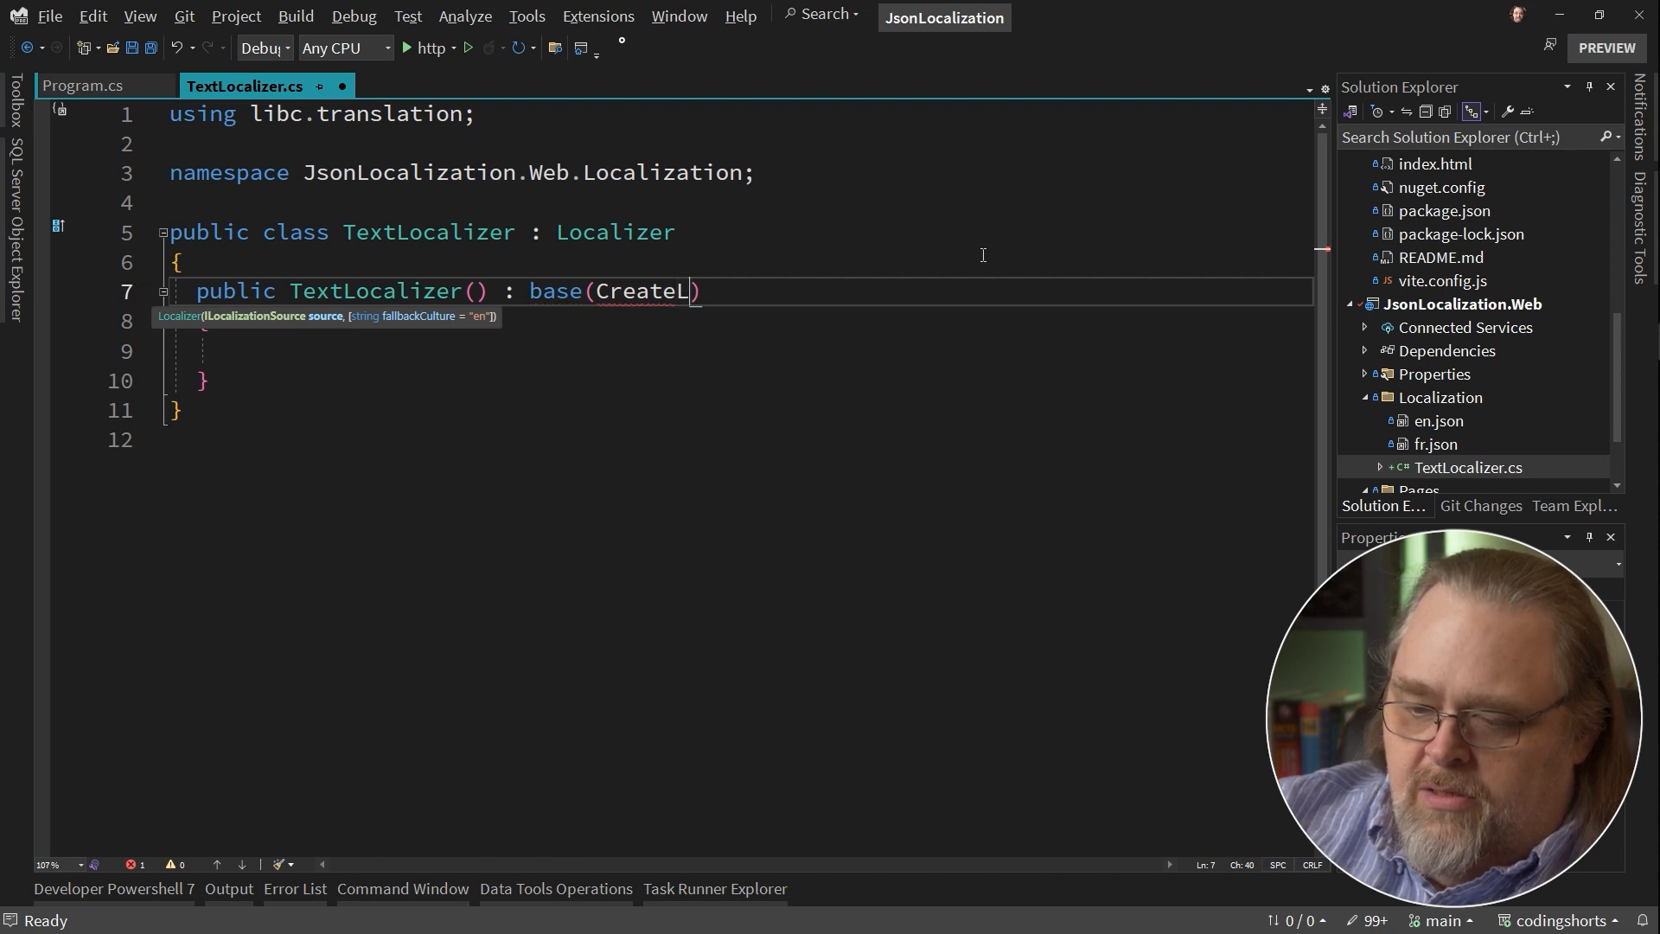
{"action": "type", "text": "Source()"}
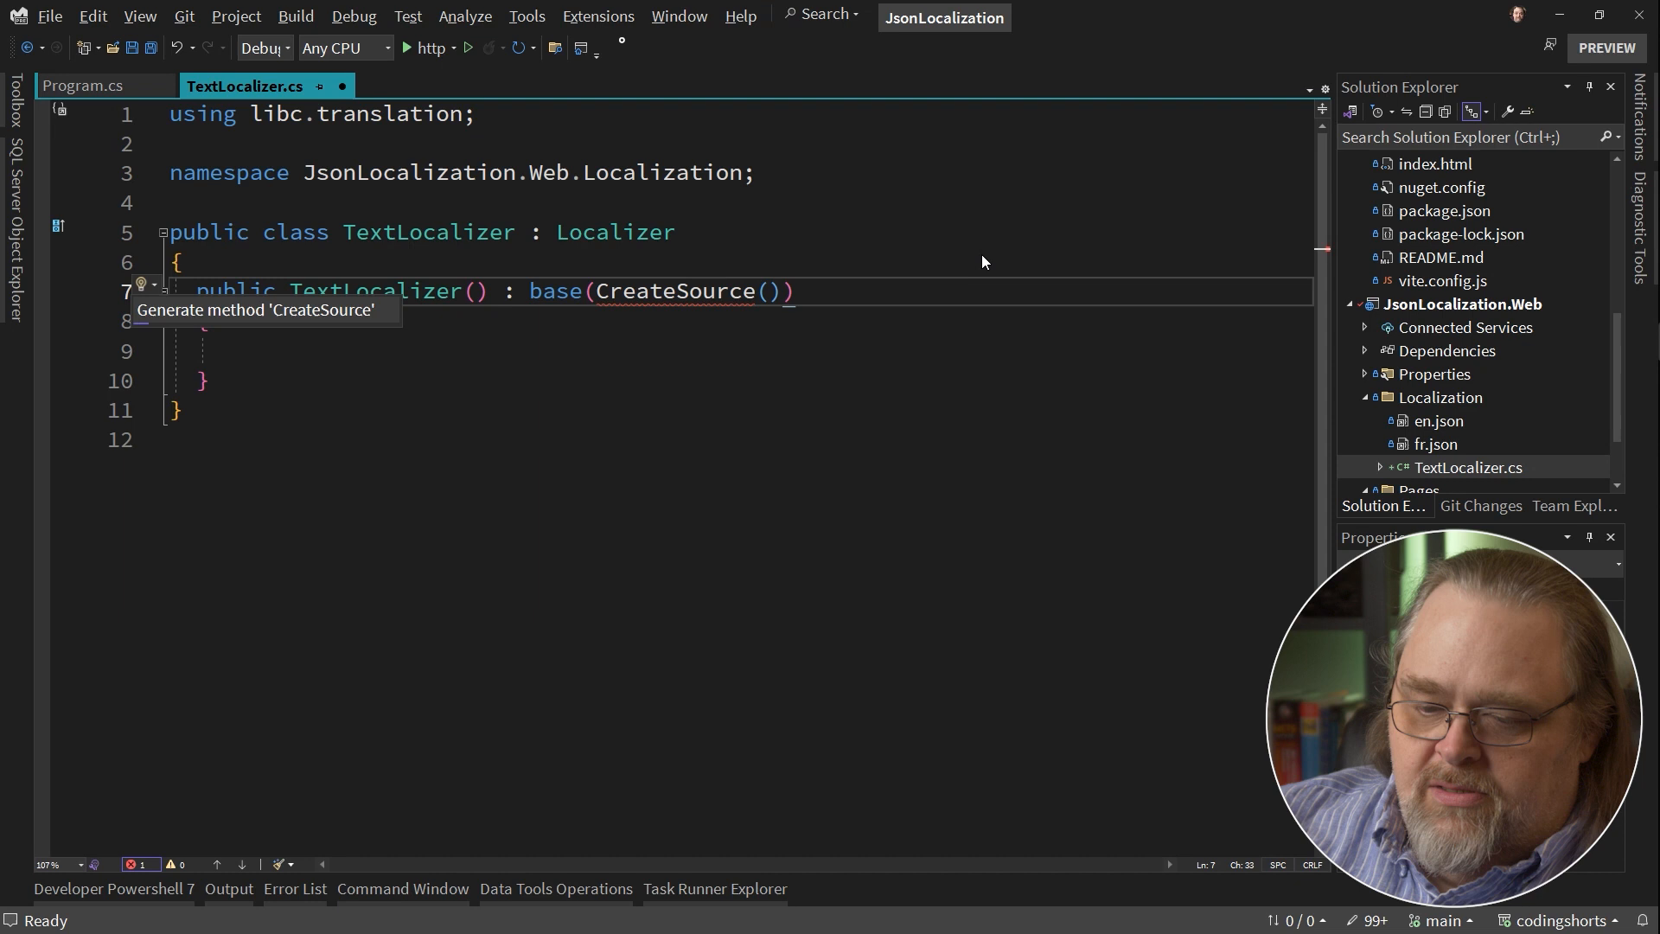
{"action": "left_click", "coordinate": [256, 309]}
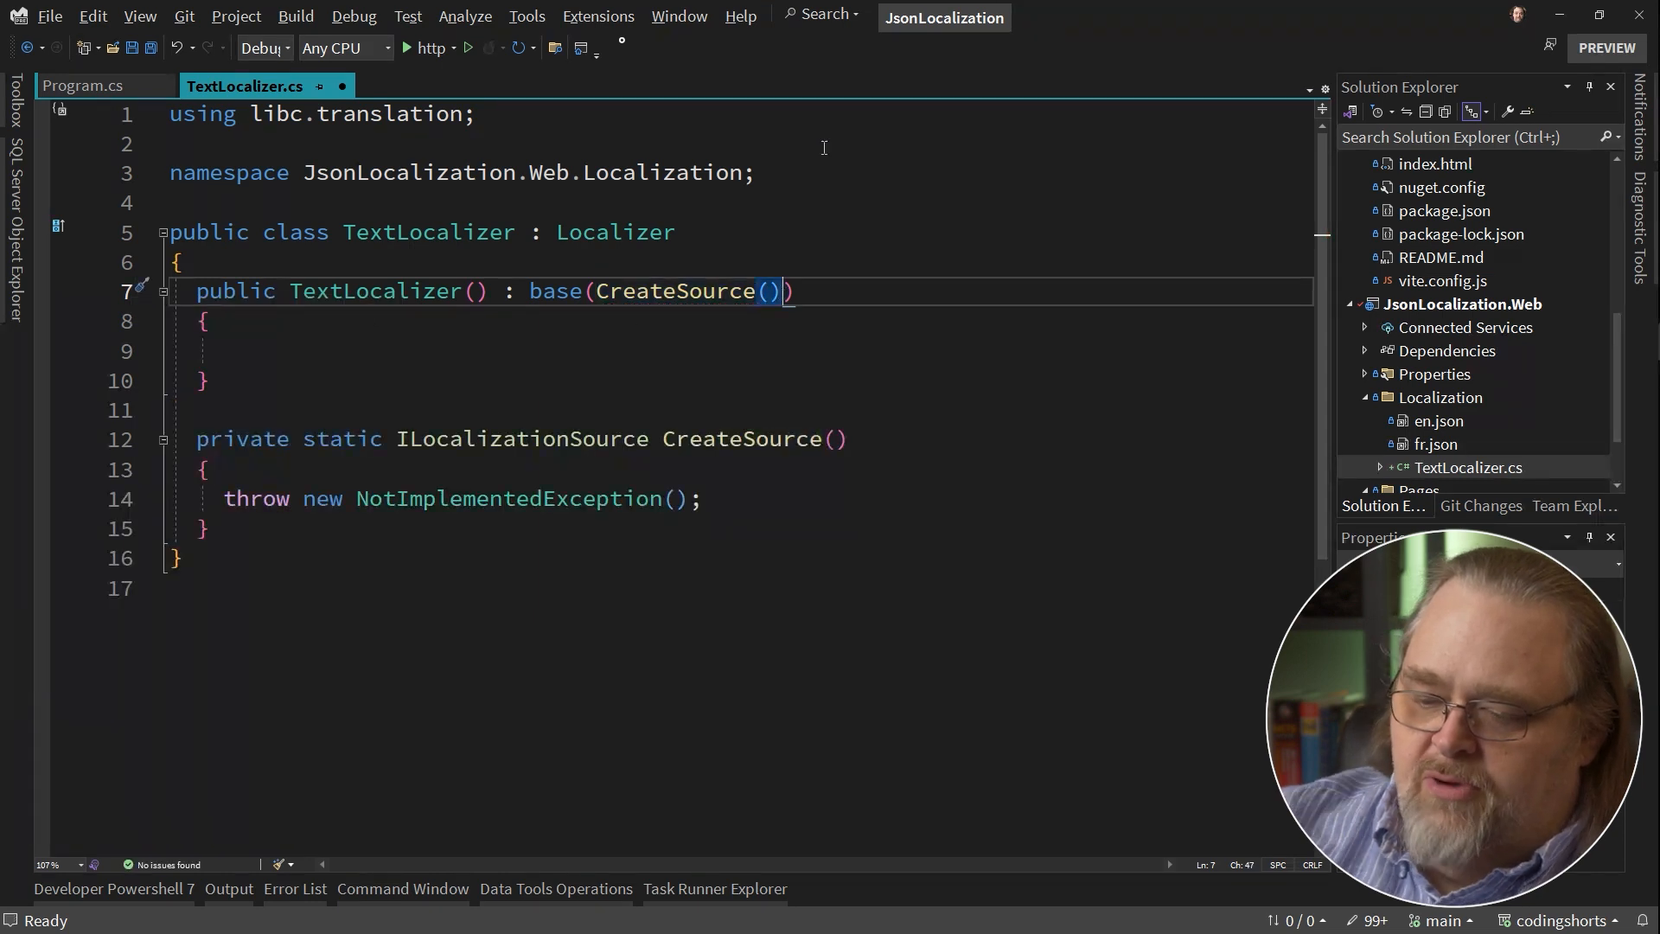
{"action": "type", "text": ", \"en\""}
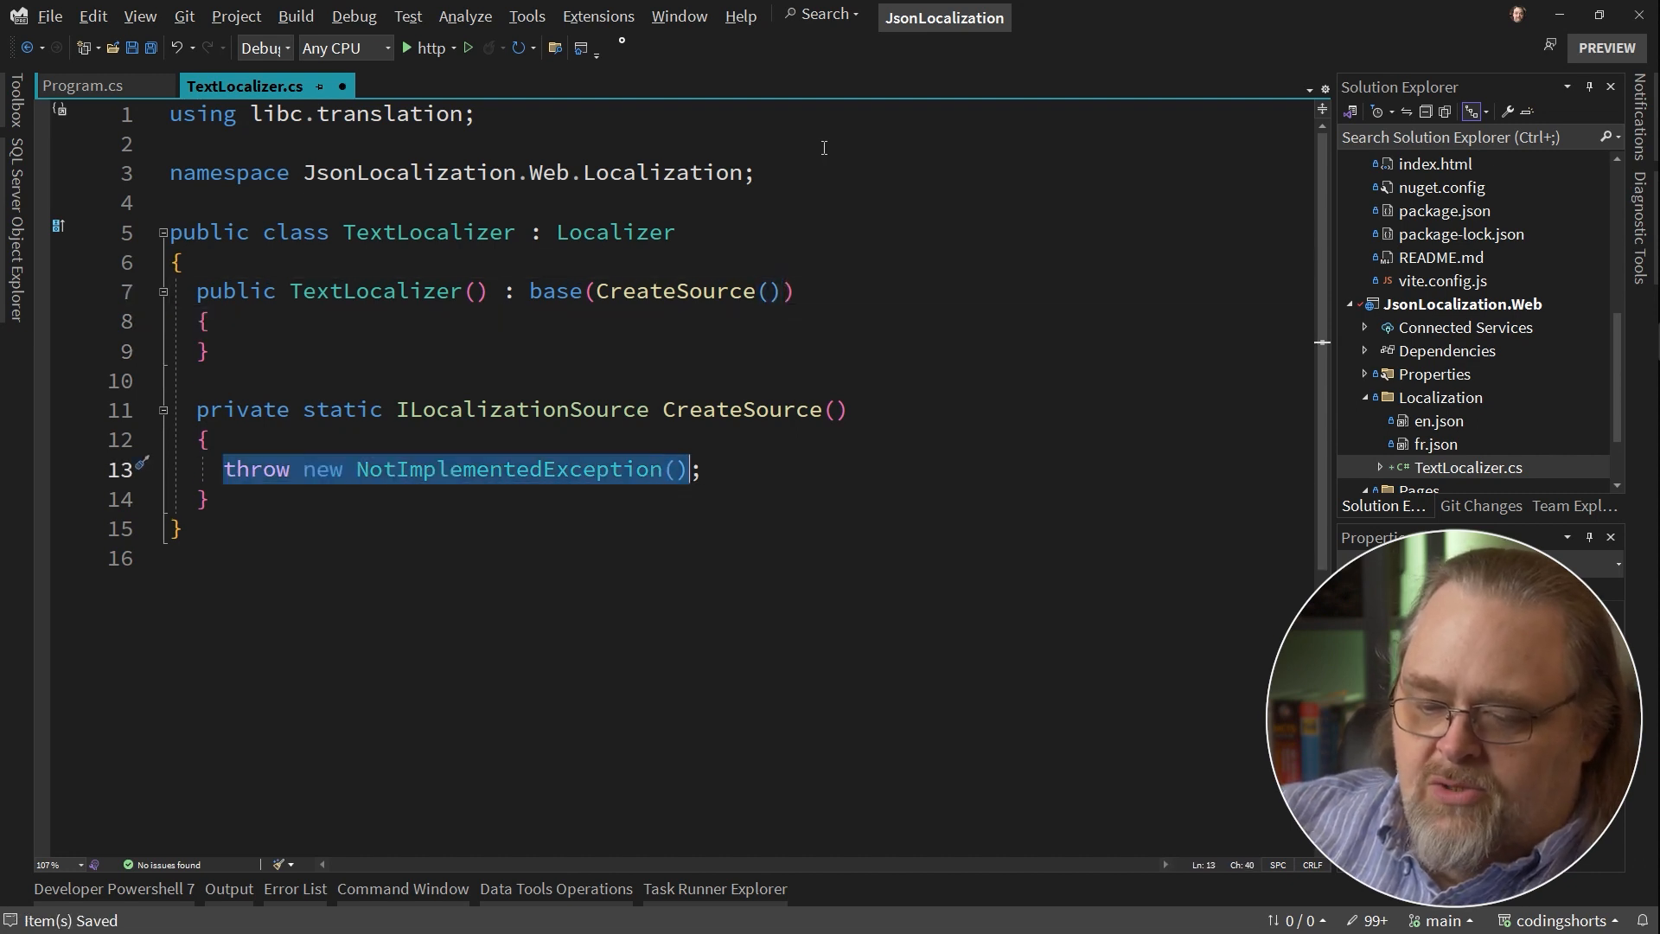
In CreateSource, define the 'JsonLocalization.Web.Localization.' prefix and get the executing assembly.
{"action": "key", "text": "Delete"}
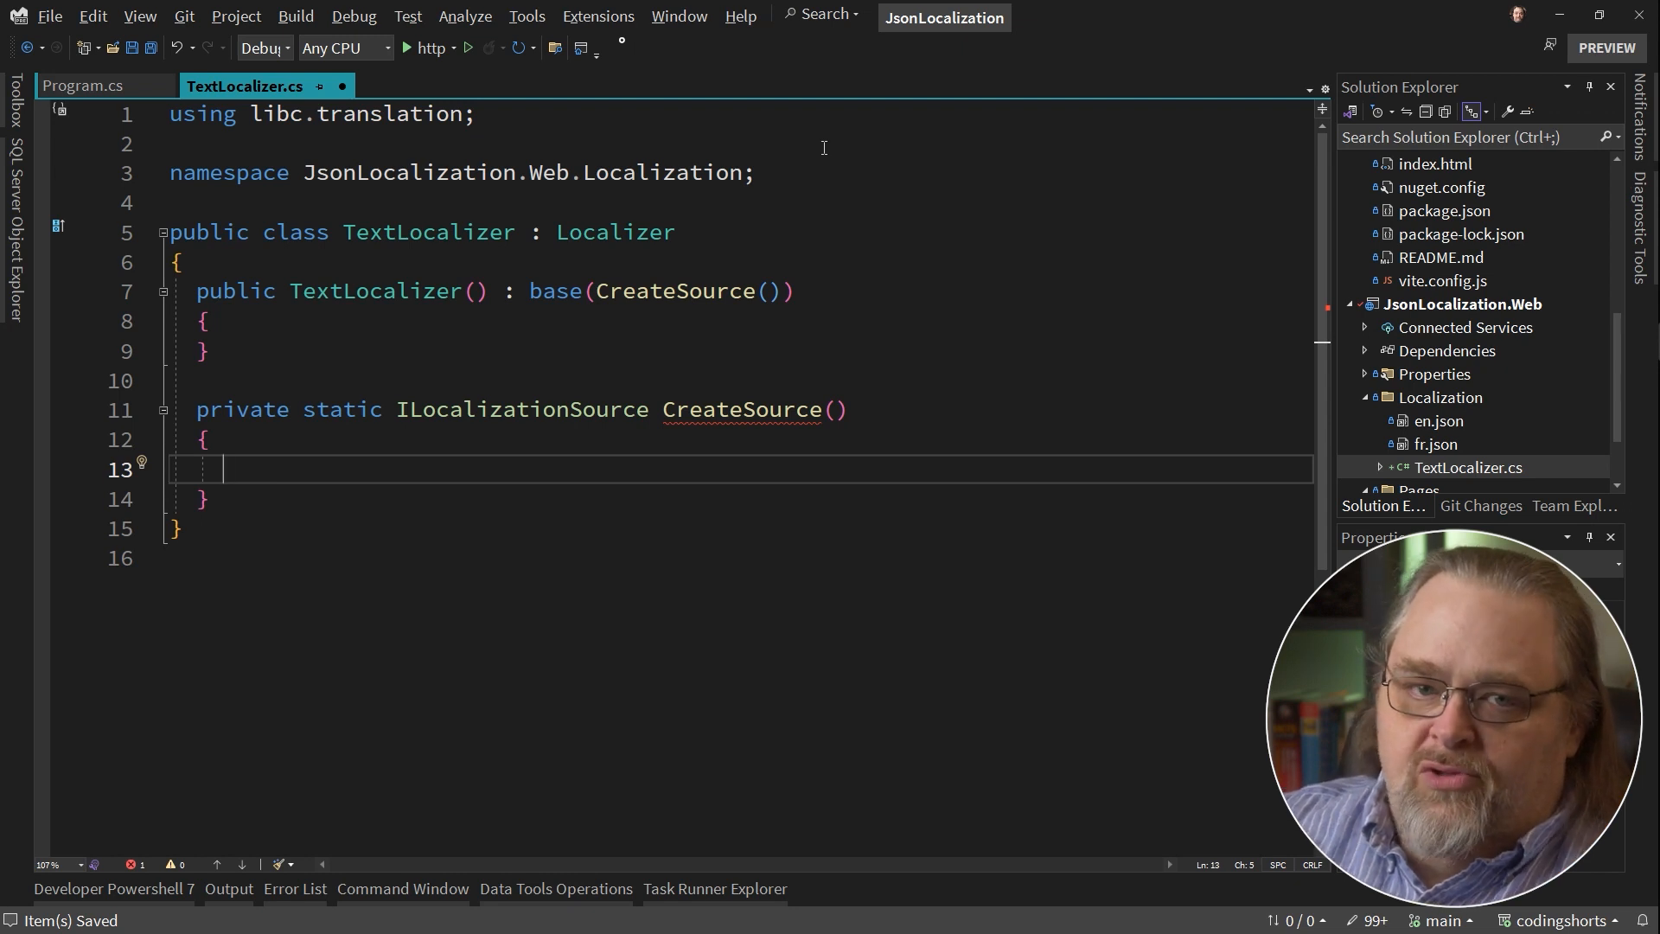
{"action": "mouse_move", "coordinate": [333, 469]}
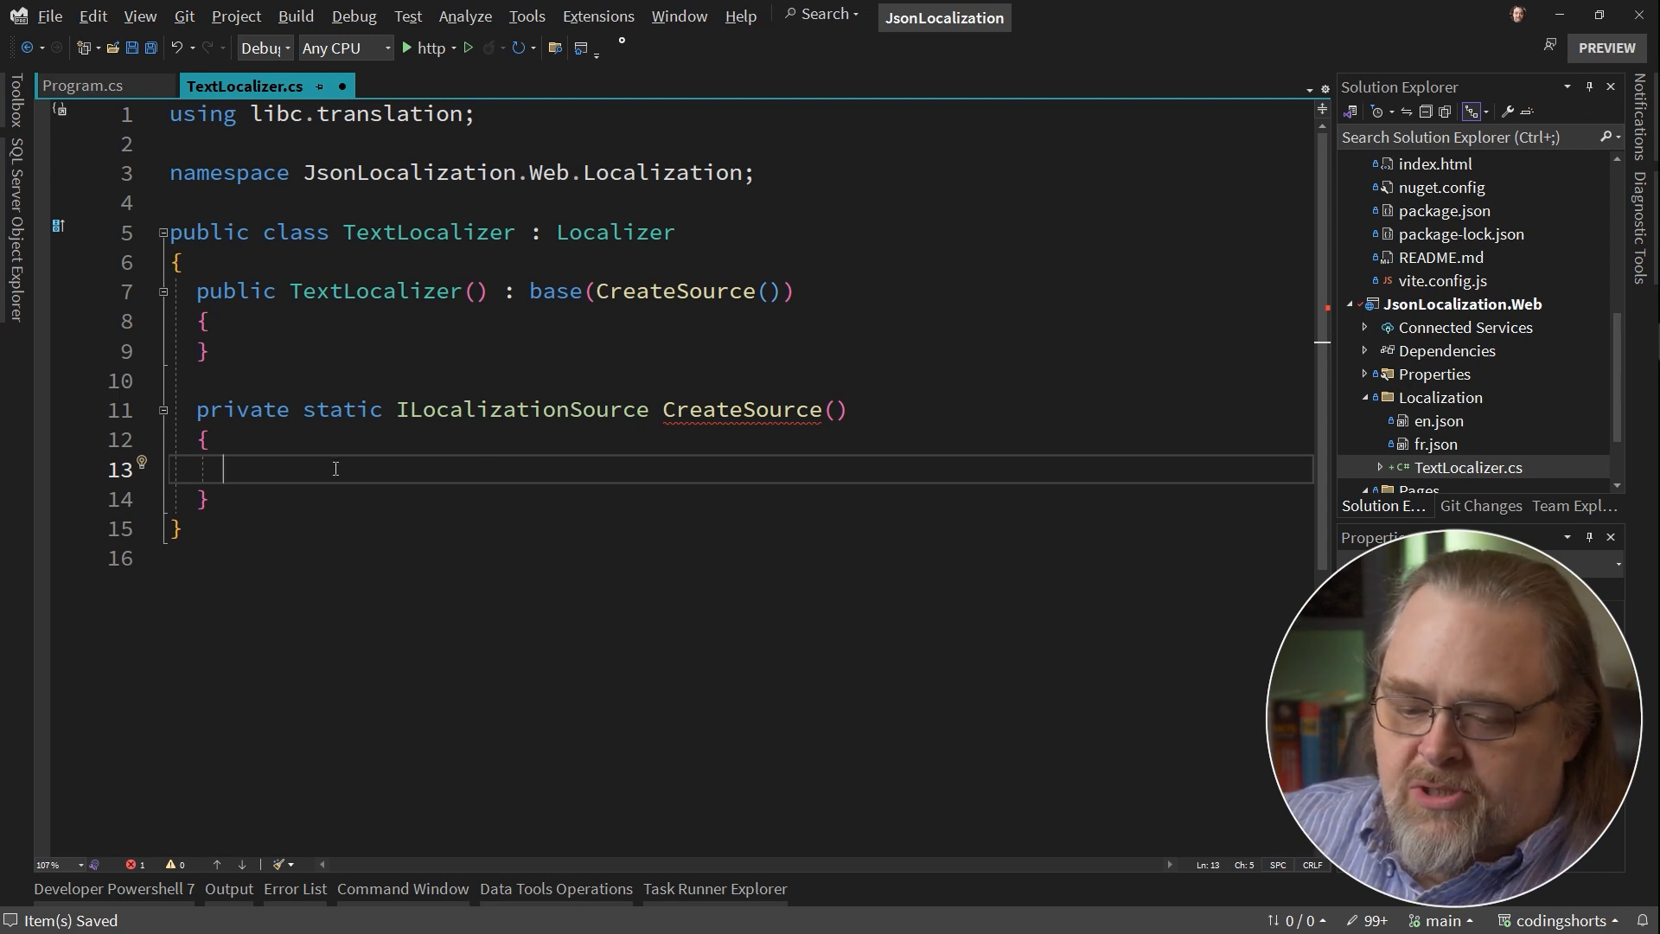
{"action": "type", "text": "var"}
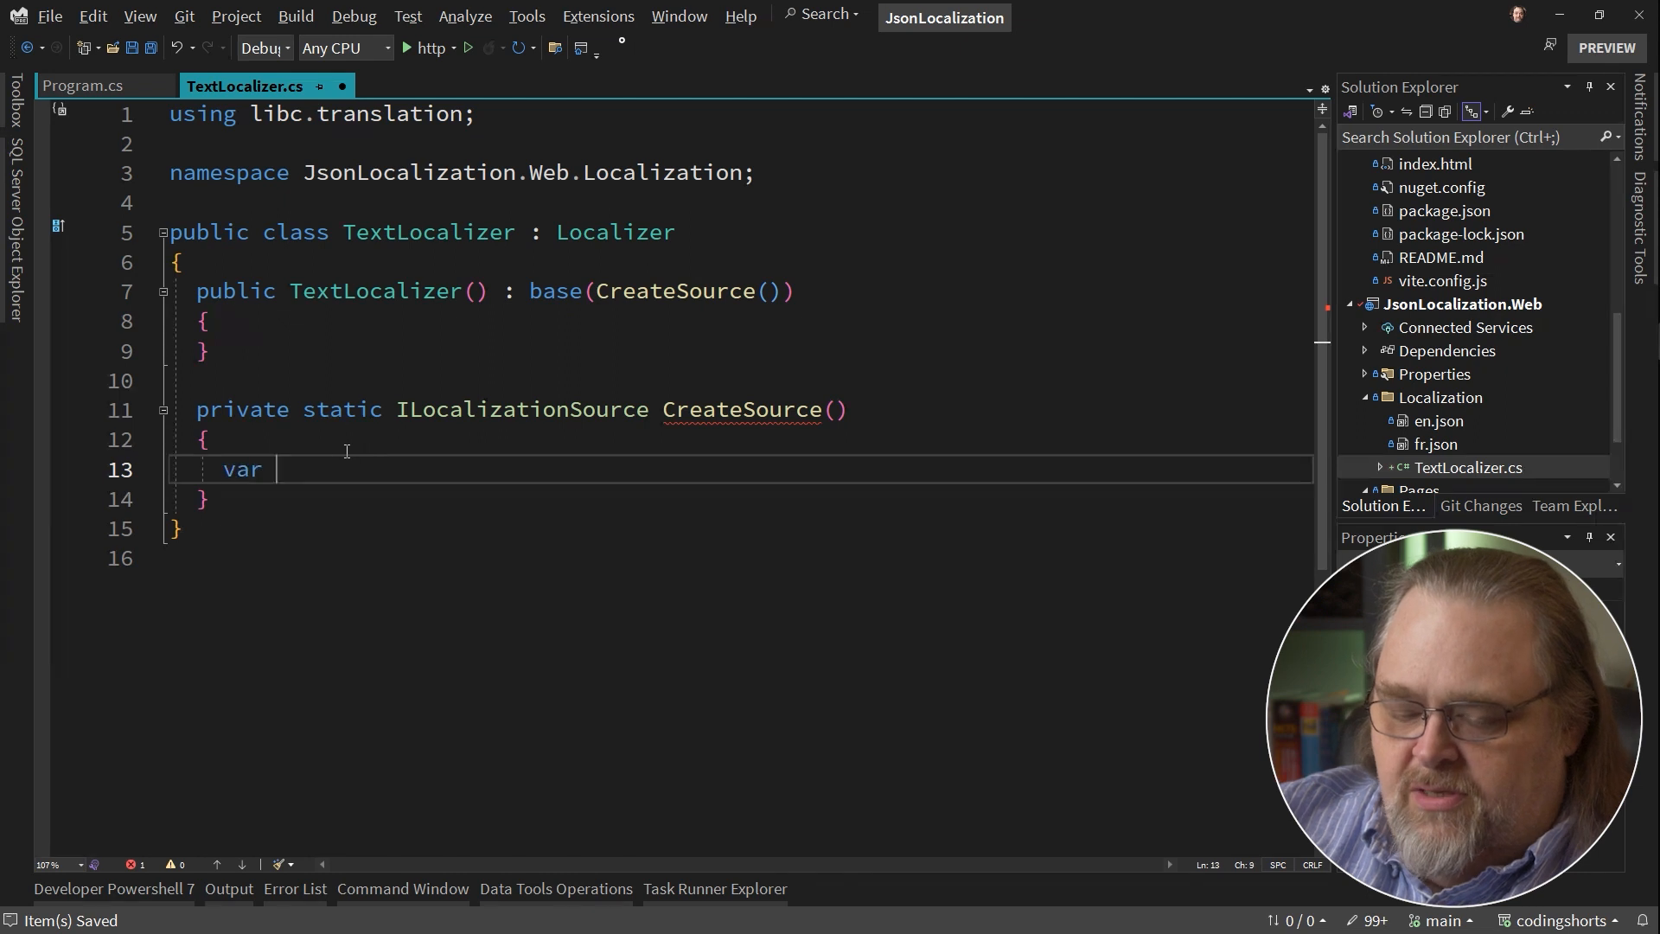
{"action": "type", "text": "prefix ="}
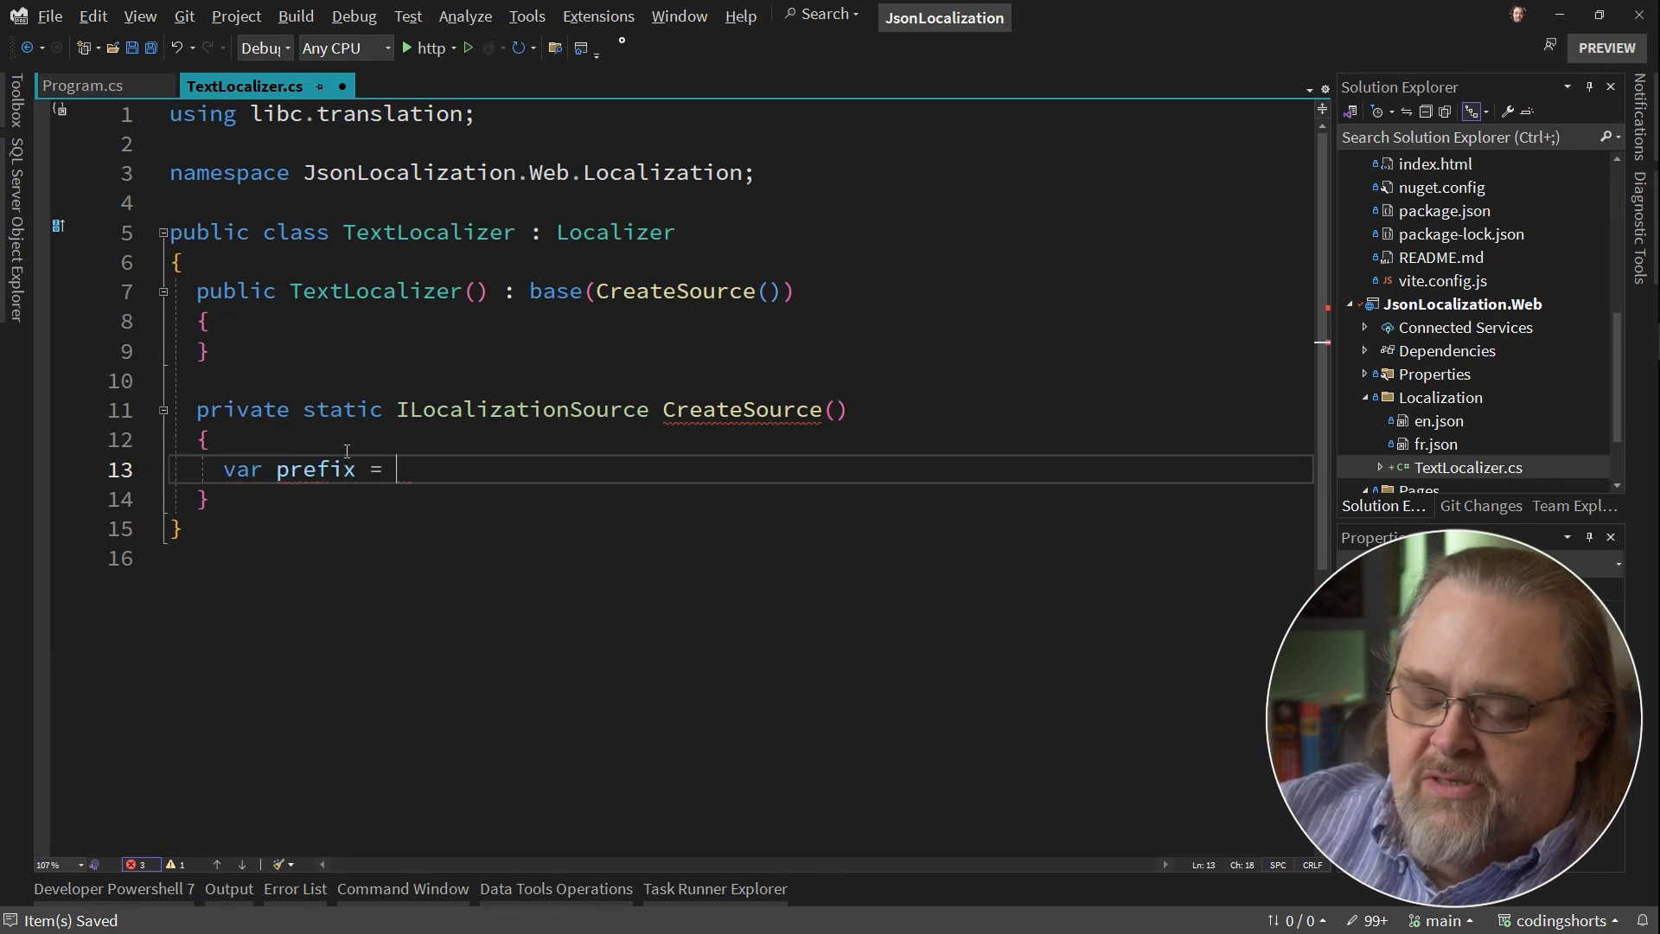
{"action": "type", "text": "\"\""}
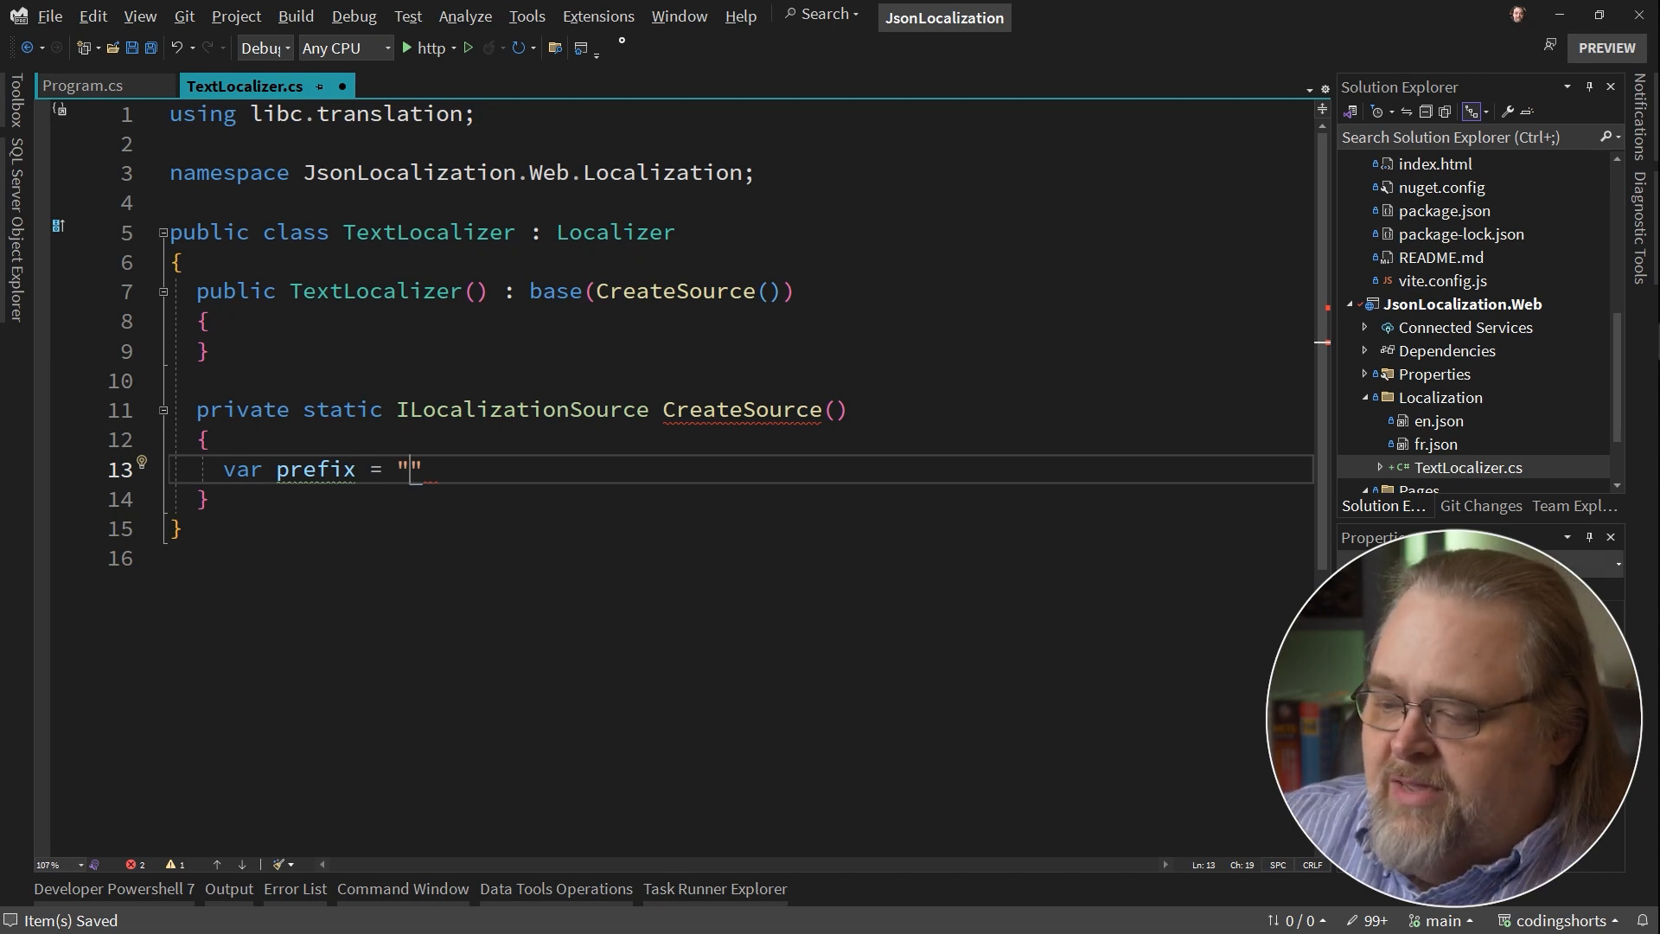
{"action": "scroll", "scroll_direction": "down", "scroll_amount": 3}
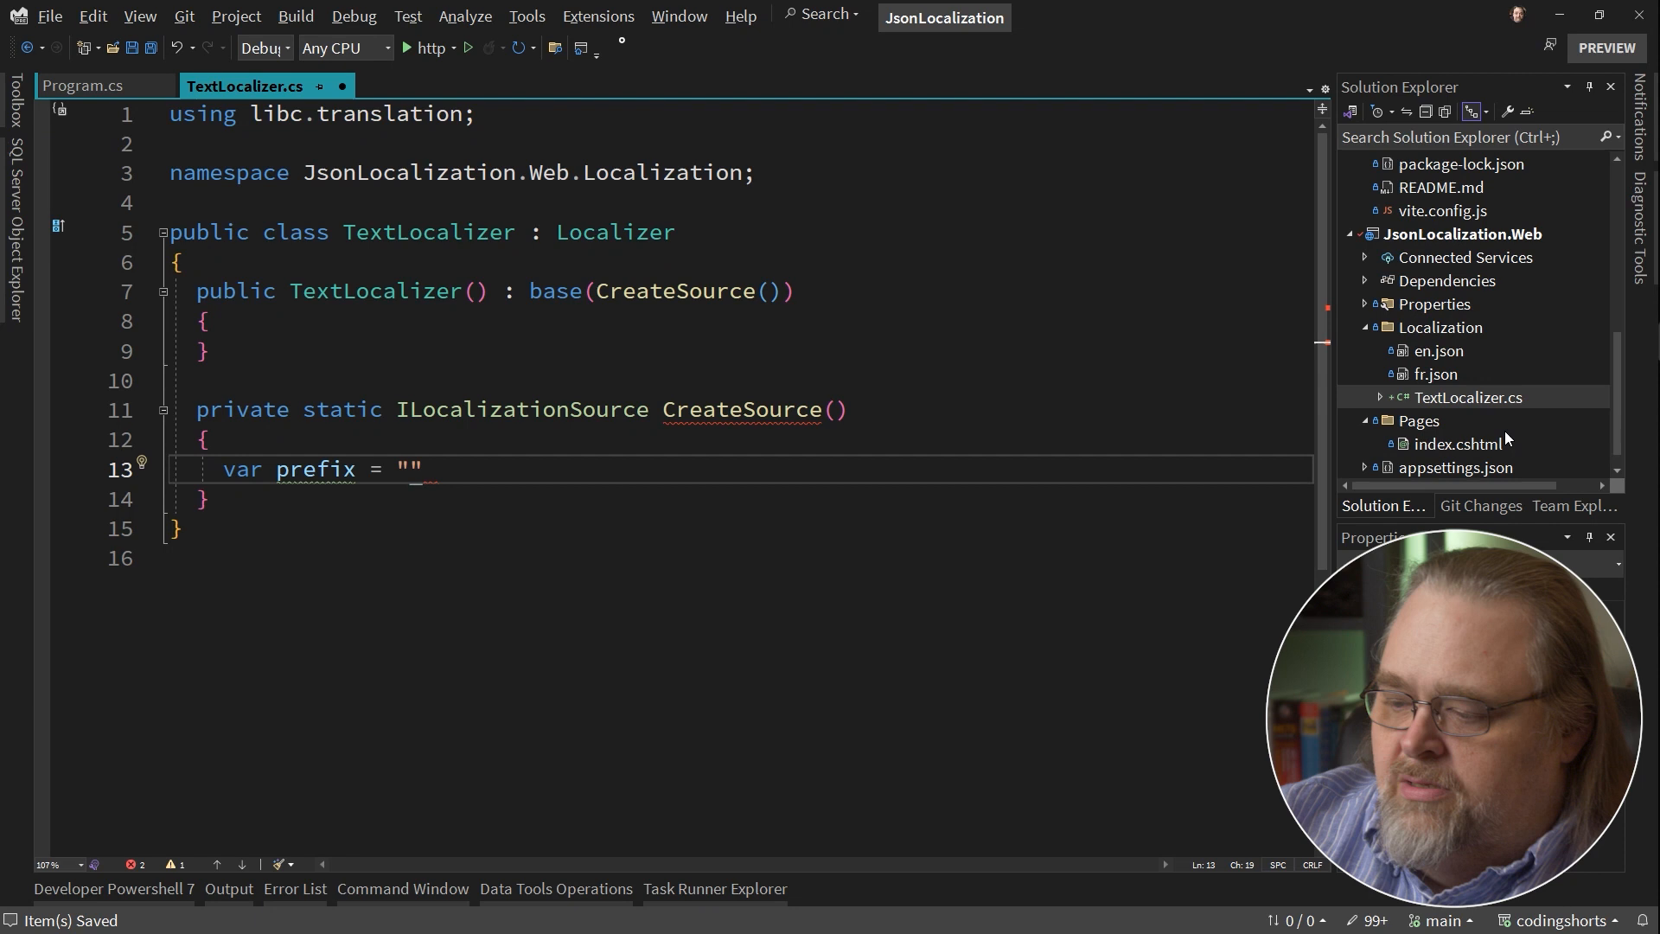
{"action": "type", "text": "JsonLocal"}
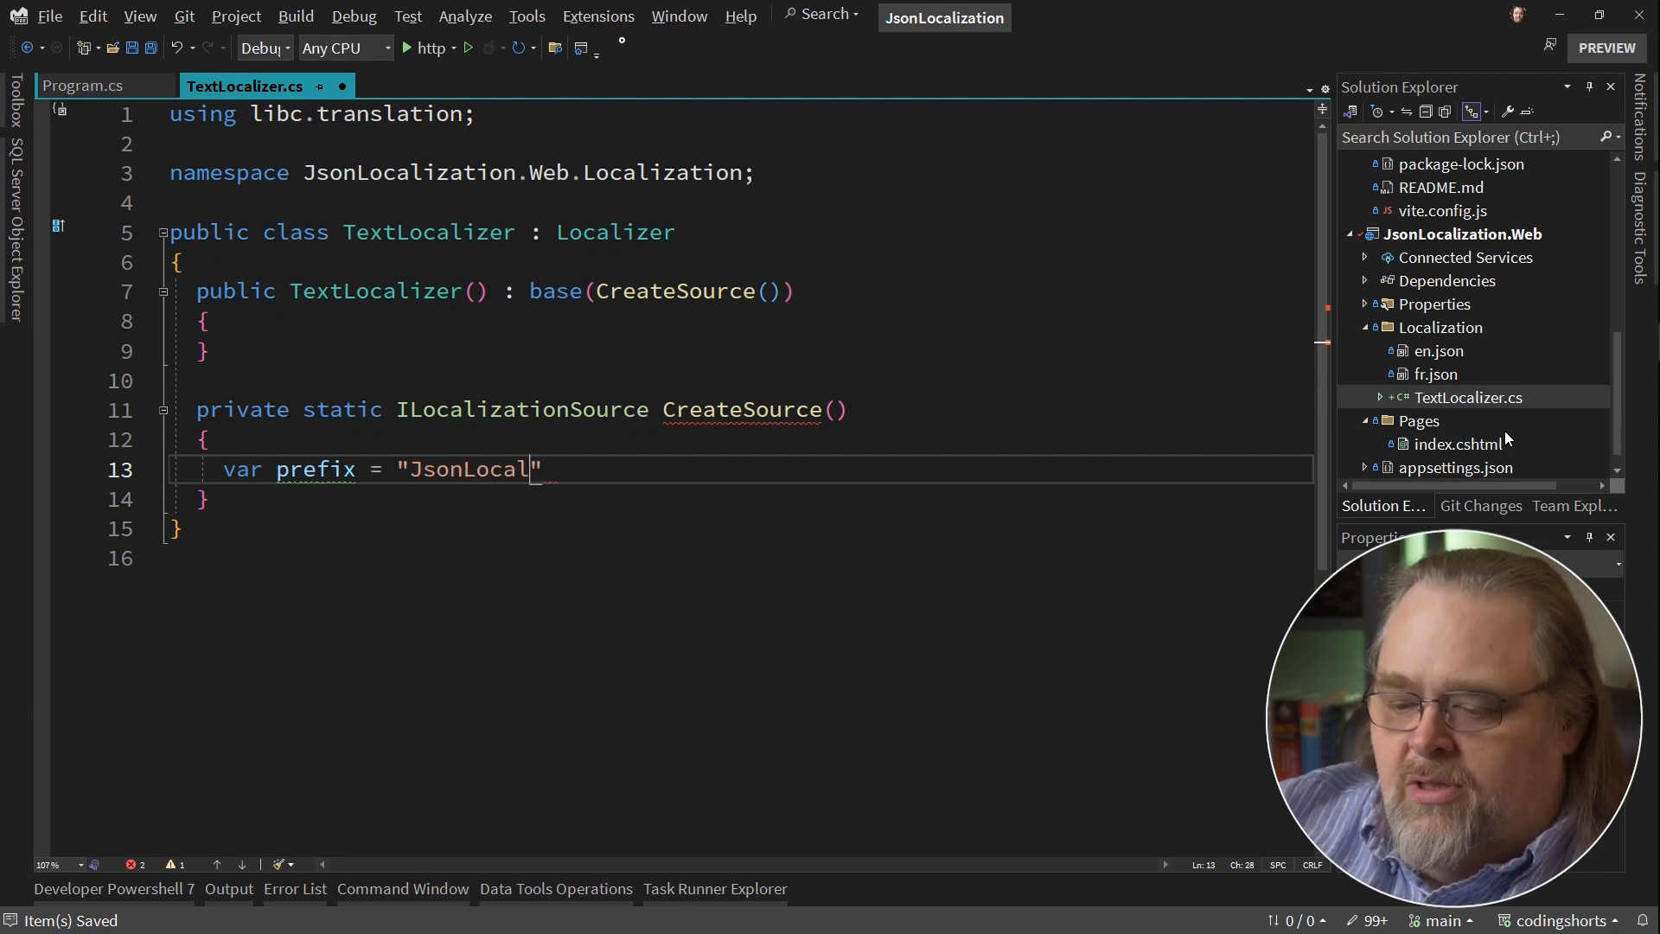
{"action": "type", "text": "ization.Web"}
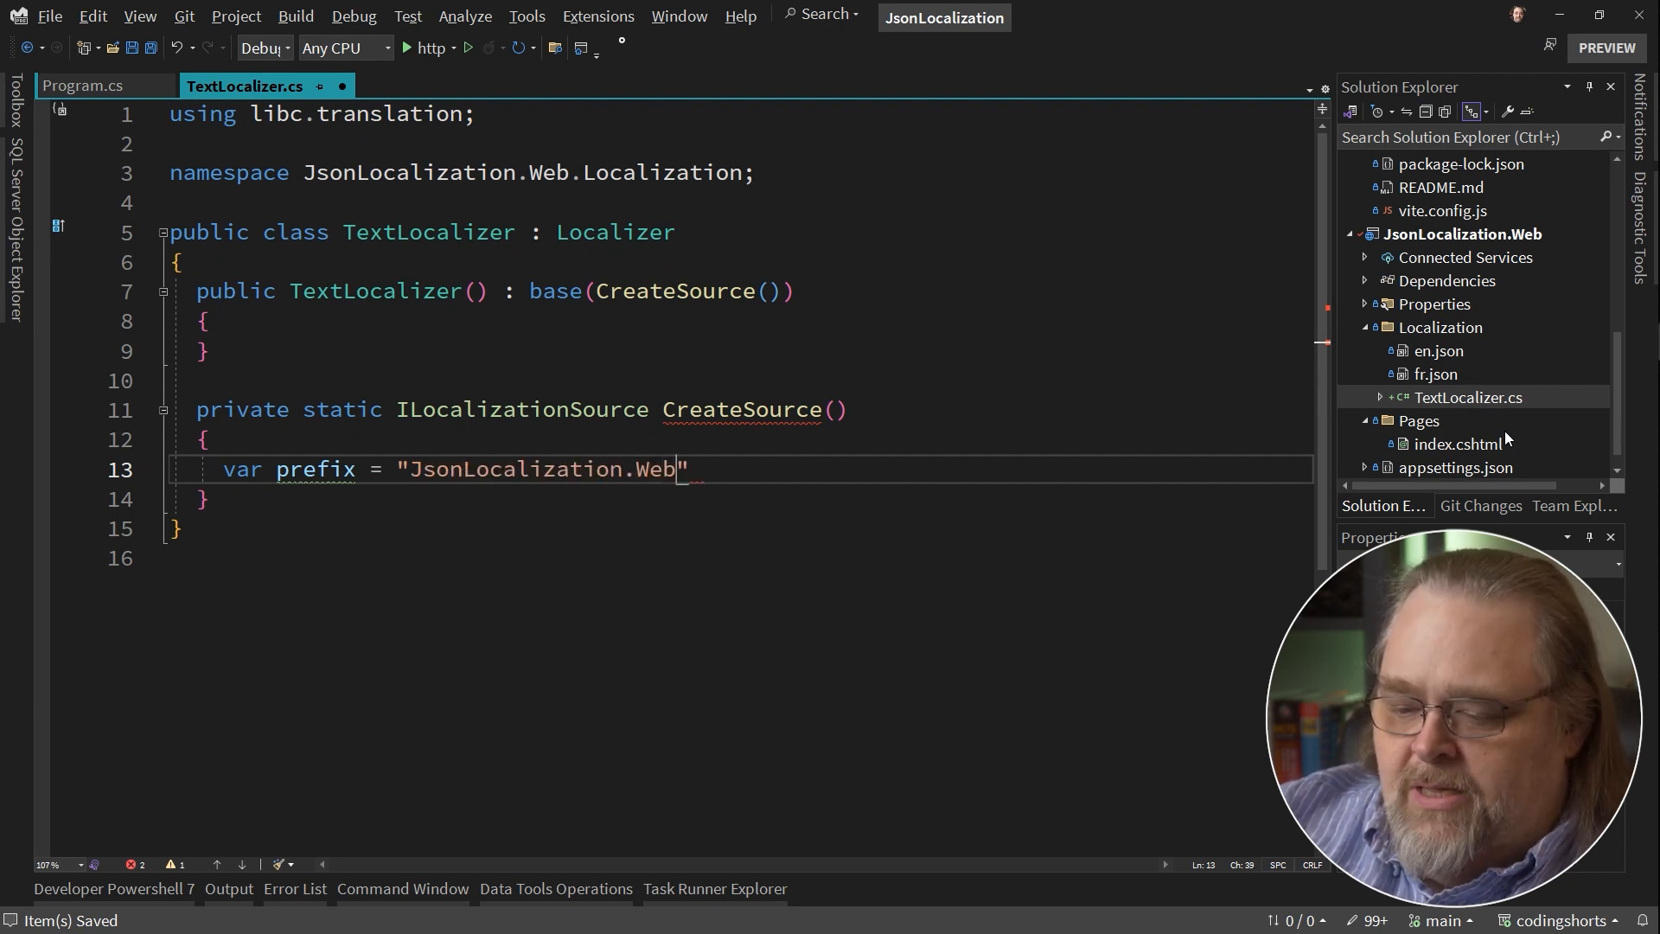
{"action": "type", "text": ".Loca"}
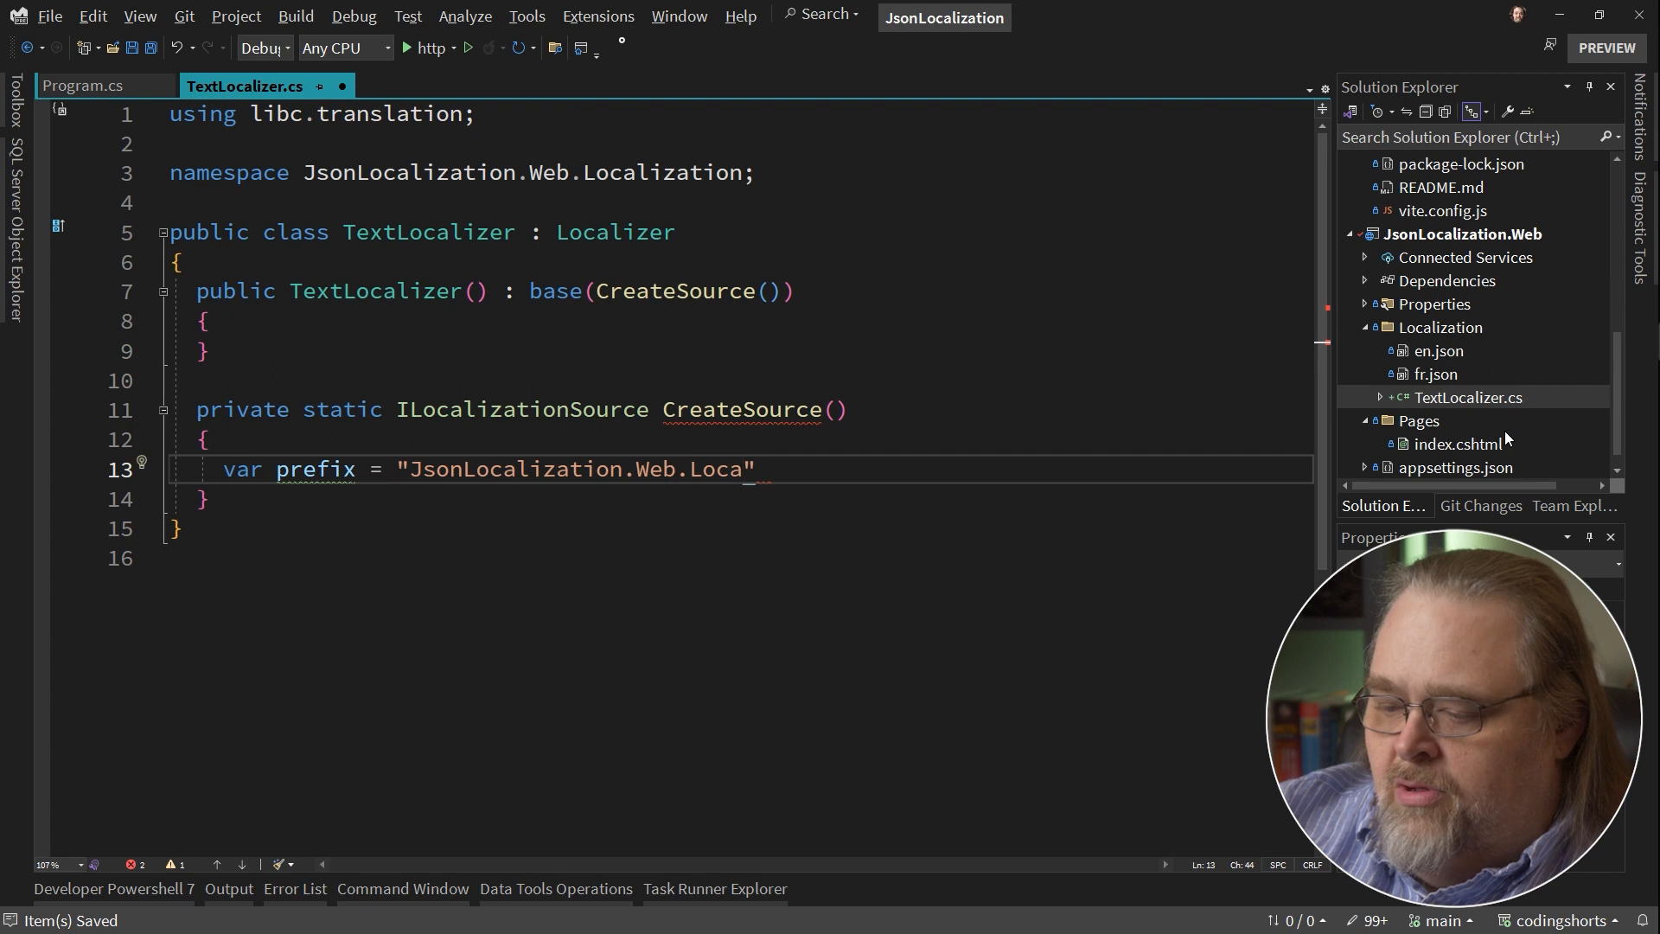
{"action": "type", "text": "lization."}
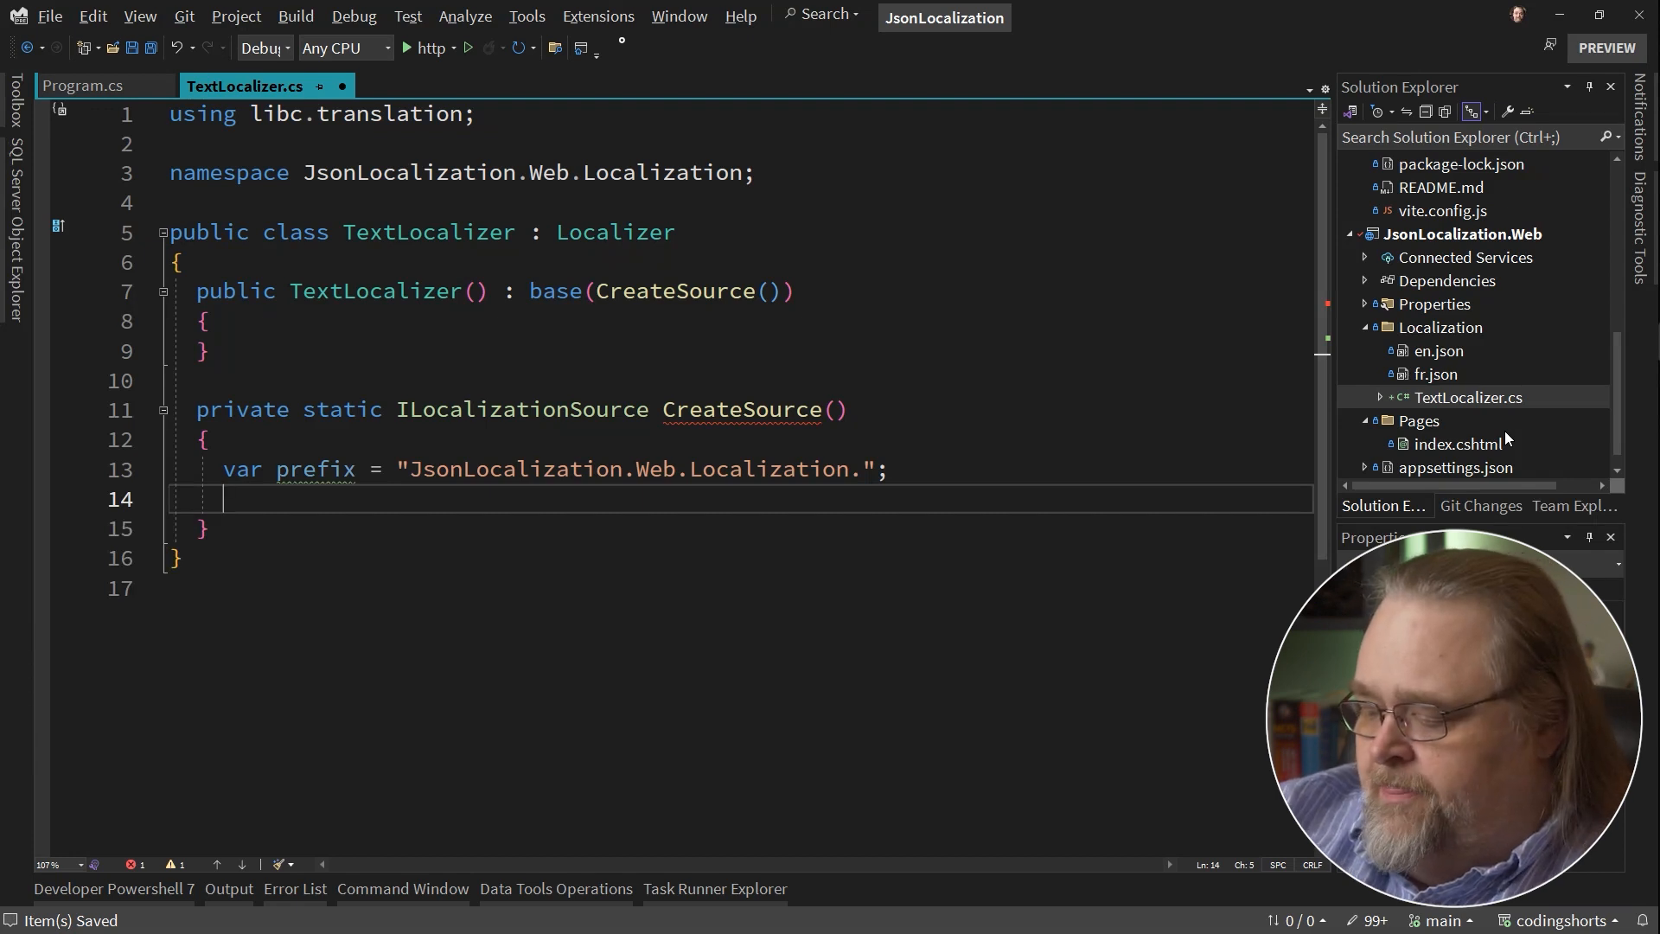
{"action": "type", "text": "var as"}
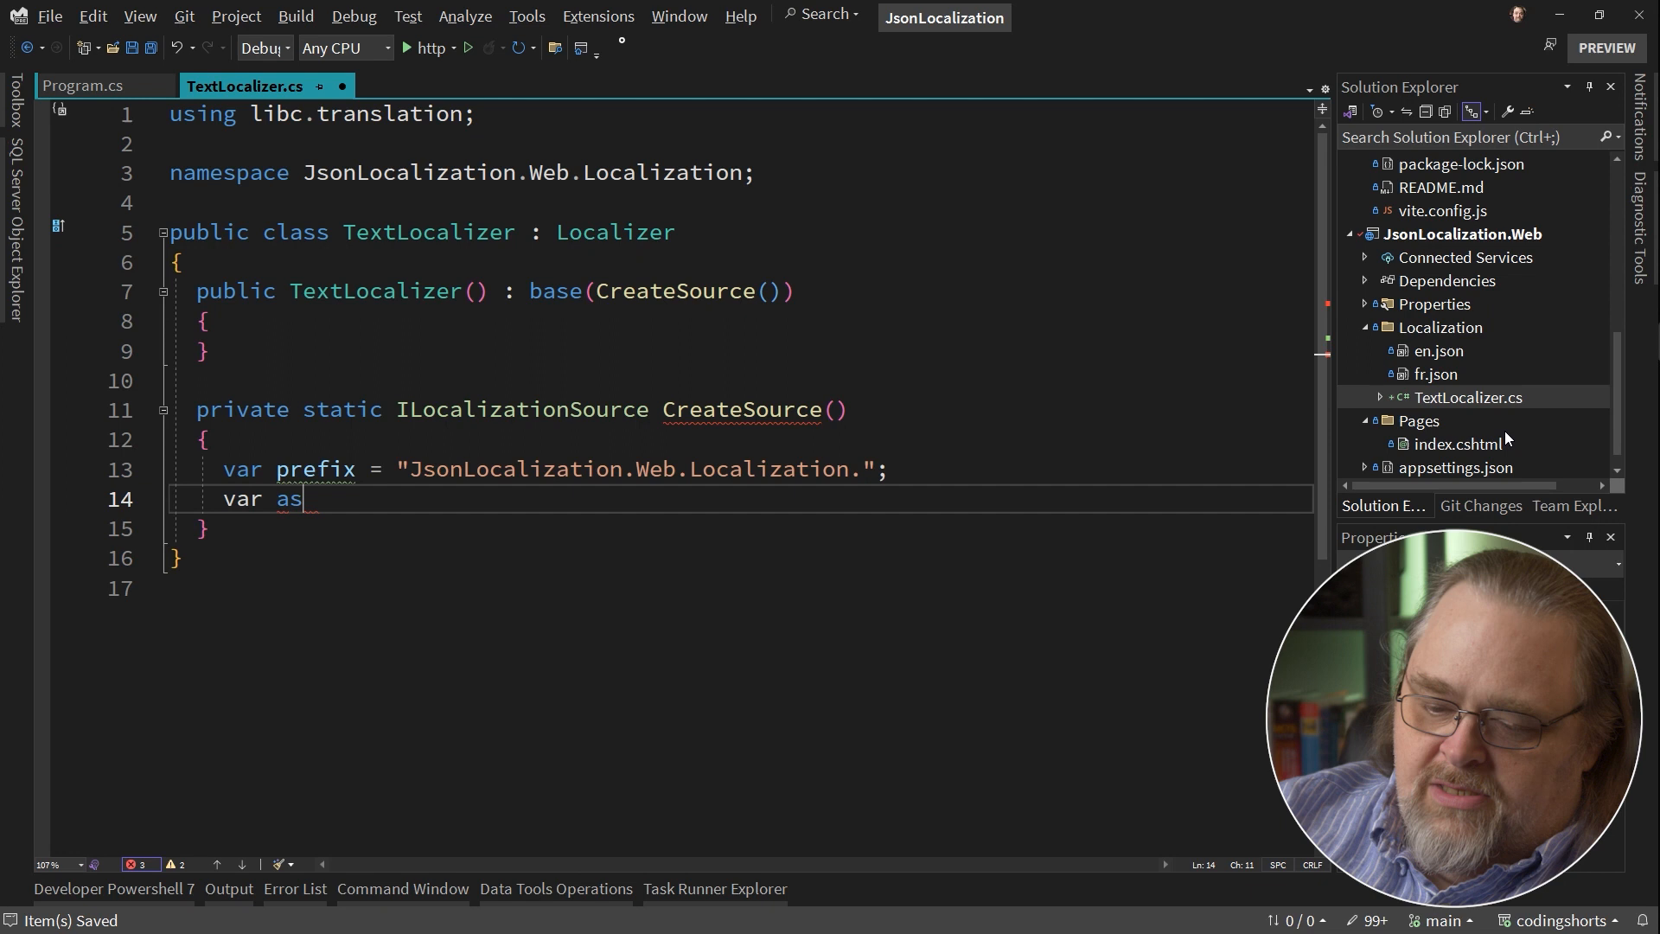
{"action": "type", "text": "sembly ="}
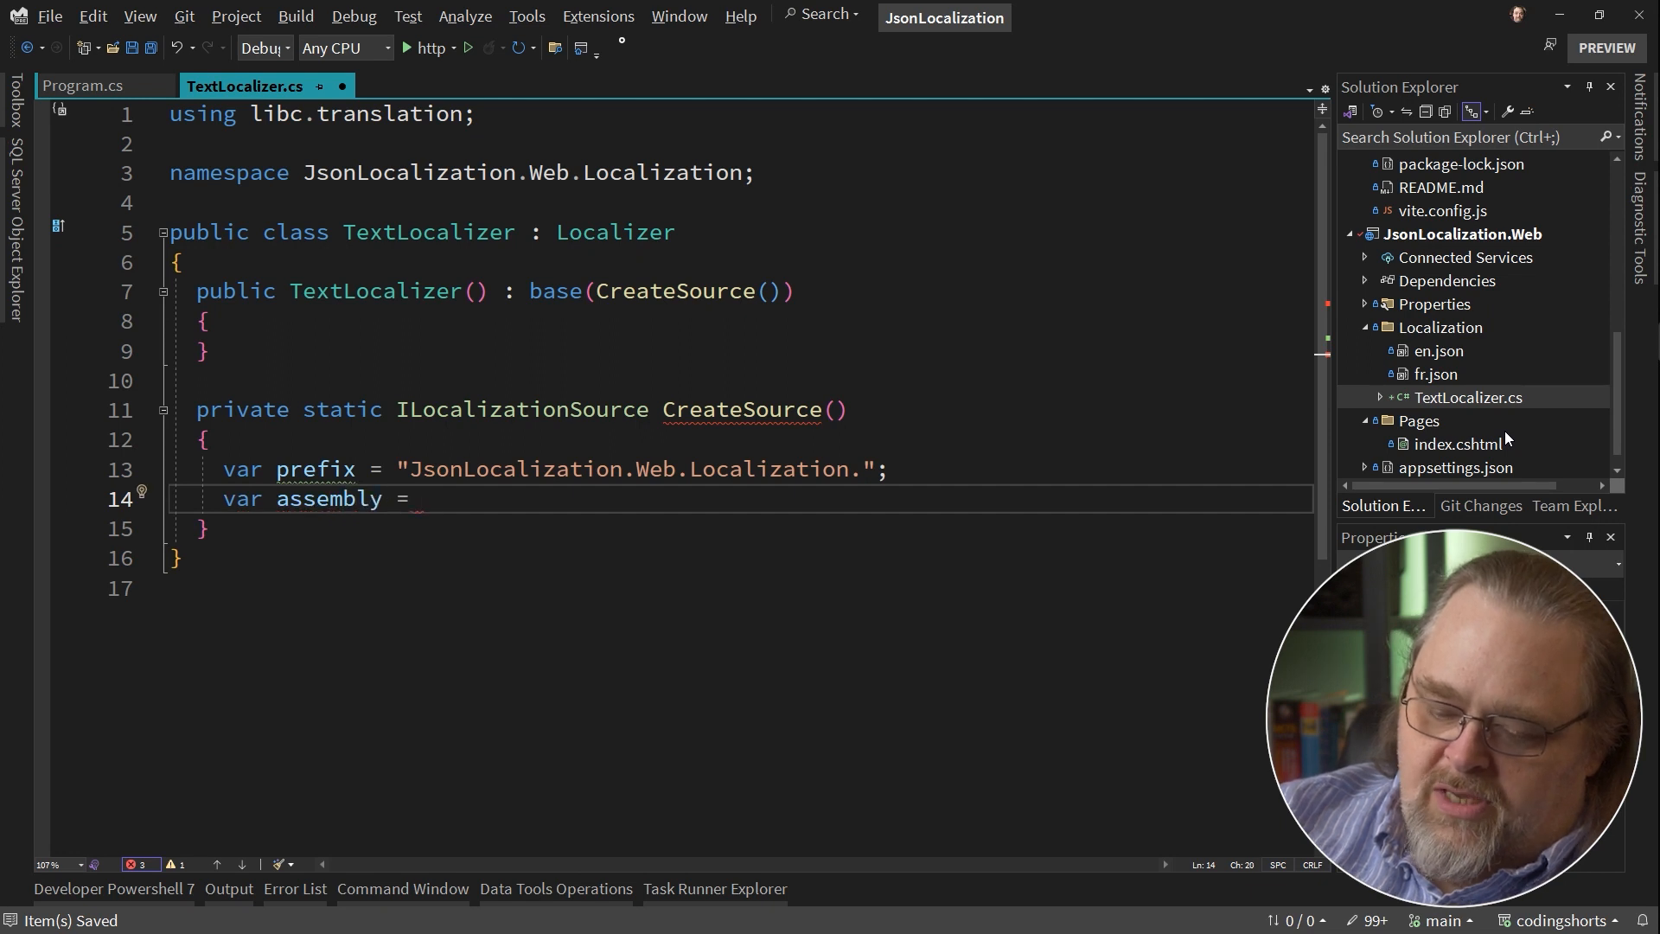
{"action": "type", "text": "Assembly"}
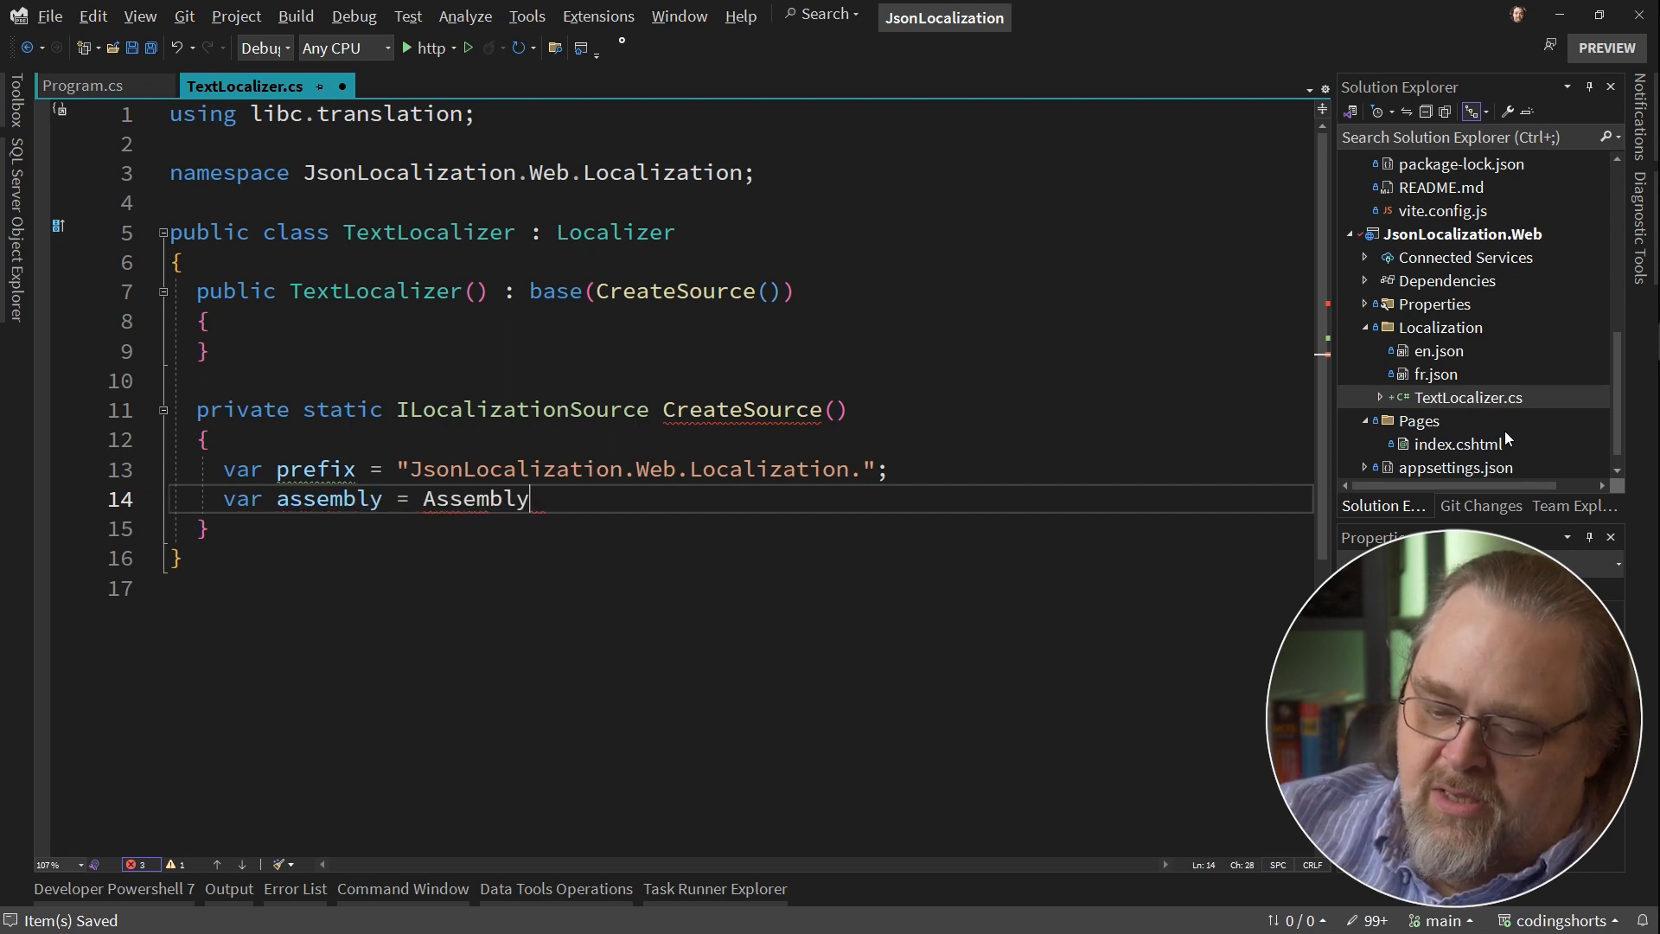
{"action": "type", "text": "."}
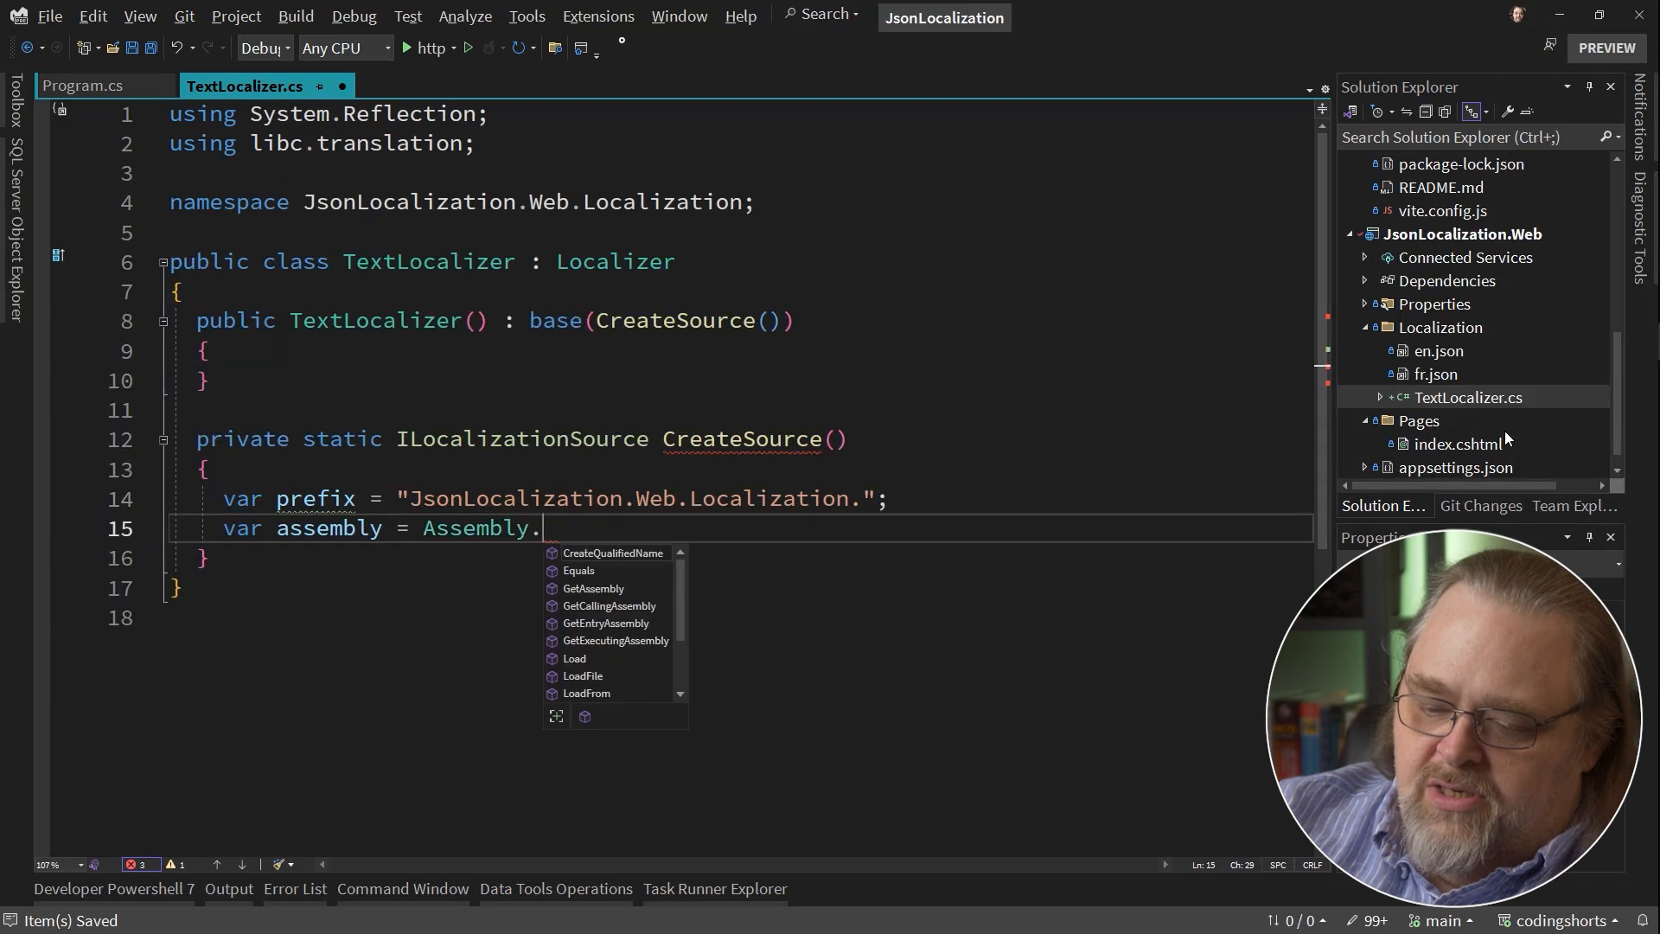
{"action": "type", "text": "GetExecutingAssembly"}
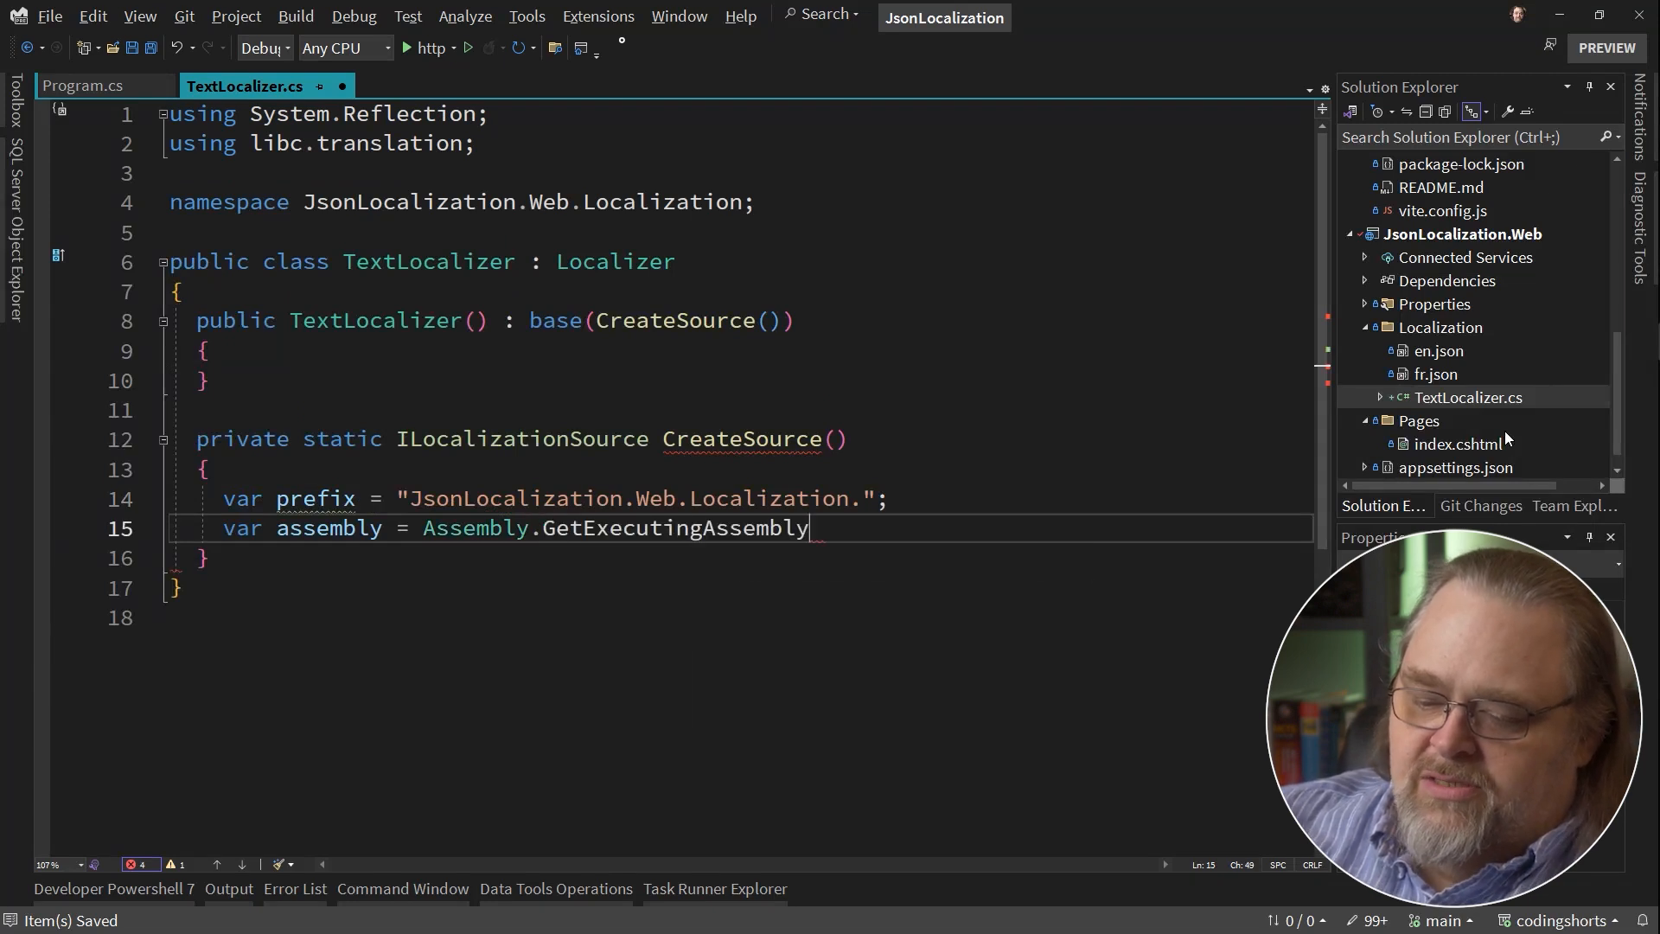
{"action": "type", "text": "();"}
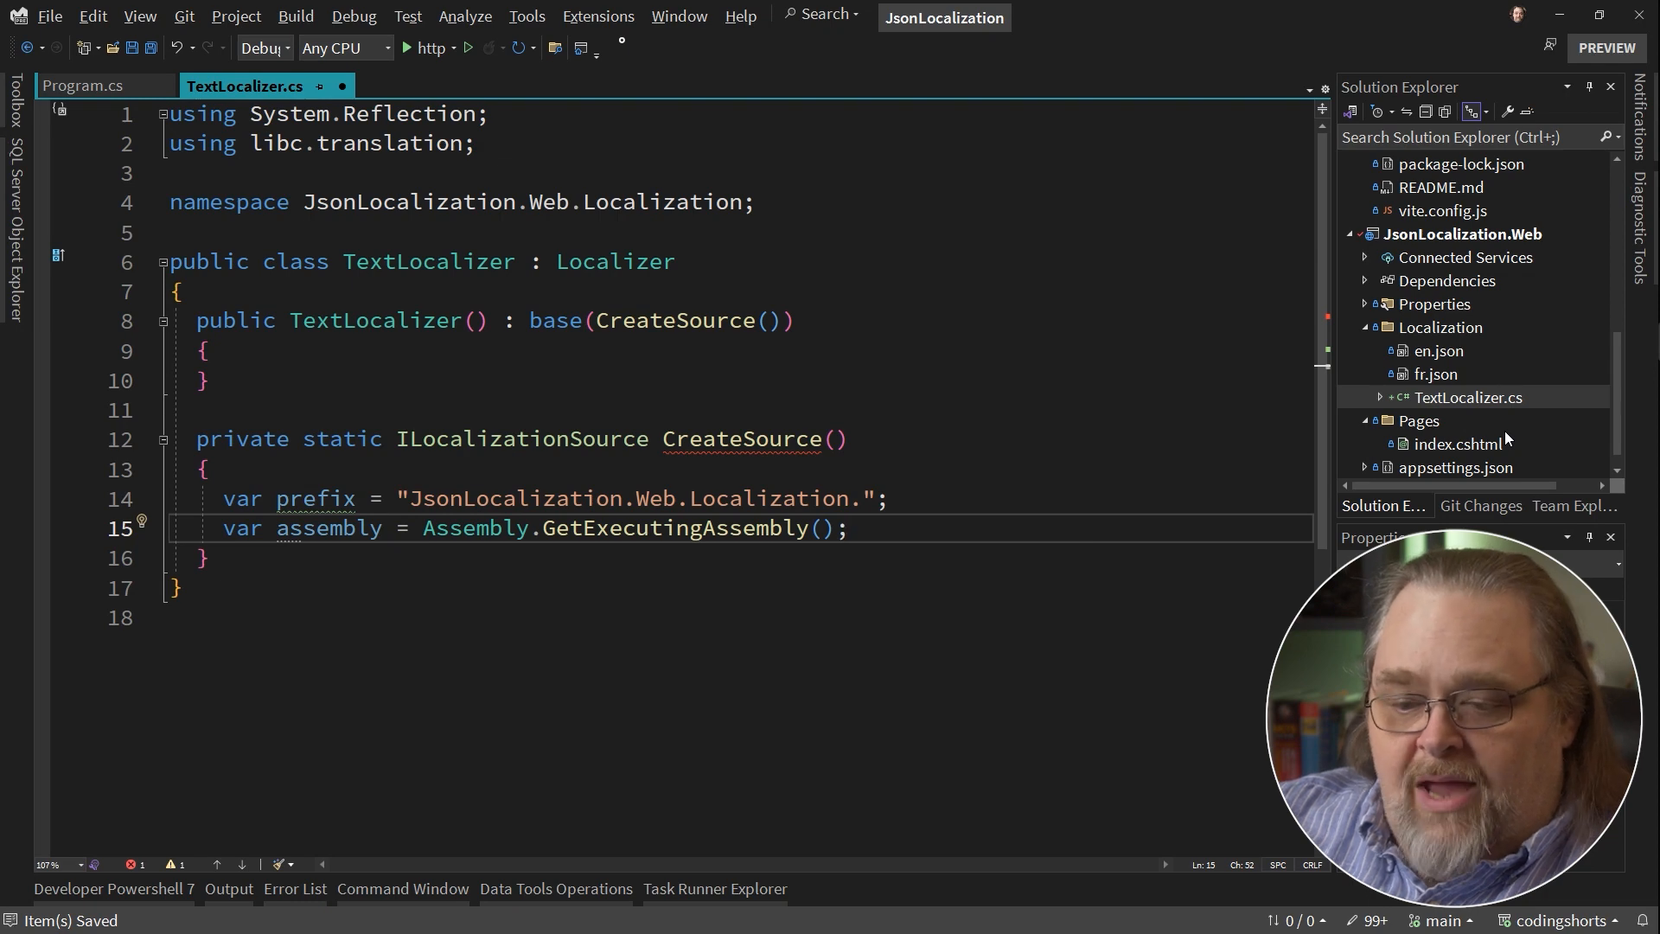
Collect the manifest resource names starting with the prefix into a sources array.
{"action": "key", "text": "enter"}
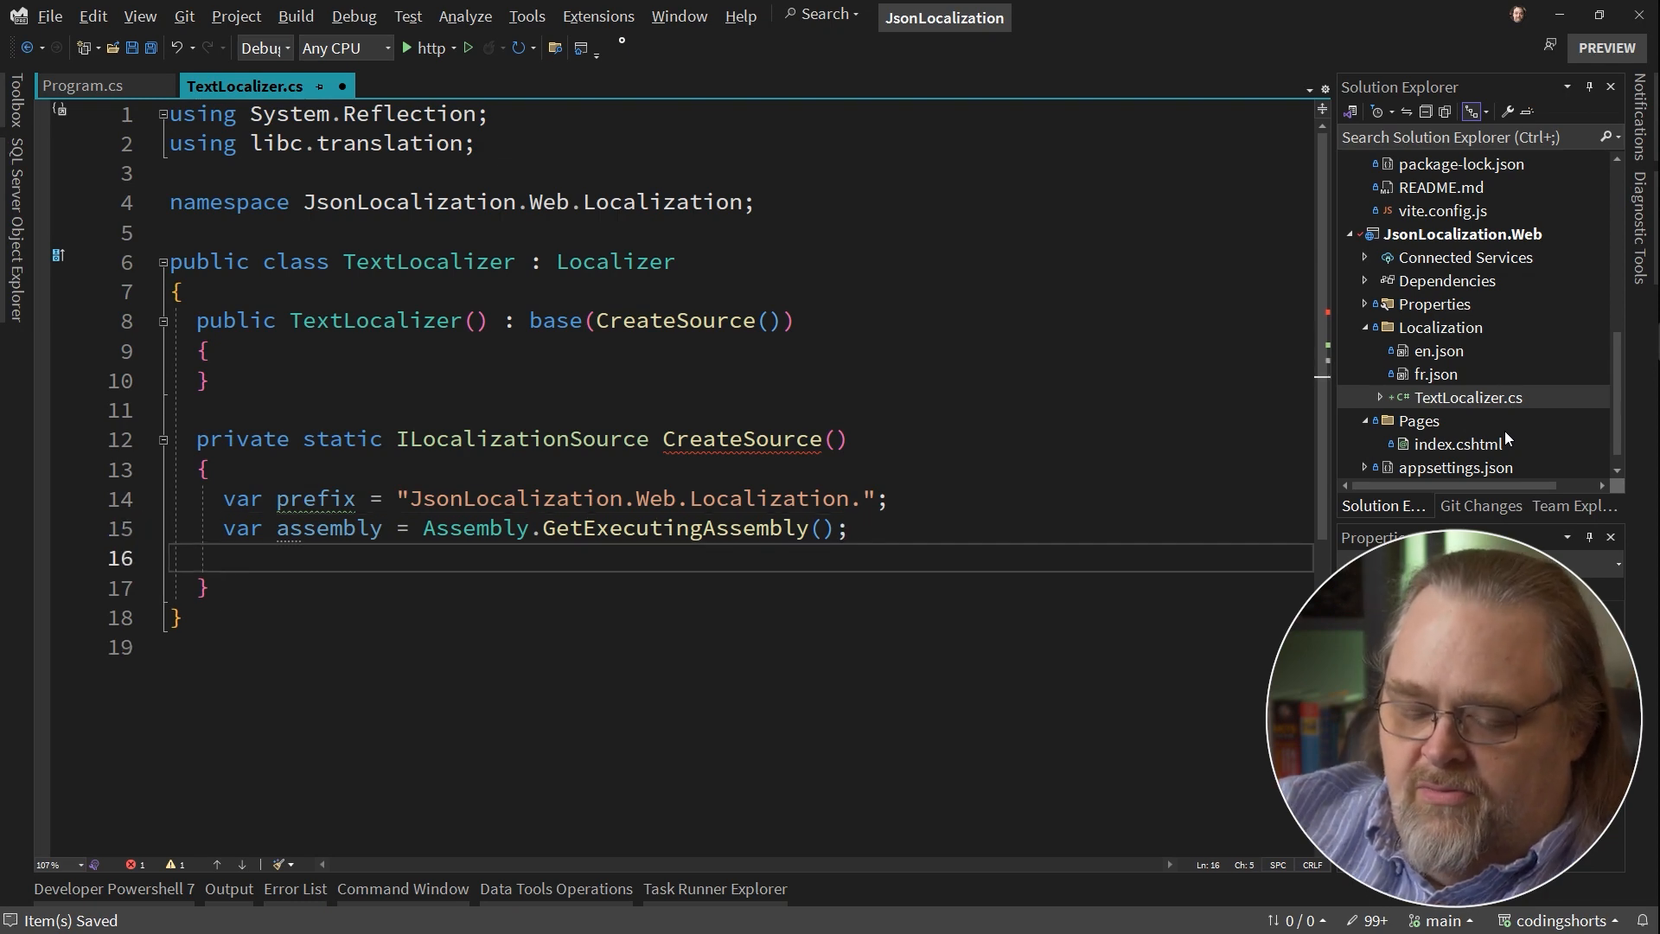
{"action": "type", "text": "var sources = a"}
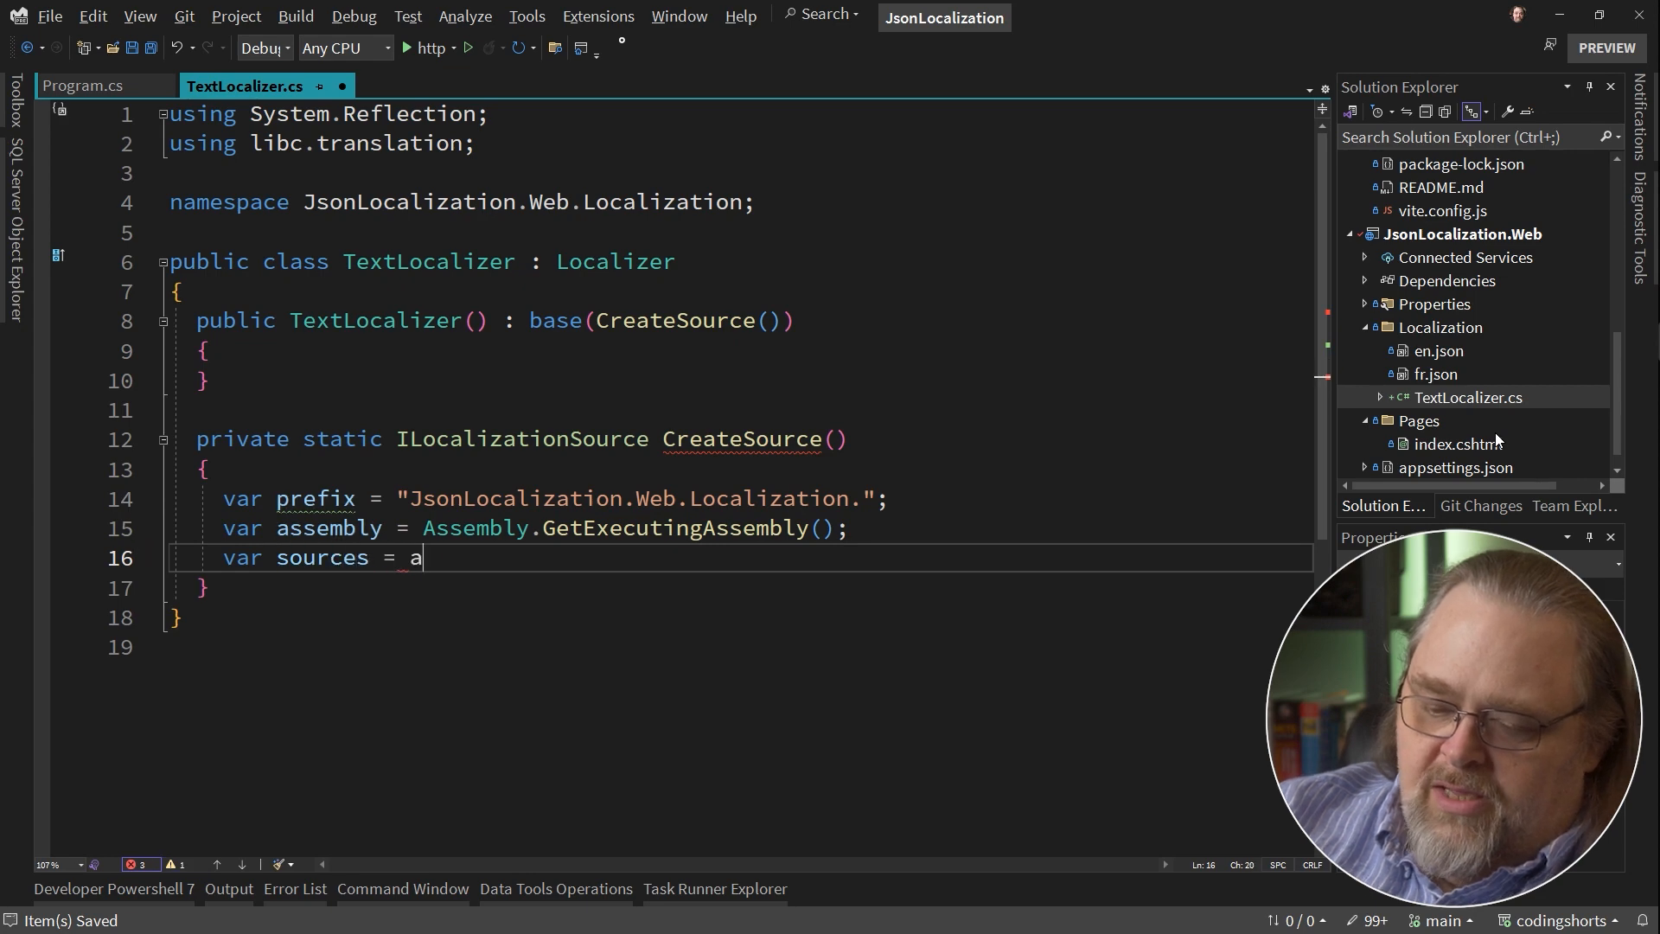
{"action": "type", "text": "ssembly.M"}
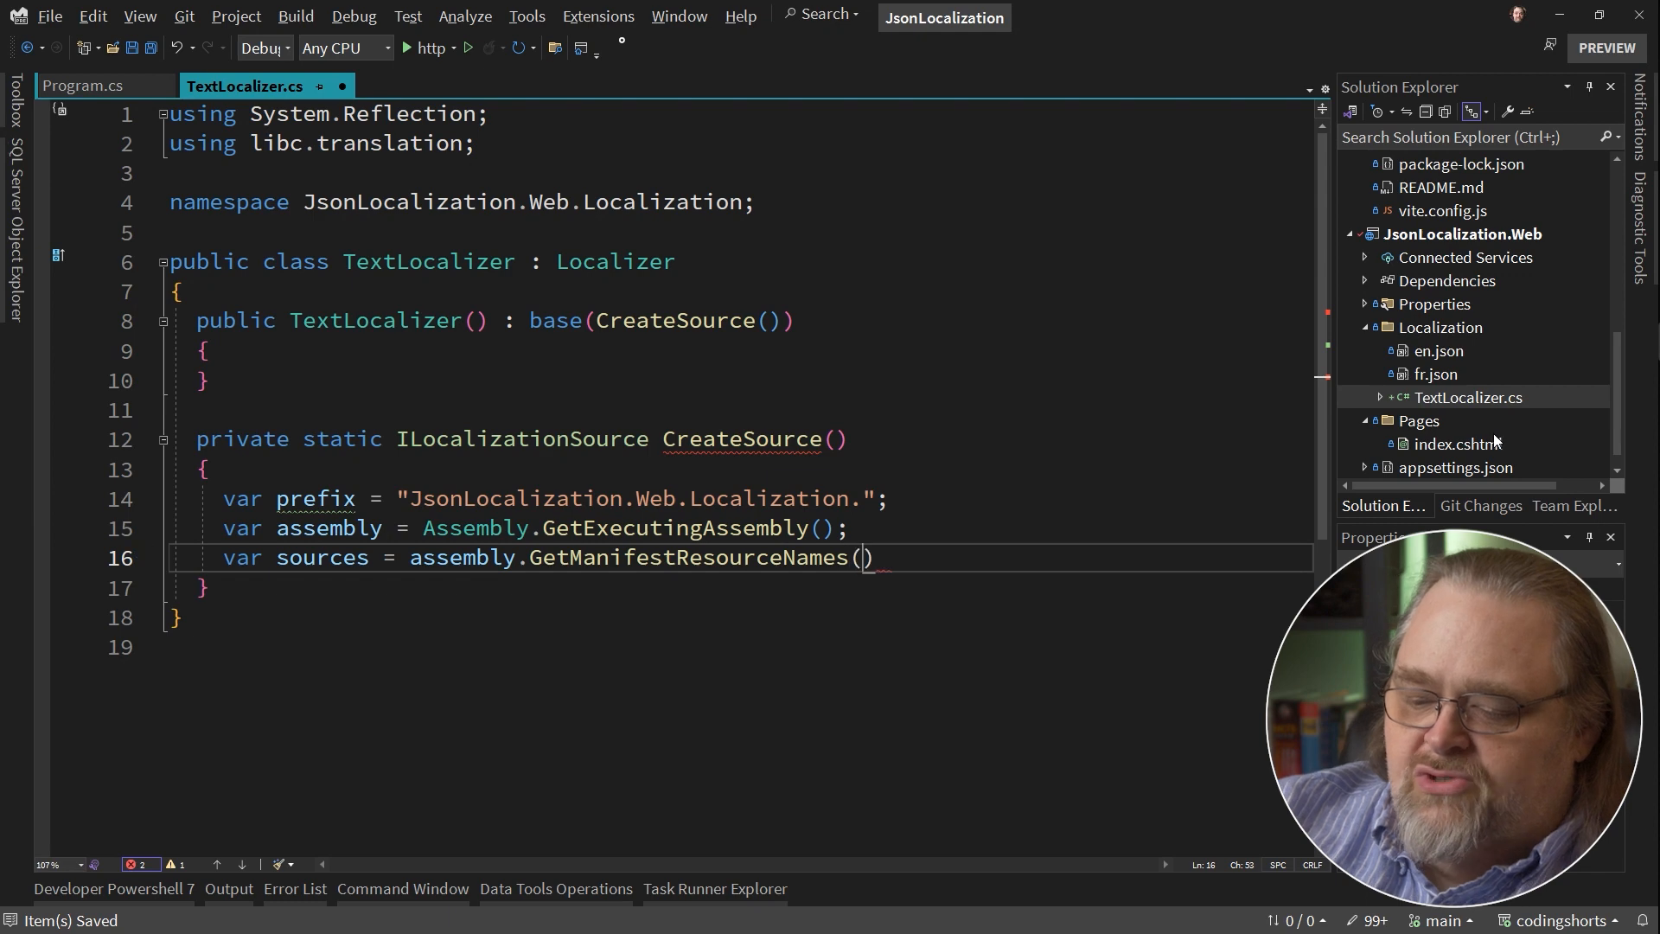
{"action": "type", "text": "Where(n => n"}
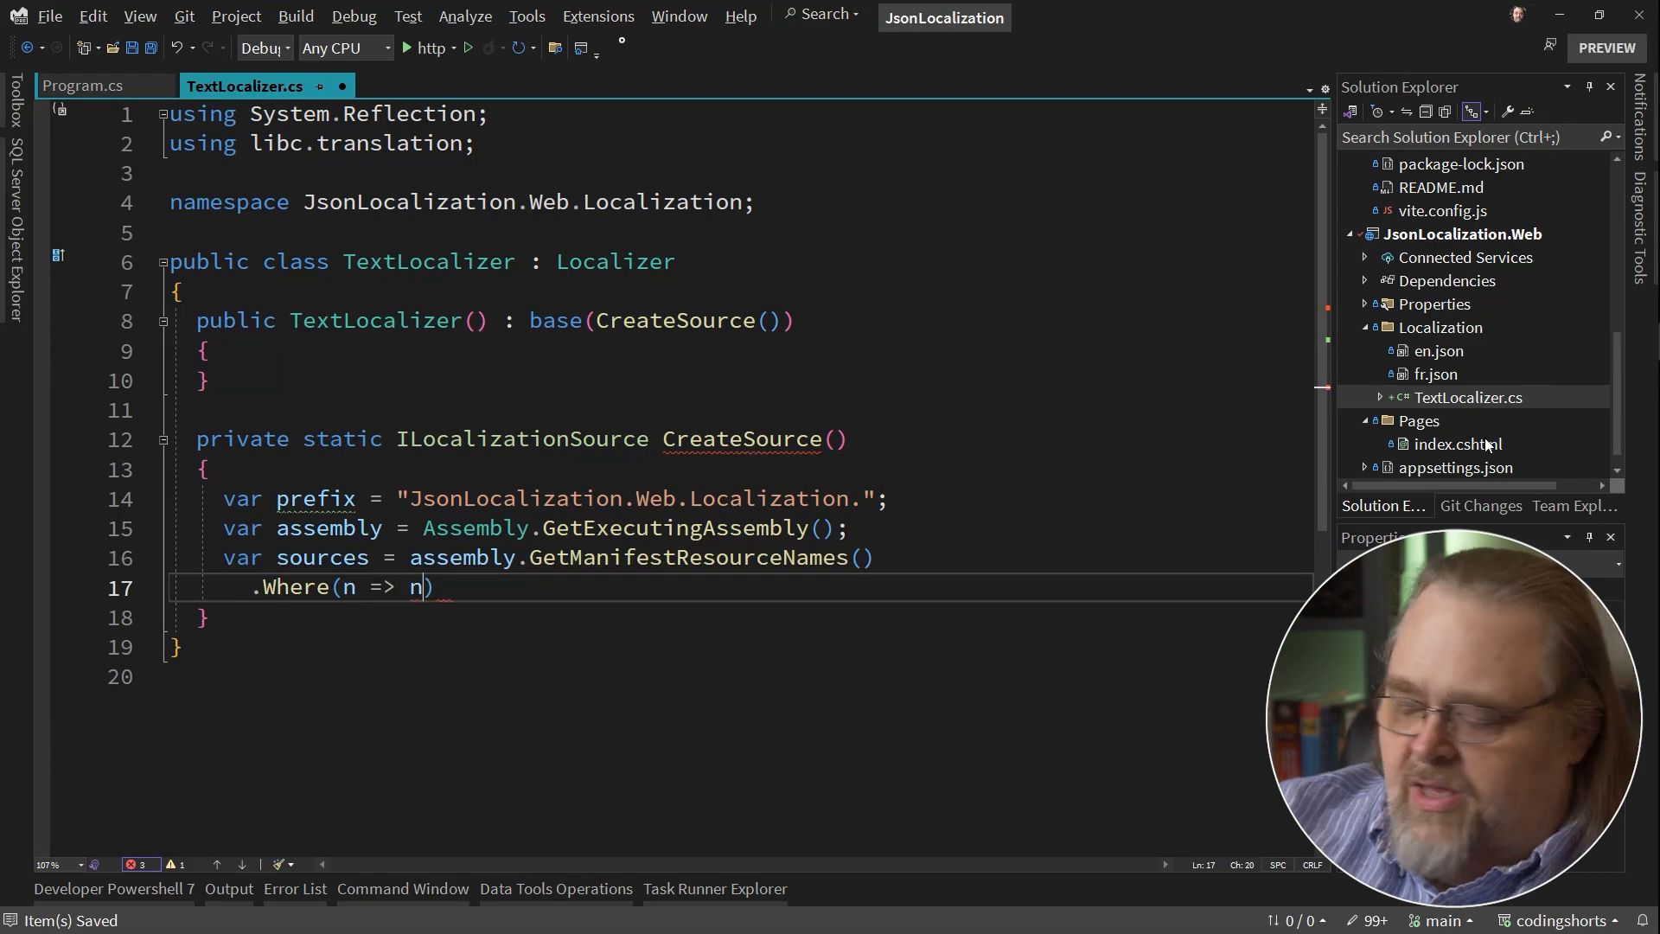
{"action": "type", "text": ".StartsWith(prefix"}
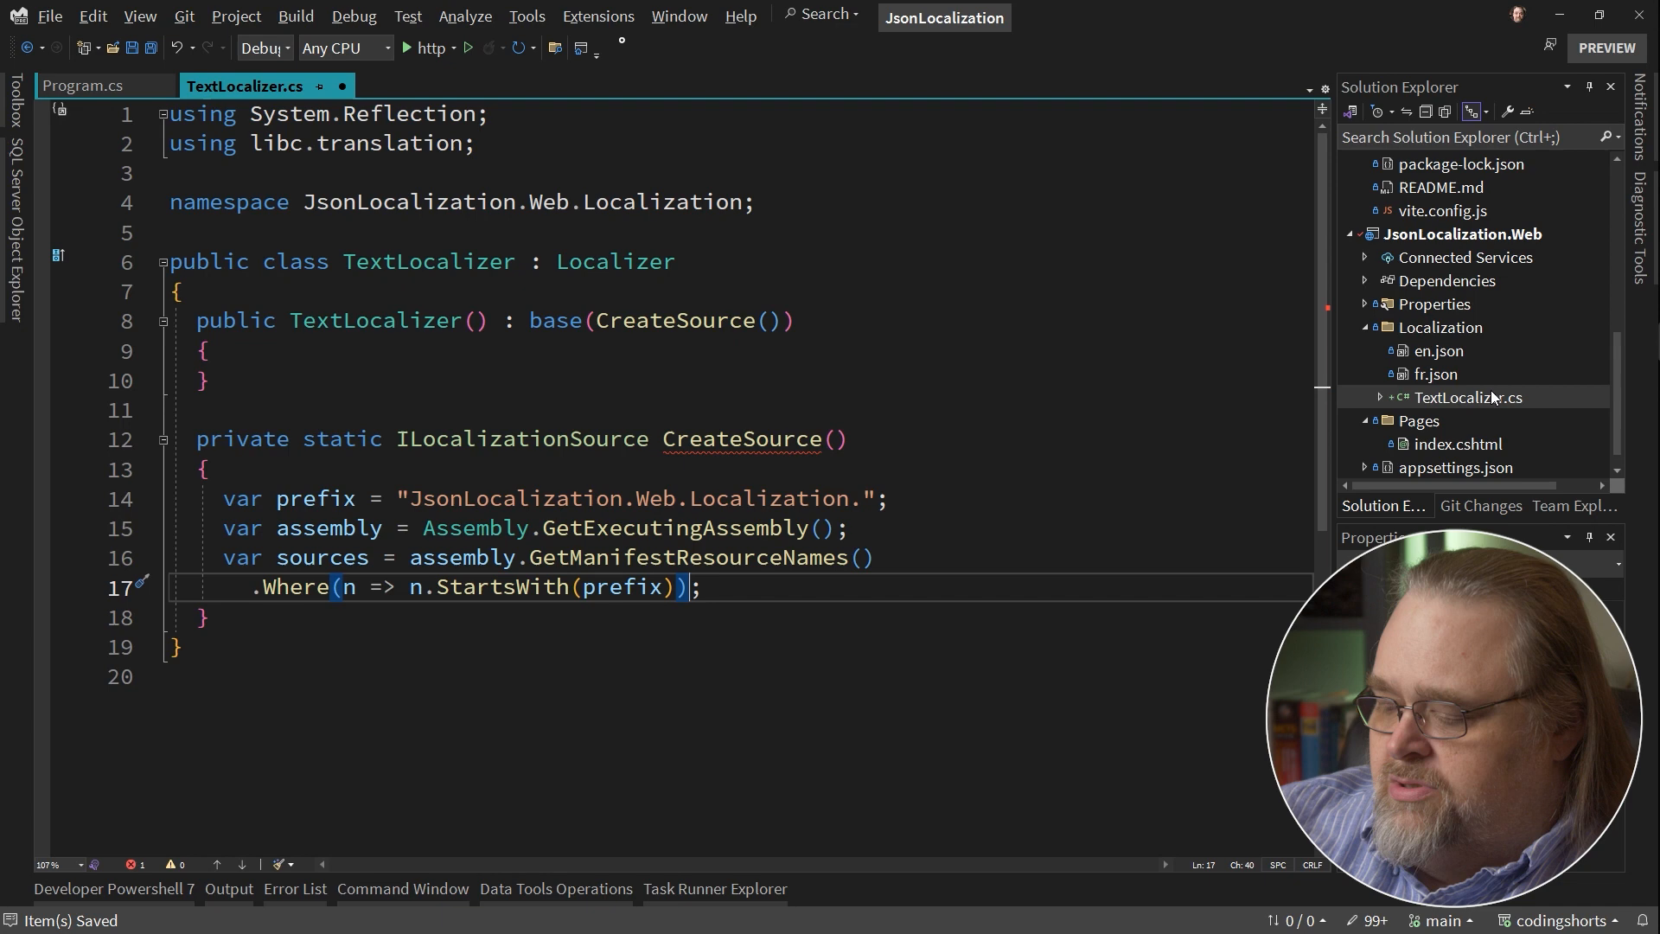
{"action": "type", "text": ".ToArray();"}
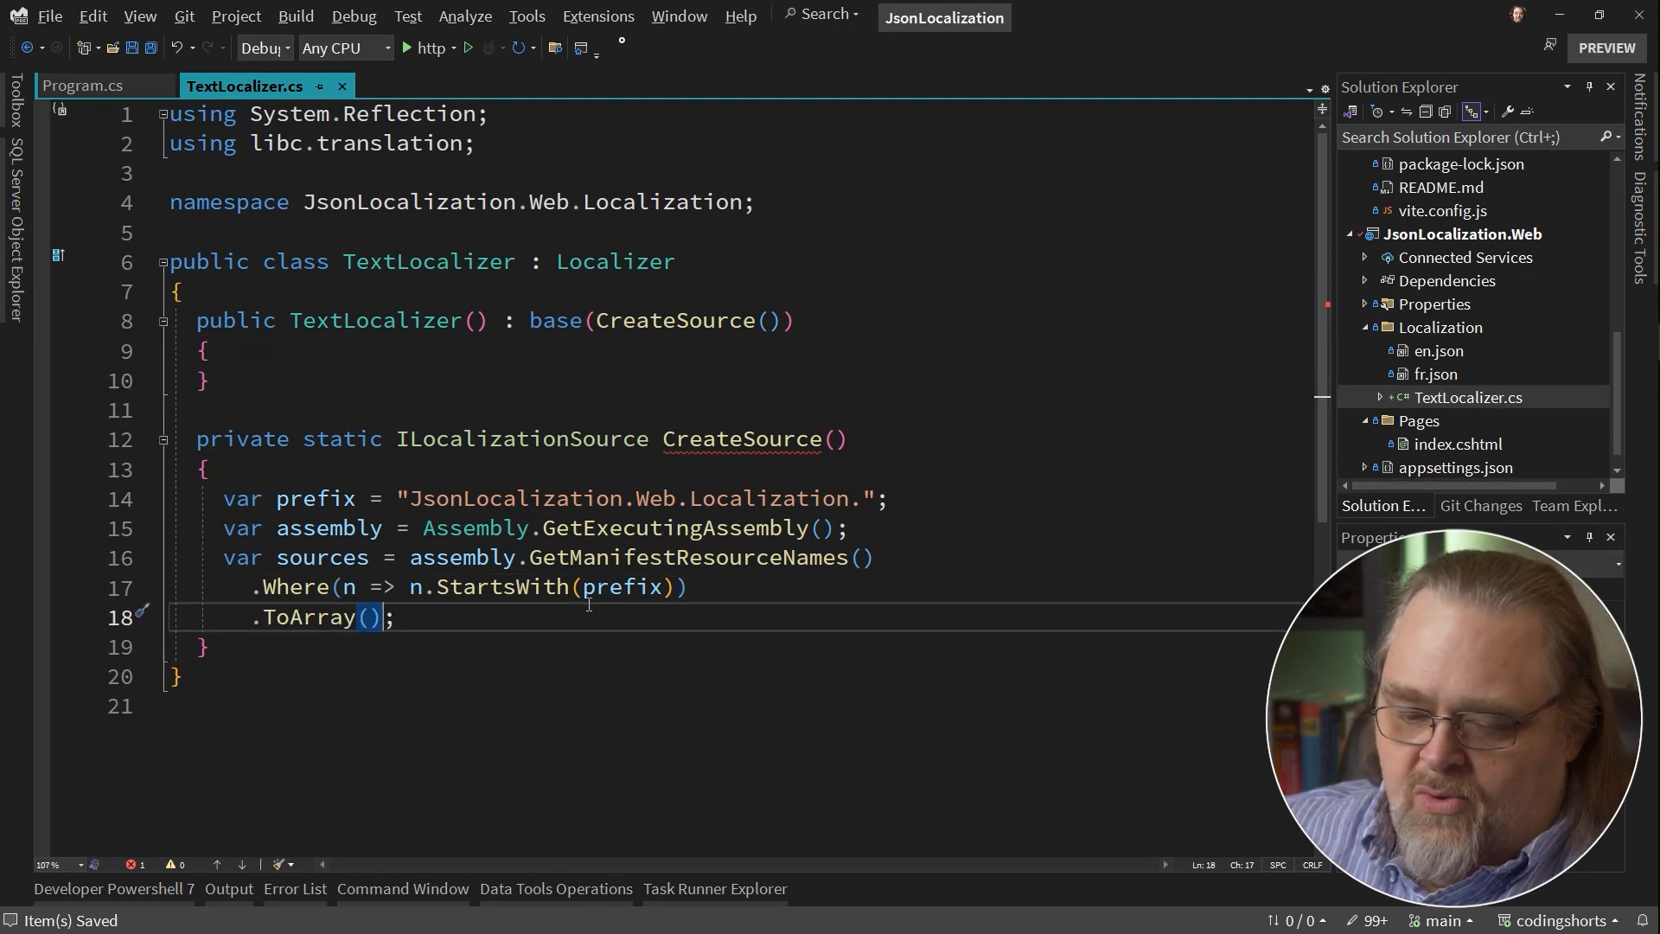
Loop over sources, opening each with assembly.GetManifestResourceStream(src).
{"action": "type", "text": "foreach (var src in"}
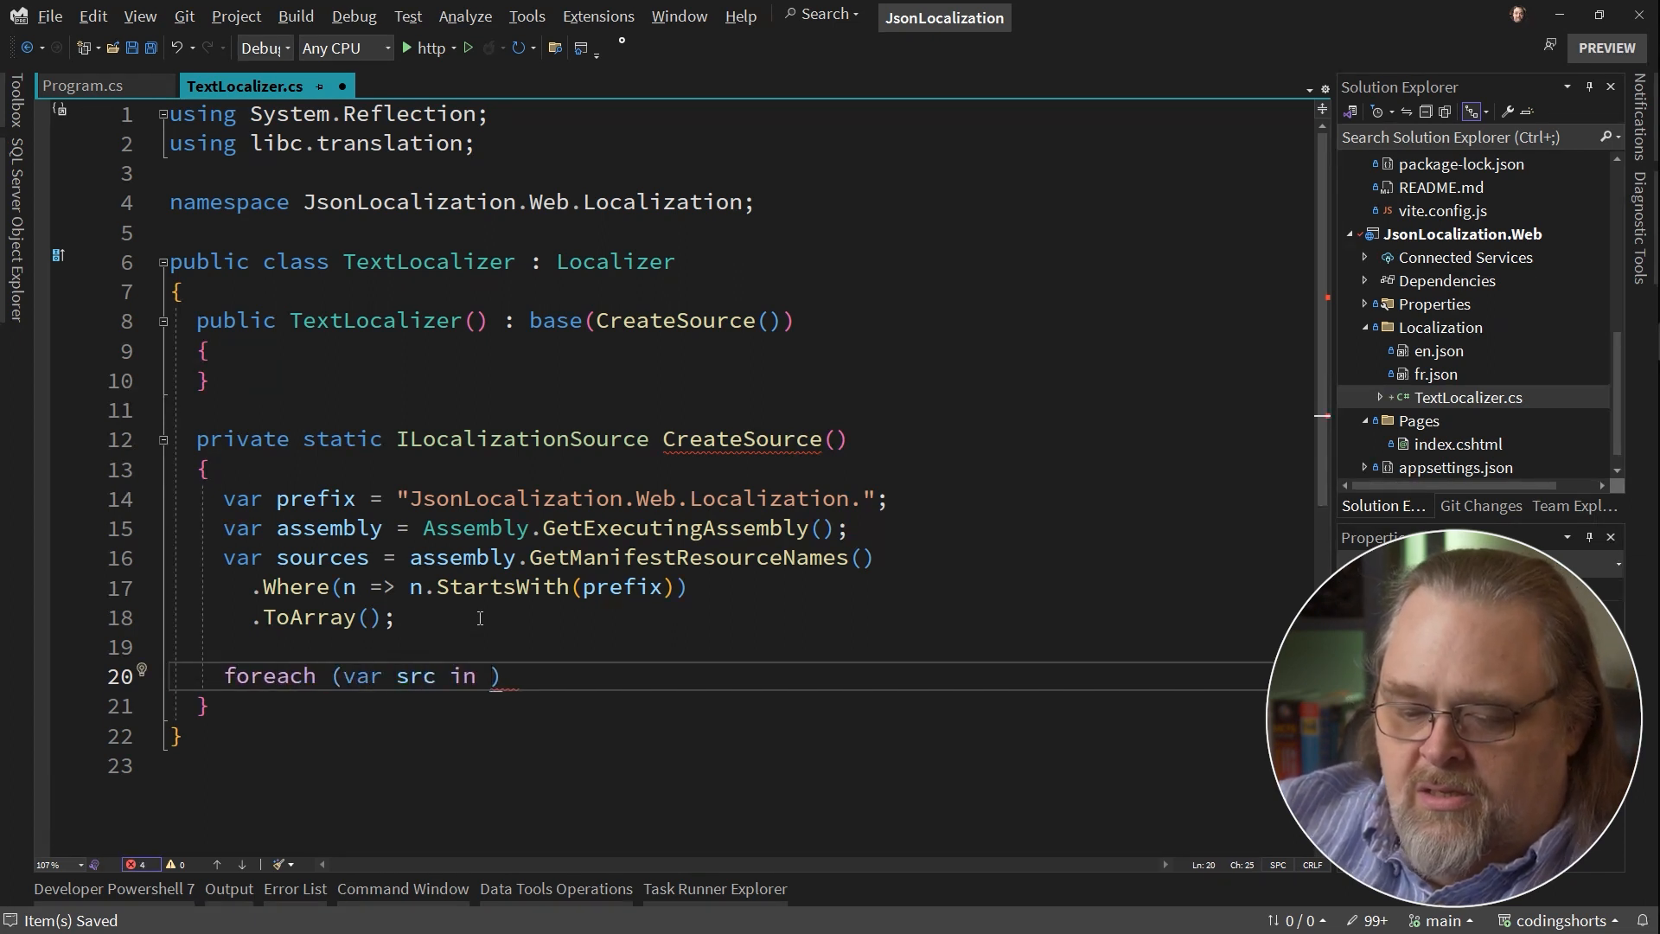
{"action": "type", "text": "sources"}
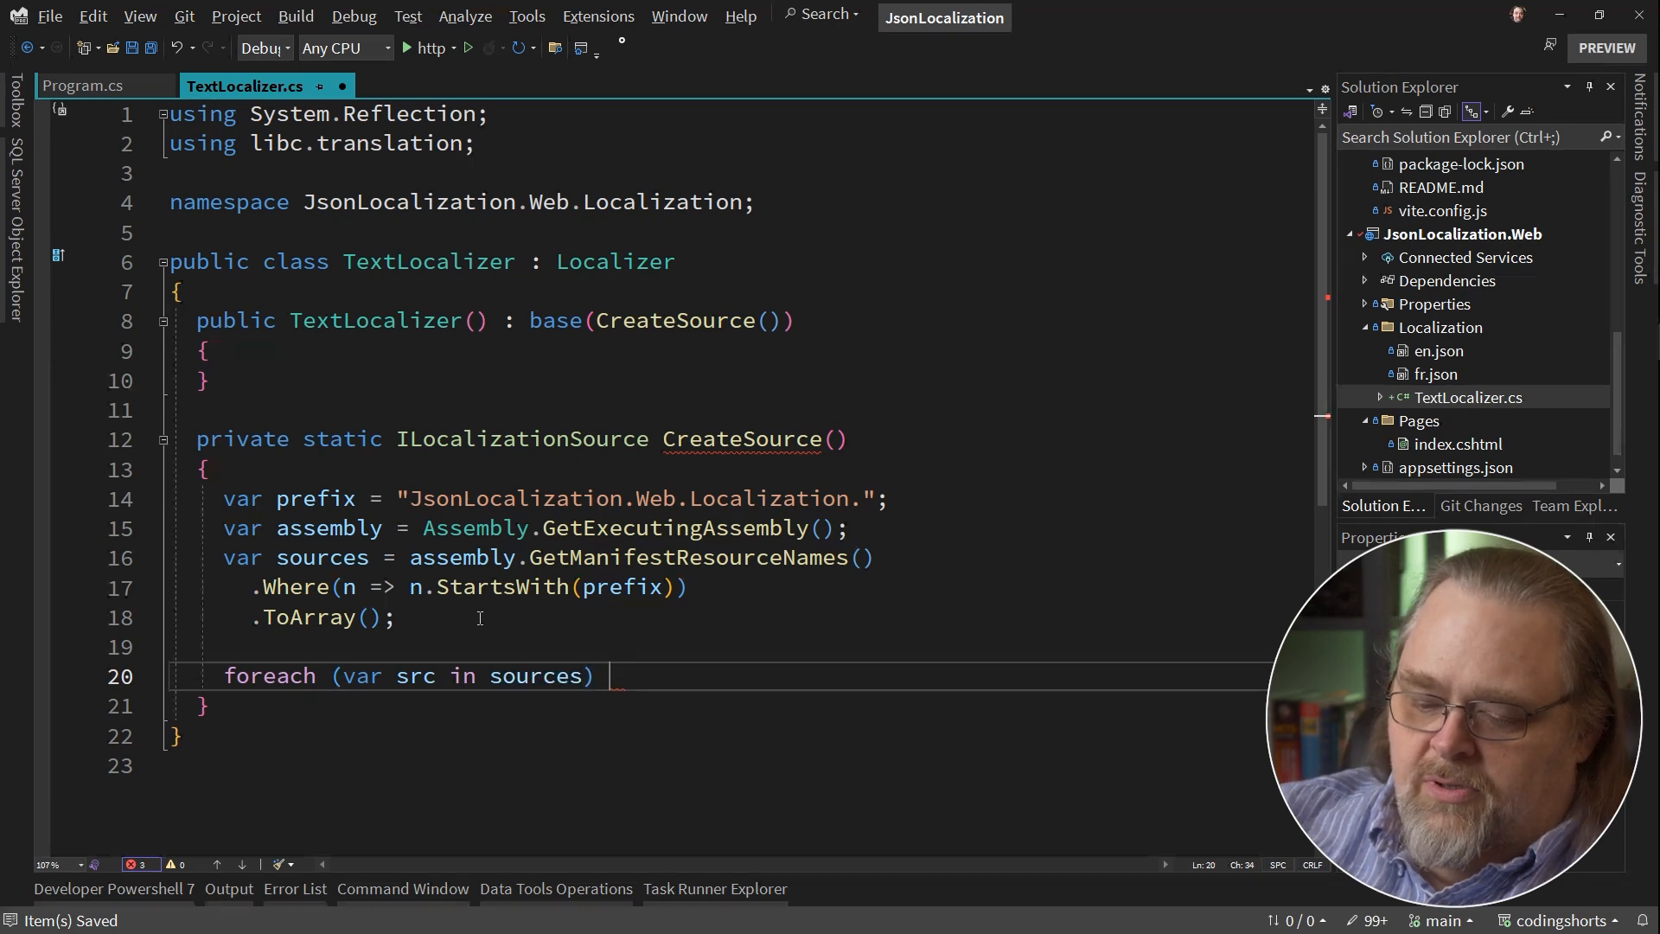
{"action": "type", "text": "{"}
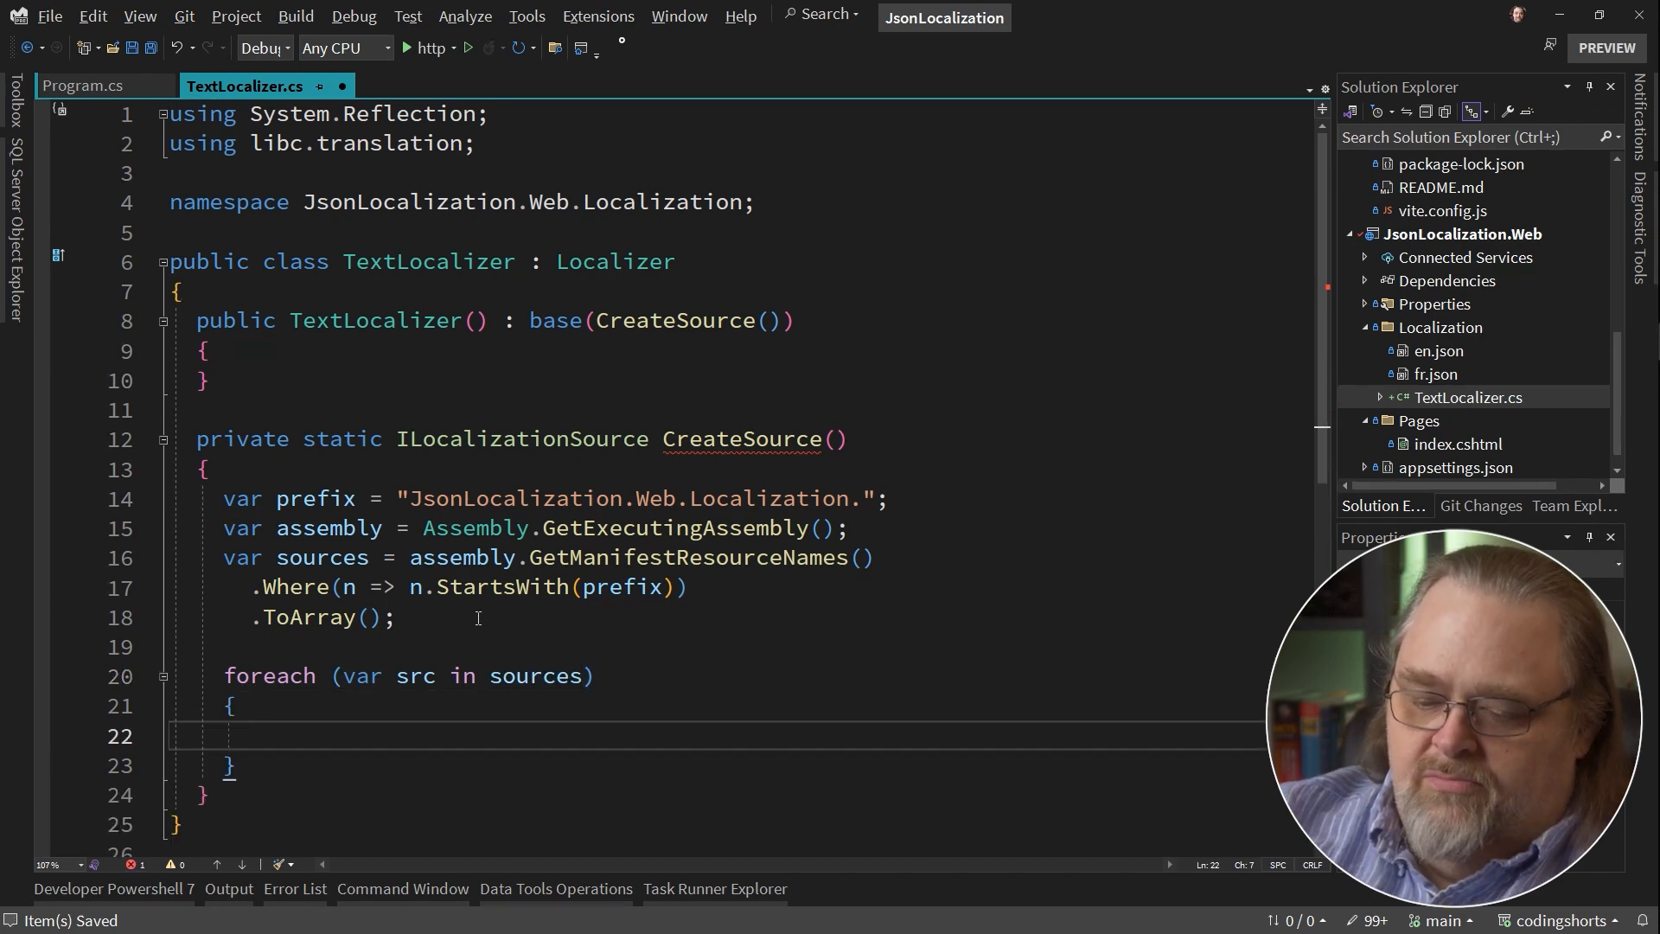
{"action": "type", "text": "using var stream"}
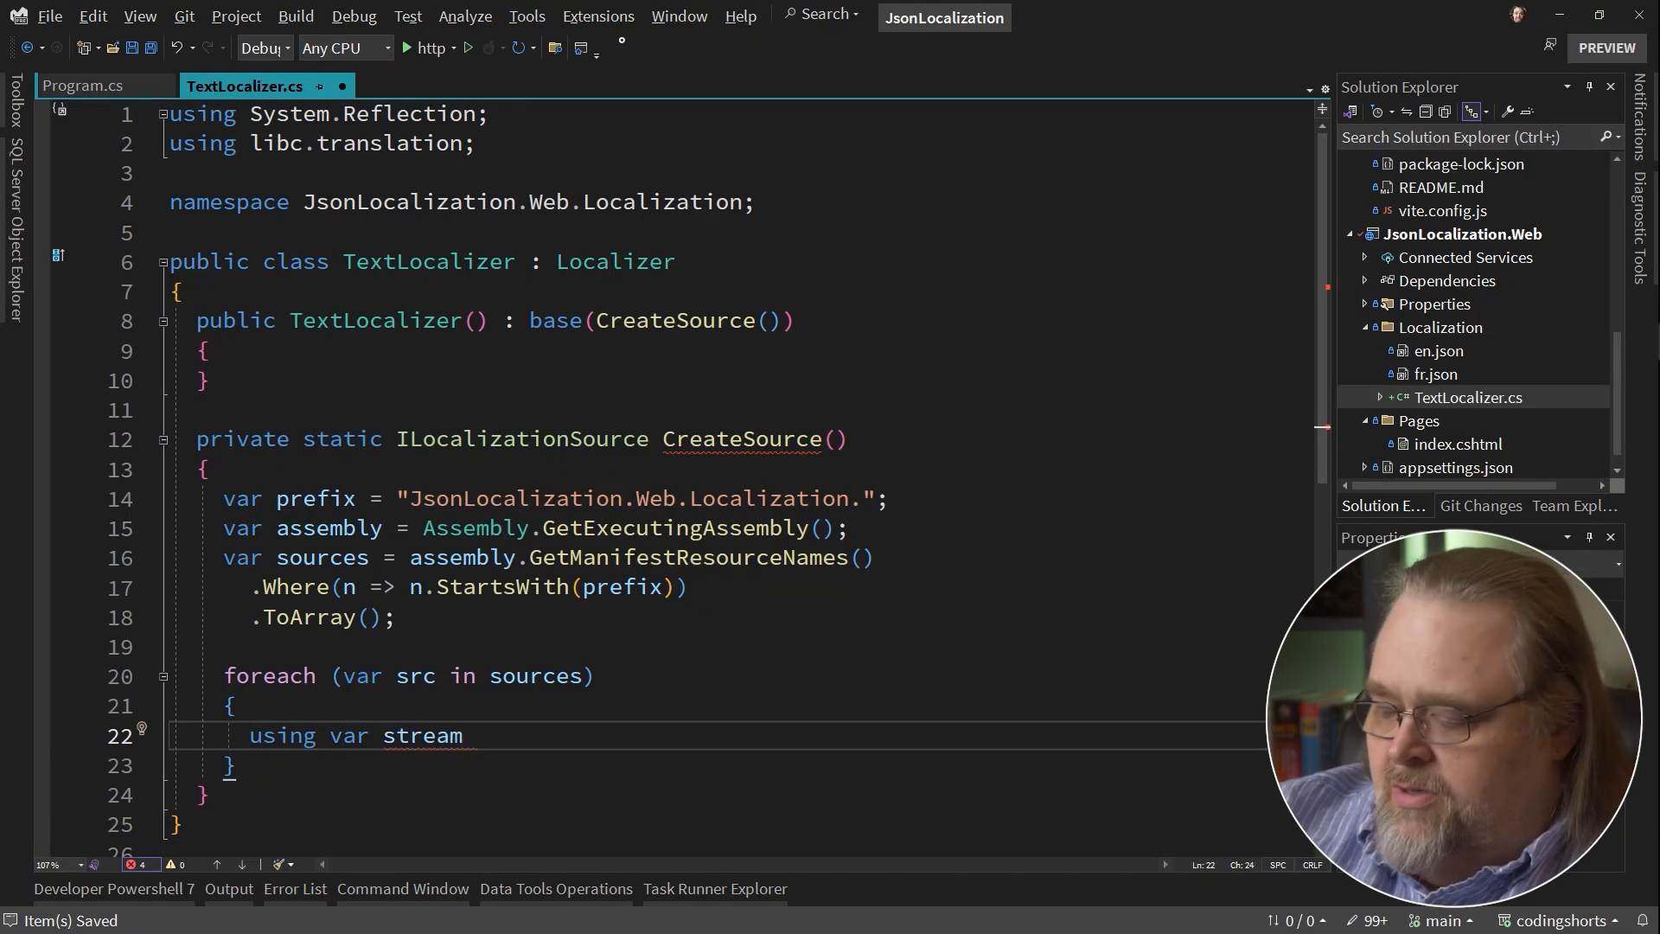
{"action": "type", "text": "= asse"}
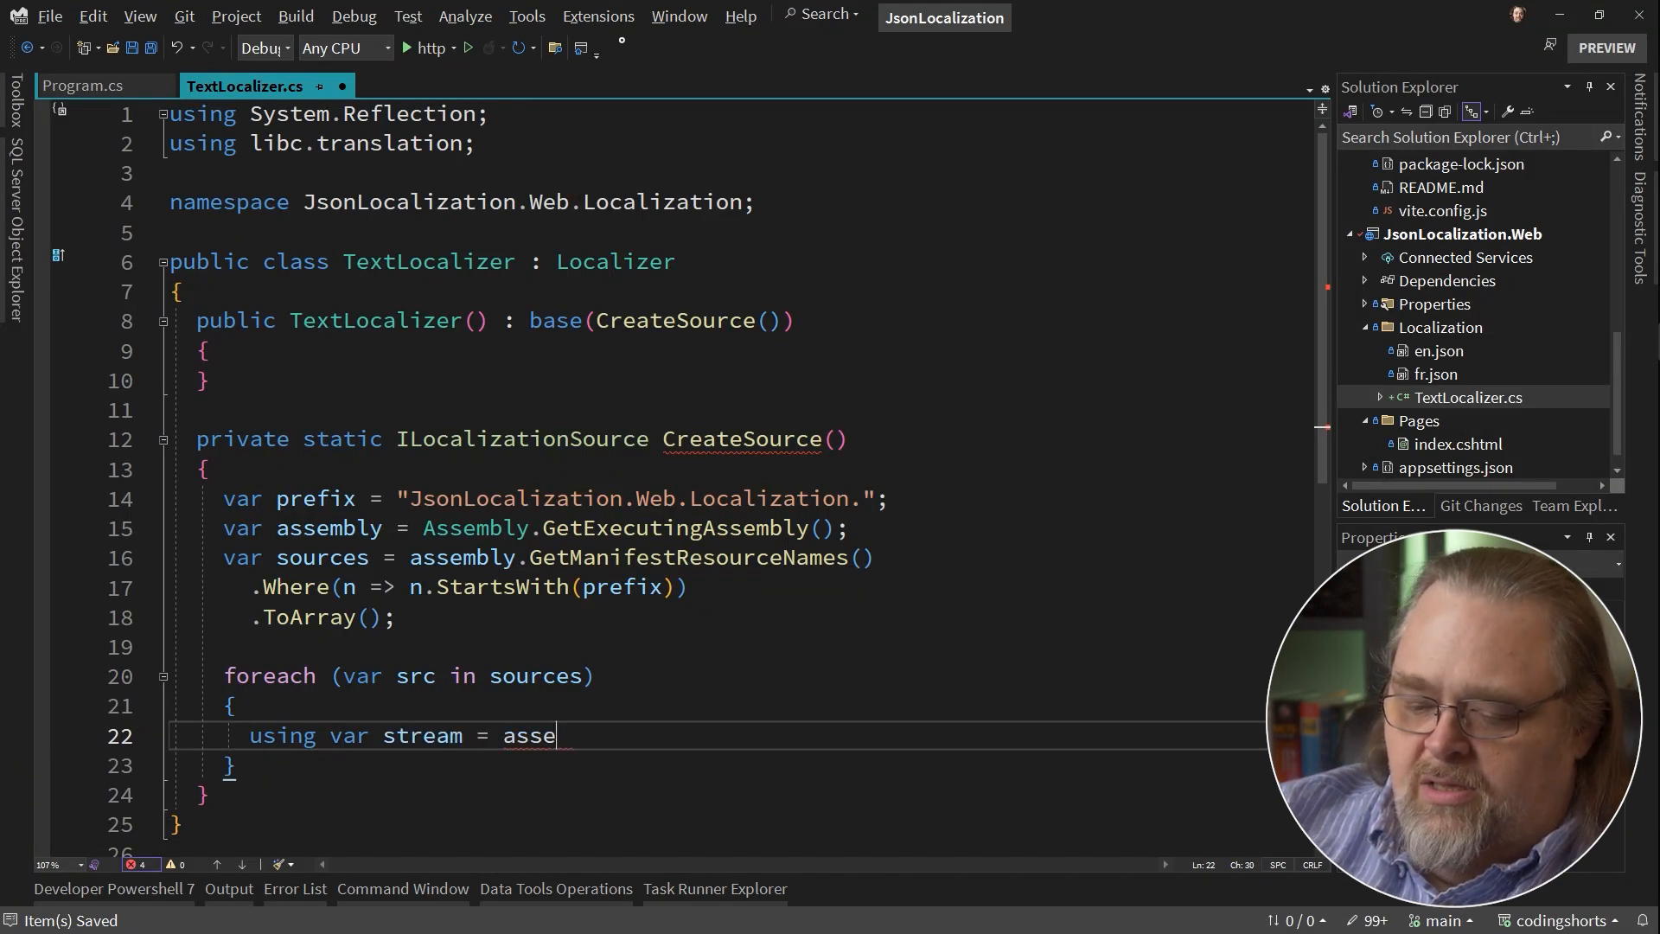
{"action": "type", "text": "mbly.GetManifestResourceStream()"}
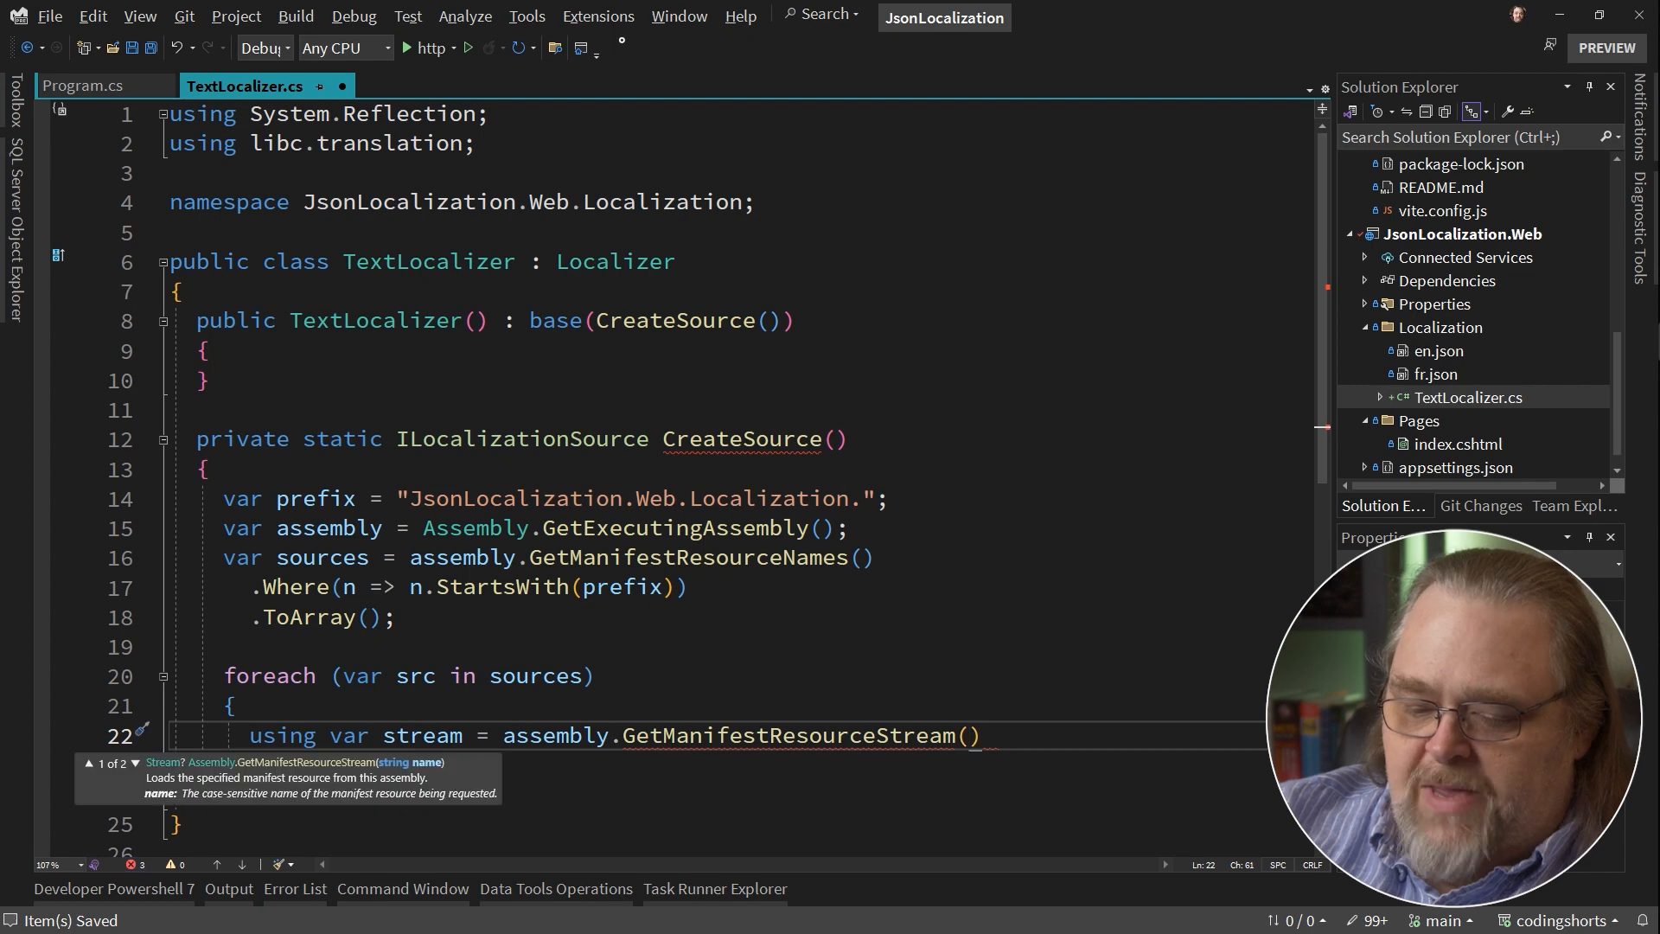
{"action": "type", "text": "src"}
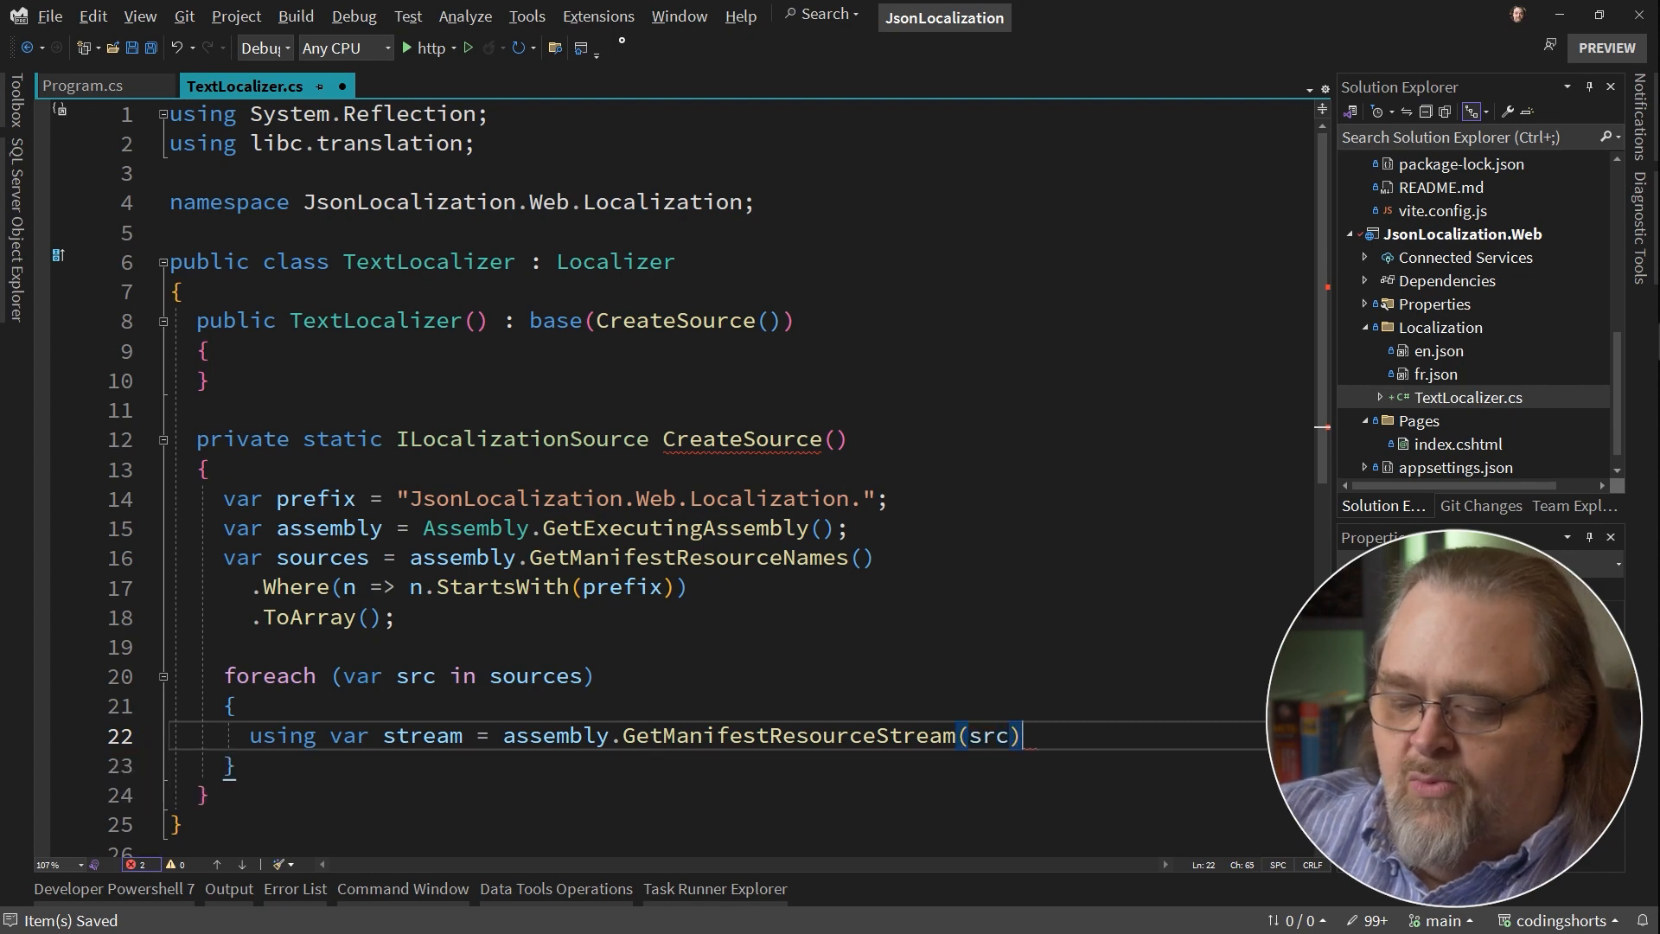
{"action": "type", "text": ";"}
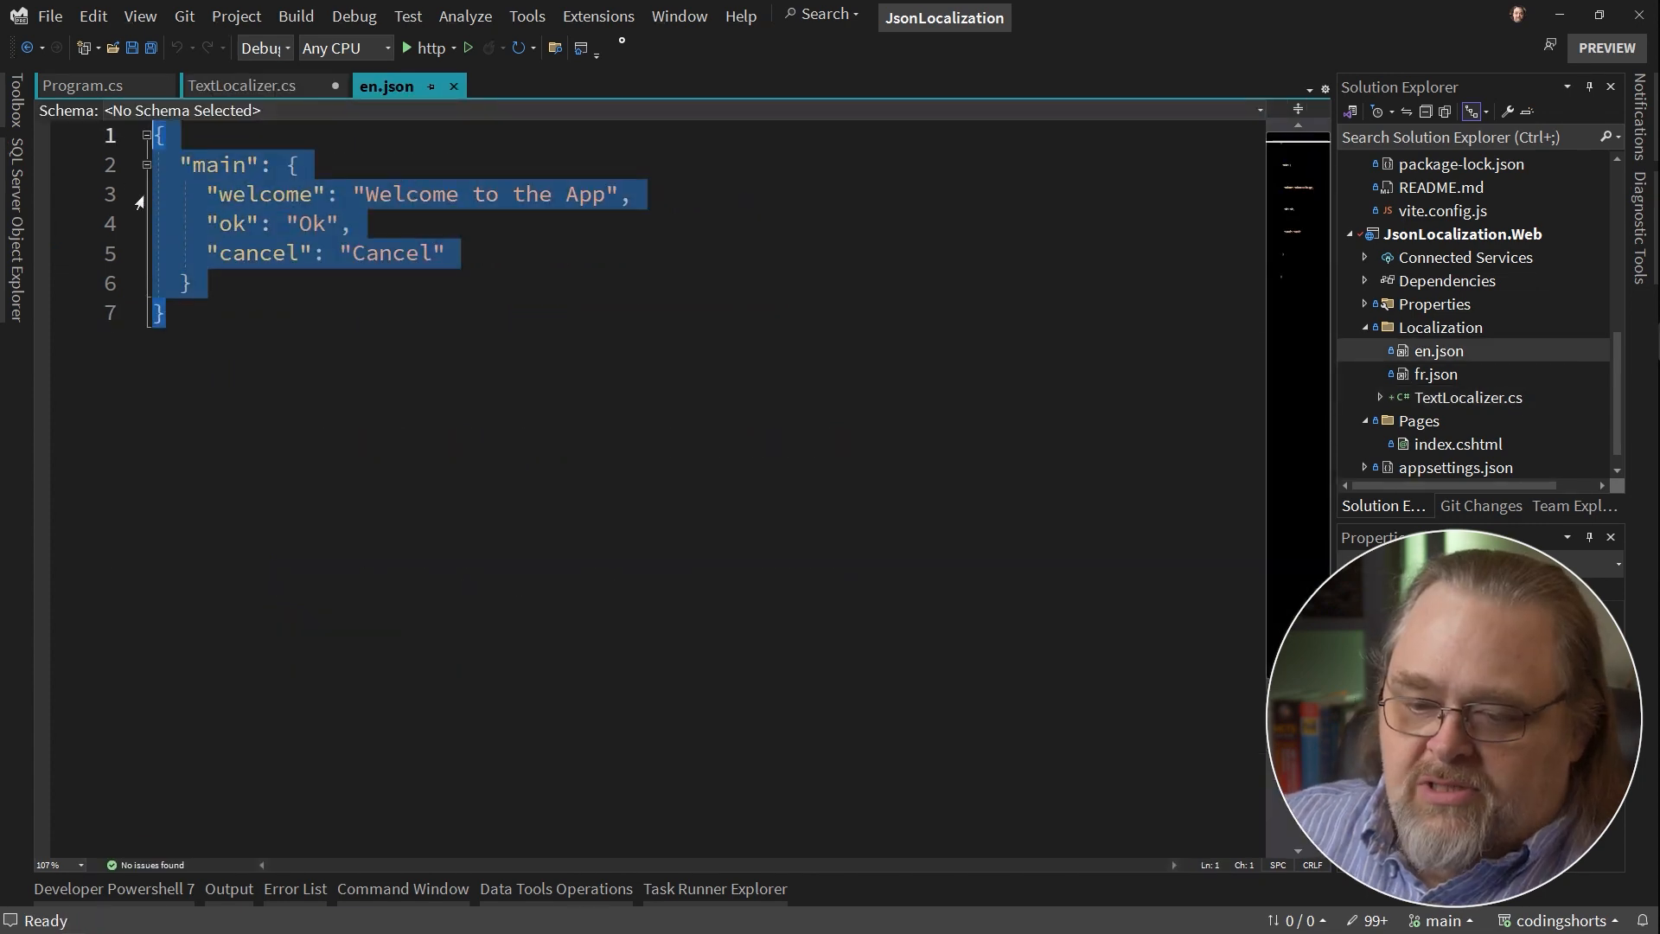
Glance at the en.json translation keys and return to TextLocalizer.cs's CreateSource method.
{"action": "left_click", "coordinate": [243, 86]}
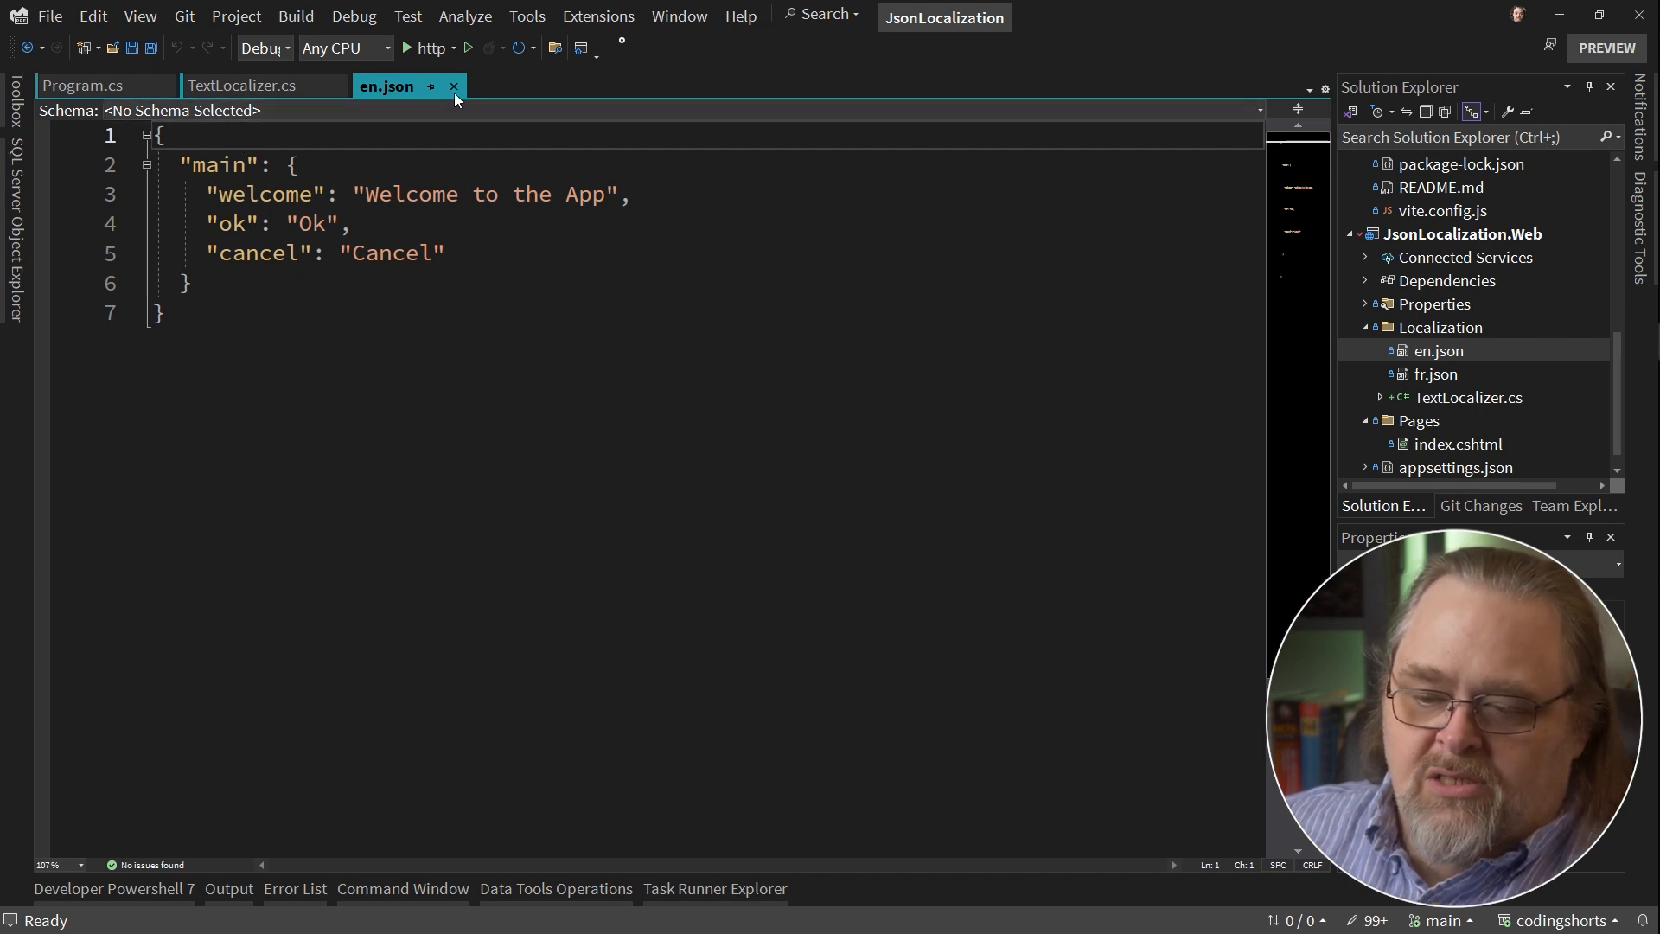
{"action": "left_click", "coordinate": [244, 86]}
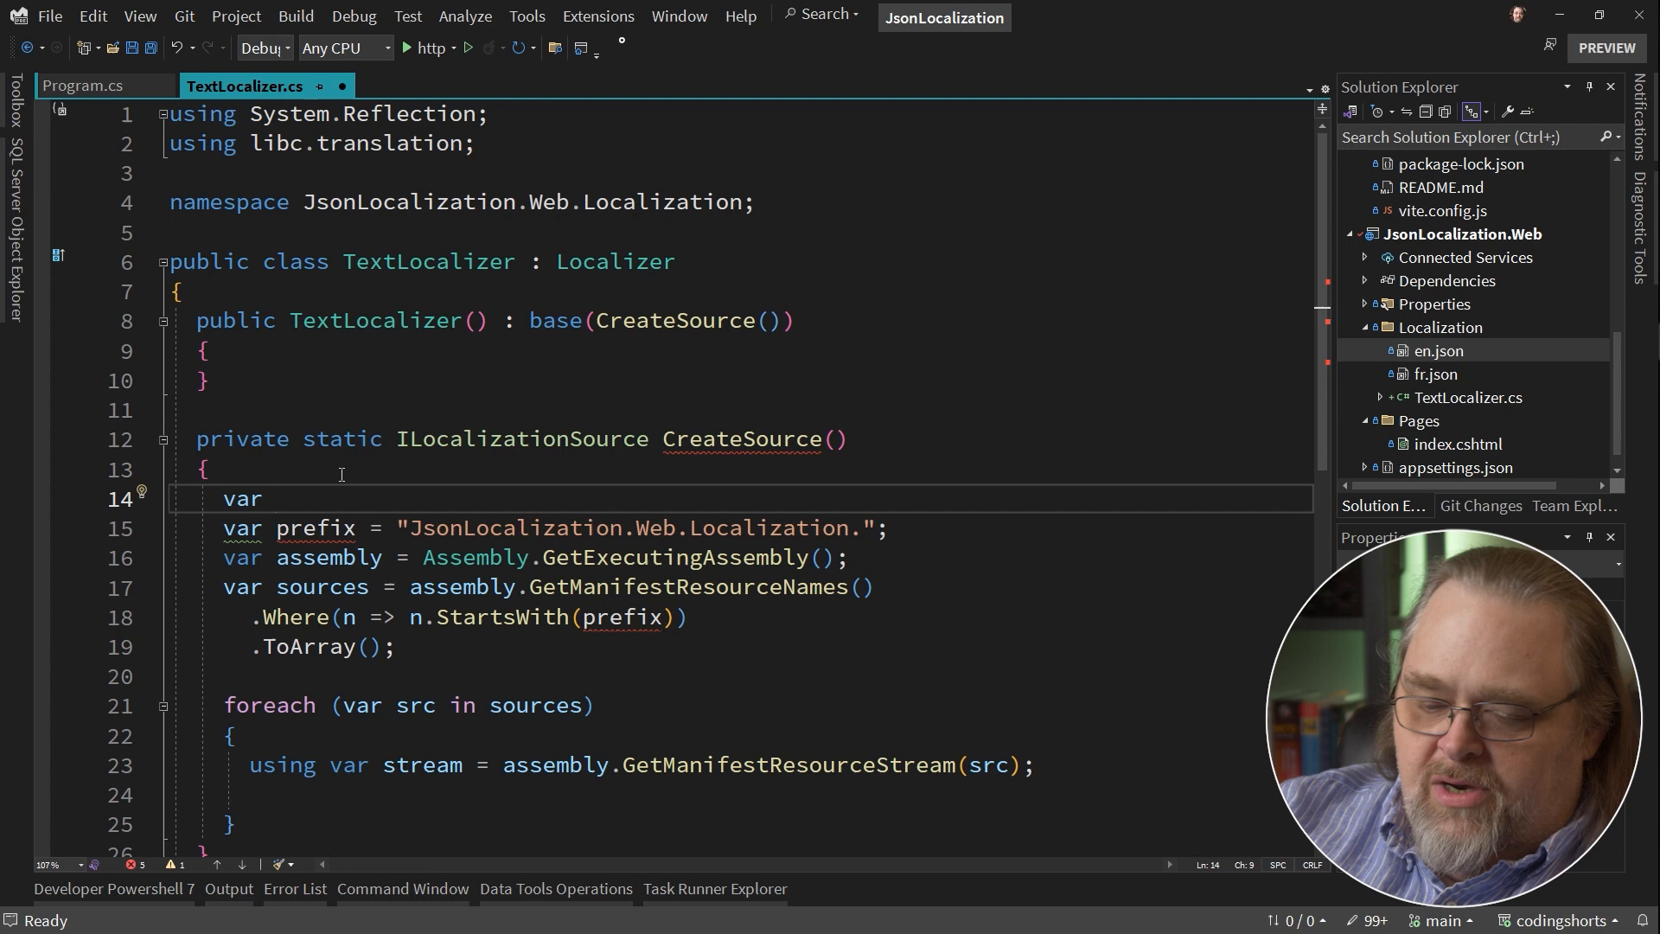
Declare 'var node = new JsonObject();' and import System.Text.Json.Nodes via the quick fix.
{"action": "type", "text": "node = new"}
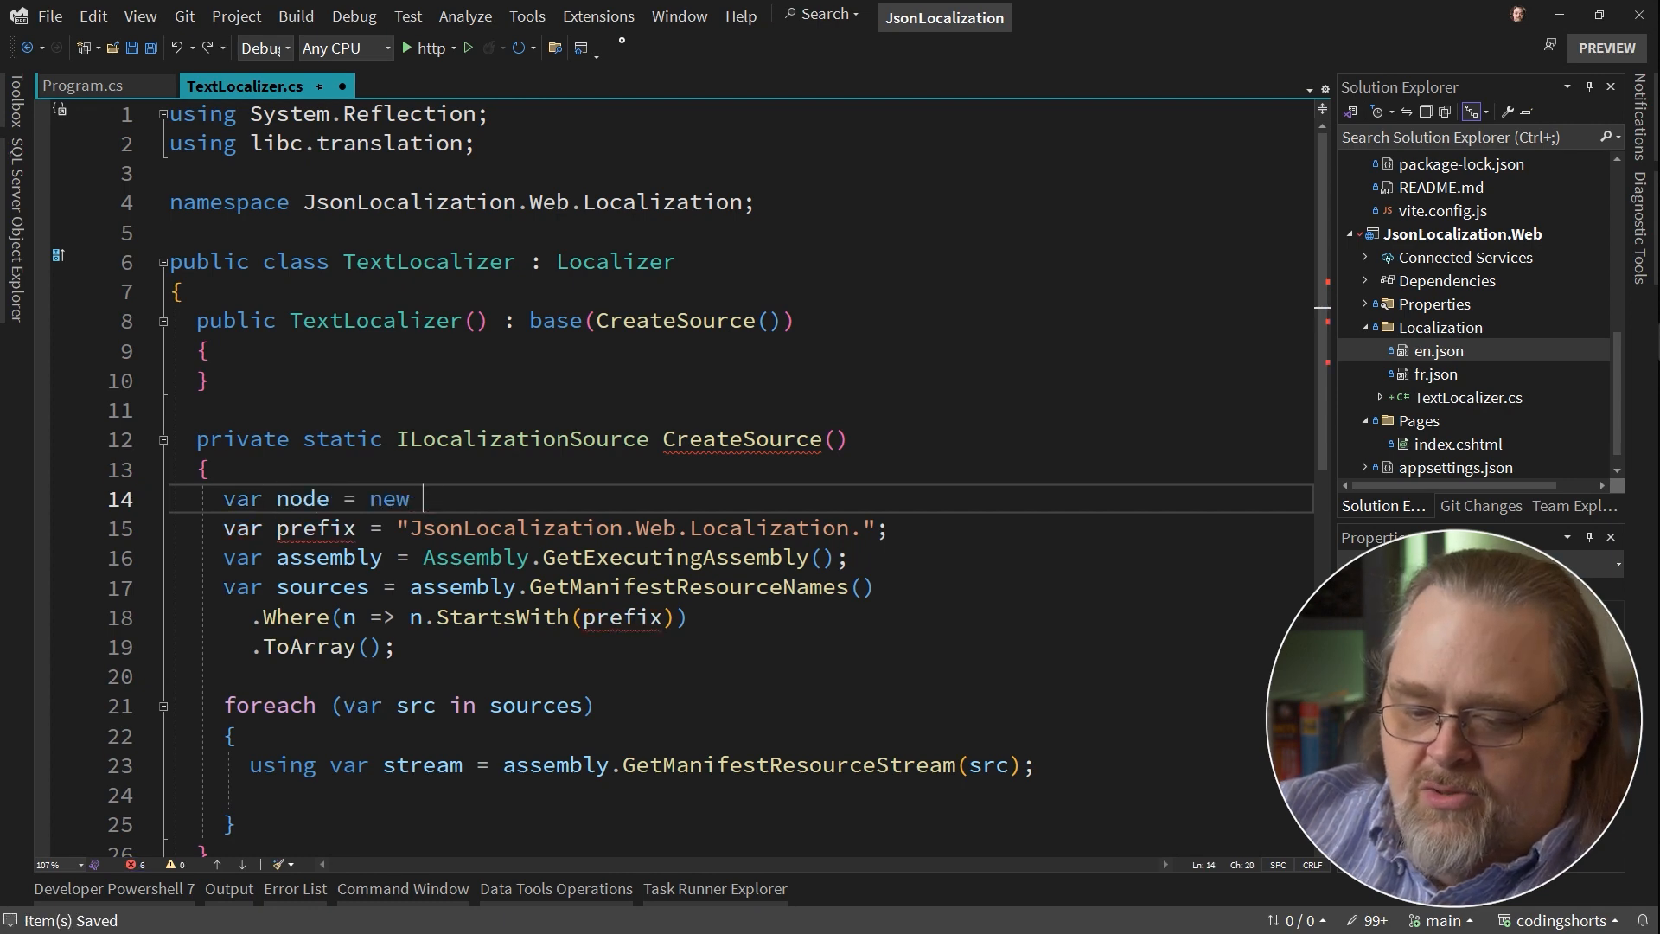
{"action": "type", "text": "JsonObject"}
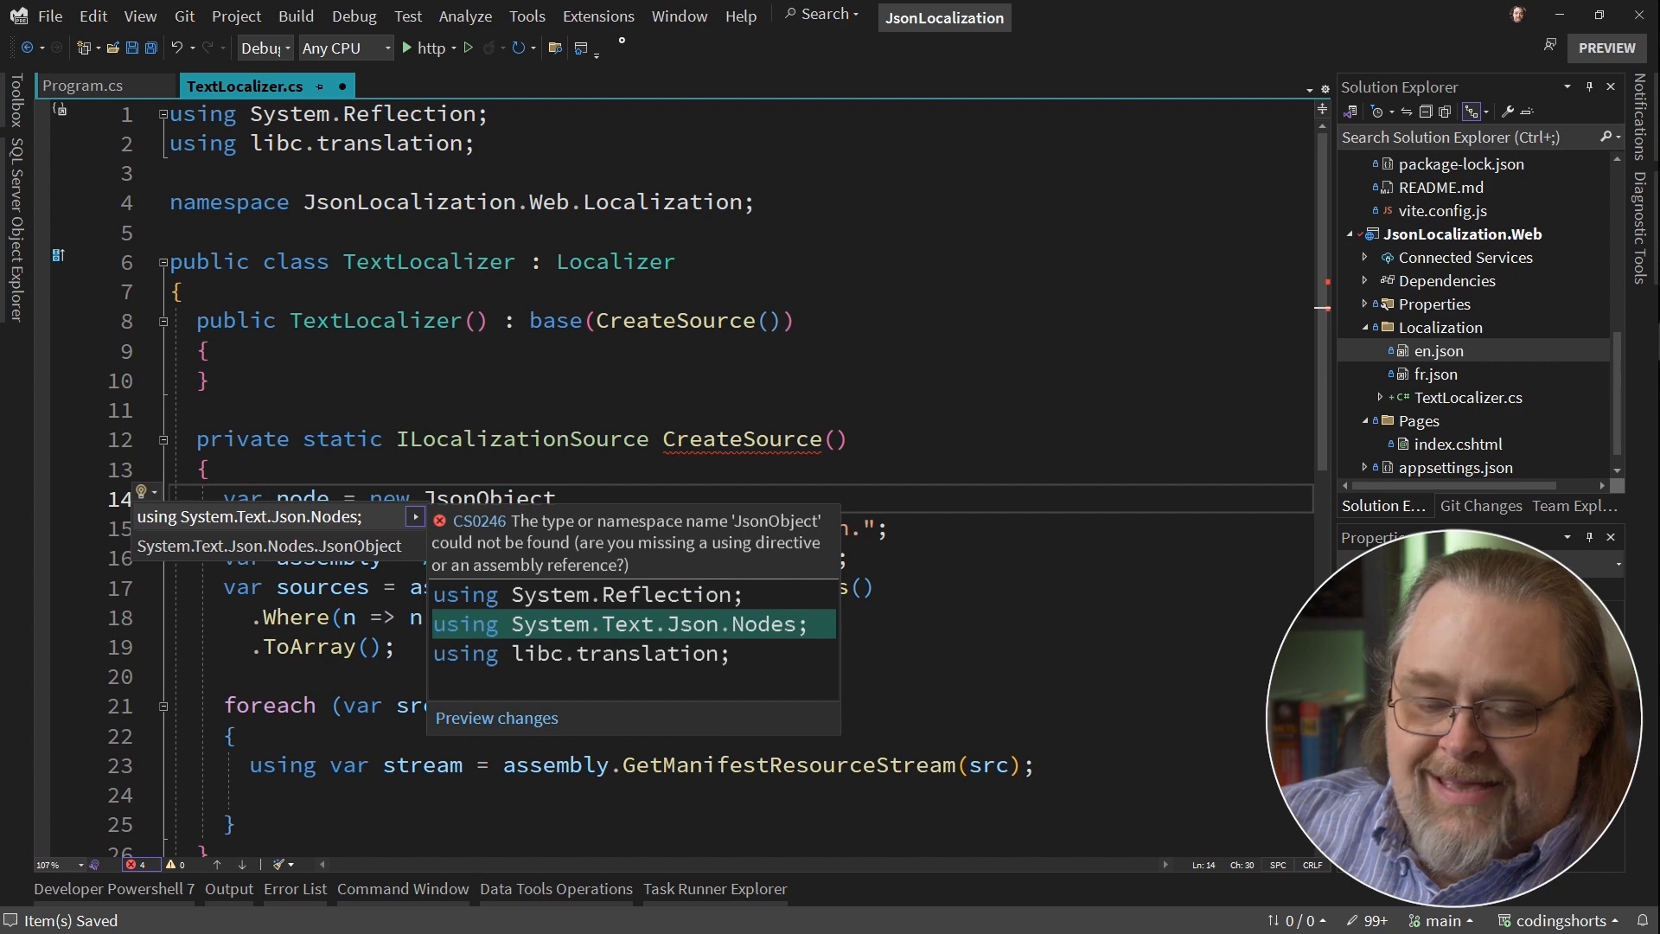
{"action": "left_click", "coordinate": [624, 624]}
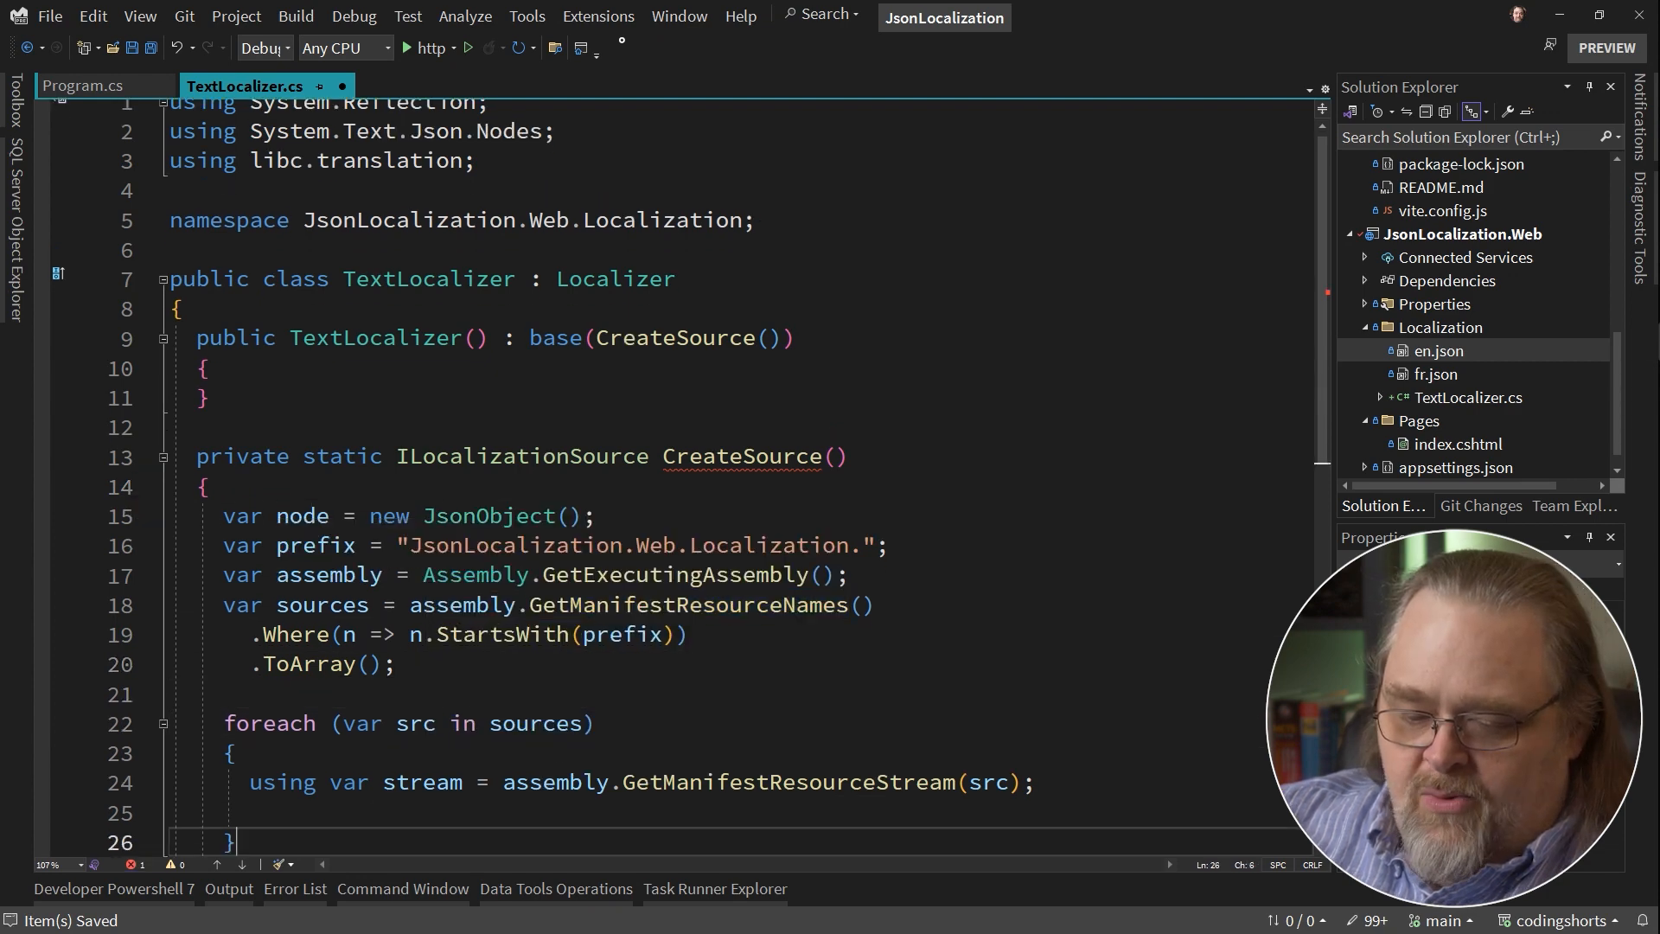
Add an 'if (stream is not null)' block with 'using var reader = new StreamReader(stream);'.
{"action": "type", "text": "if (stream is not null"}
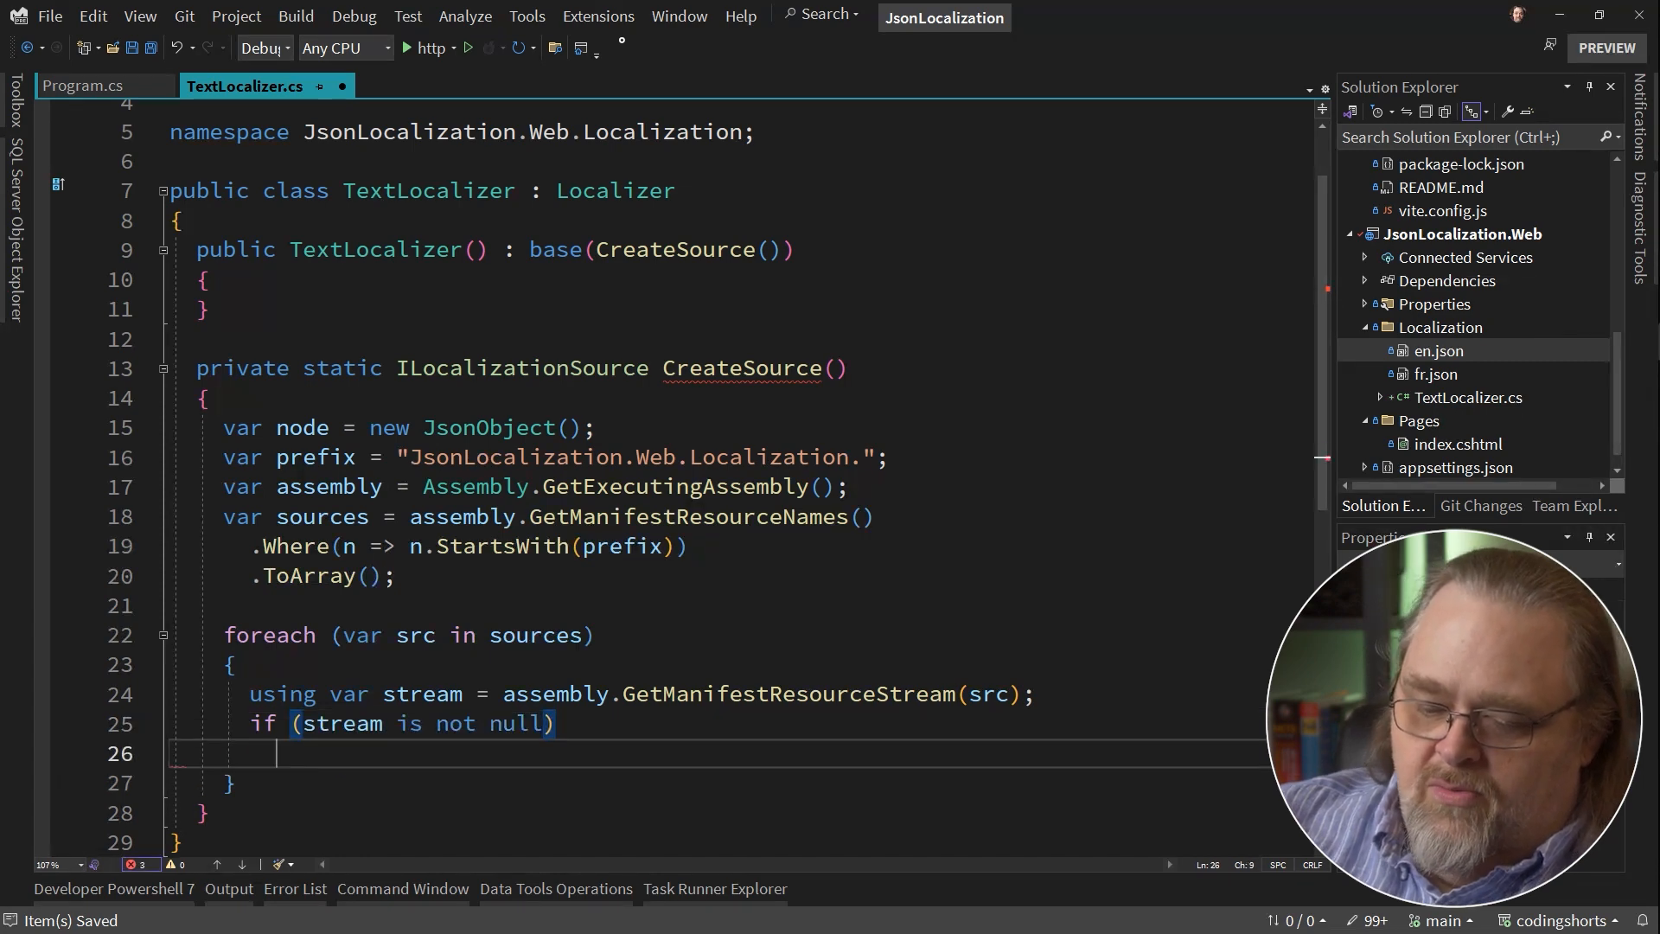
{"action": "type", "text": "{"}
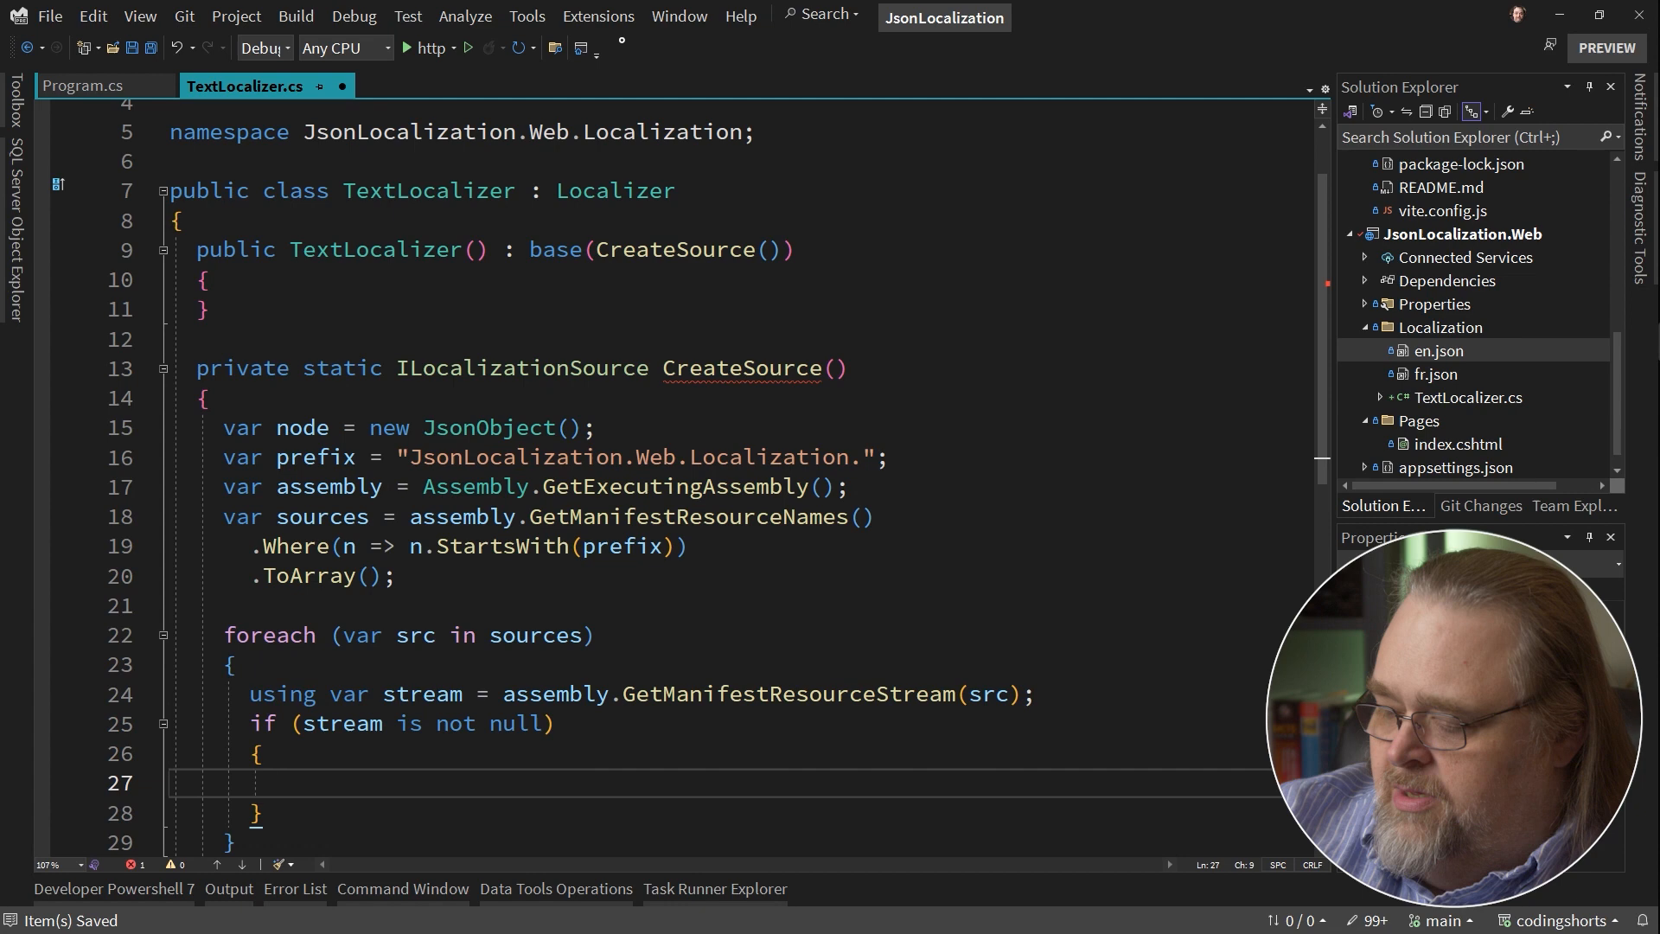
{"action": "type", "text": "using"}
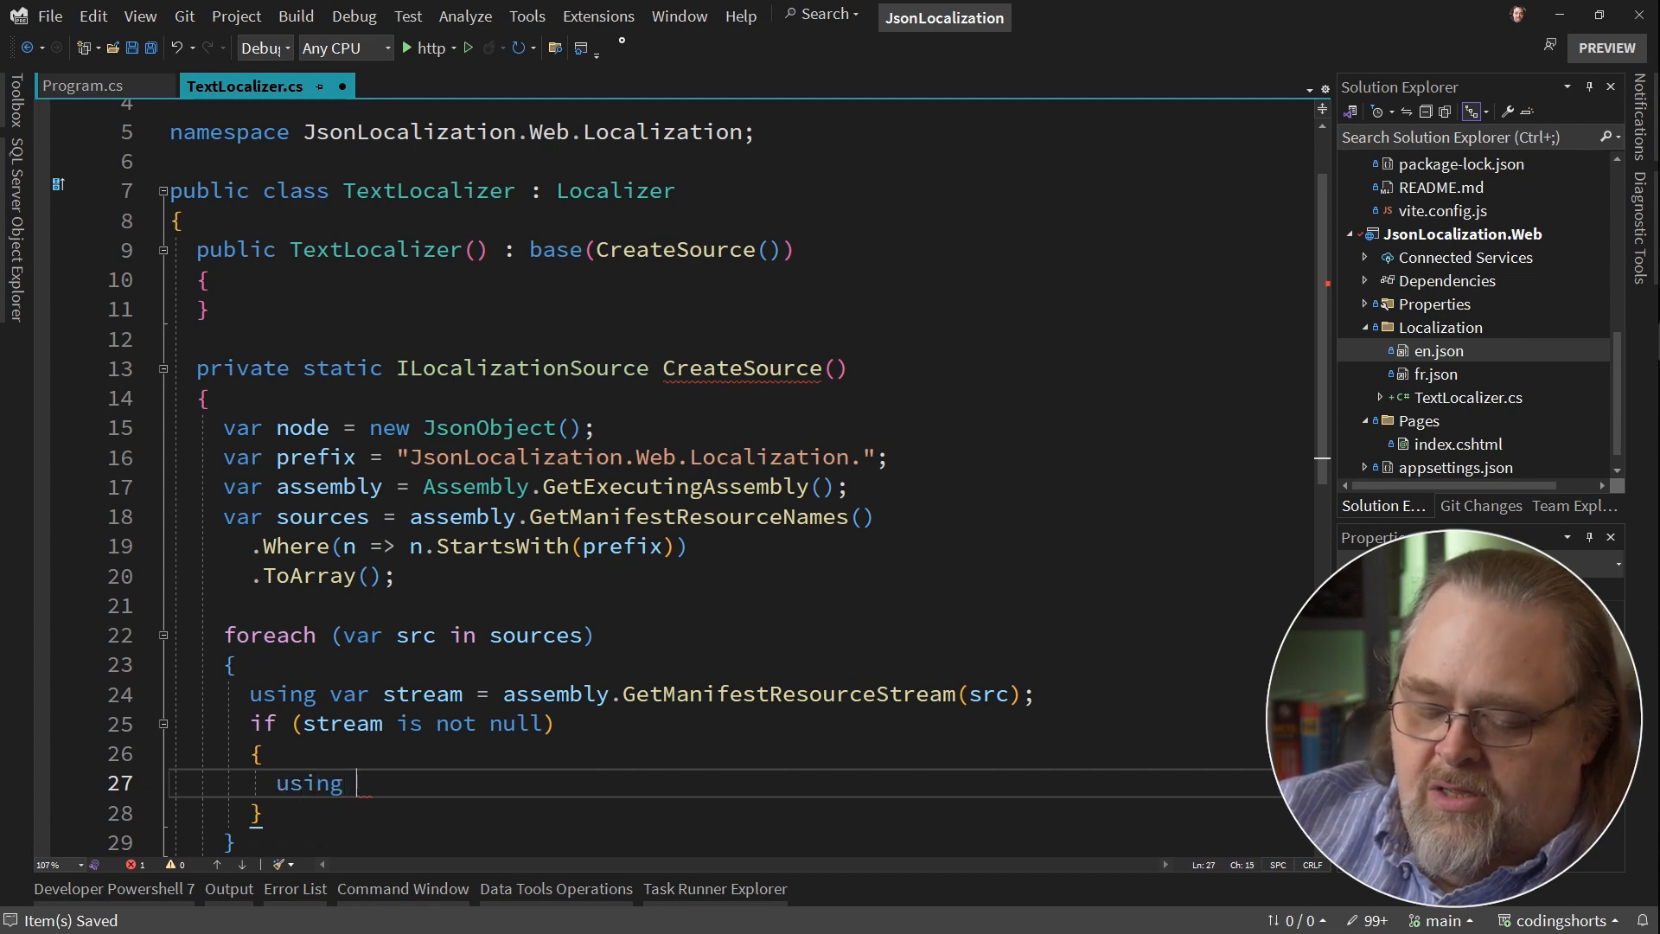
{"action": "type", "text": "var reader = new"}
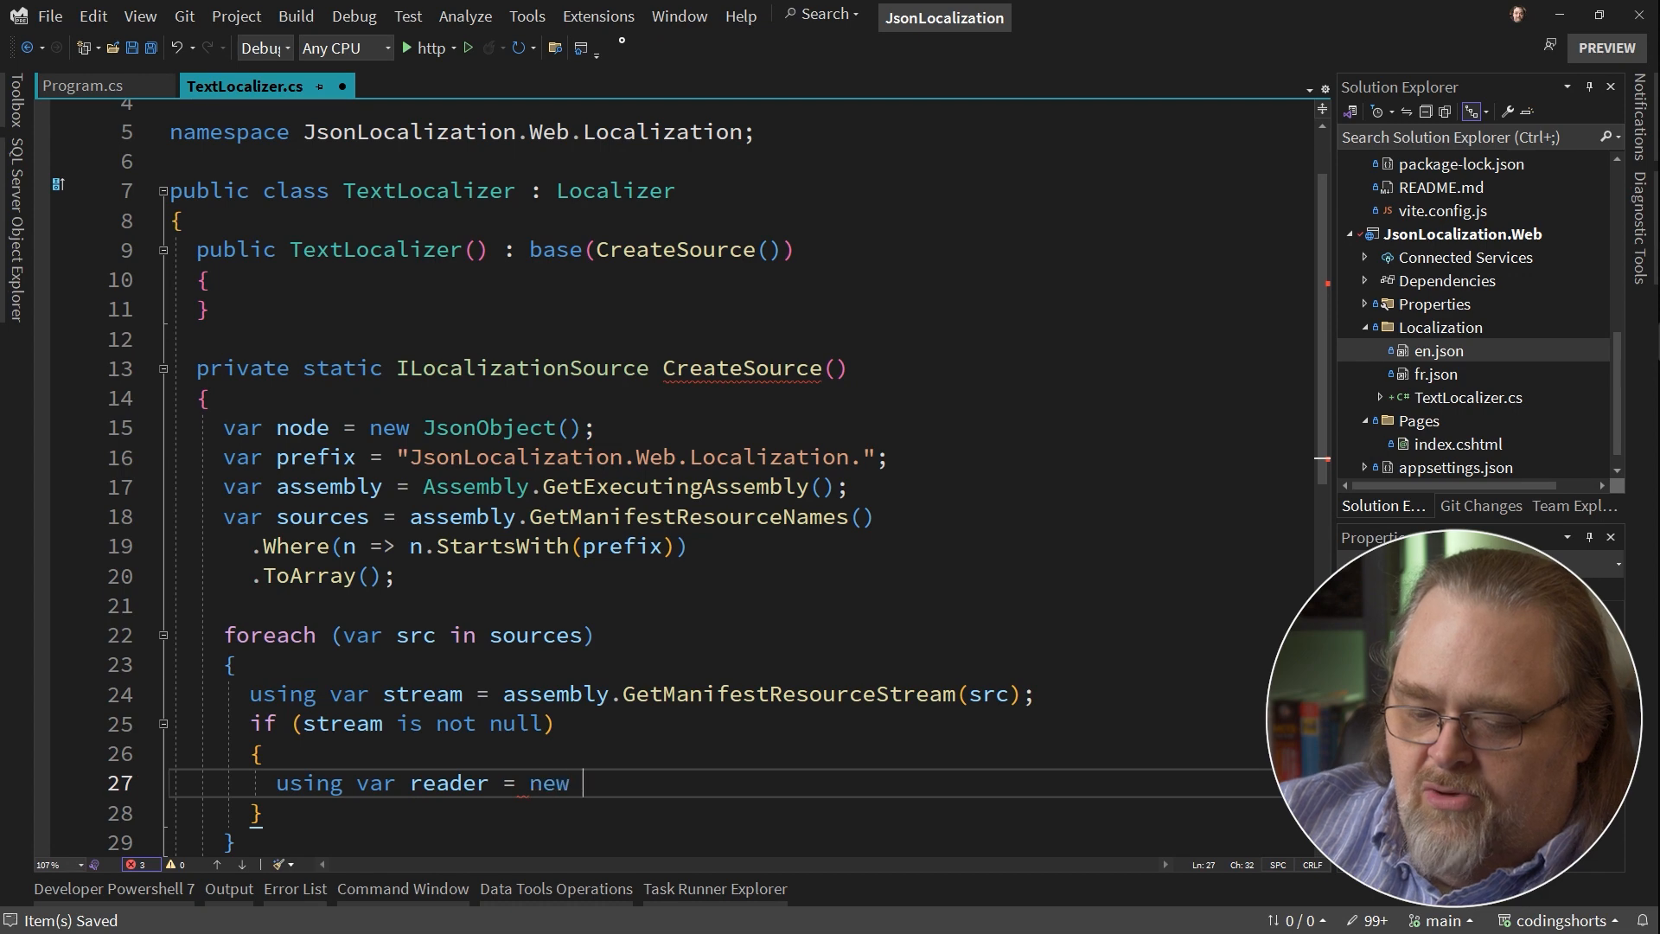
{"action": "type", "text": "StreamRe"}
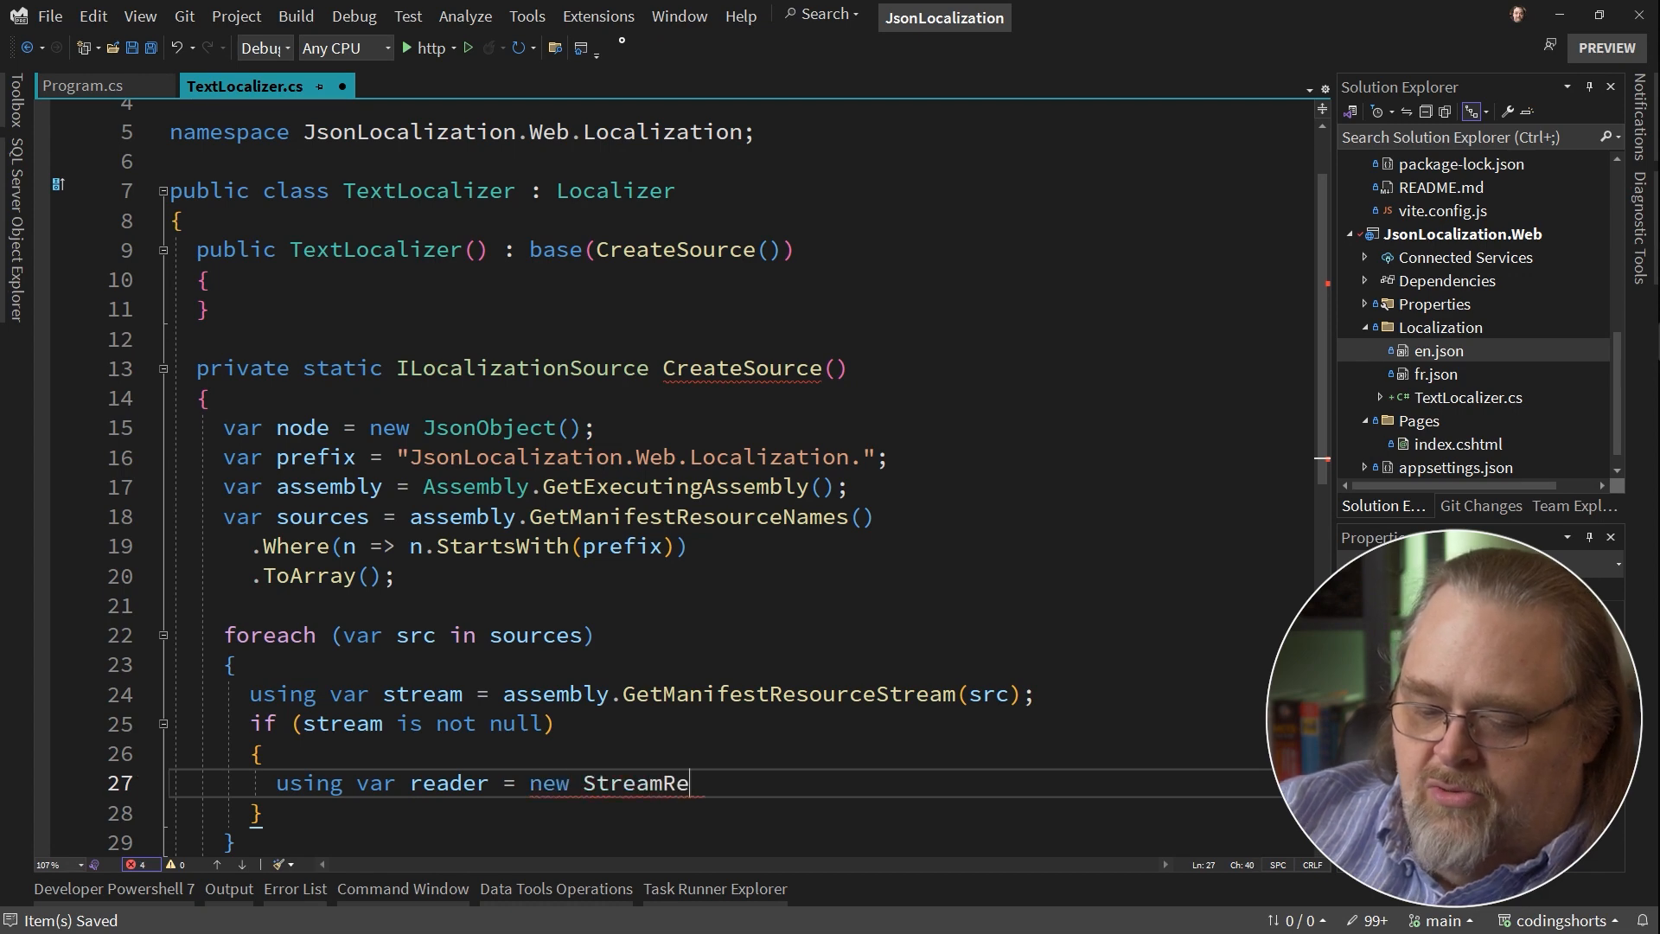
{"action": "type", "text": "ader(stream)"}
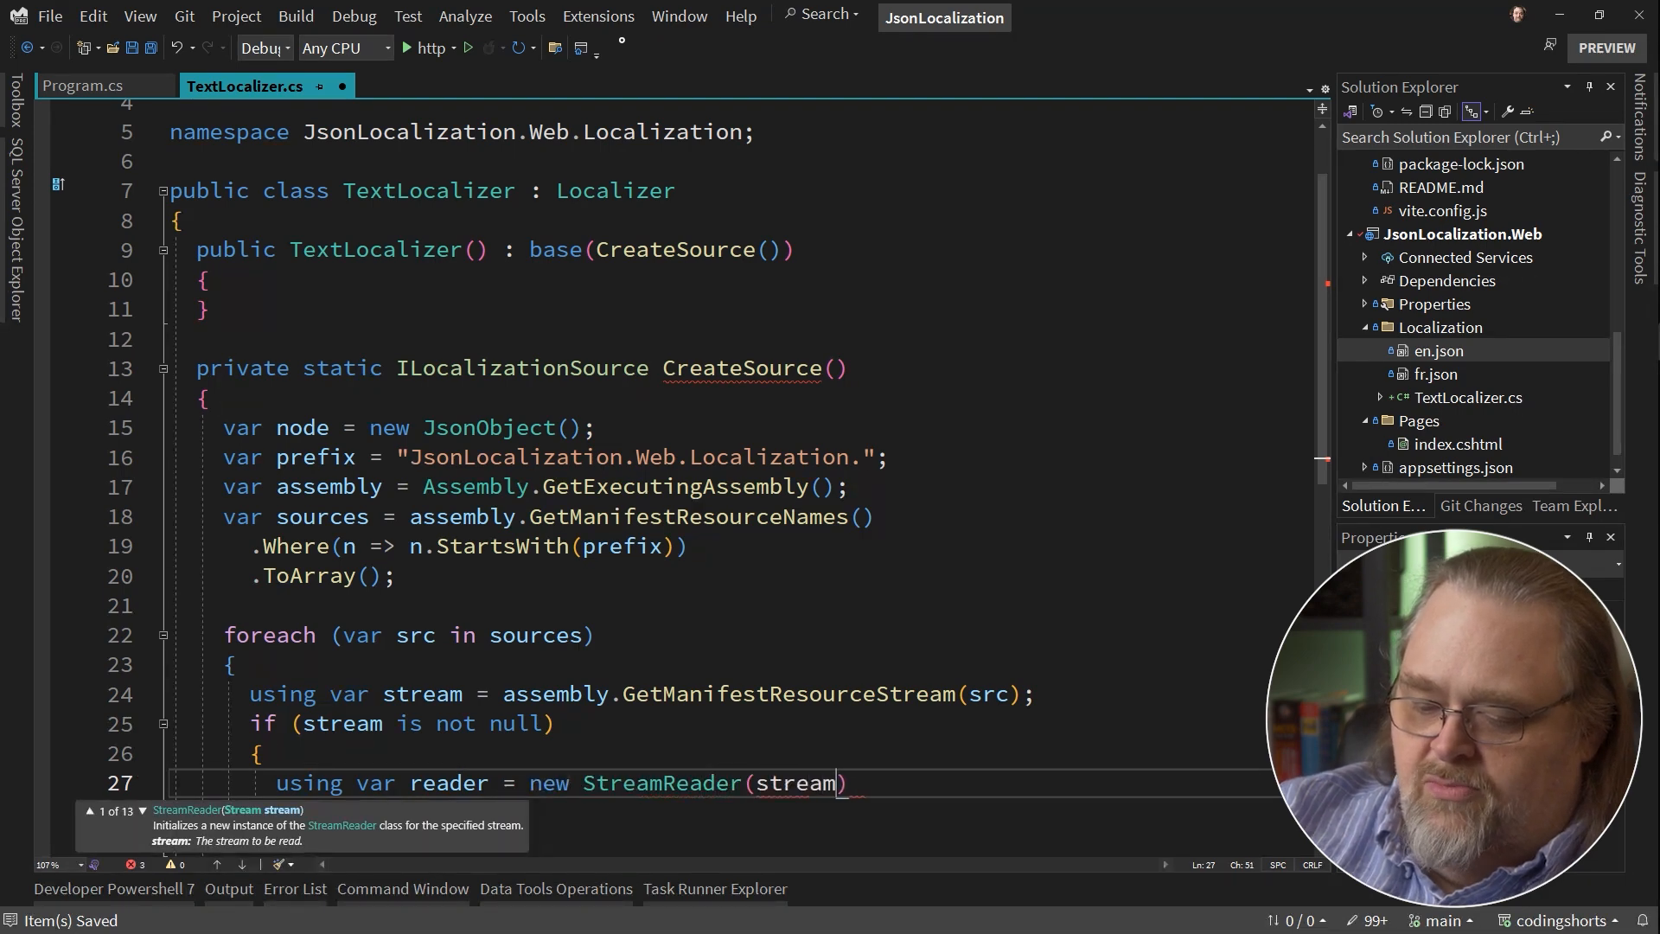
{"action": "type", "text": ";"}
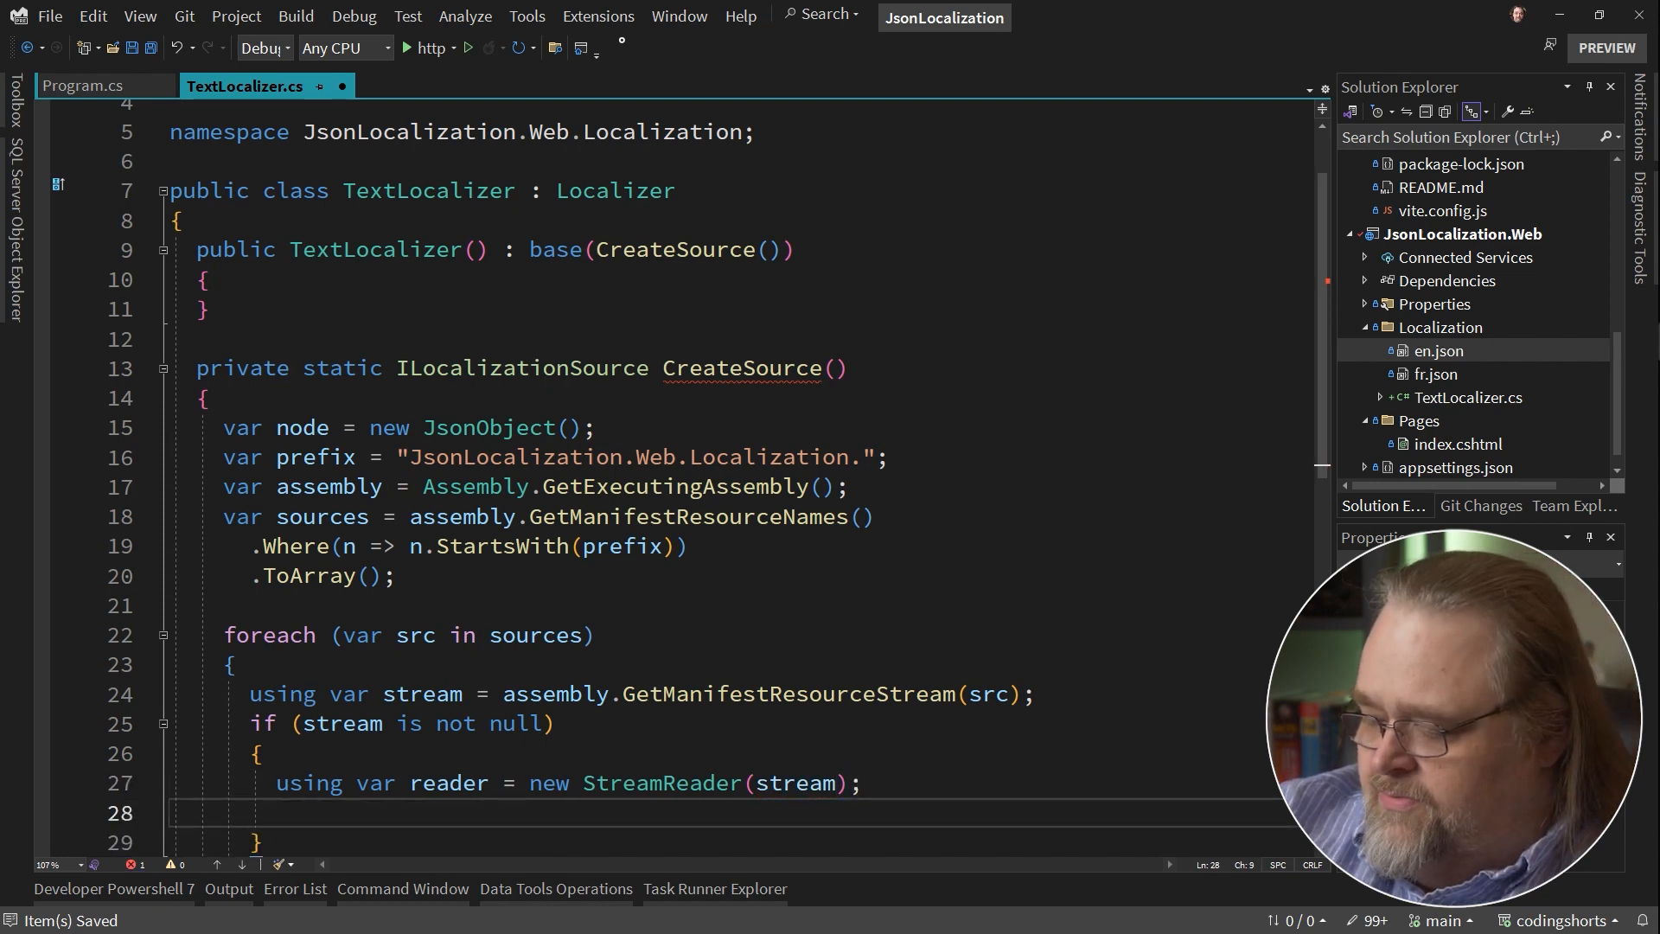
Add 'var locale = src.Substring(prefix.Length, 2);' inside the if block.
{"action": "scroll", "scroll_direction": "down", "scroll_amount": 3}
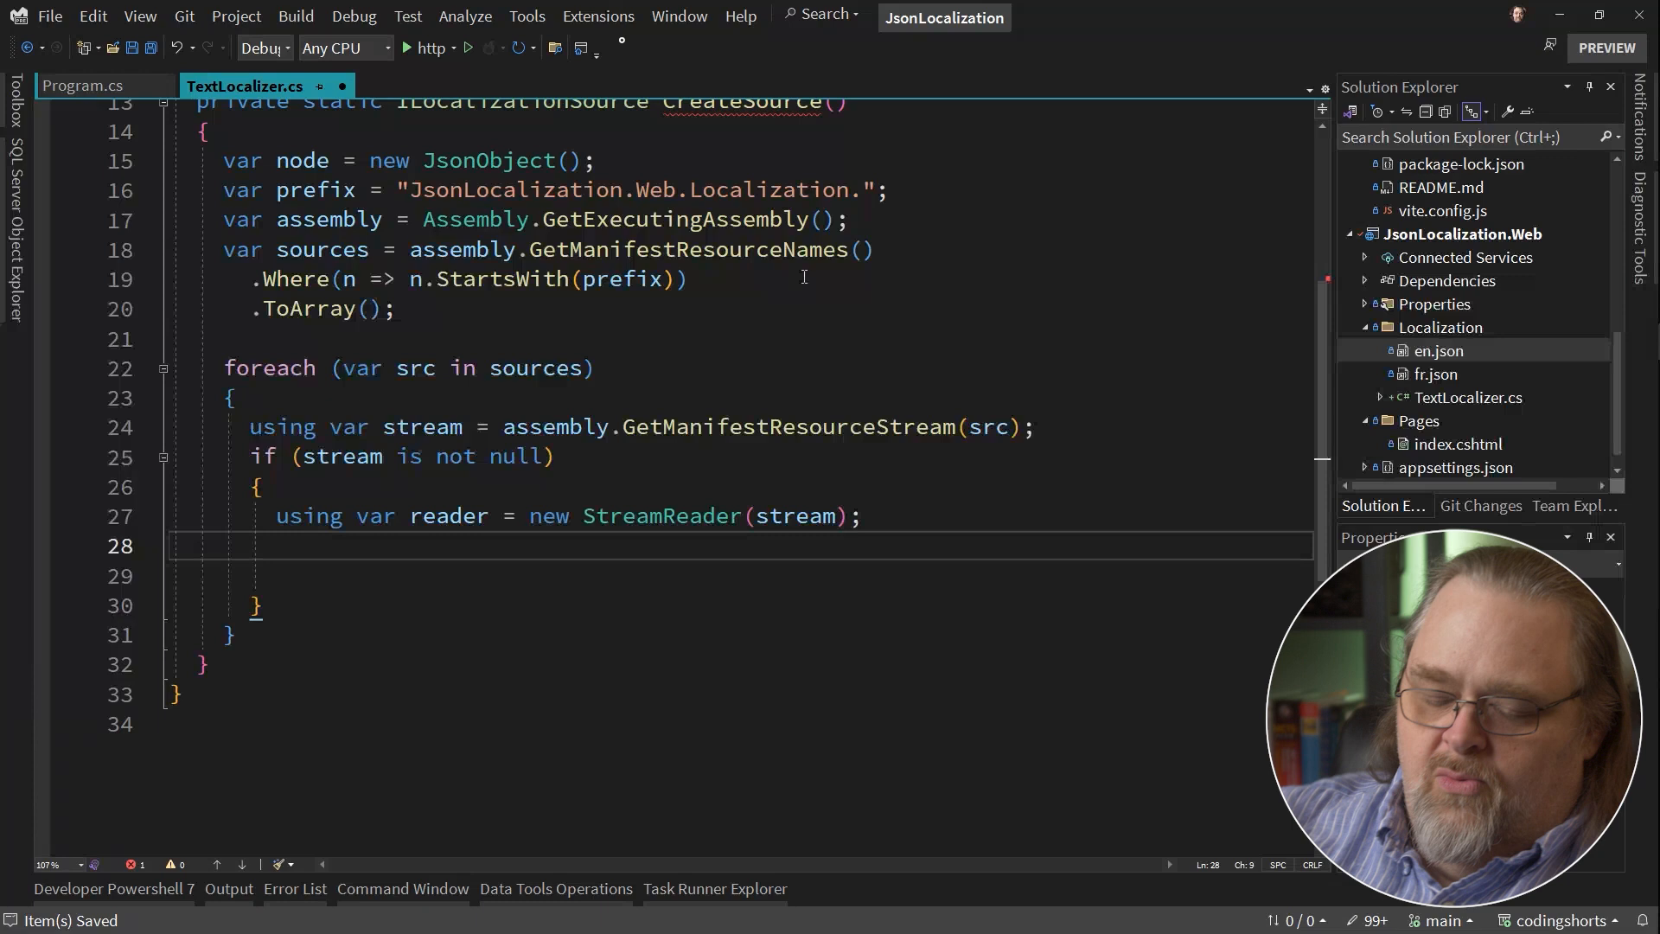
{"action": "type", "text": "var n"}
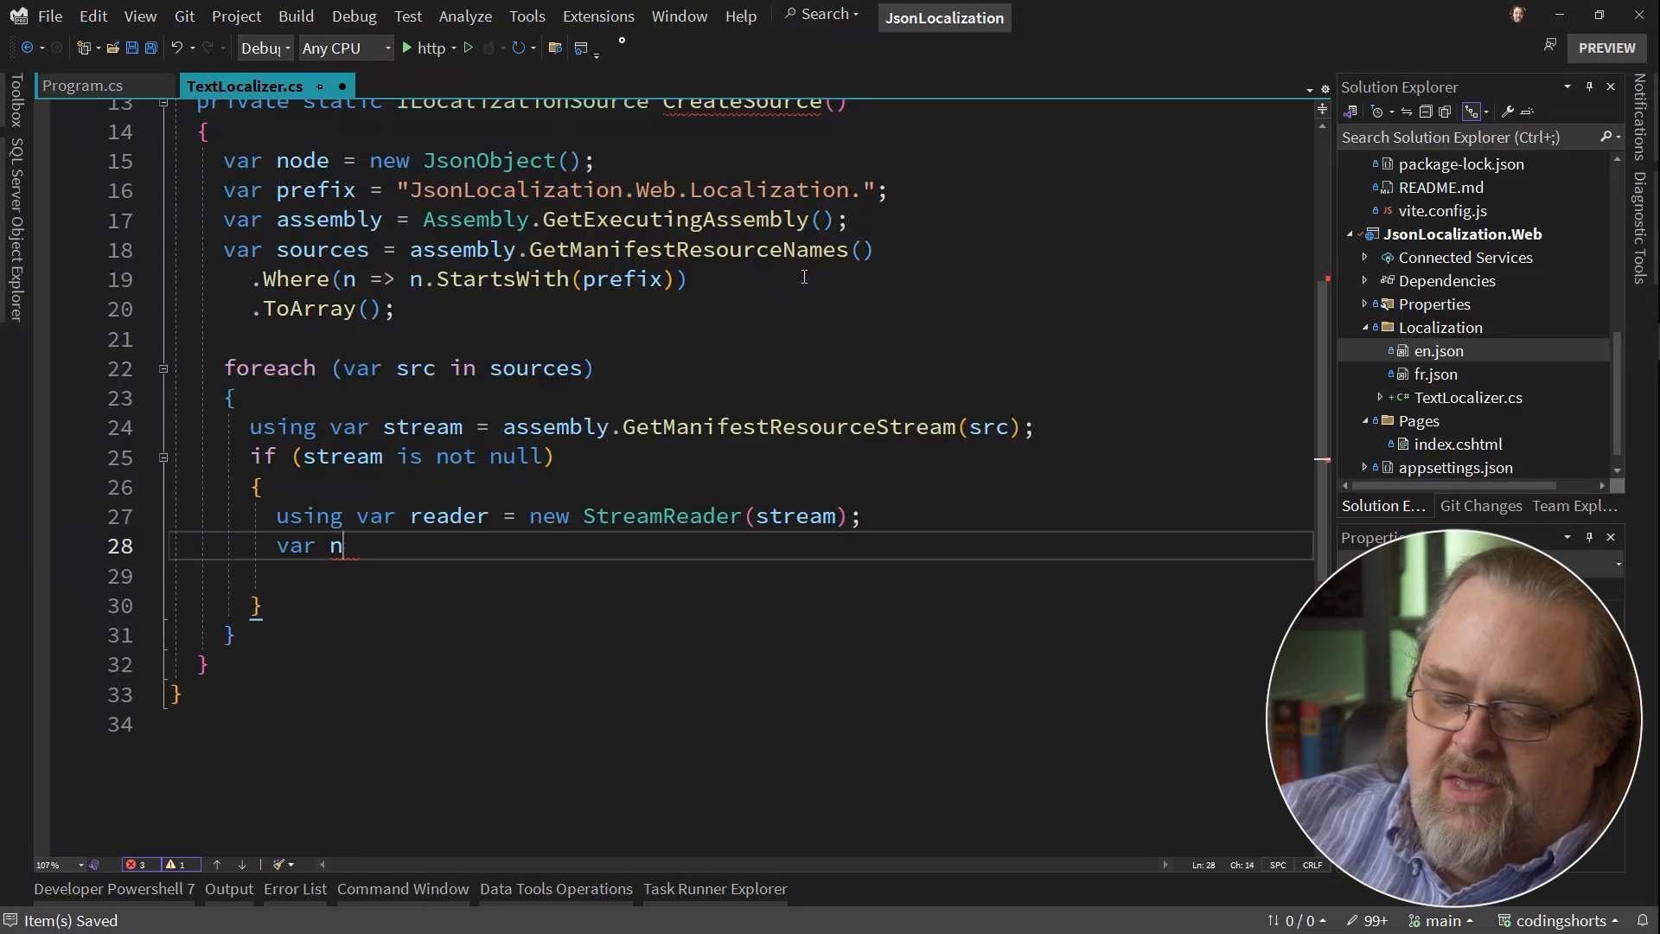
{"action": "type", "text": "ocale ="}
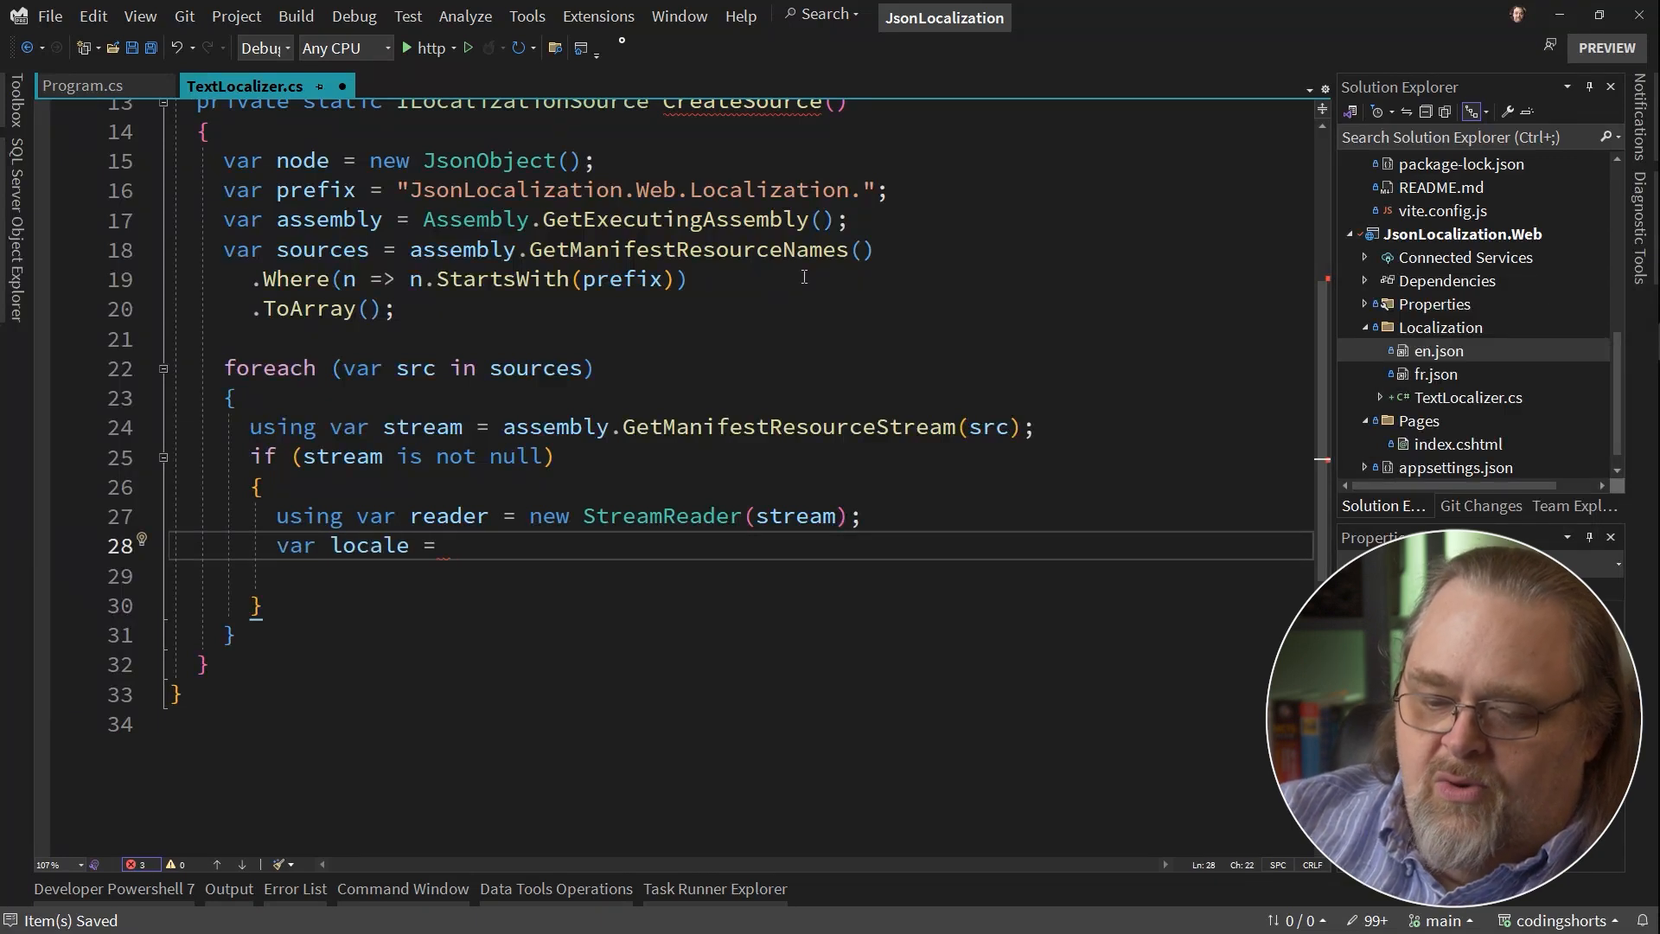
{"action": "type", "text": "s"}
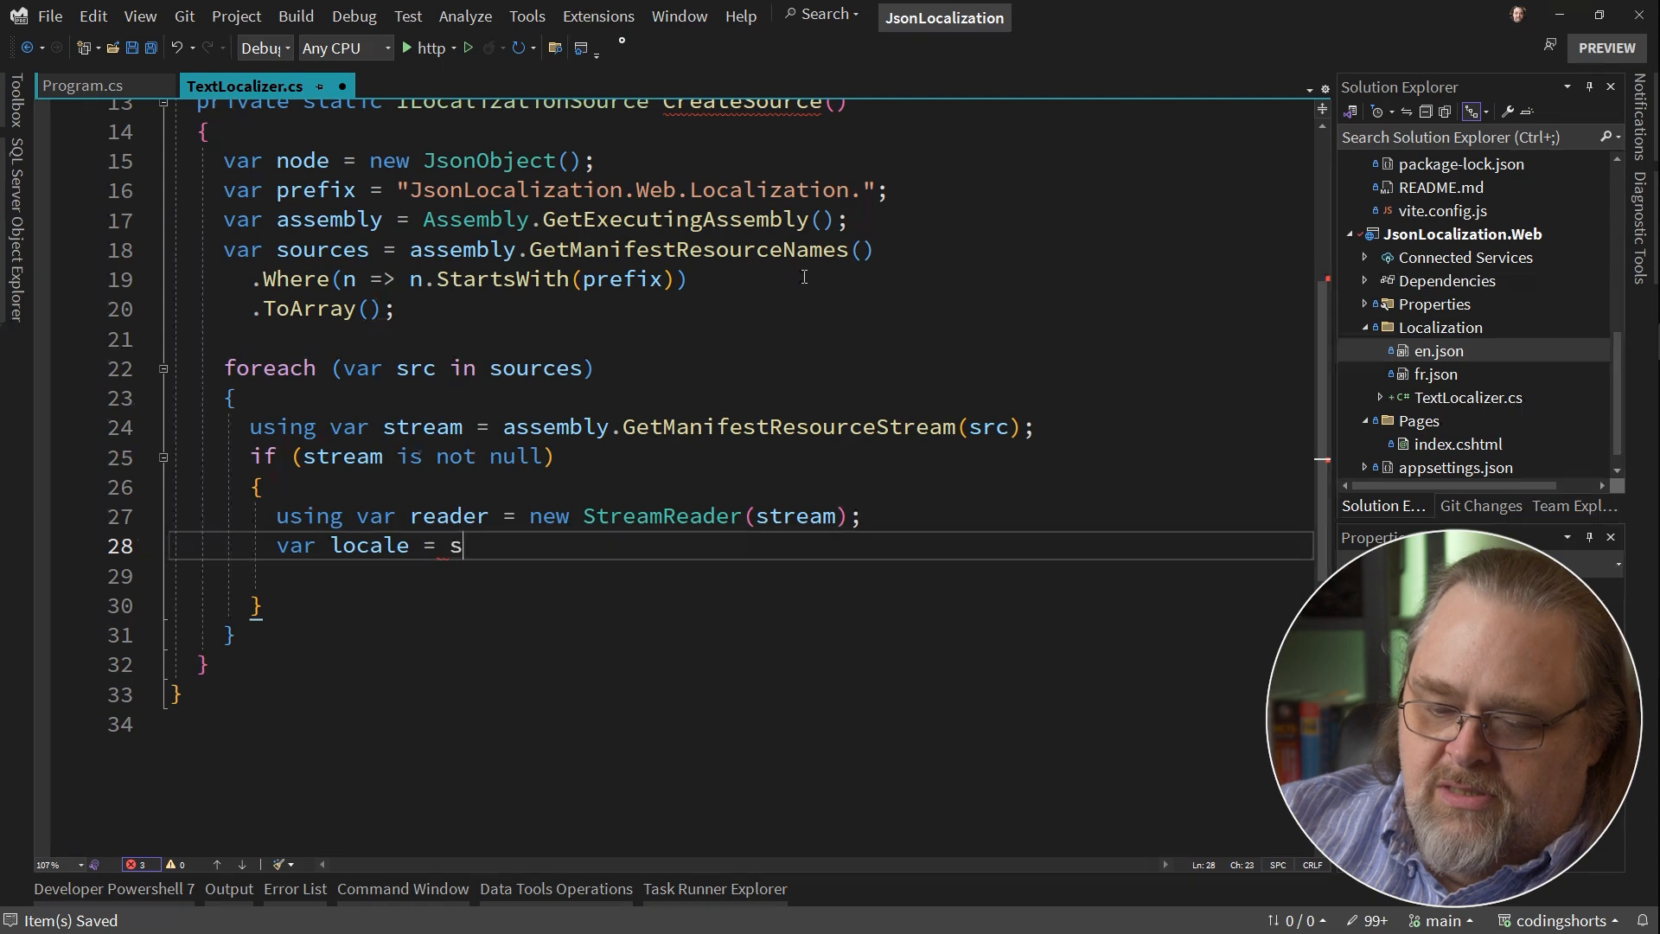
{"action": "type", "text": "rc.Substring("}
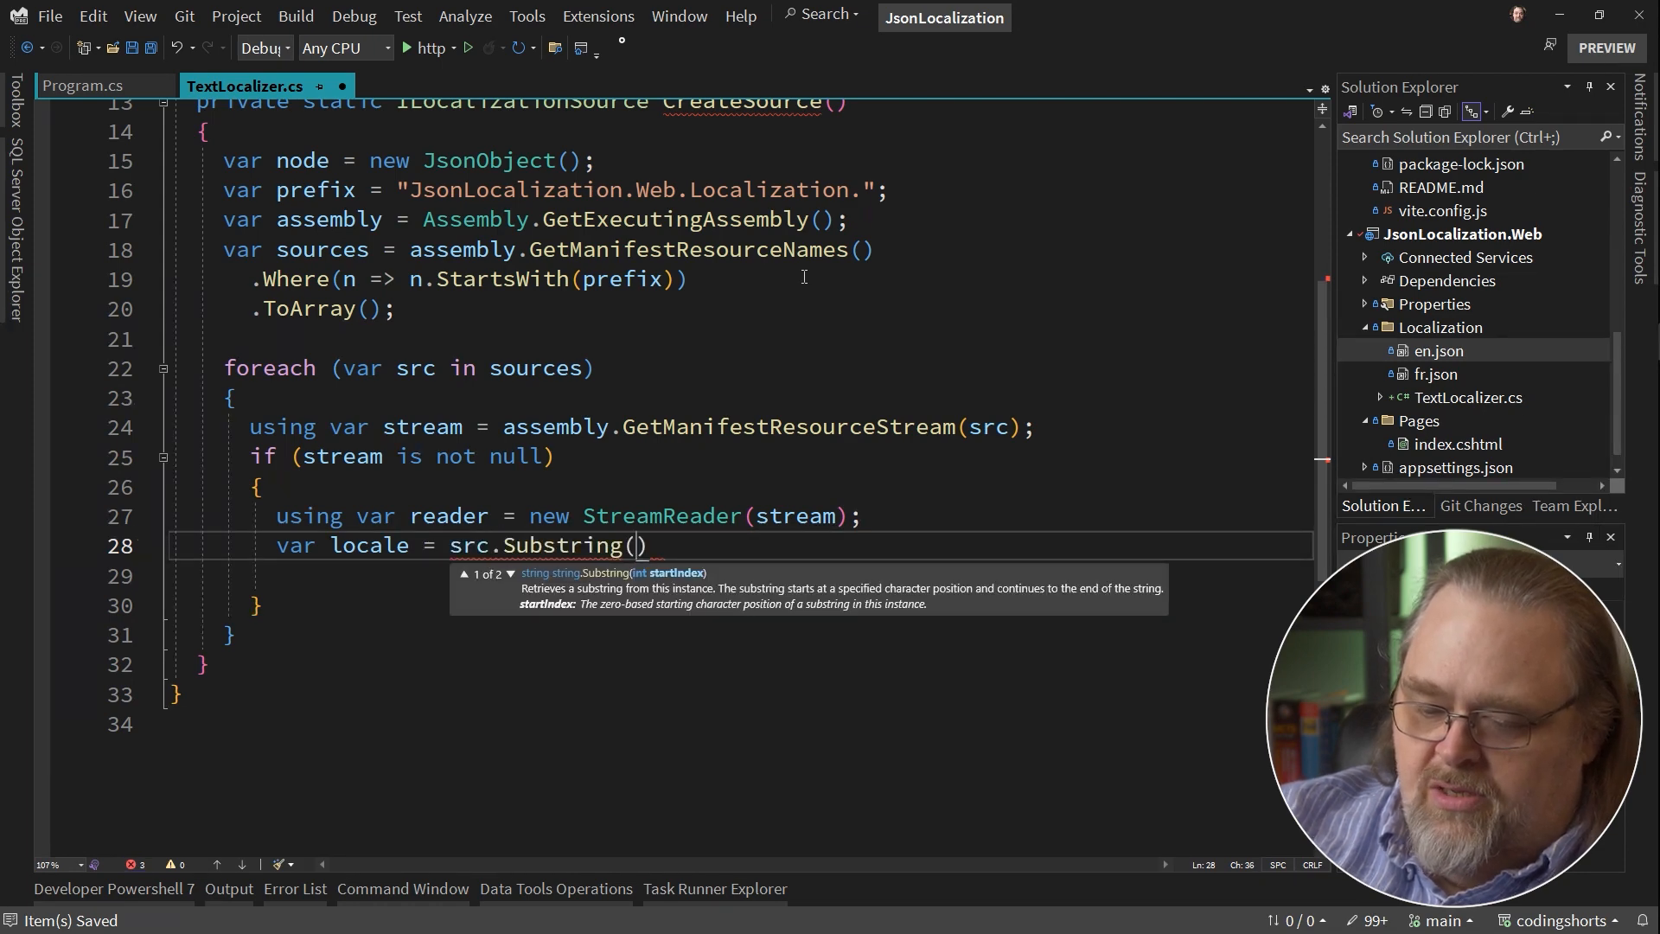
{"action": "type", "text": "prefix.Length,"}
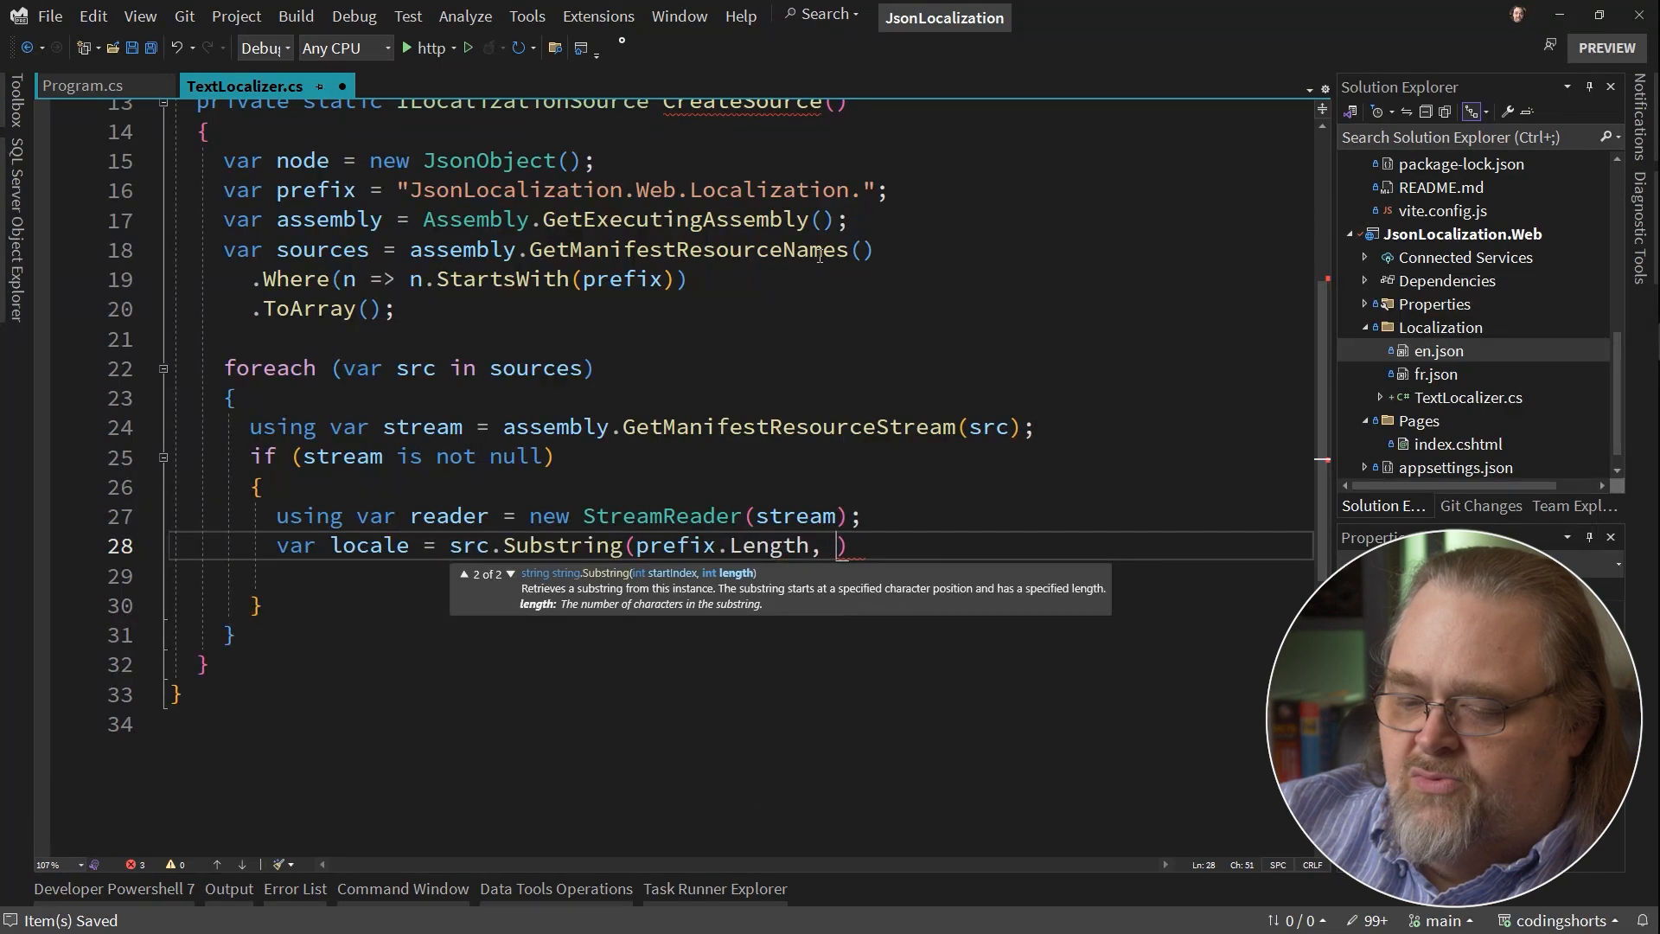
{"action": "type", "text": "2"}
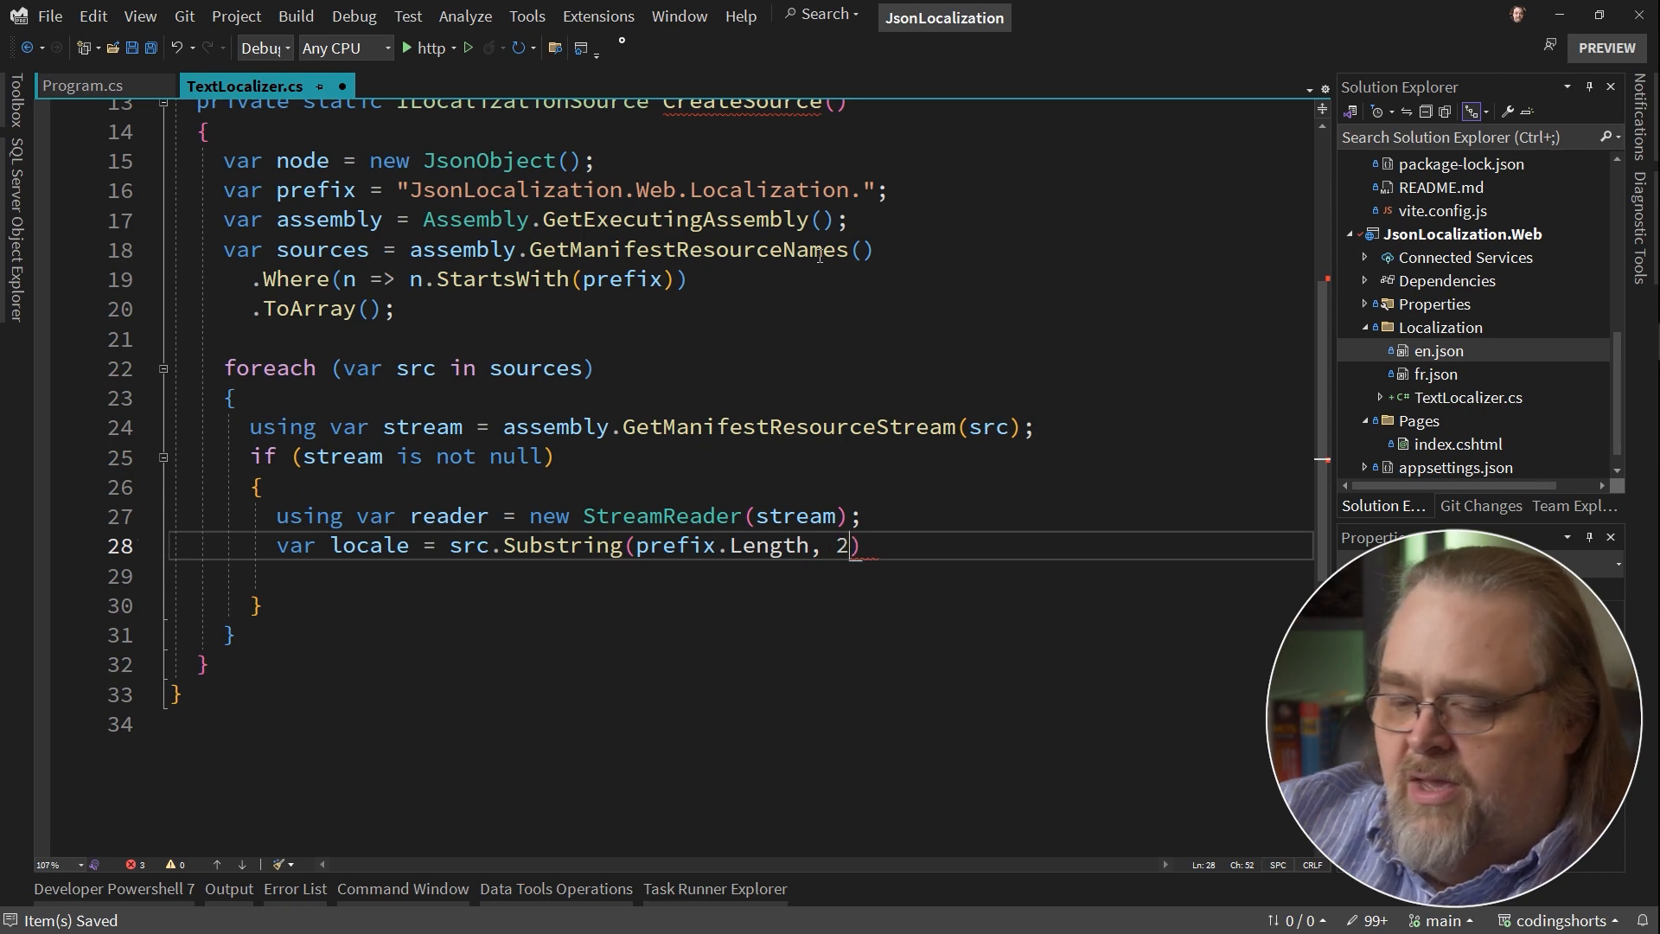
{"action": "type", "text": ";"}
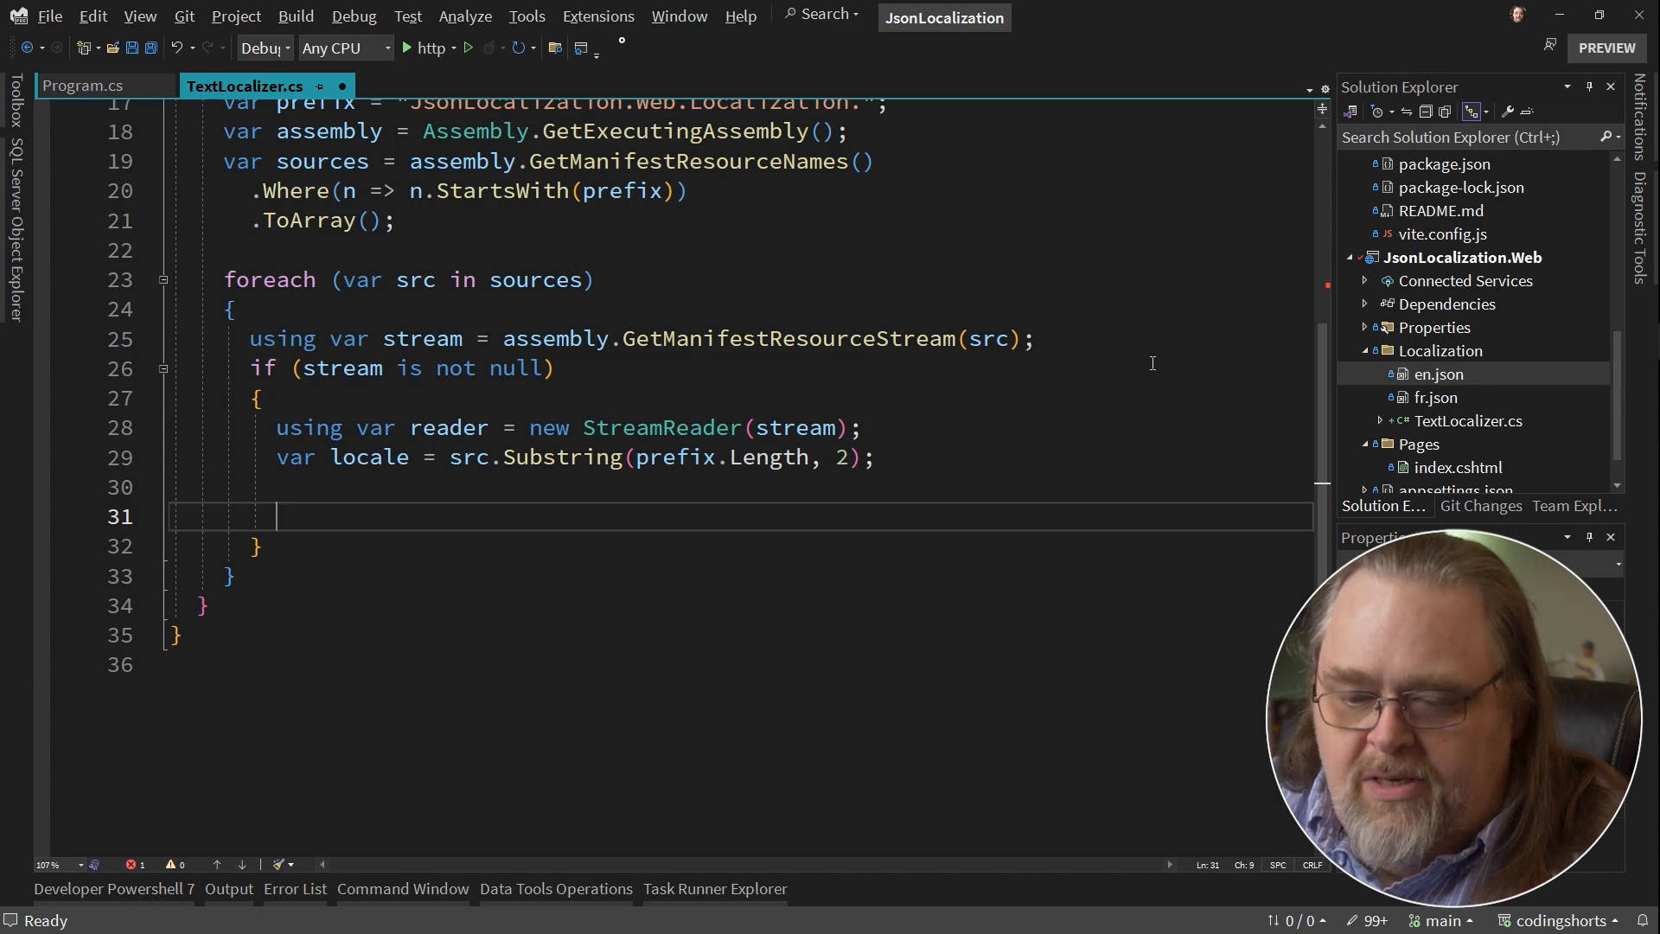
Add 'node.Add(locale, JsonNode.Parse(reader.ReadToEnd()));' to merge each resource under its locale.
{"action": "type", "text": "node."}
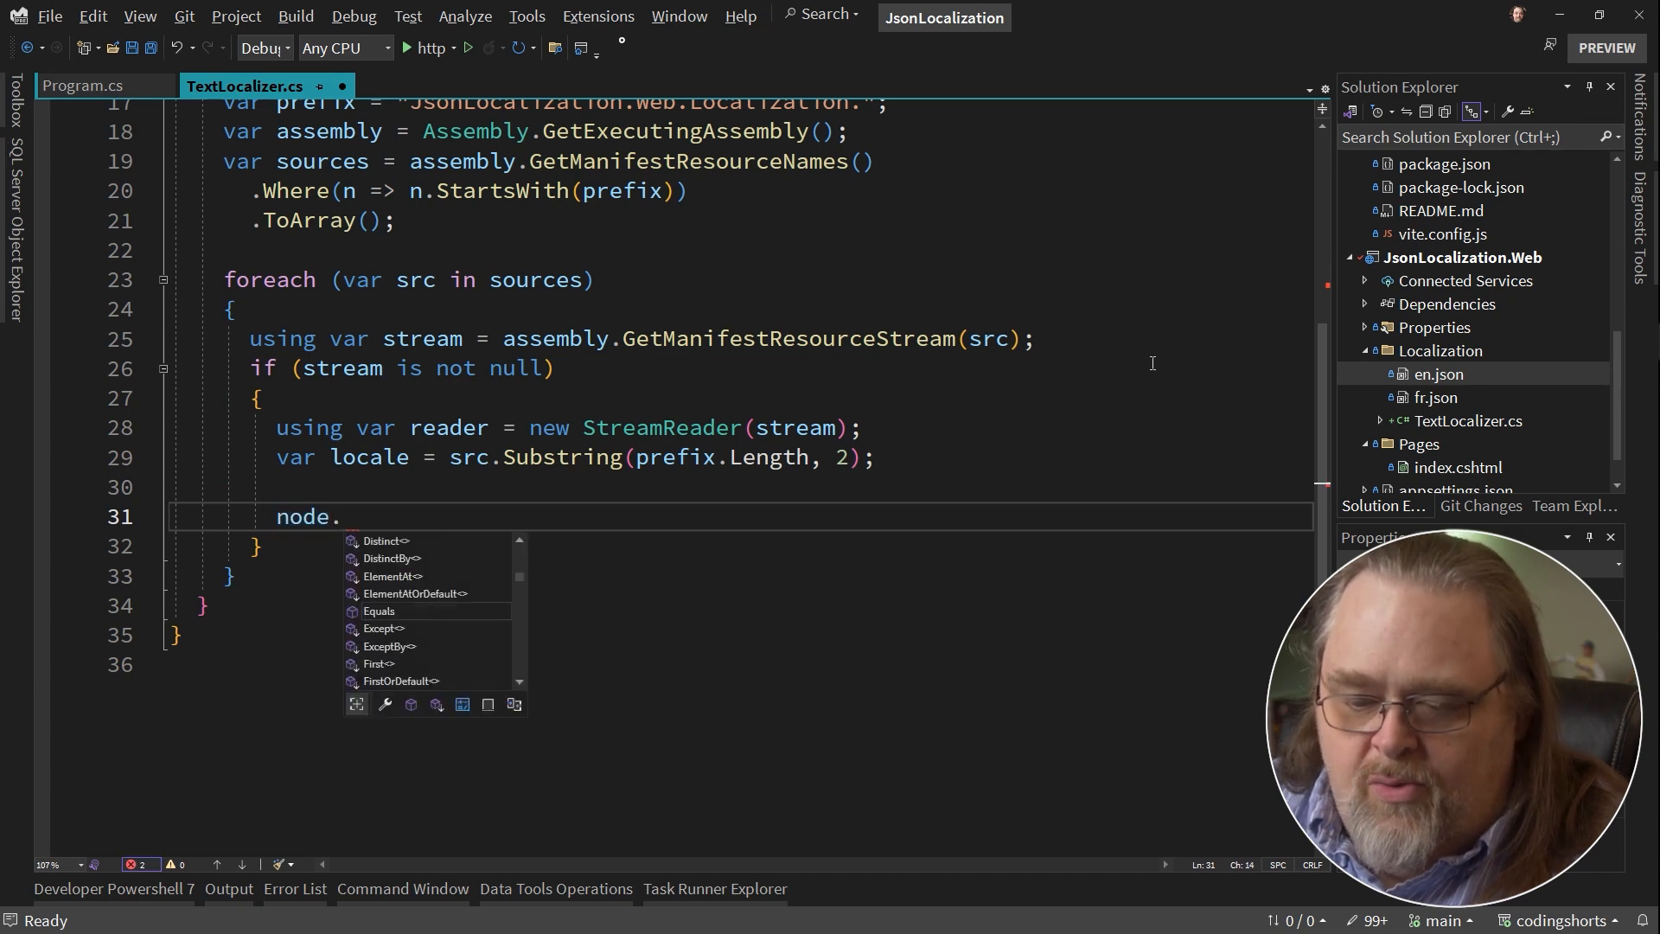
{"action": "type", "text": "Add("}
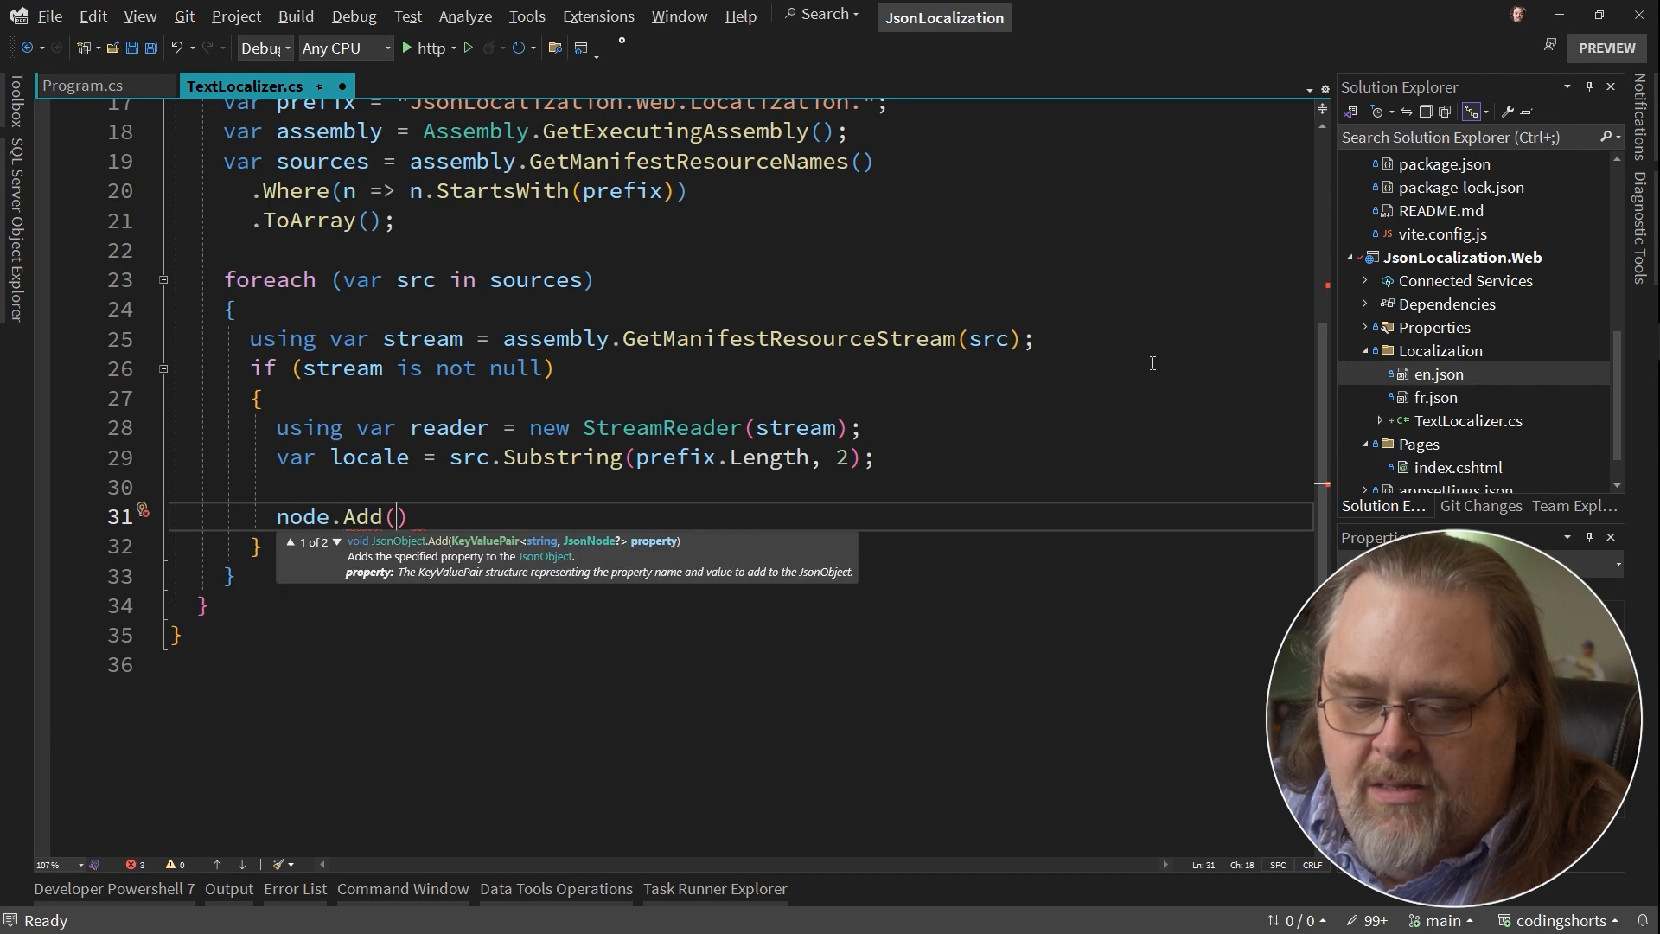
{"action": "type", "text": "locale,"}
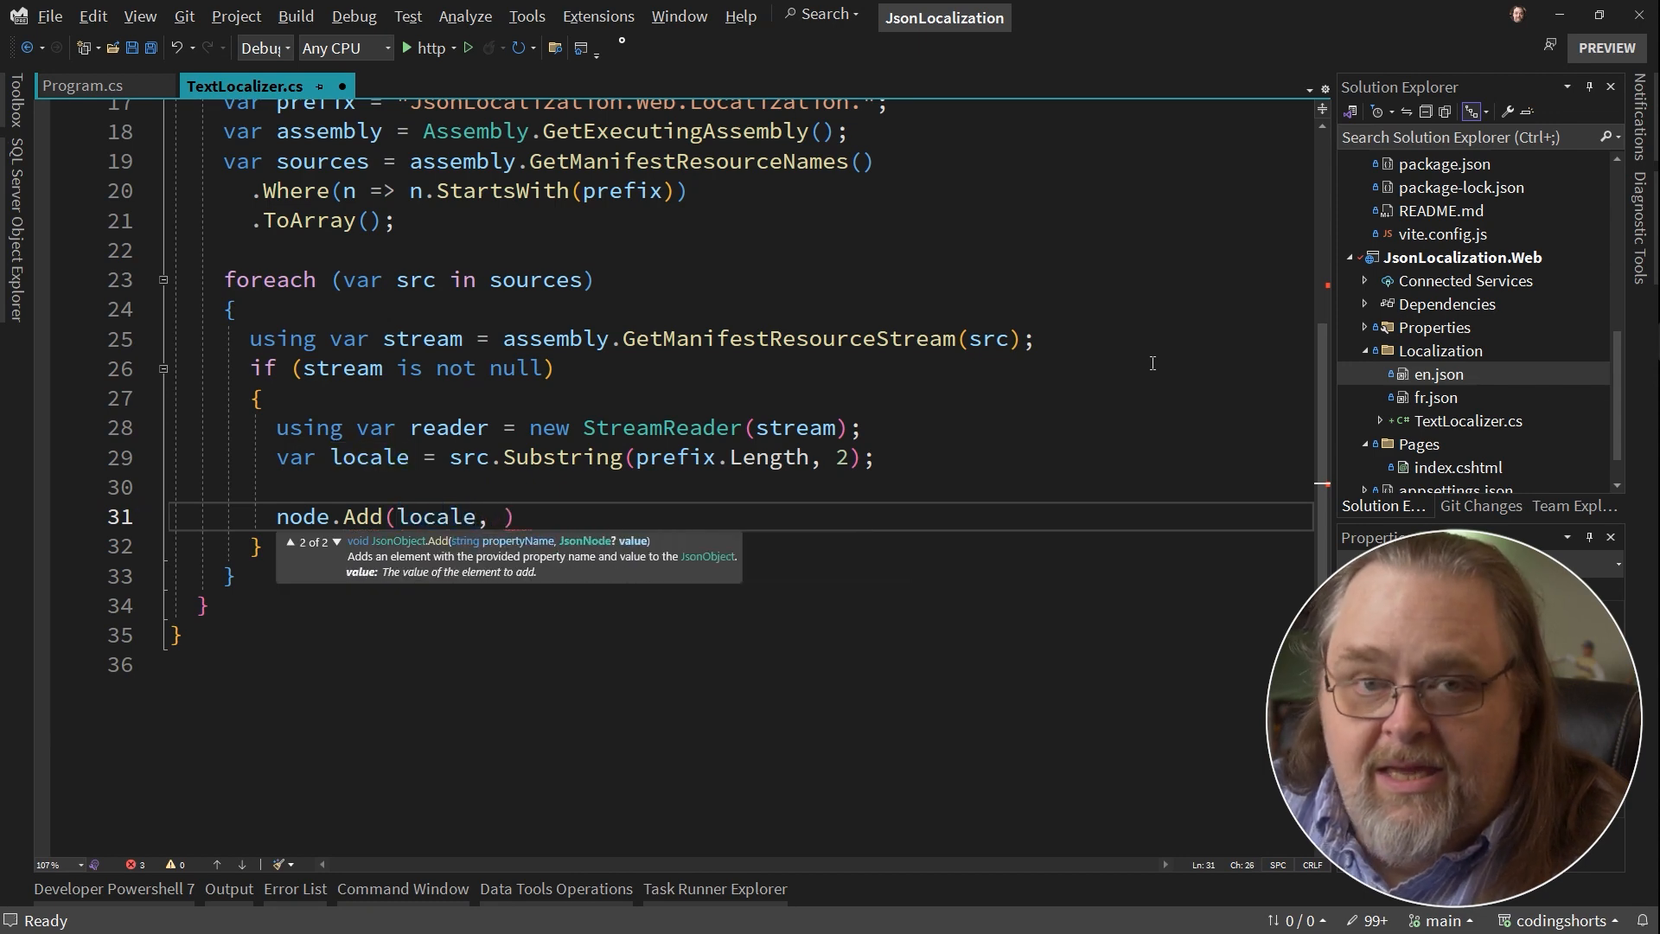
{"action": "type", "text": "Jso"}
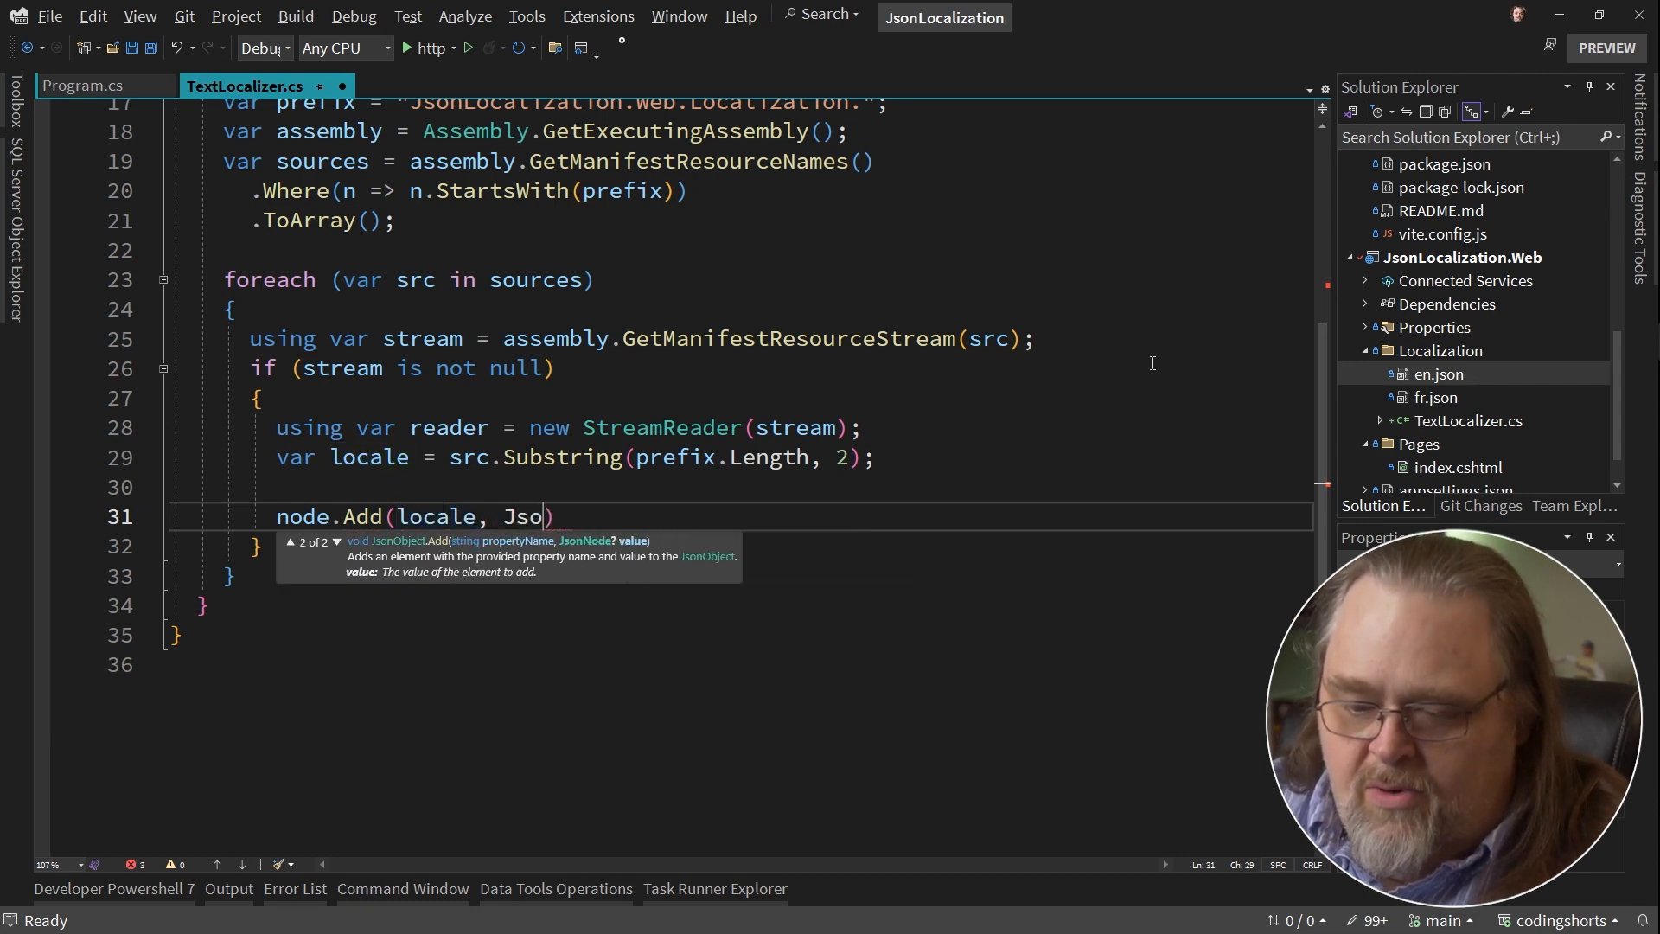
{"action": "type", "text": "nNode.Pa"}
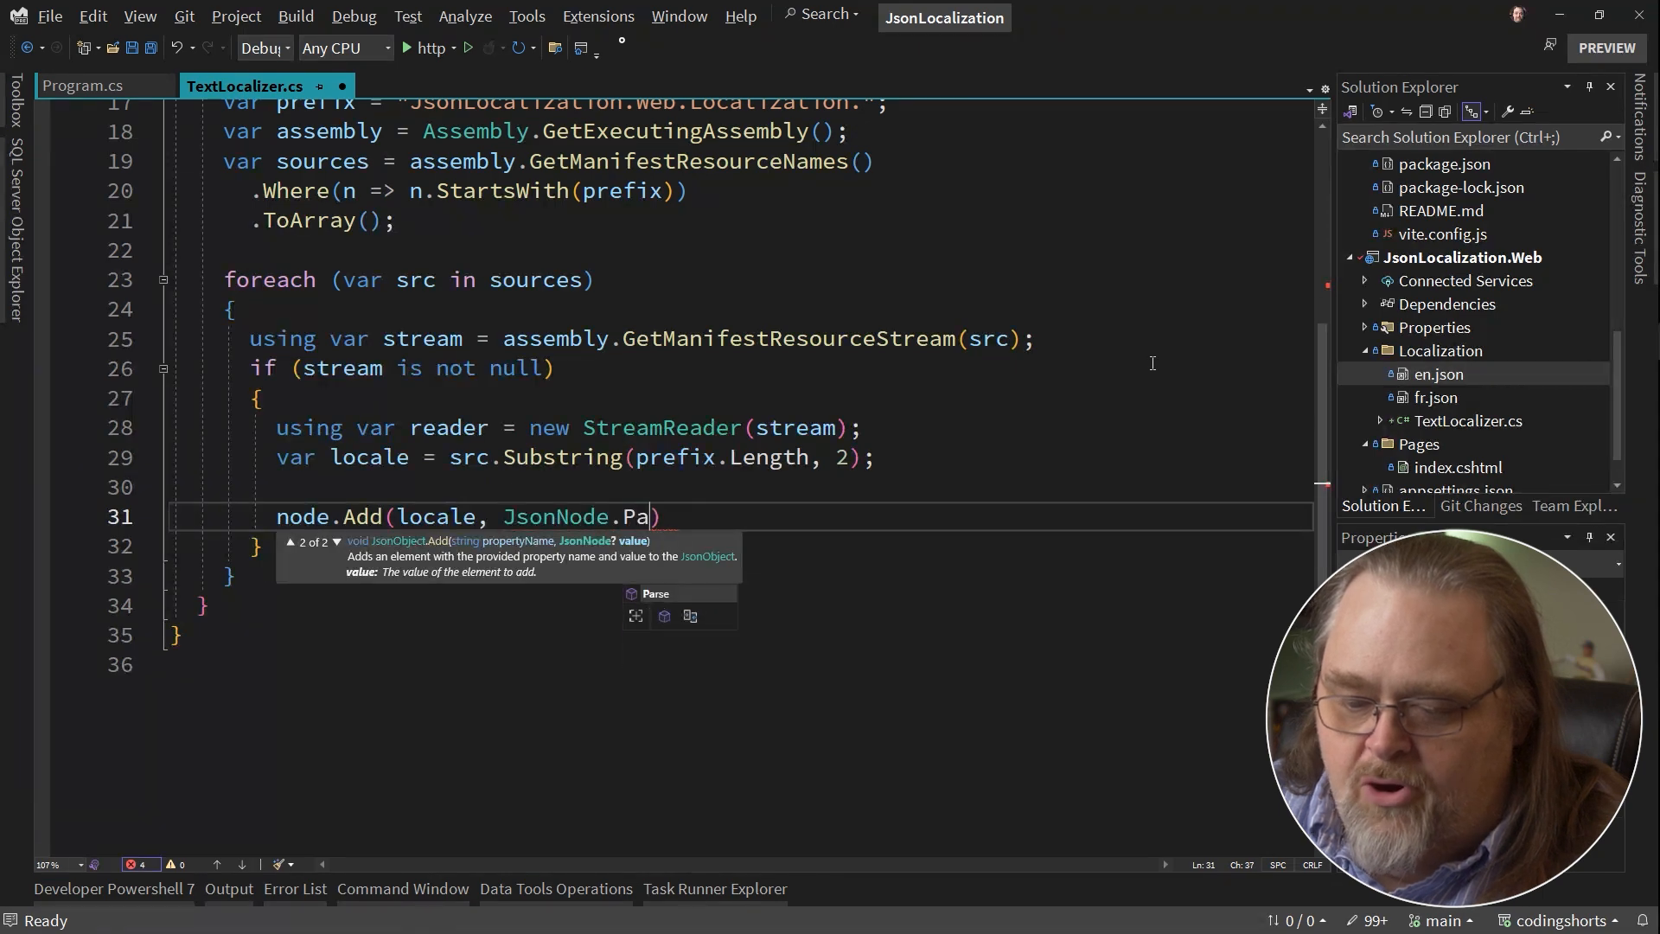
{"action": "type", "text": "rse("}
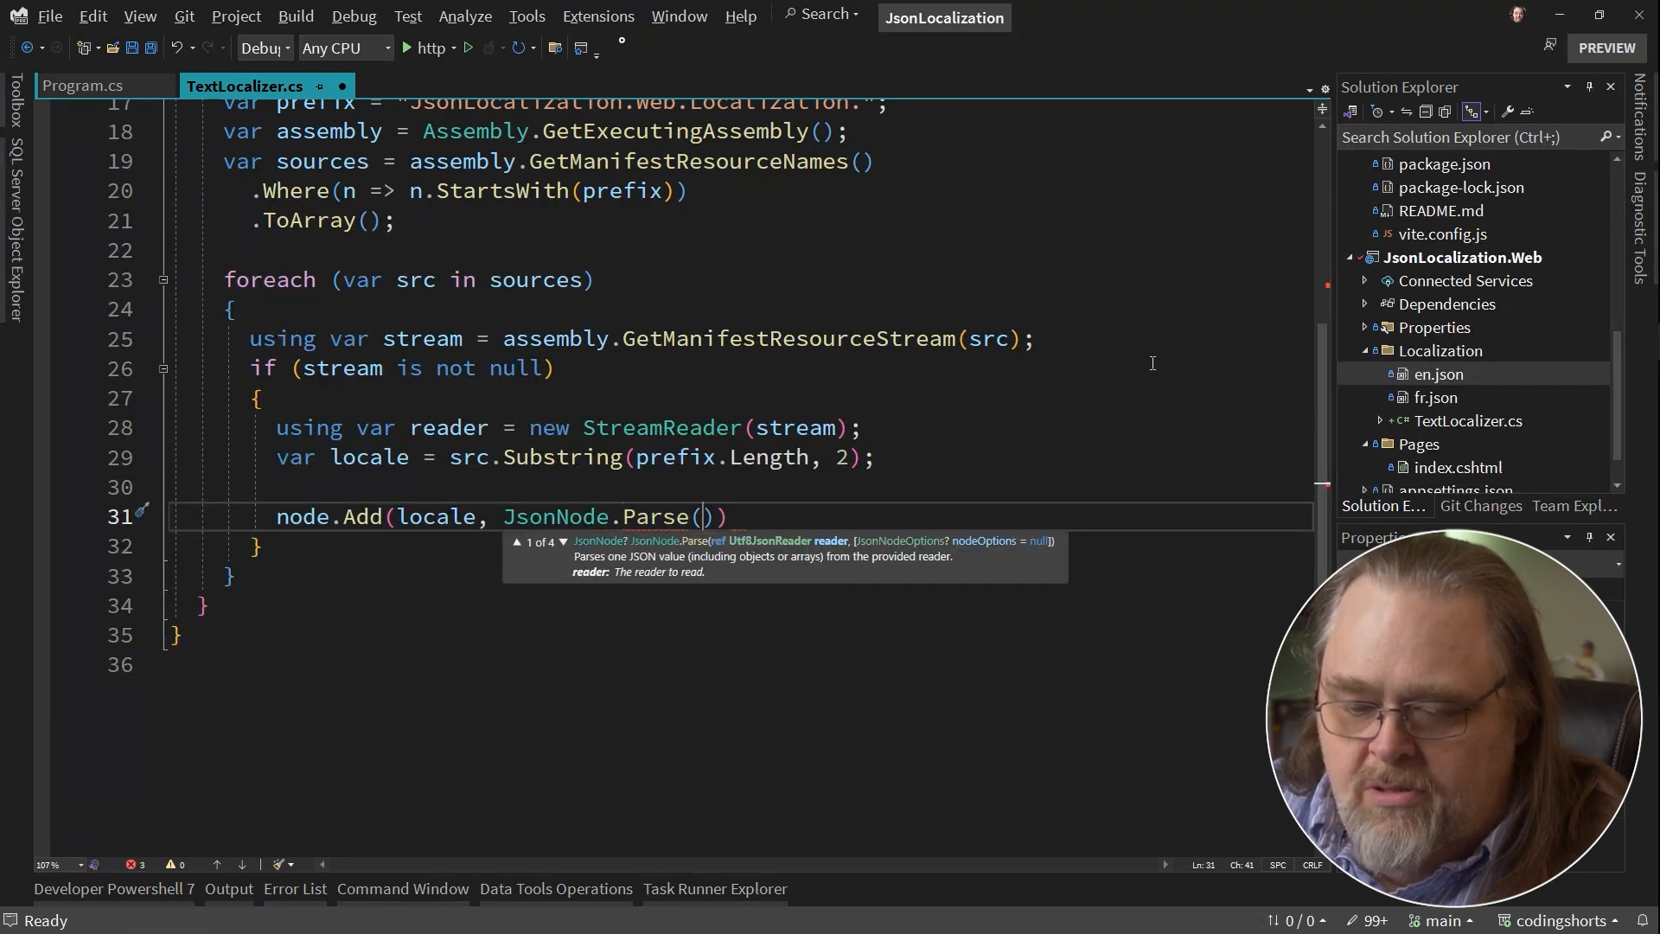
{"action": "type", "text": "reader.To"}
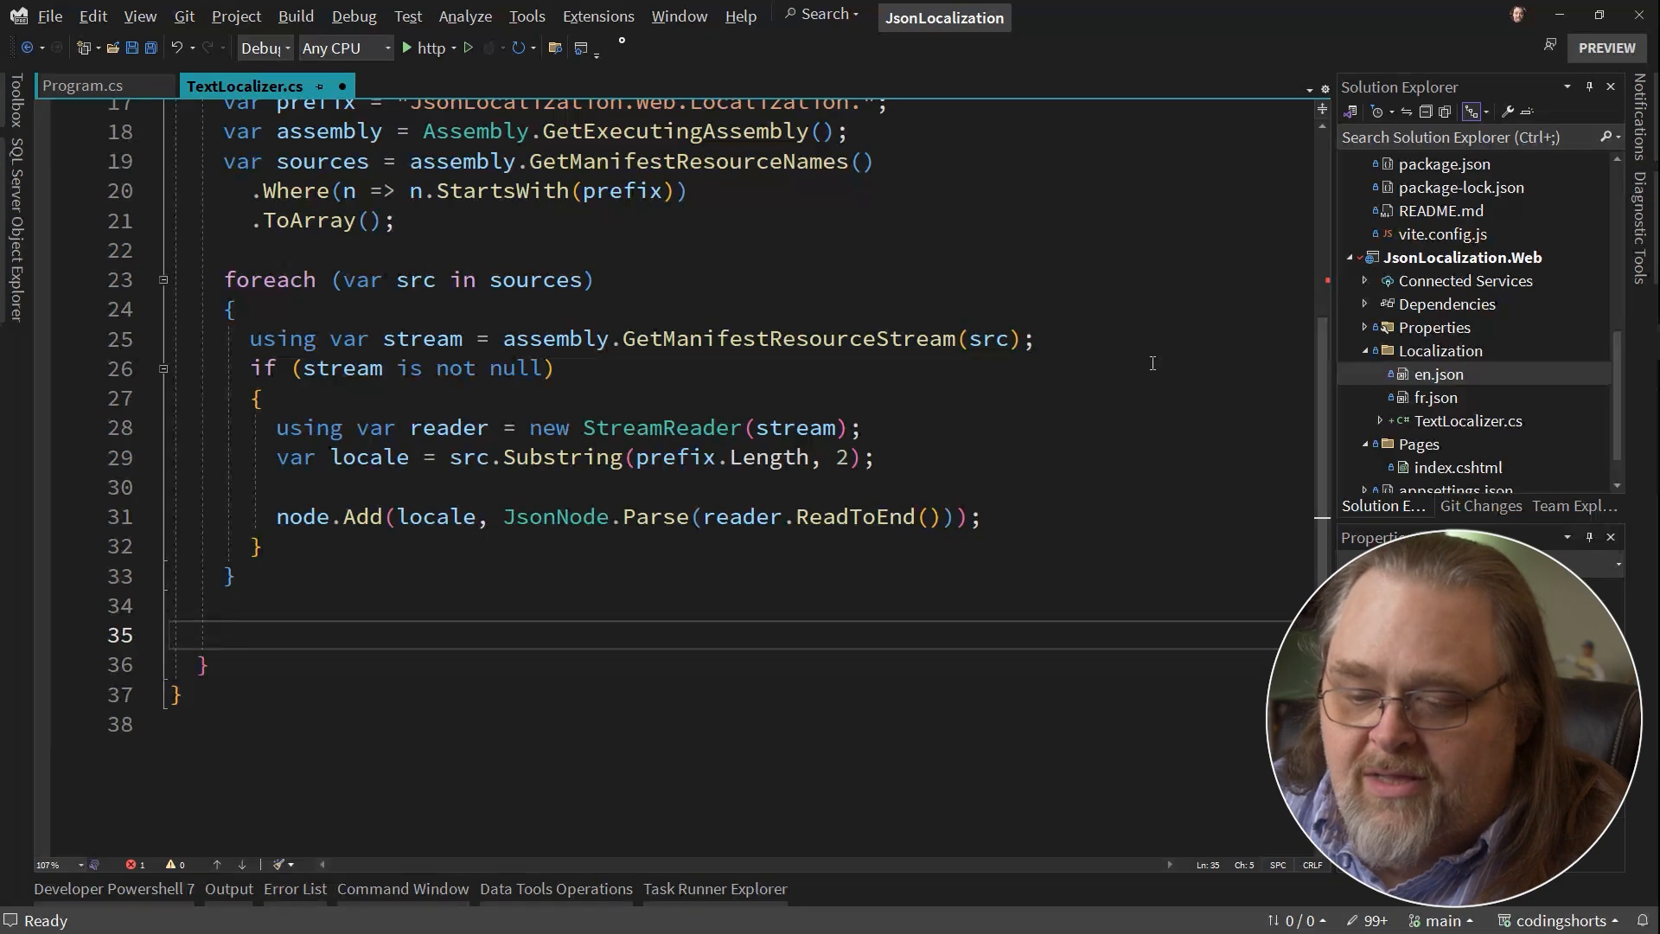
Return 'new JsonLocalizationSource(doc, PropertyCaseSensitivity.CaseSensitive)' from CreateSource.
{"action": "type", "text": "return new Js"}
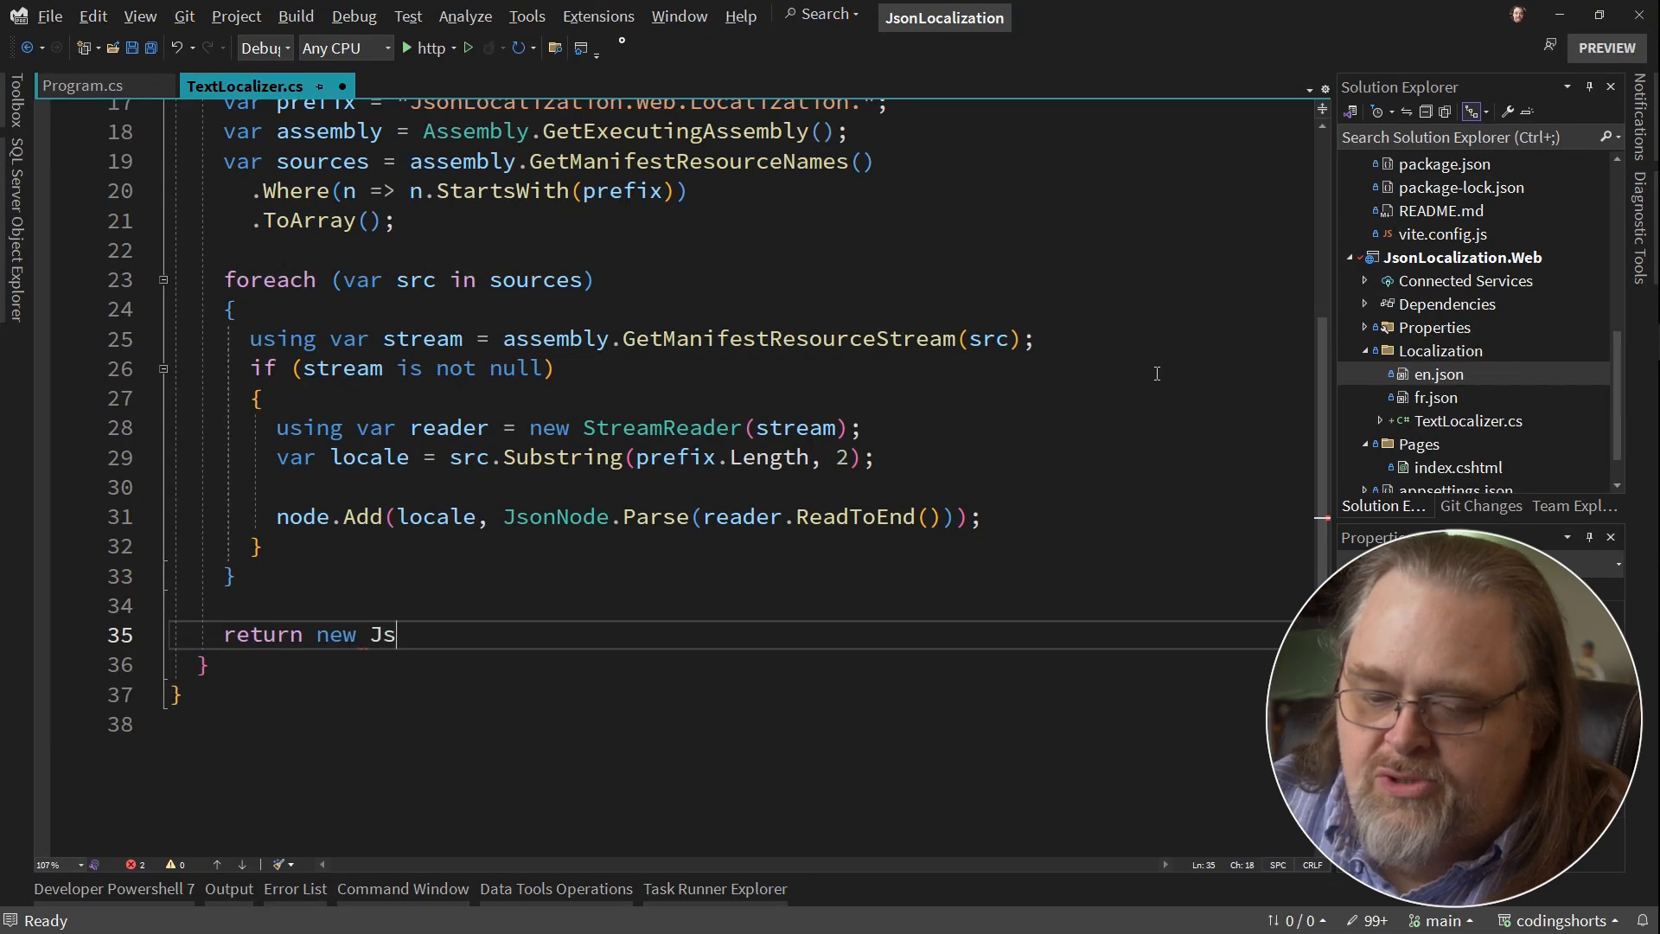
{"action": "type", "text": "onLocalizat"}
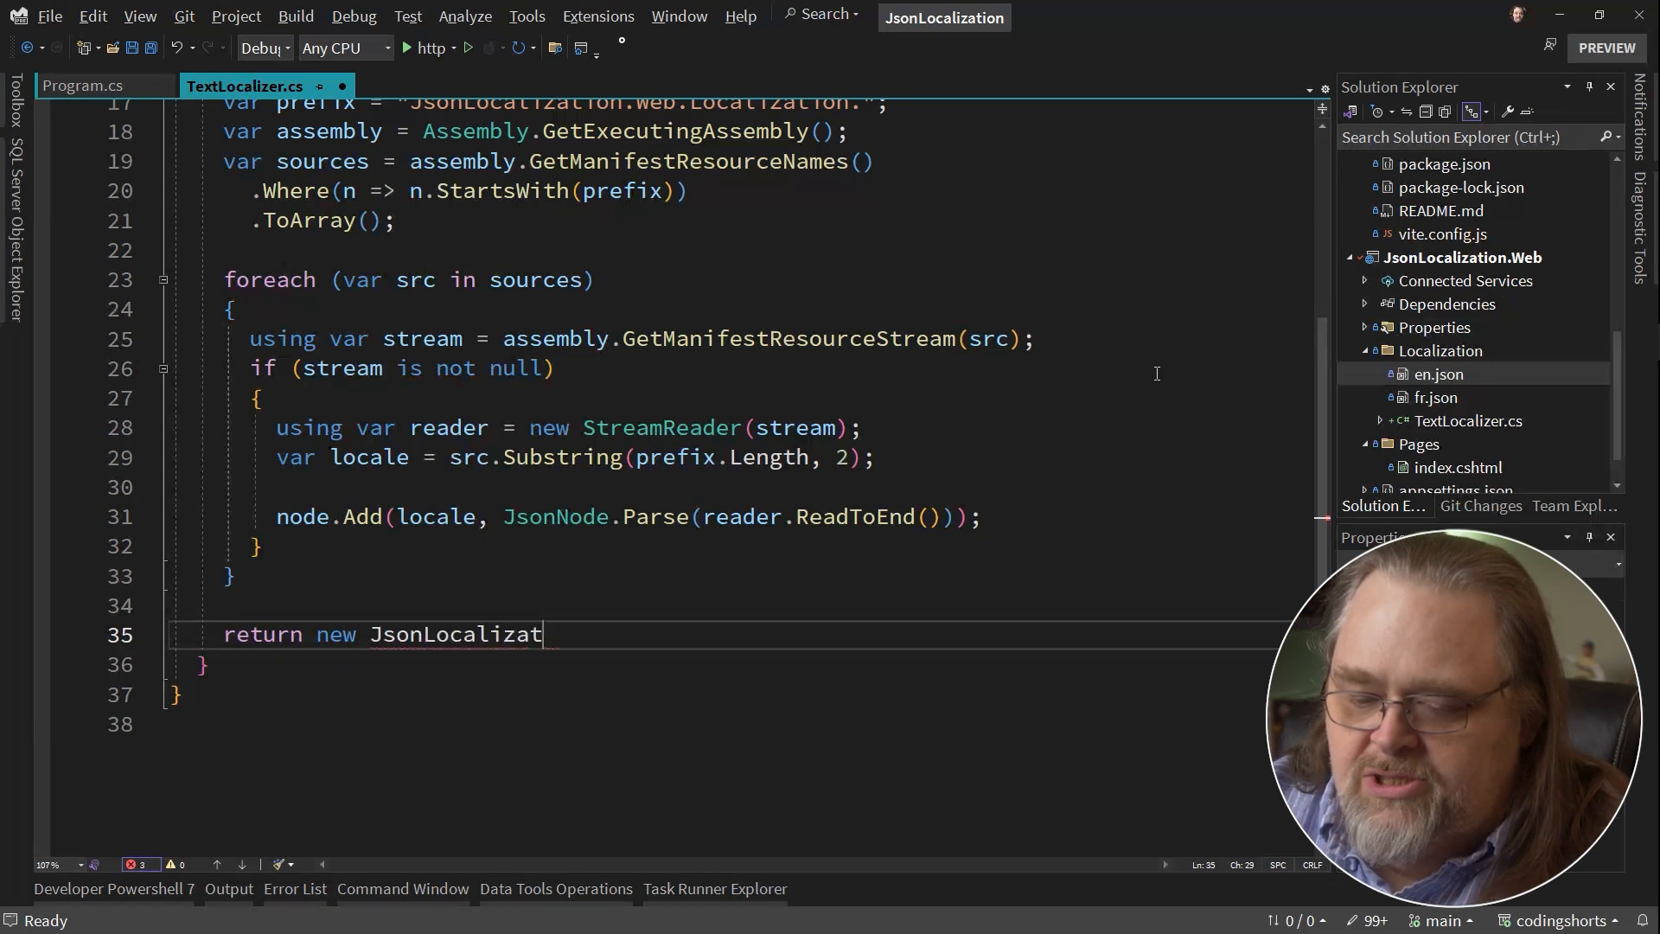
{"action": "type", "text": "ionSource("}
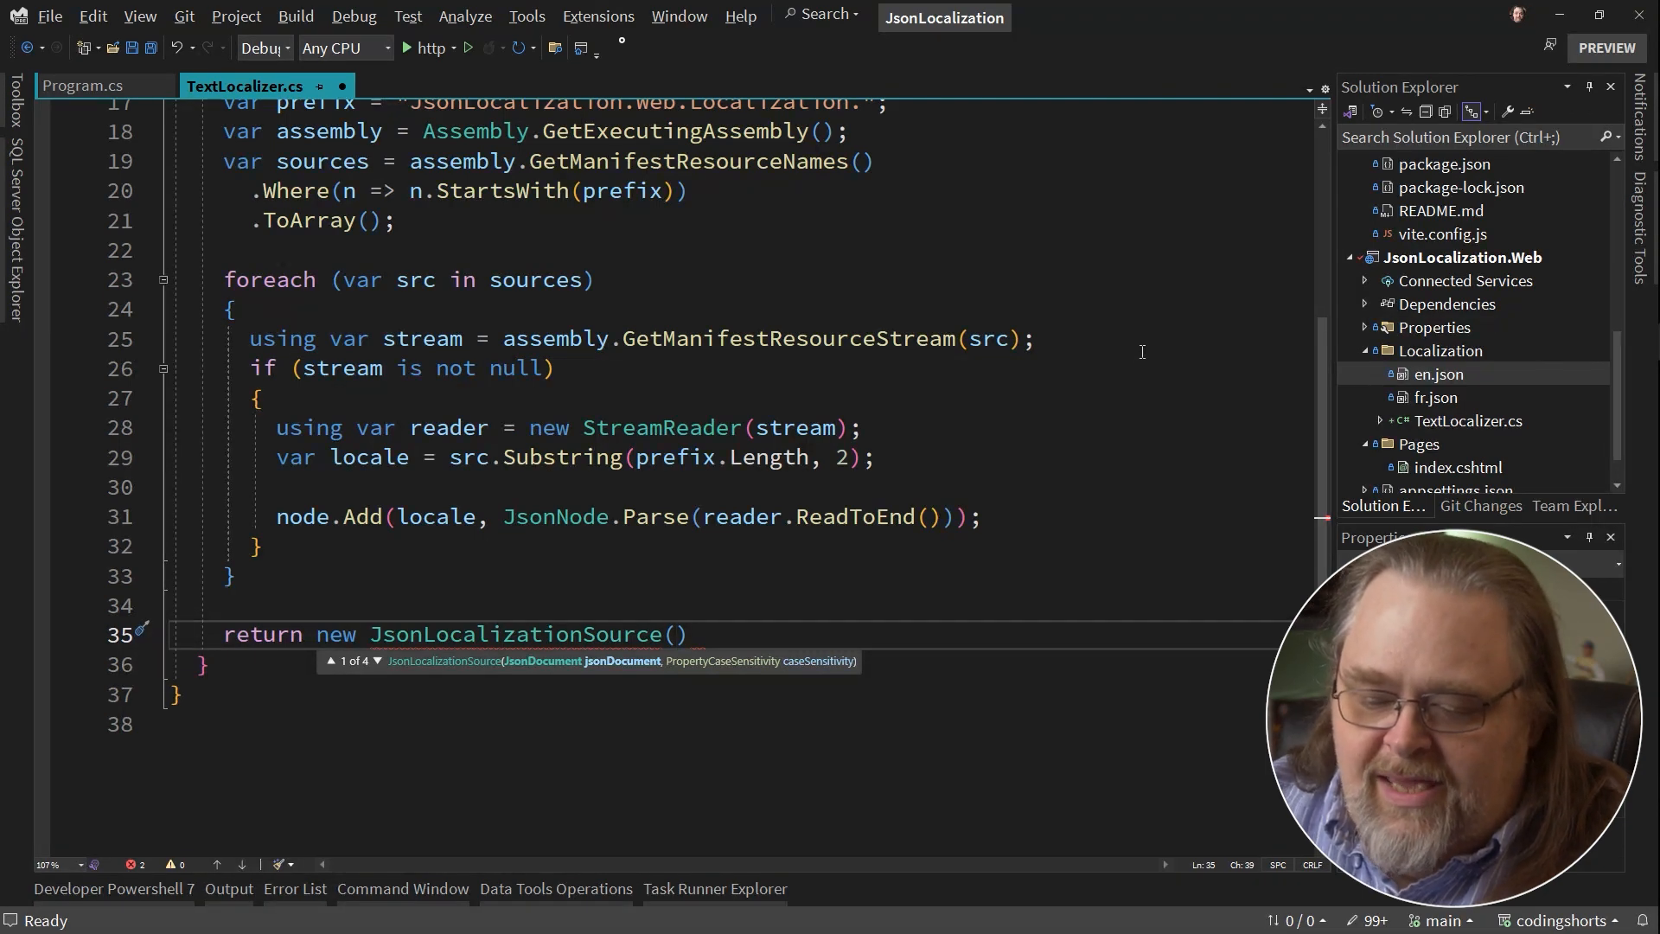
{"action": "left_click", "coordinate": [375, 661]}
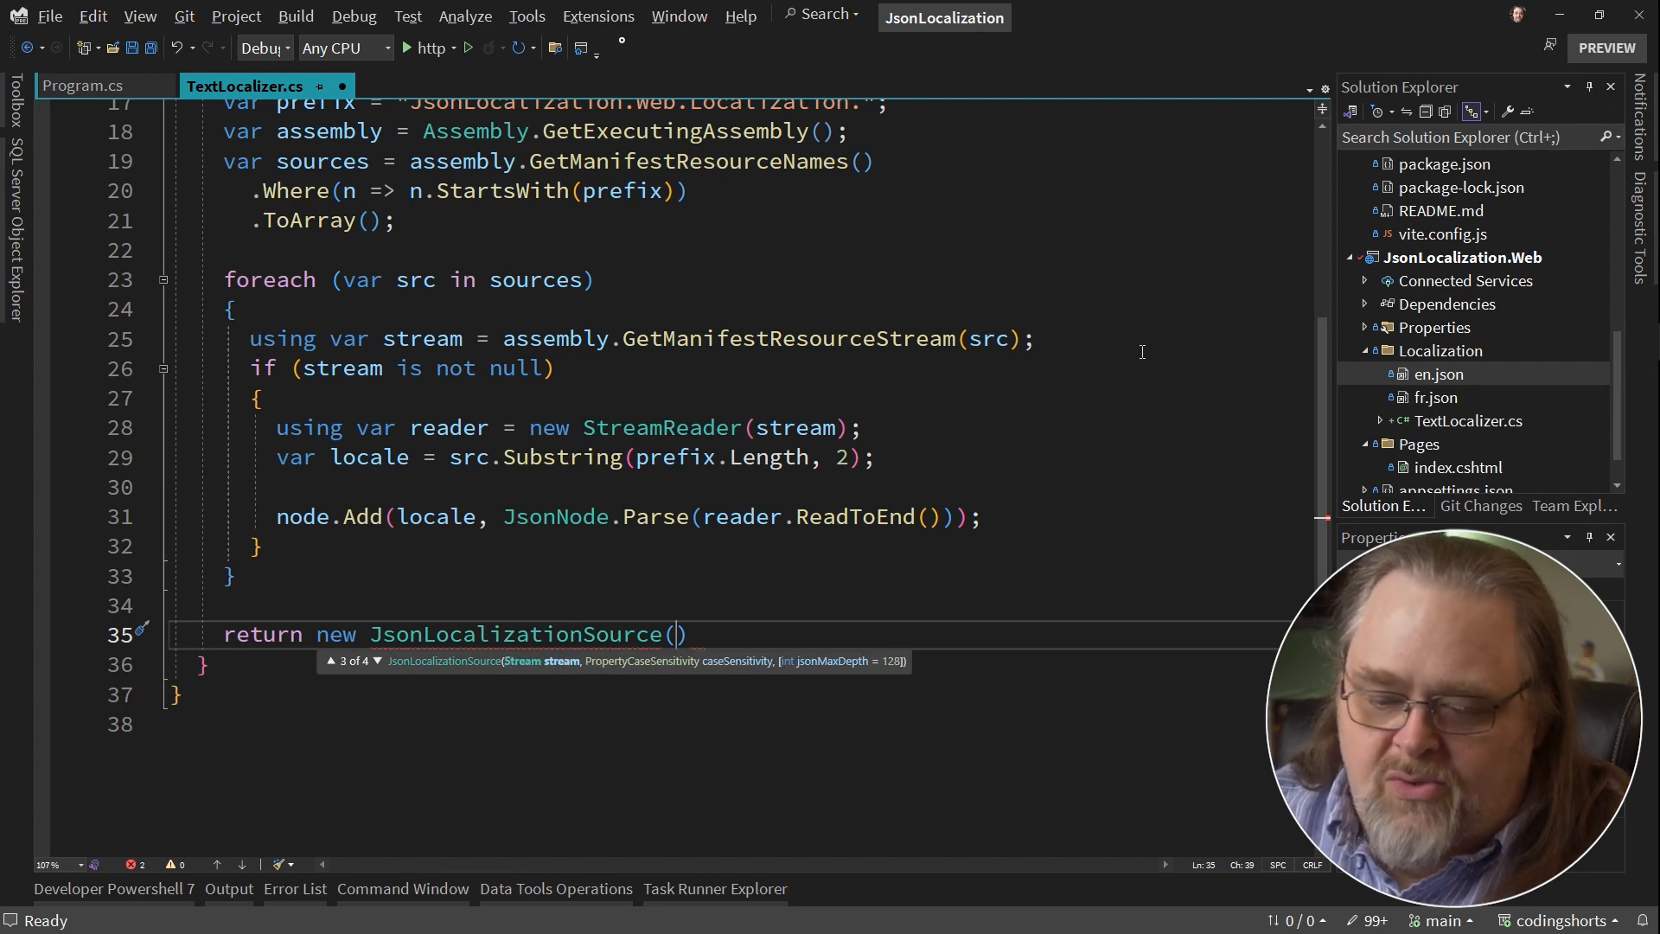
{"action": "mouse_move", "coordinate": [299, 517]}
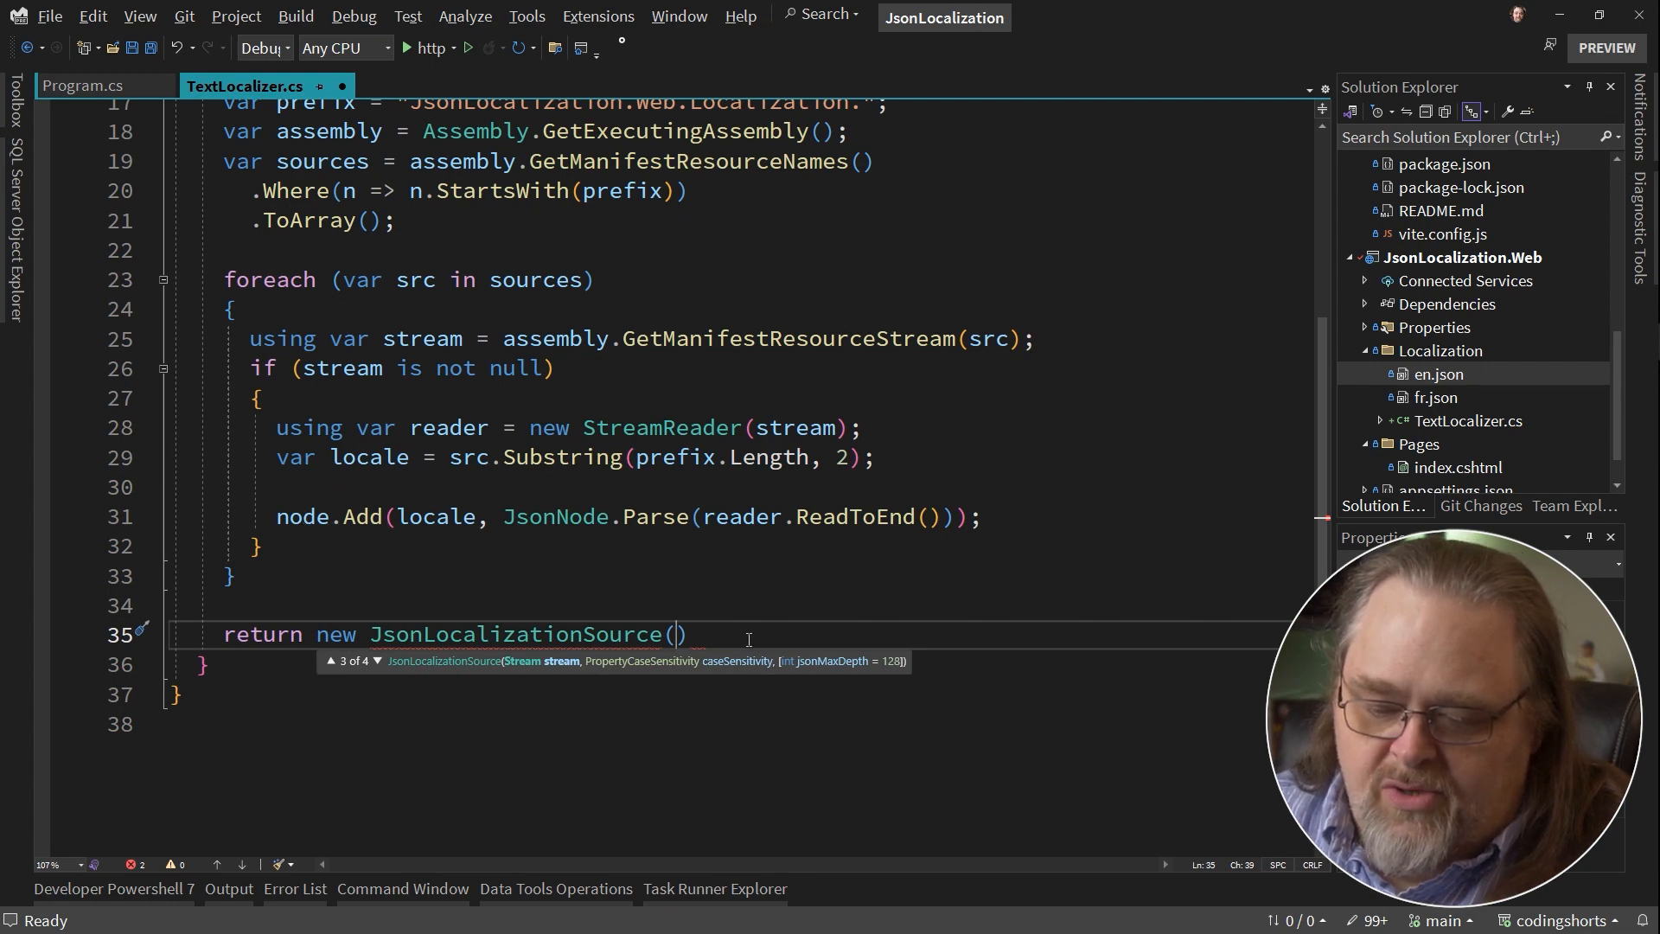
{"action": "type", "text": "doc"}
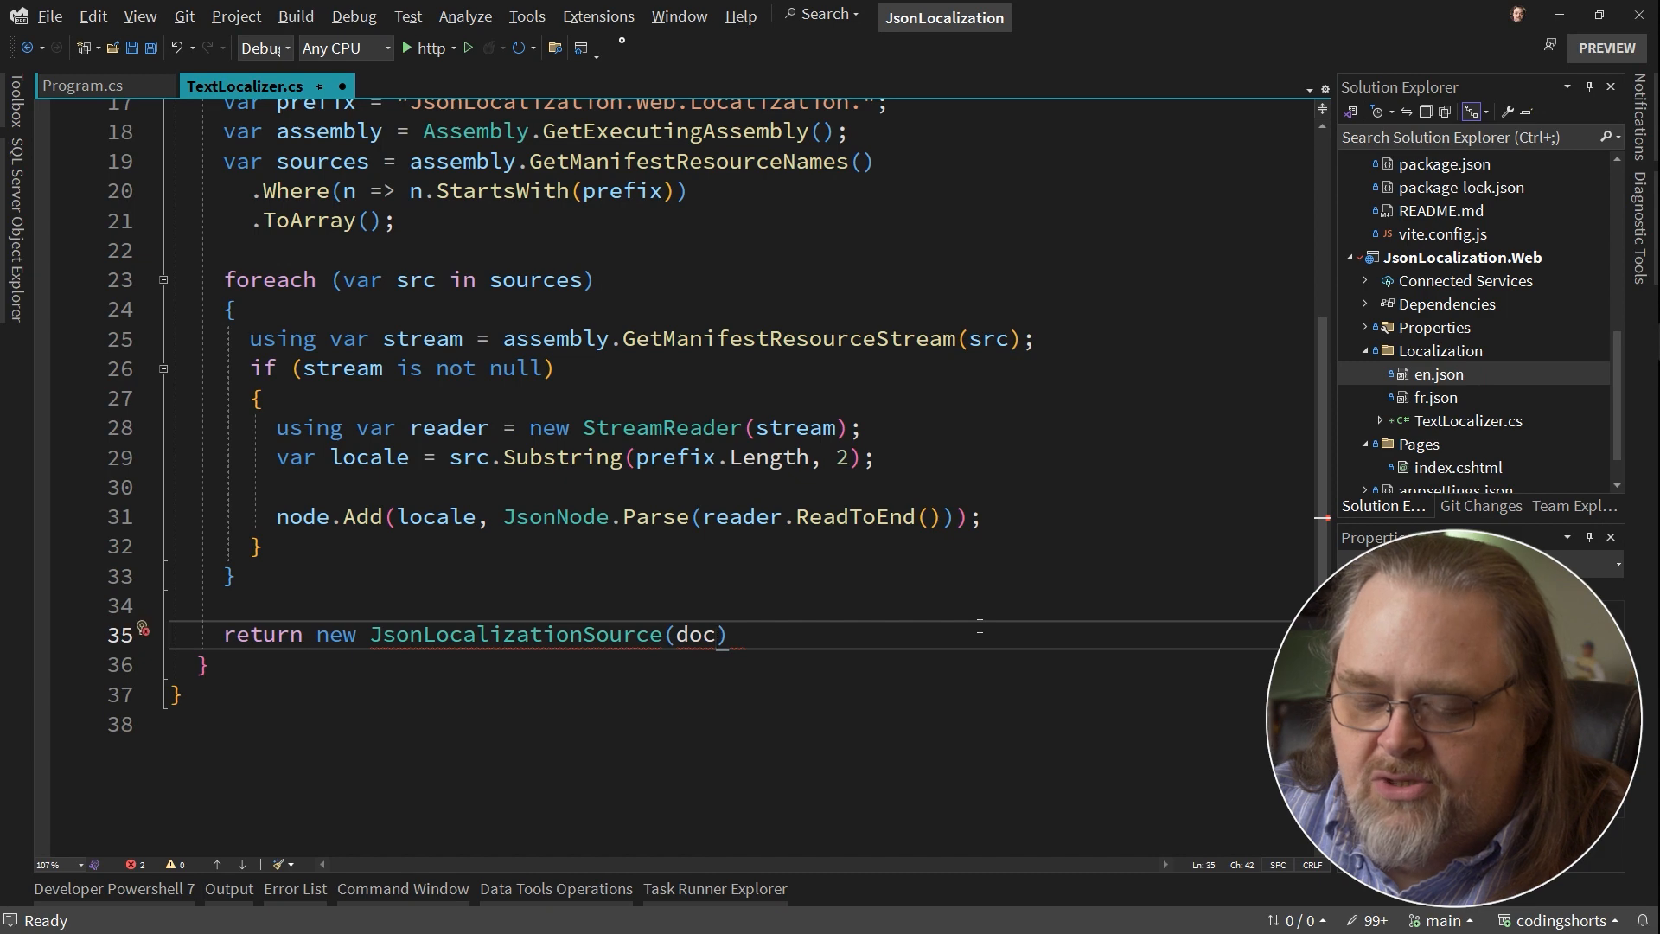
{"action": "type", "text": "\", \""}
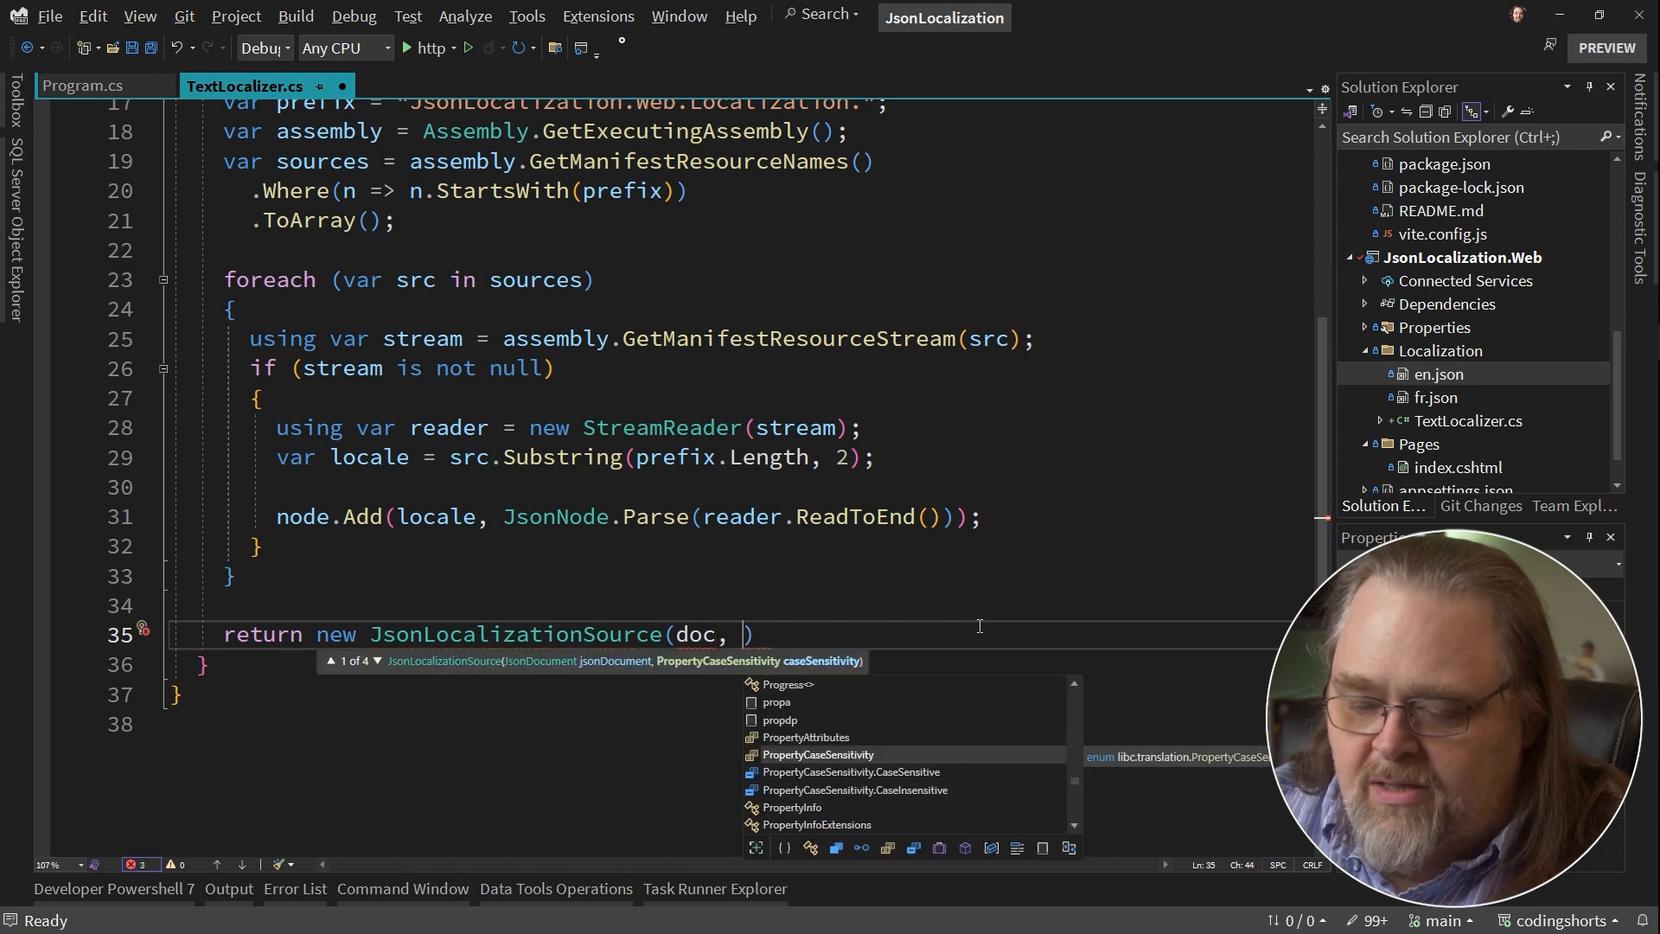
{"action": "type", "text": "PropertyCaseSensitivity.CaseSensitive"}
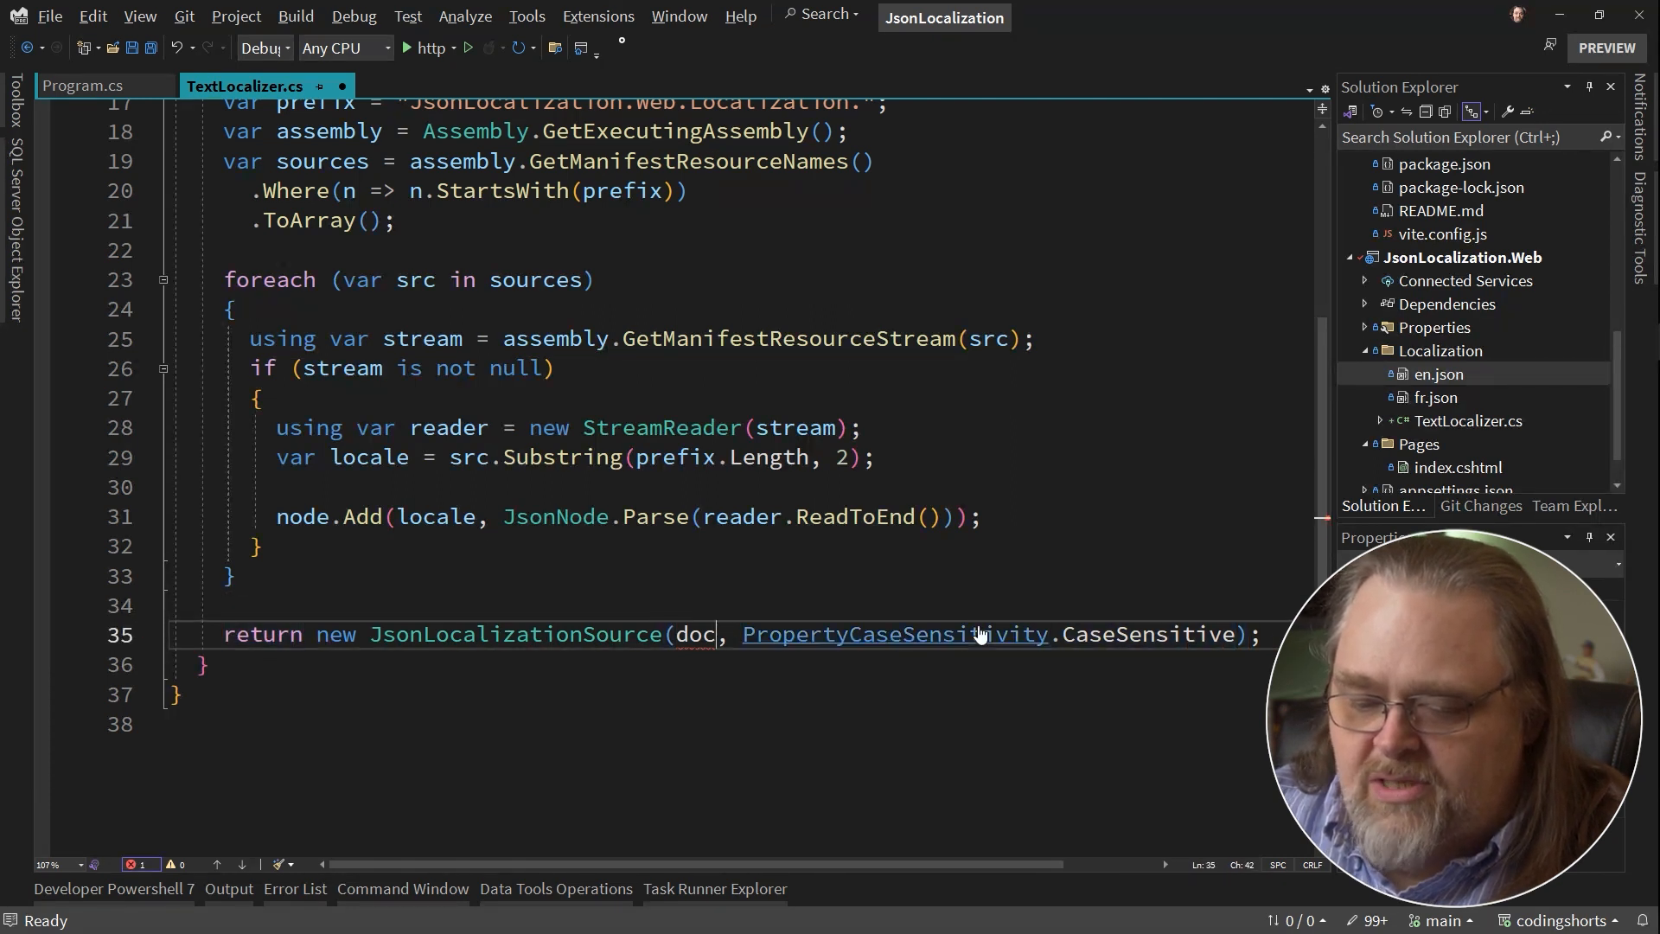
Declare 'var doc = JsonDocument.Parse(node.ToJsonString());' above the return and save.
{"action": "type", "text": "var doc"}
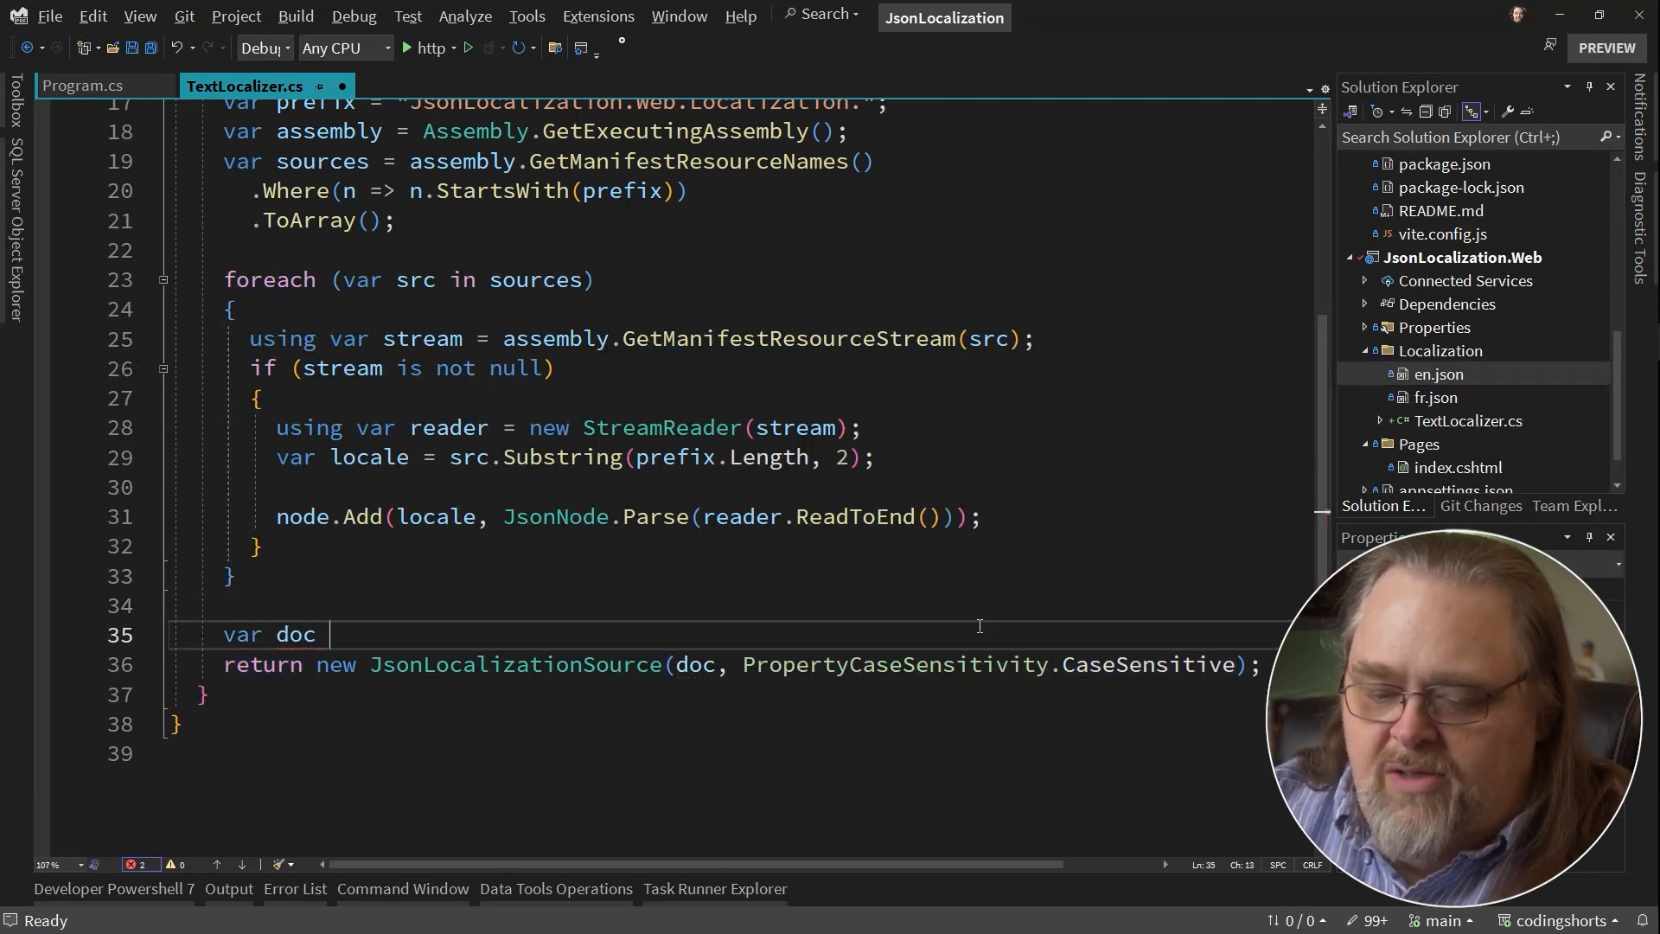
{"action": "type", "text": "= JsonDocum"}
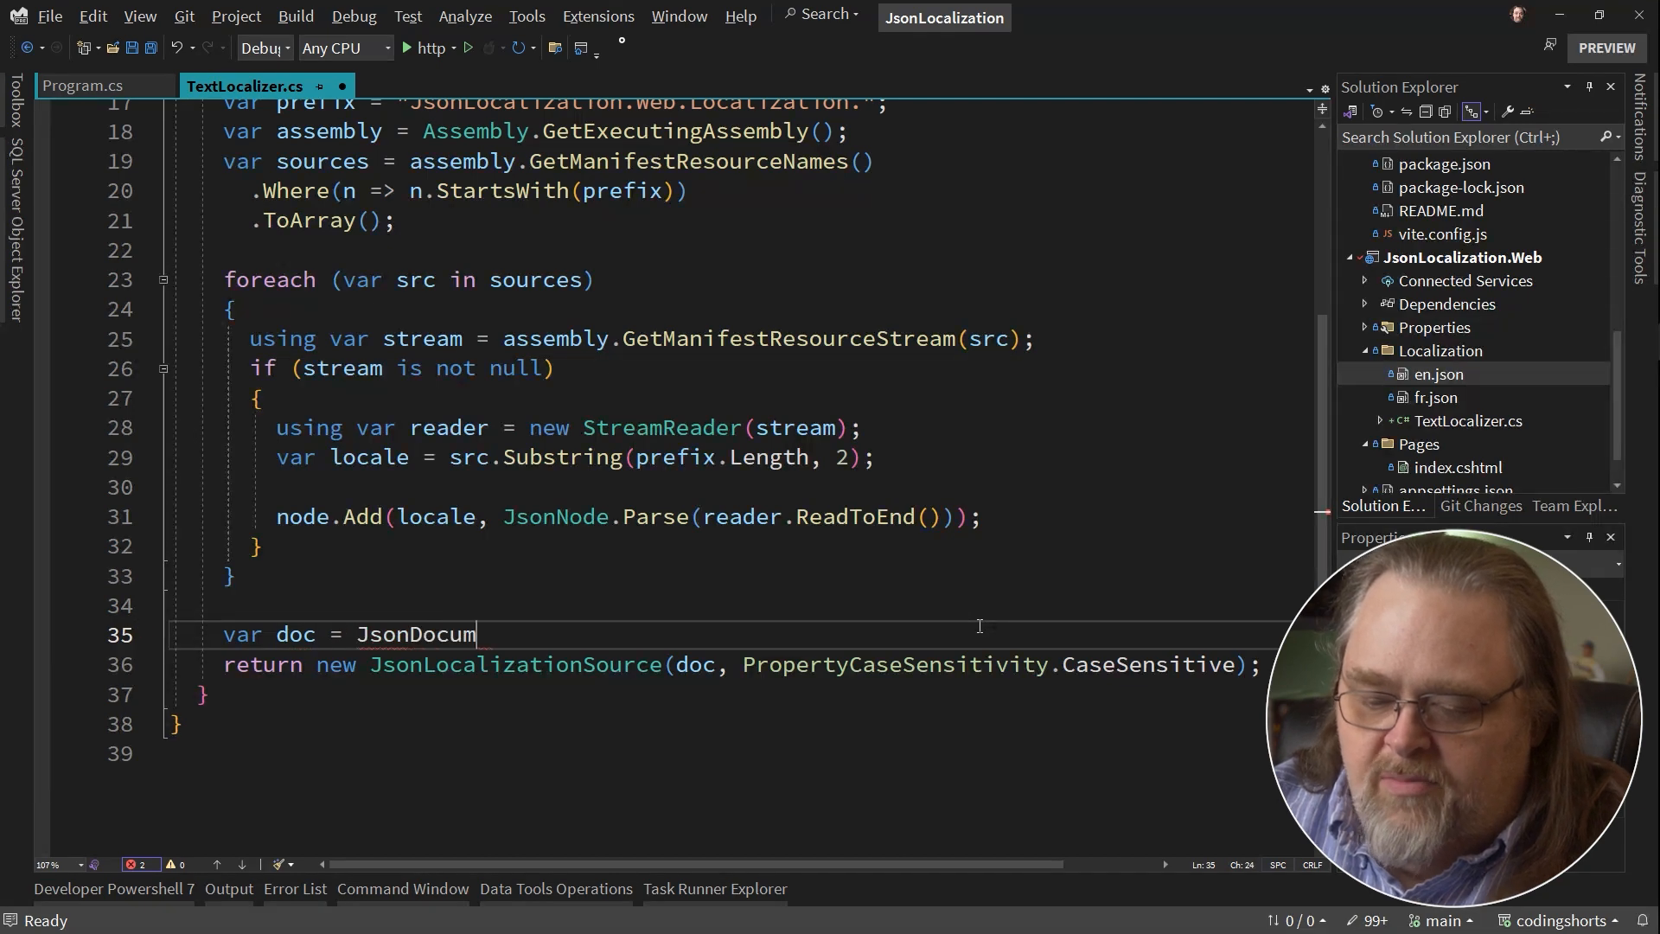
{"action": "type", "text": "ent.P"}
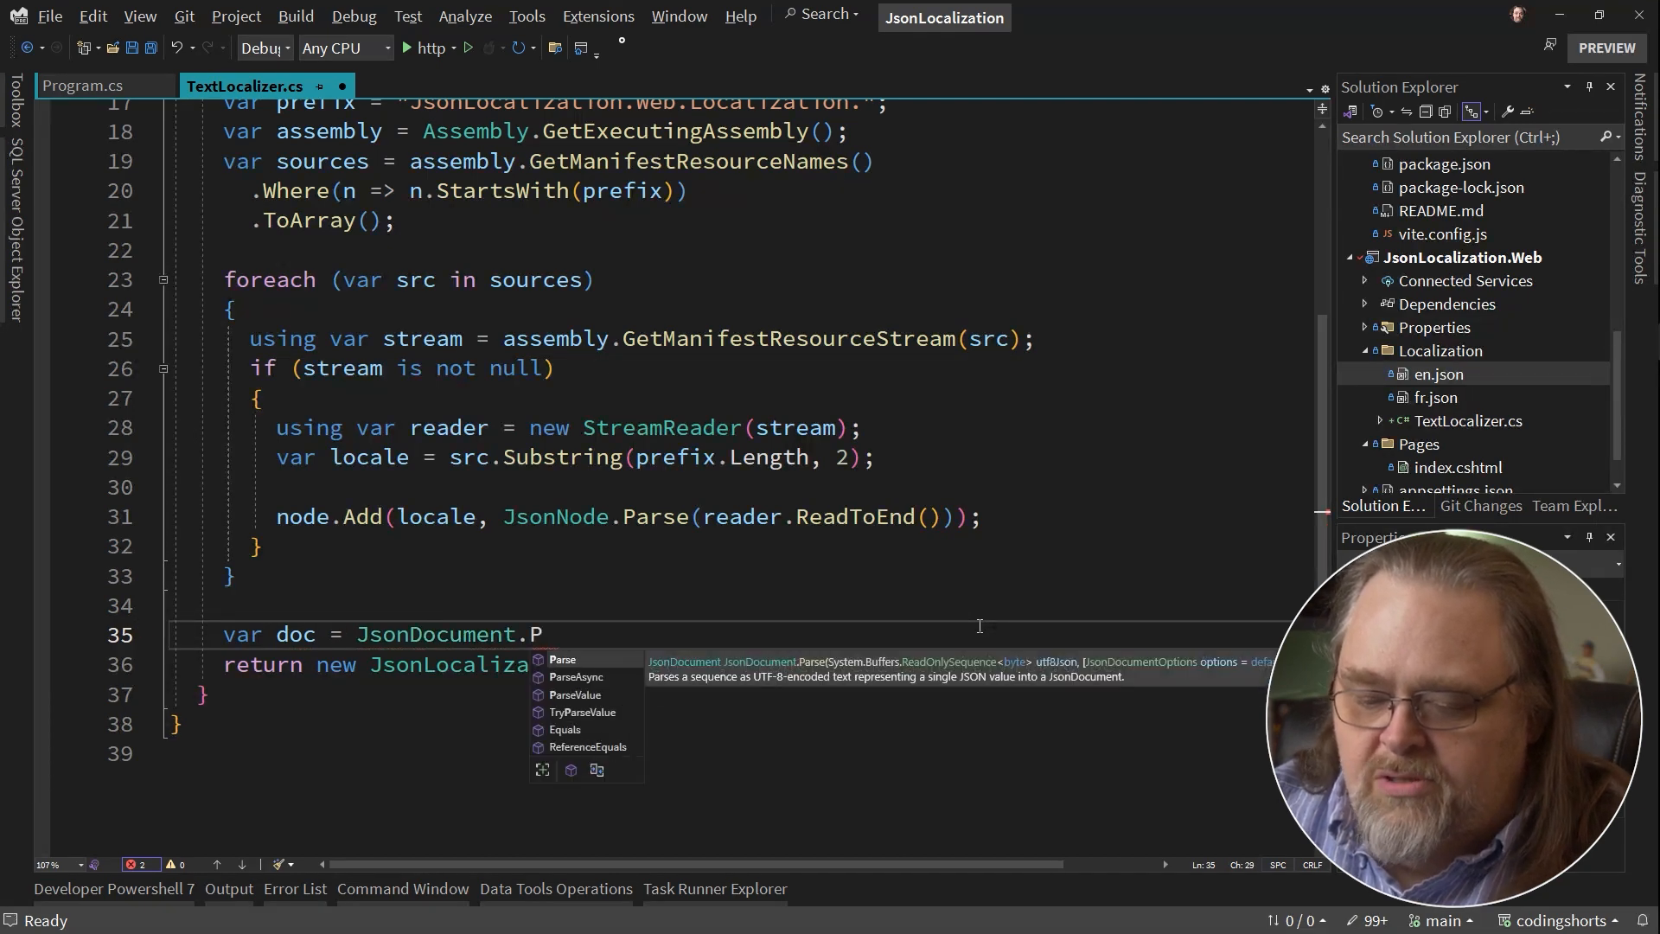
{"action": "type", "text": "arse("}
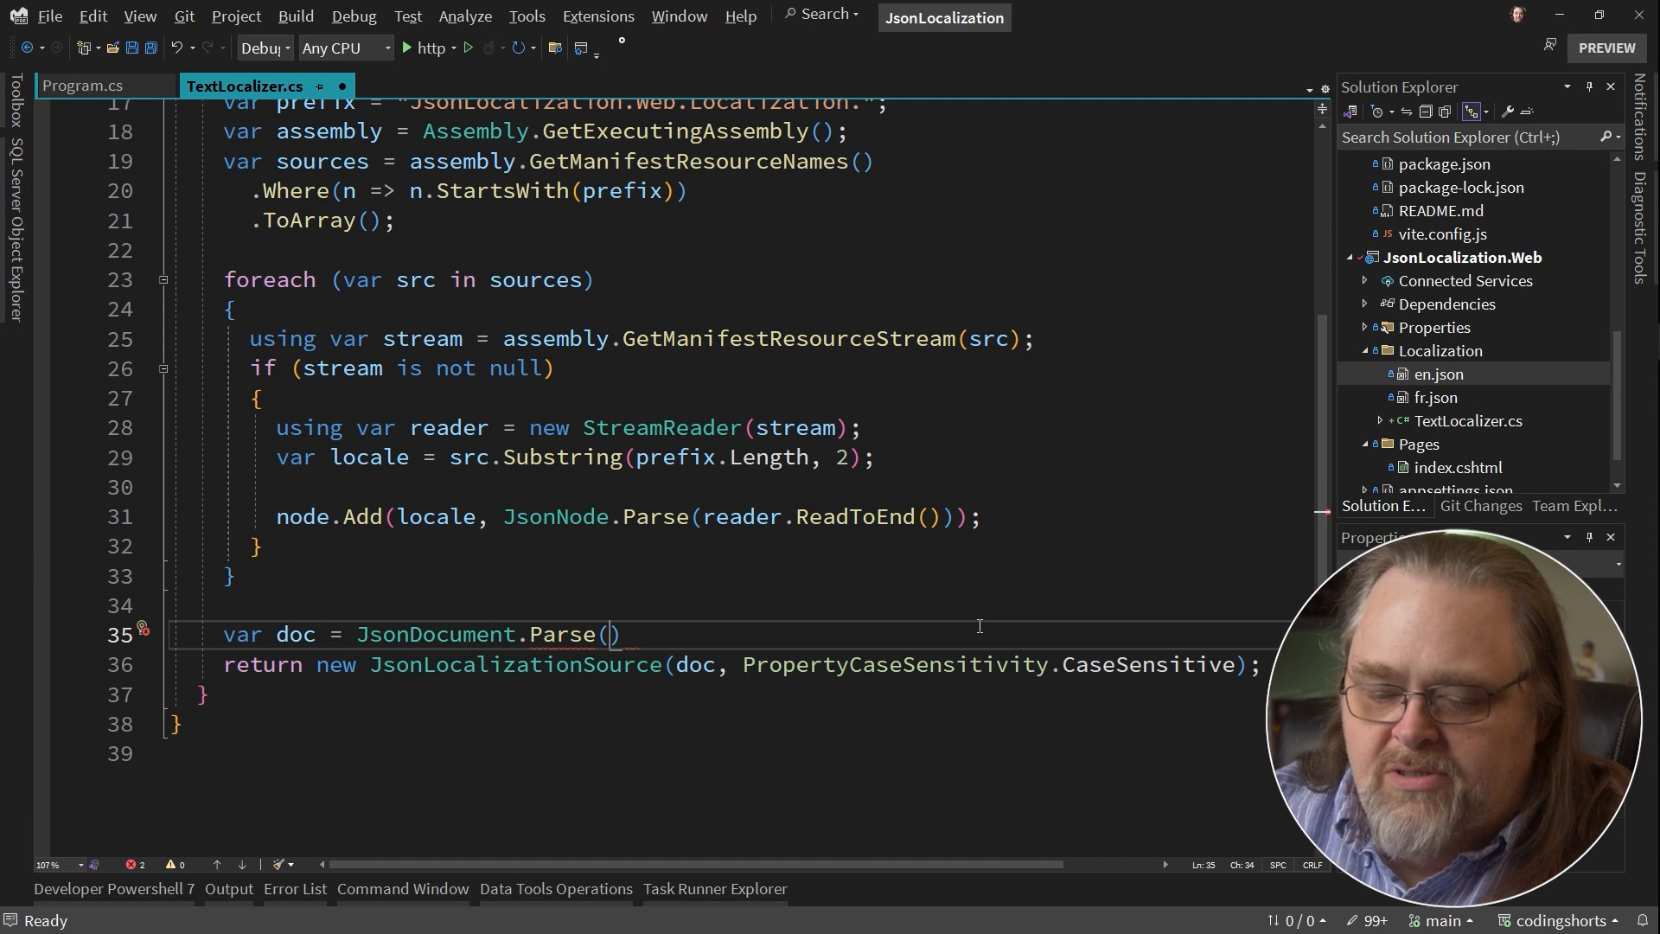
{"action": "type", "text": "node.ToJsonString("}
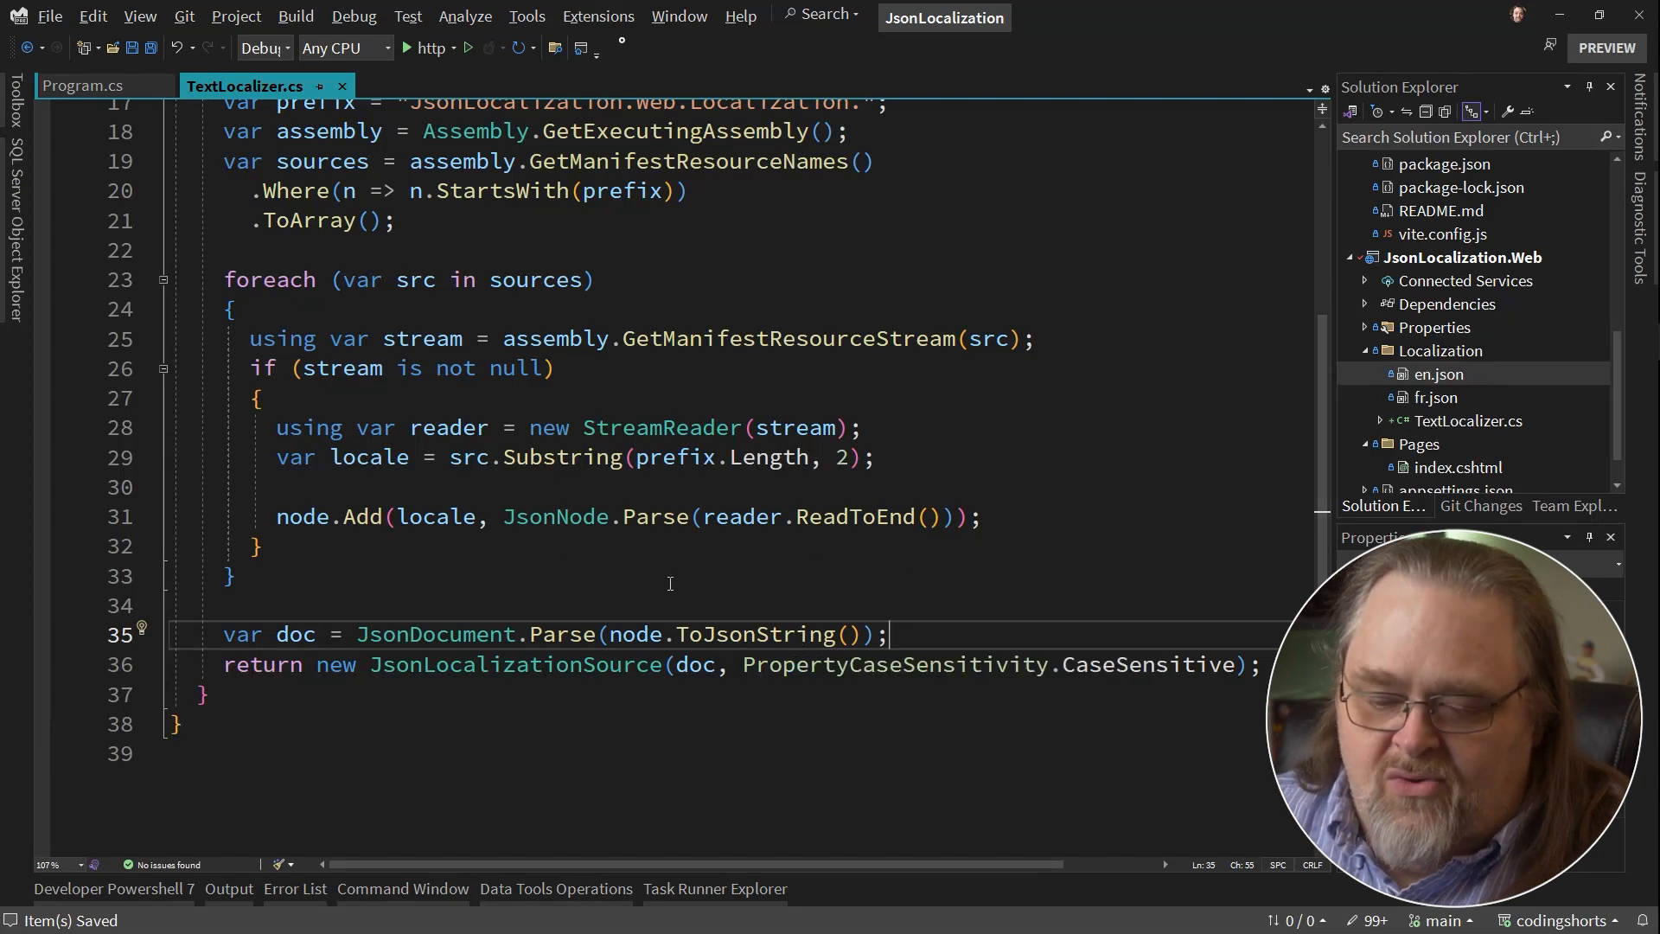
{"action": "mouse_move", "coordinate": [728, 593]}
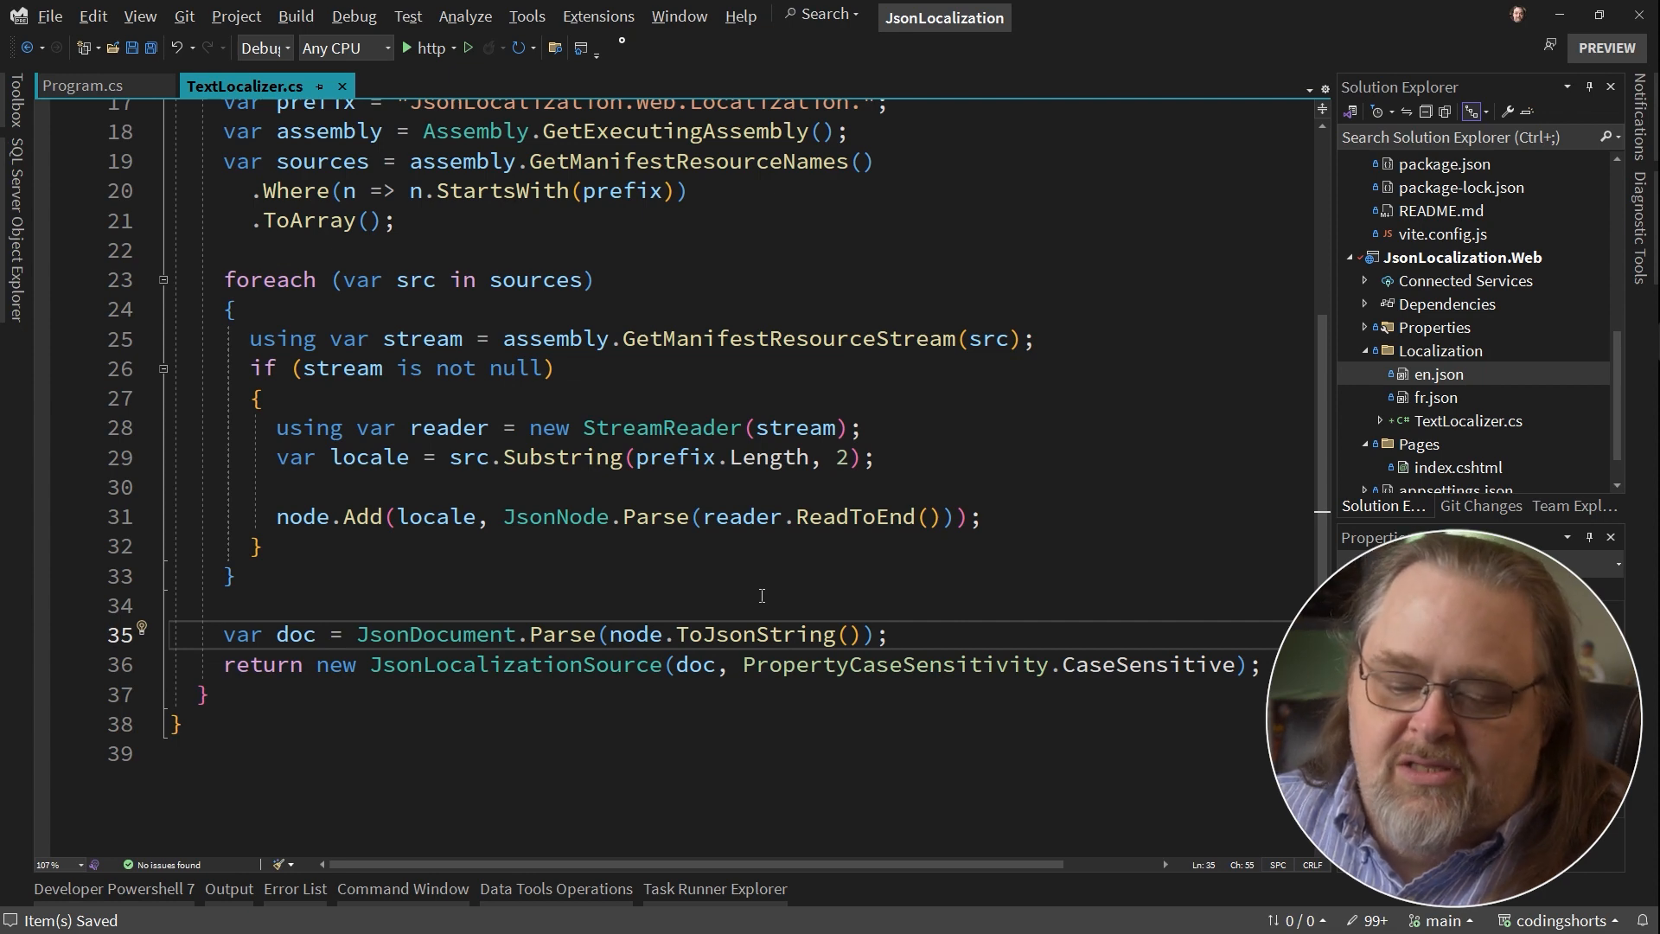
In Program.cs add 'builder.Services.AddSingleton<TextLocalizer>();' with the Localization using directive.
{"action": "left_click", "coordinate": [83, 87]}
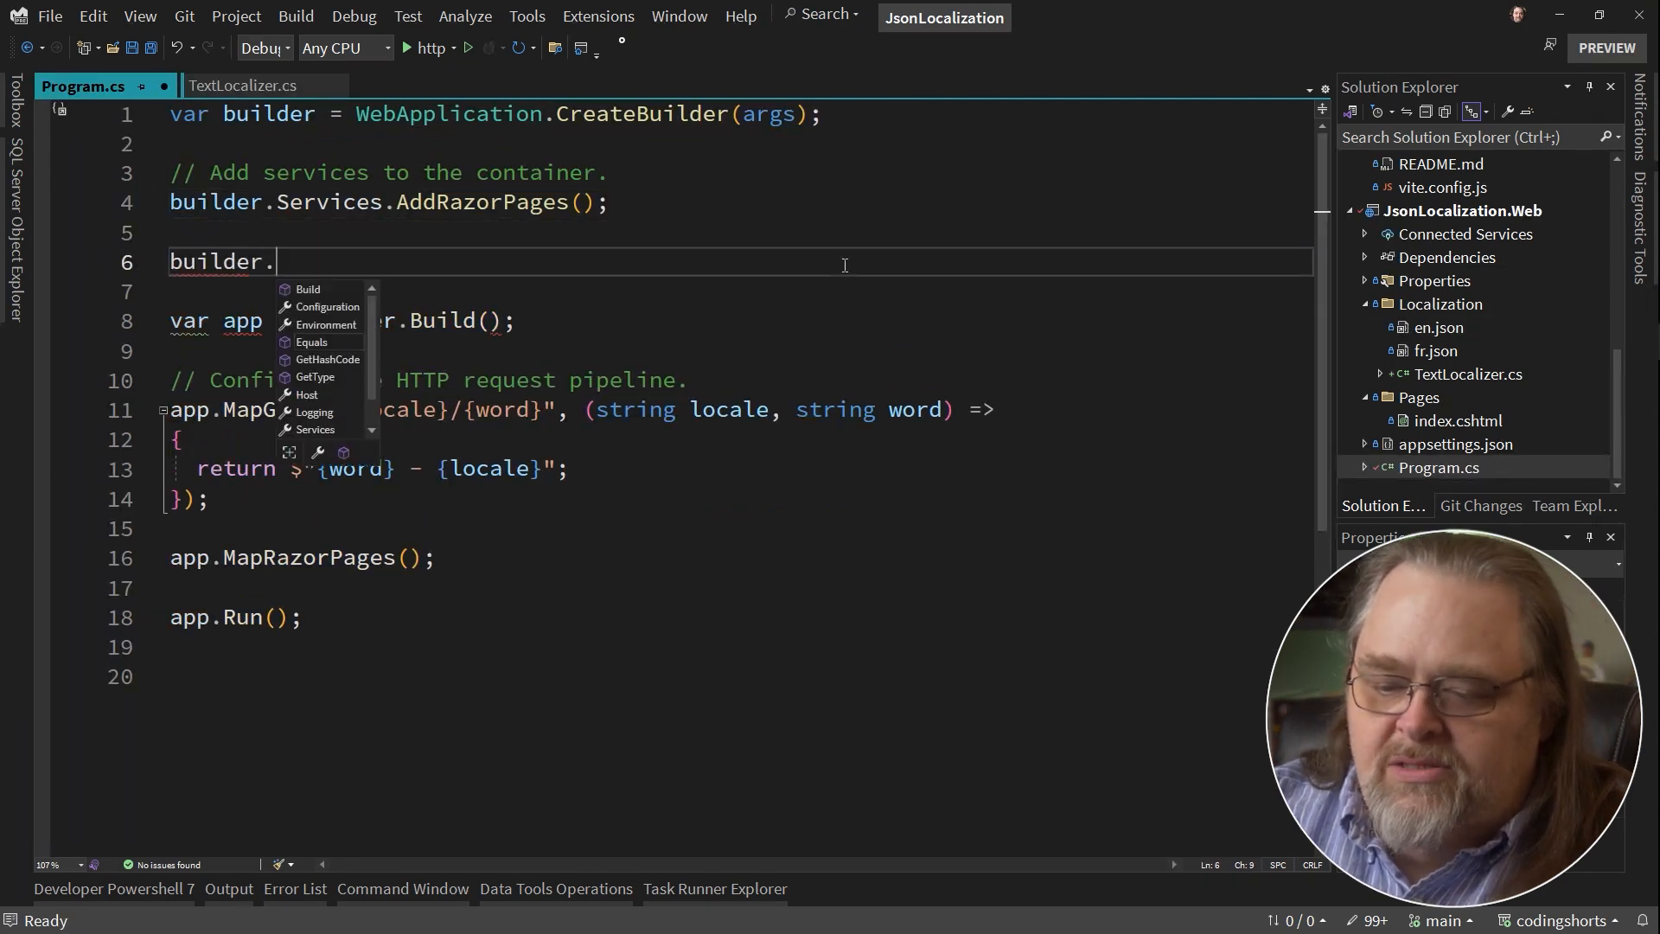
{"action": "type", "text": "Services.Sin"}
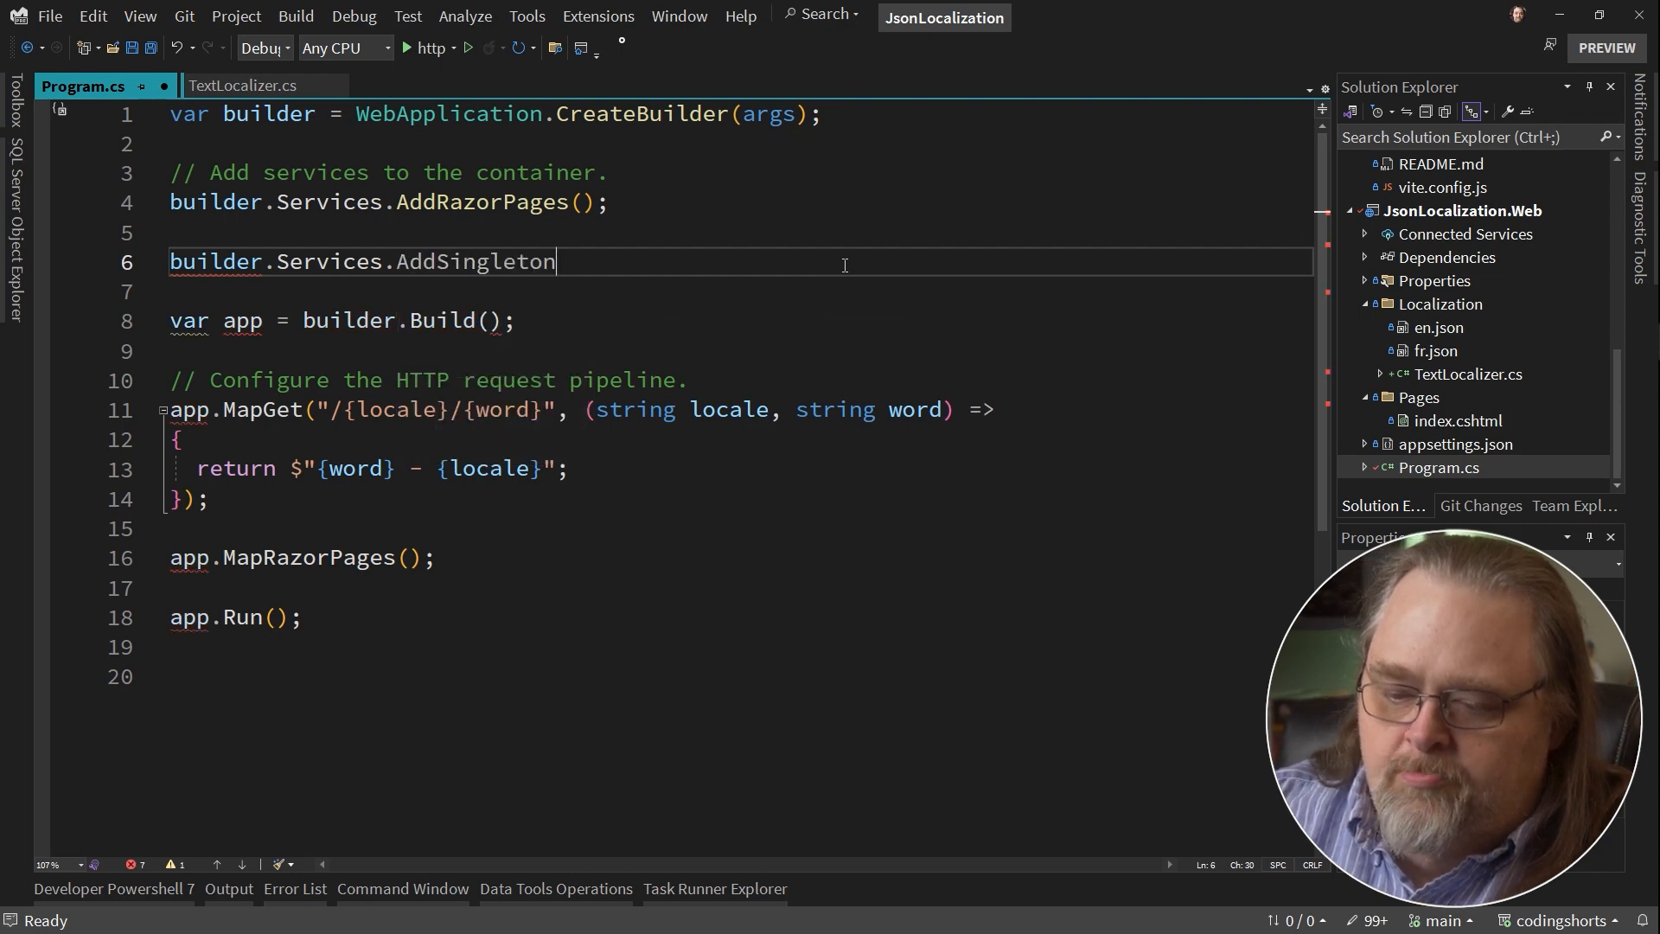
{"action": "type", "text": "<>"}
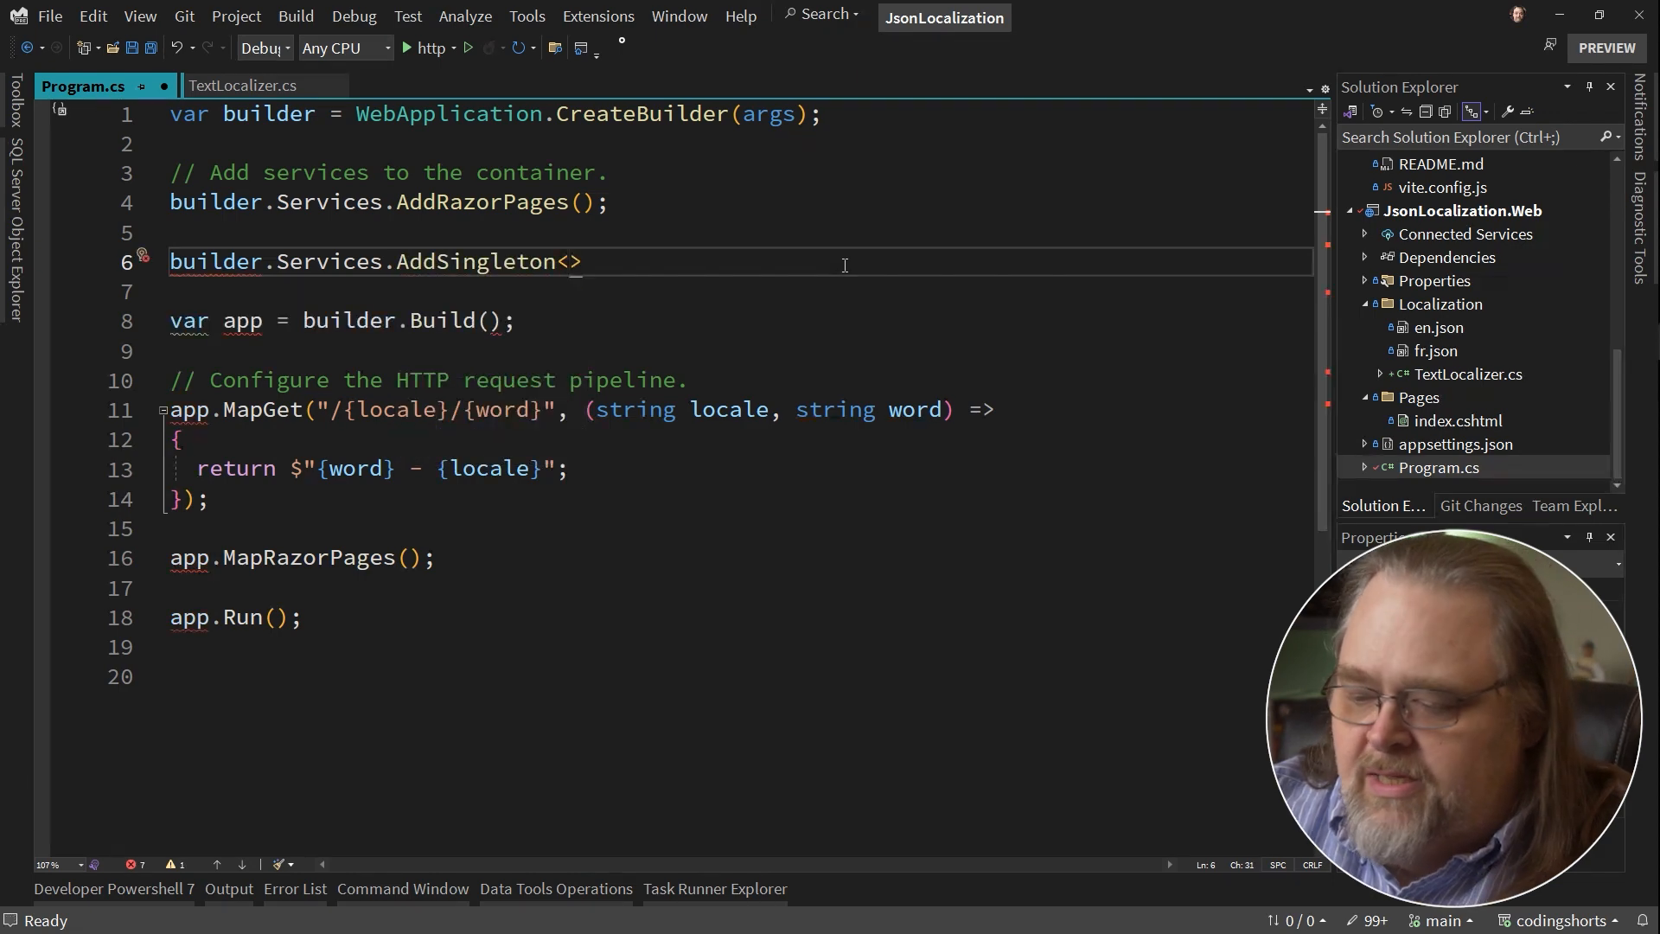
{"action": "type", "text": "TextLocaliz"}
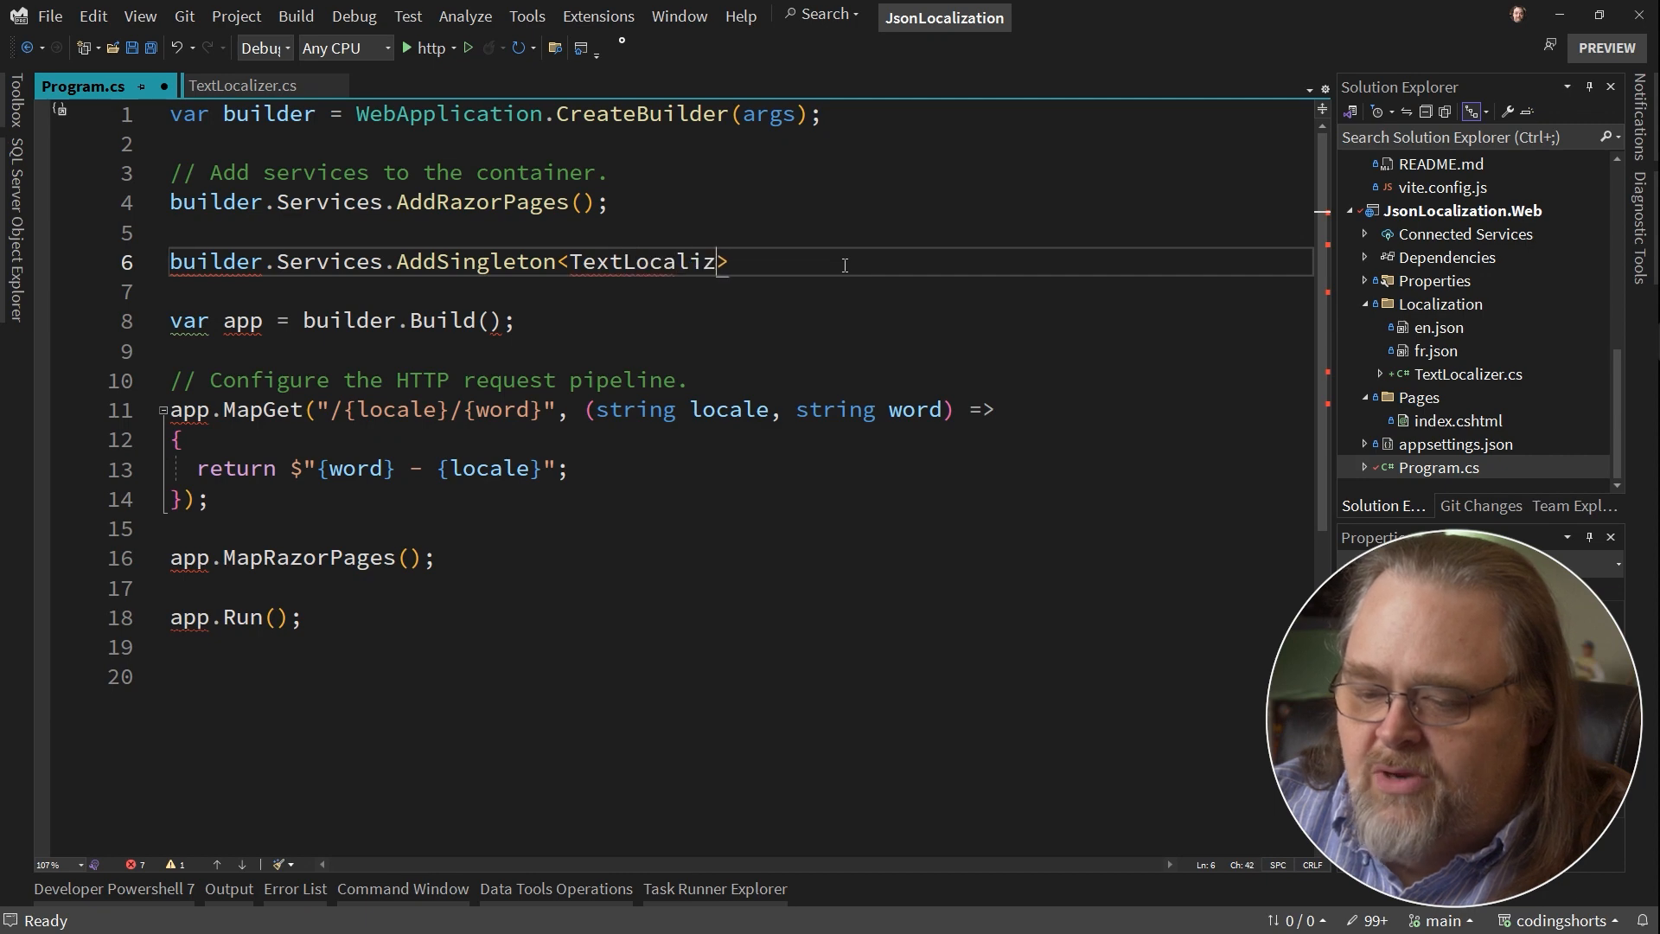
{"action": "type", "text": "er"}
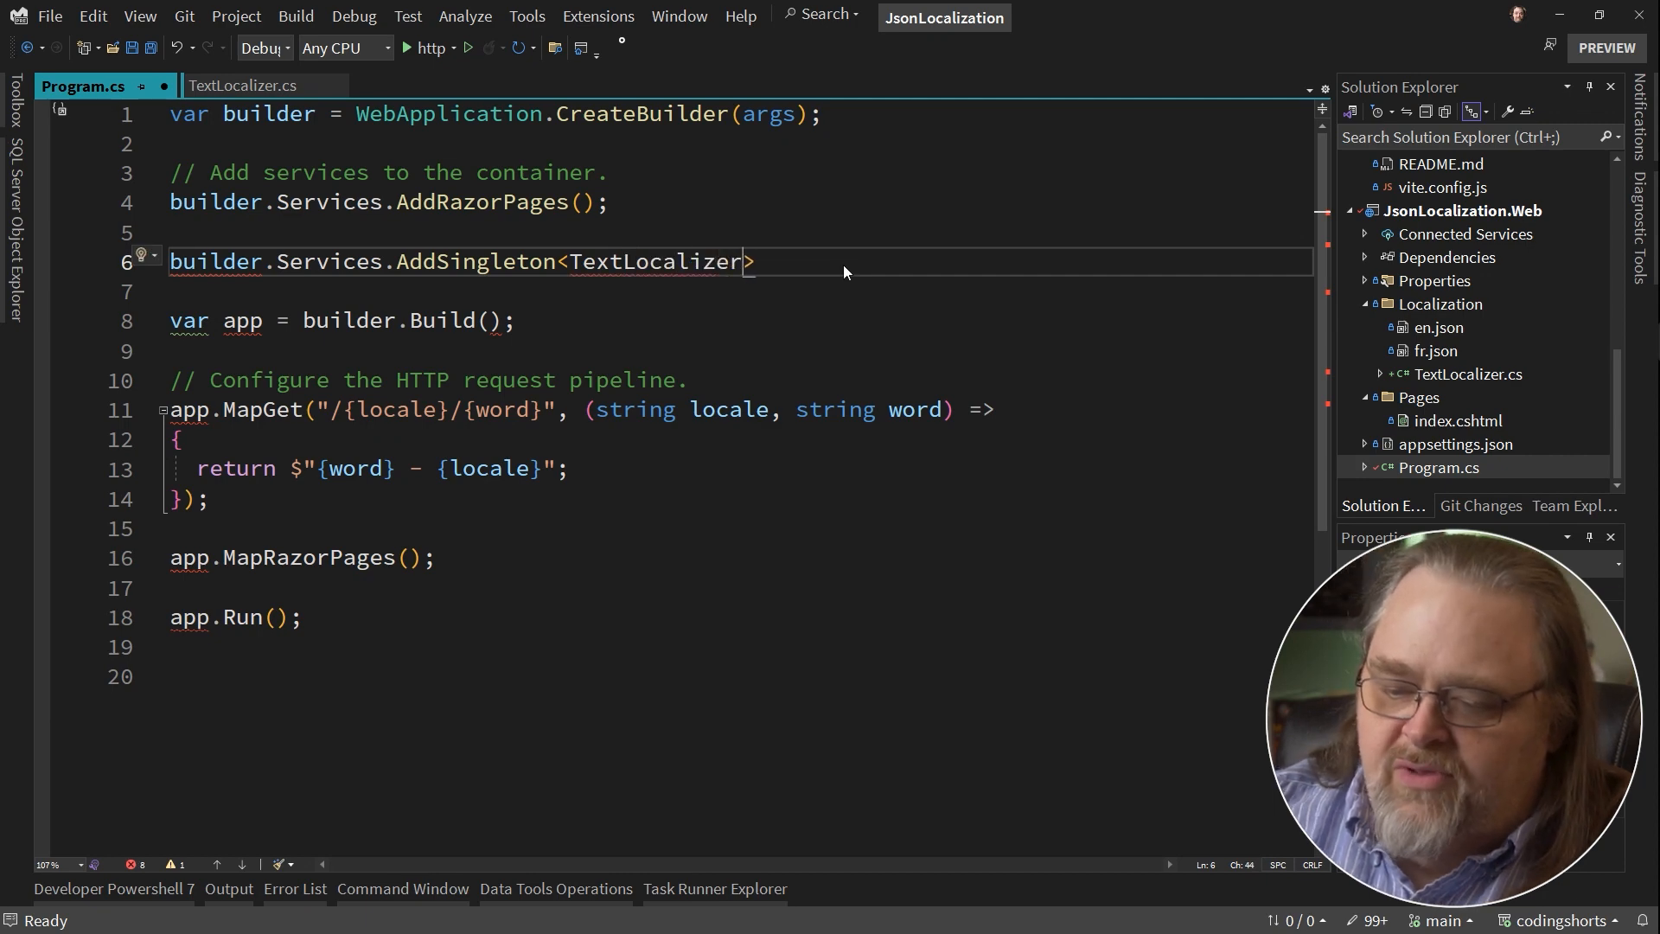
{"action": "type", "text": "();"}
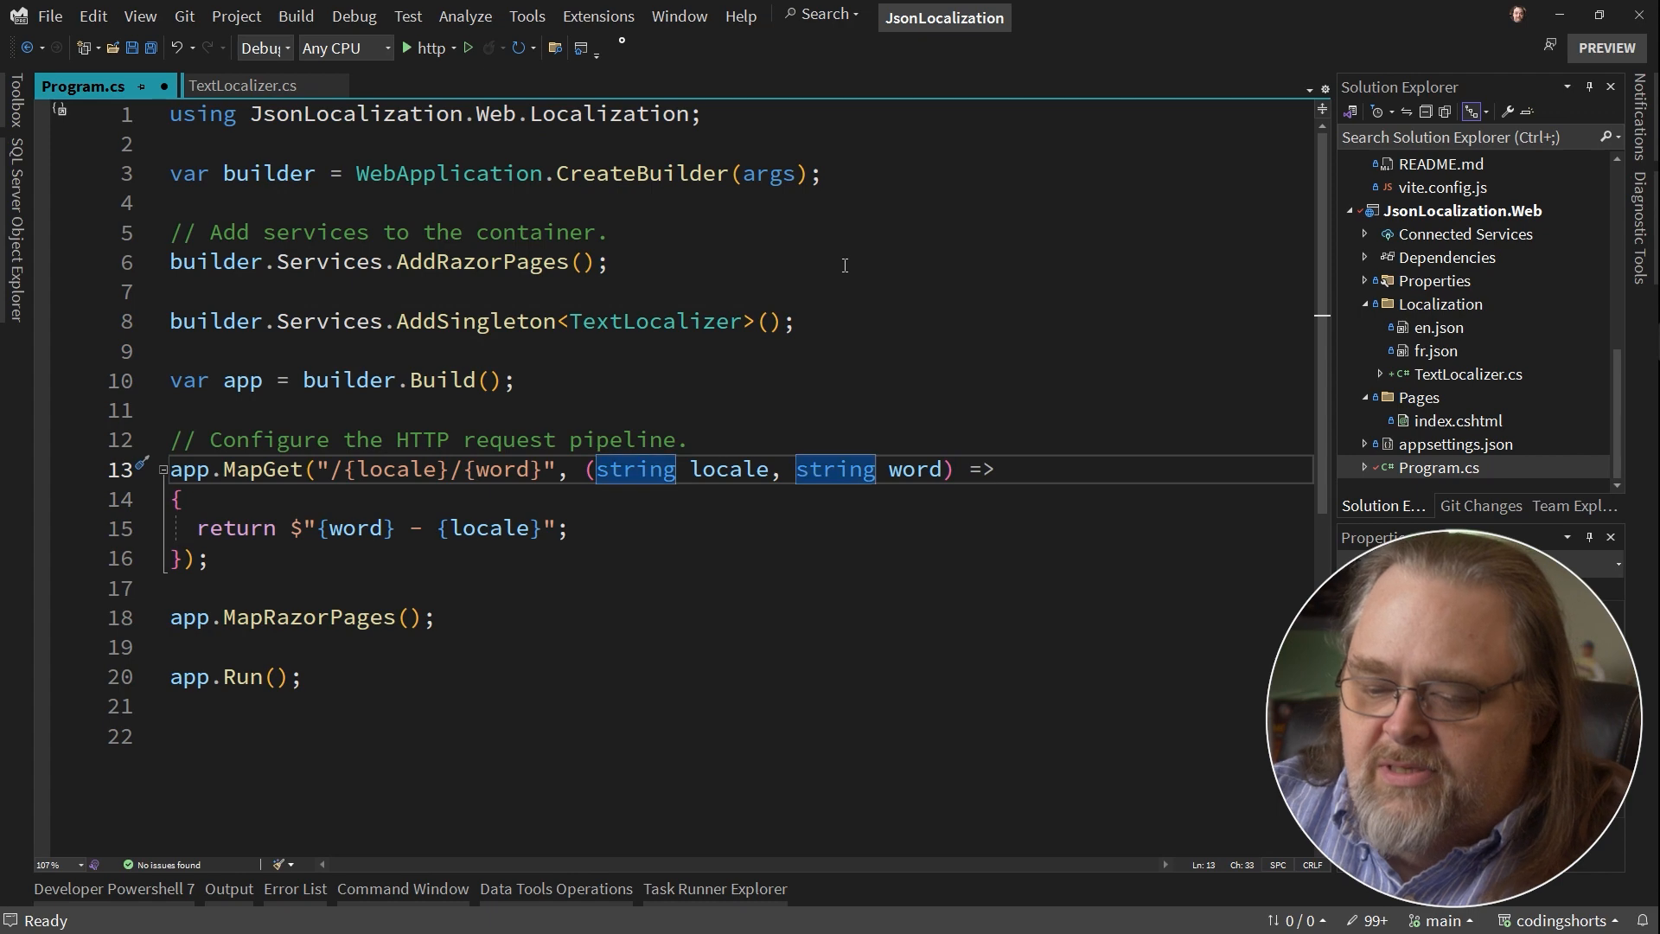
Add a 'TextLocalizer localizer' parameter to the MapGet lambda and return 'localizer.Get(locale, word)'.
{"action": "type", "text": "TextLocaliz"}
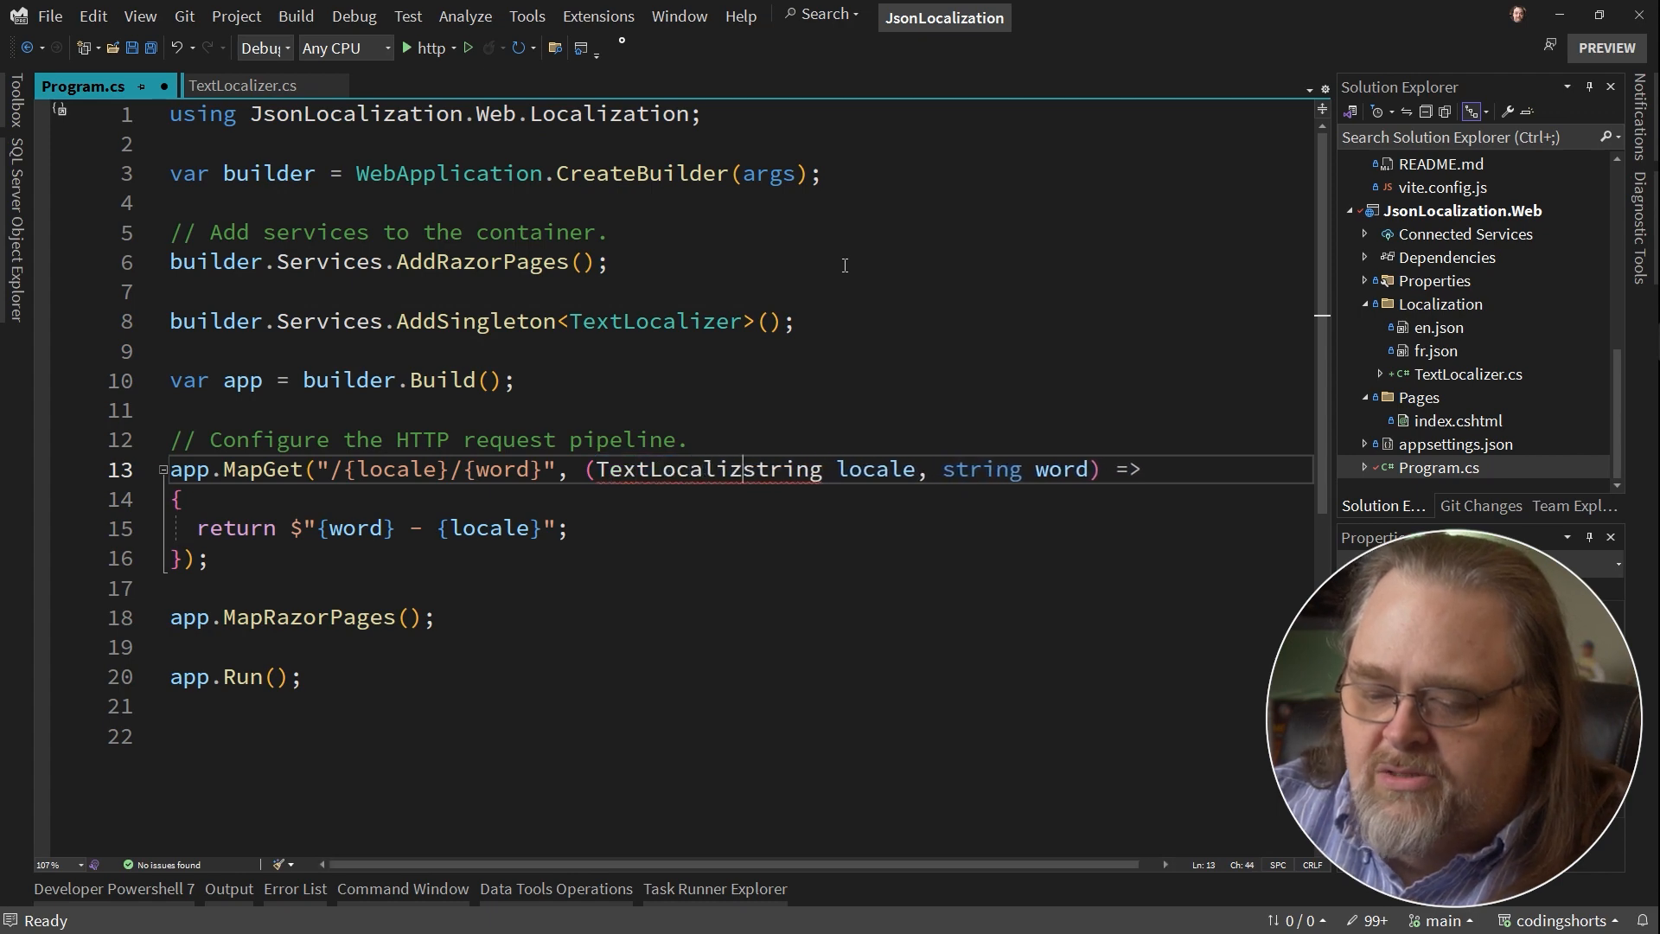
{"action": "type", "text": "localizer,"}
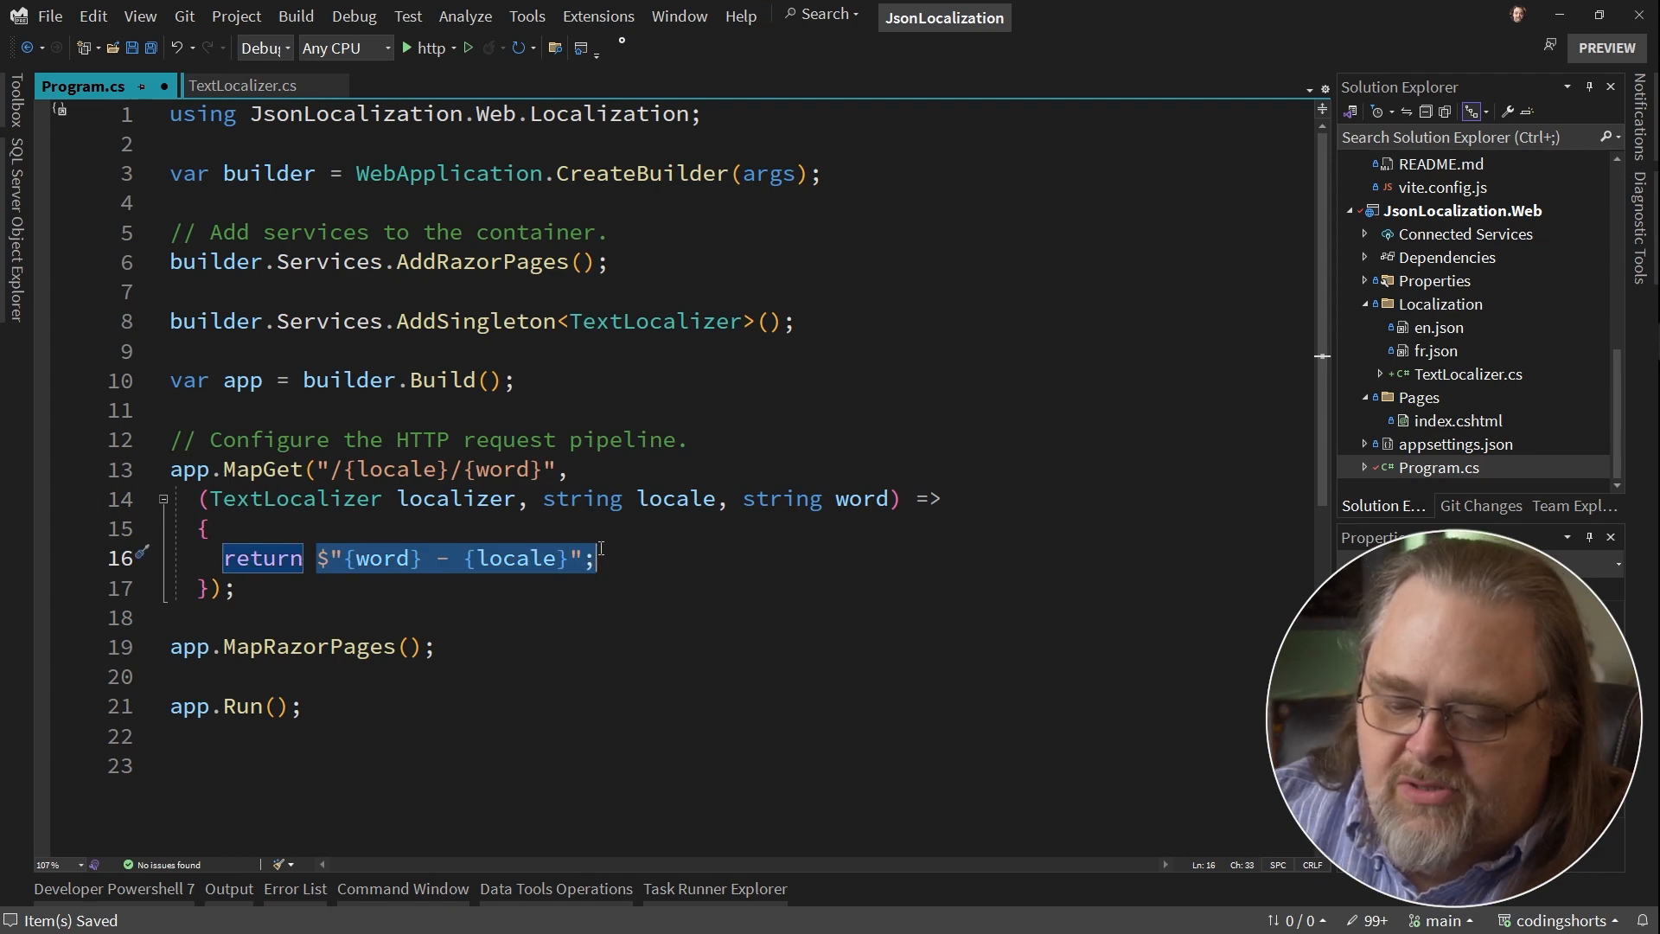
{"action": "type", "text": "lcoal"}
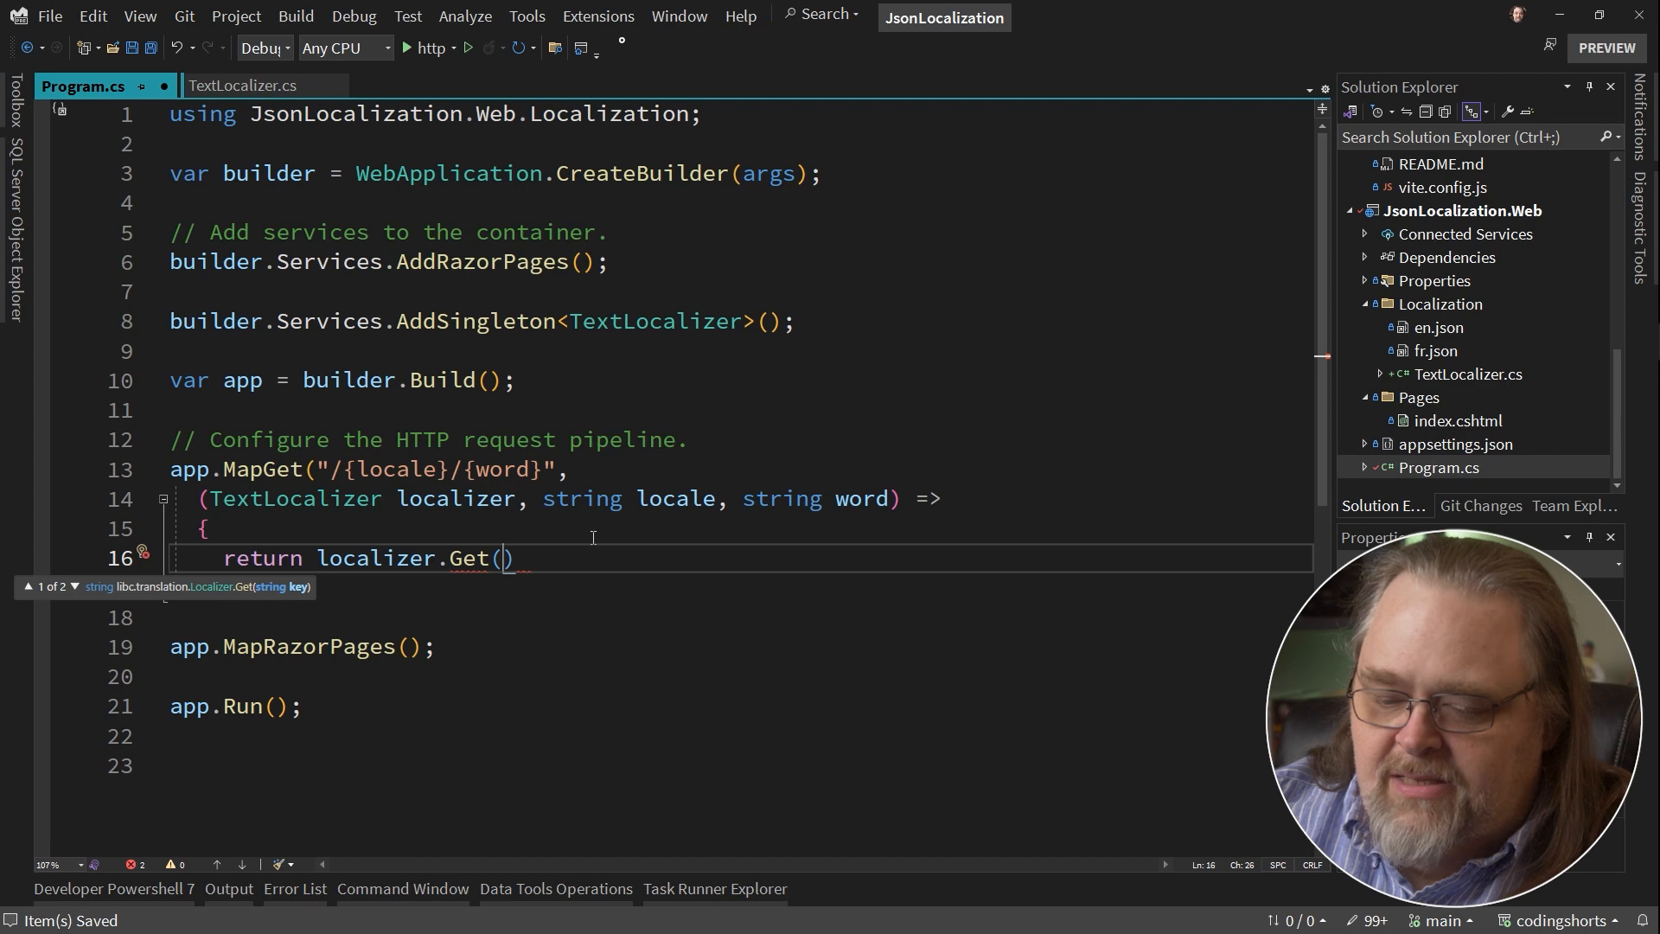
{"action": "type", "text": "locale, word"}
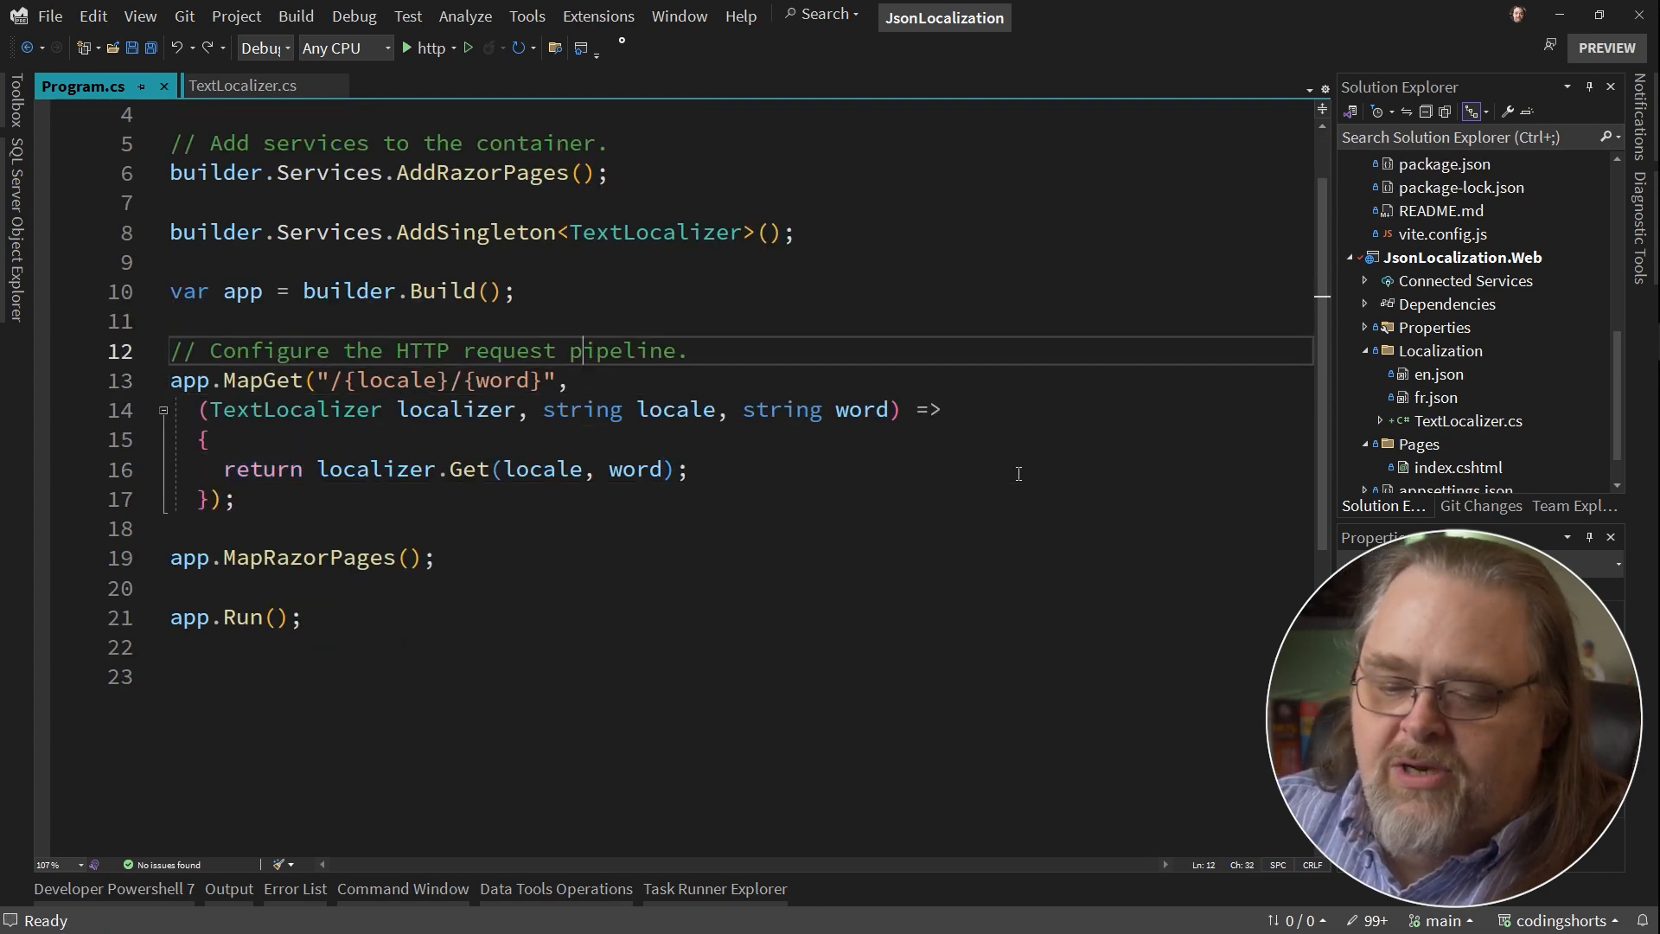
Start typing 'app.UseR' after builder.Build() to look at UseRequestLocalization in IntelliSense.
{"action": "type", "text": "a"}
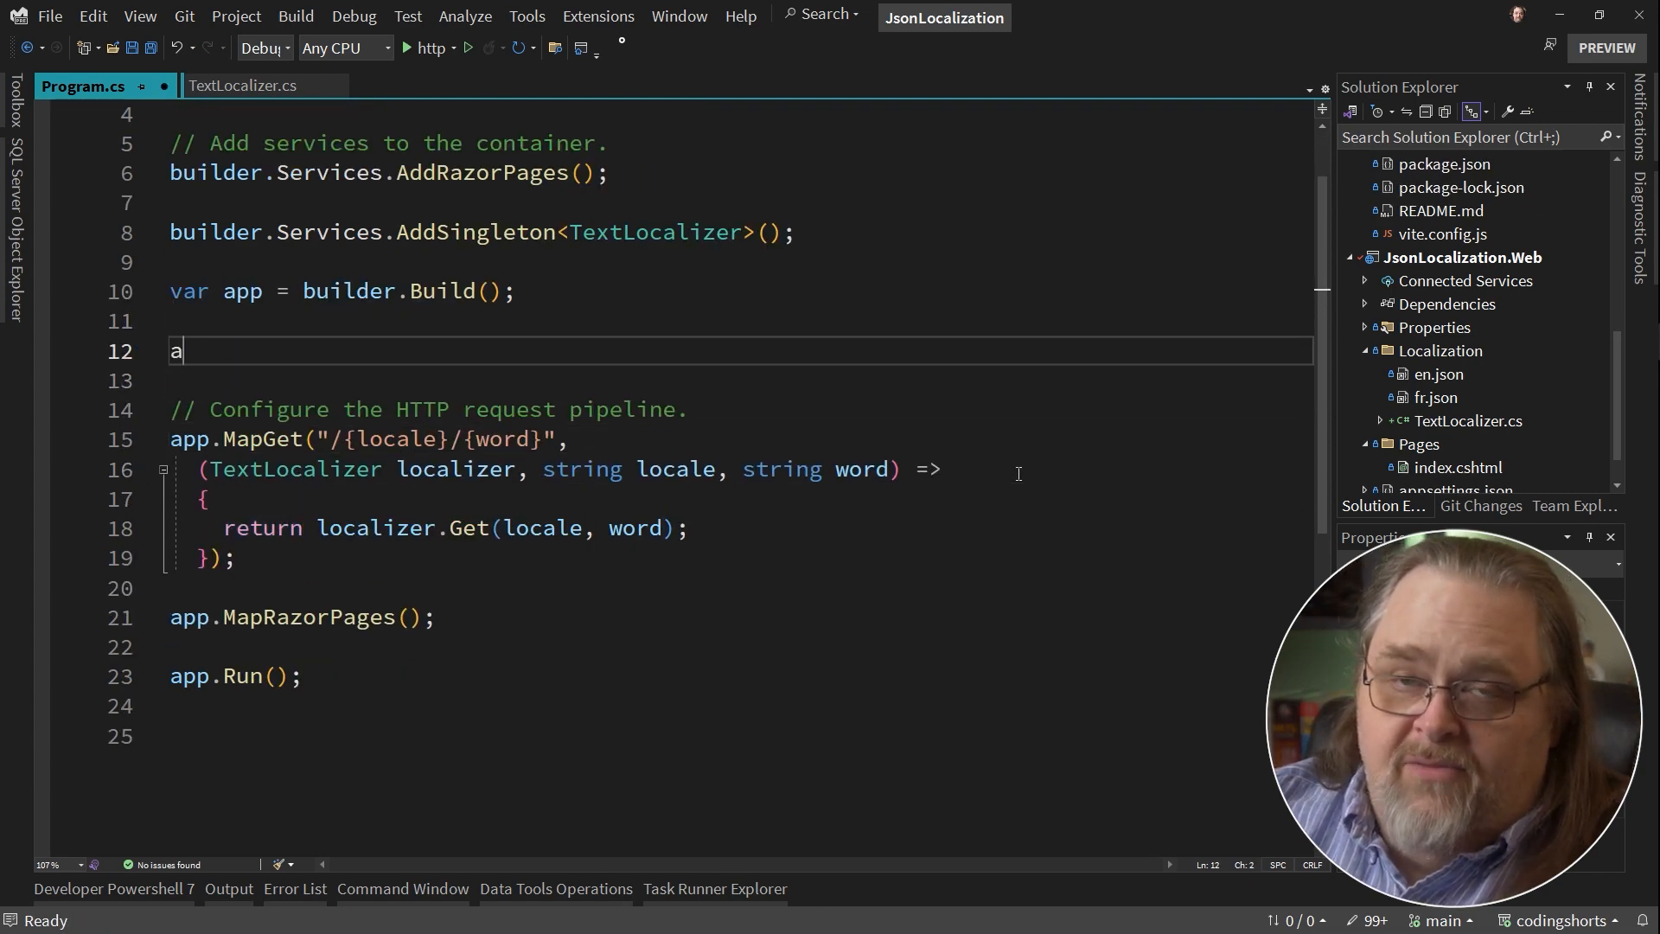
{"action": "type", "text": "pp."}
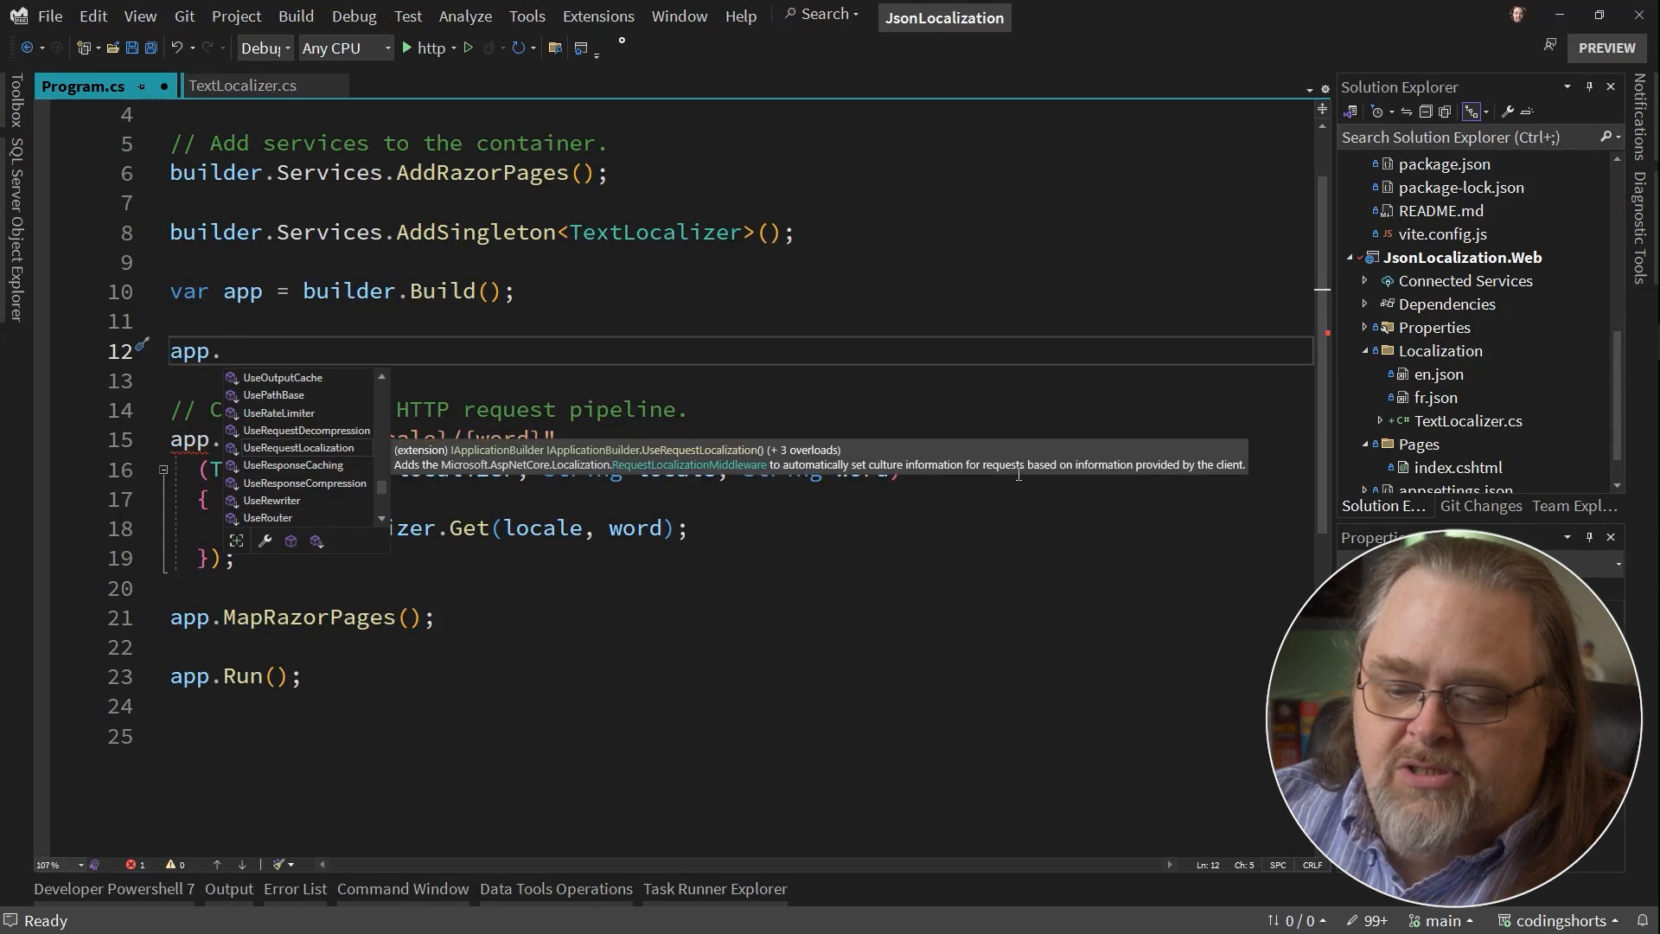
{"action": "type", "text": "UseR"}
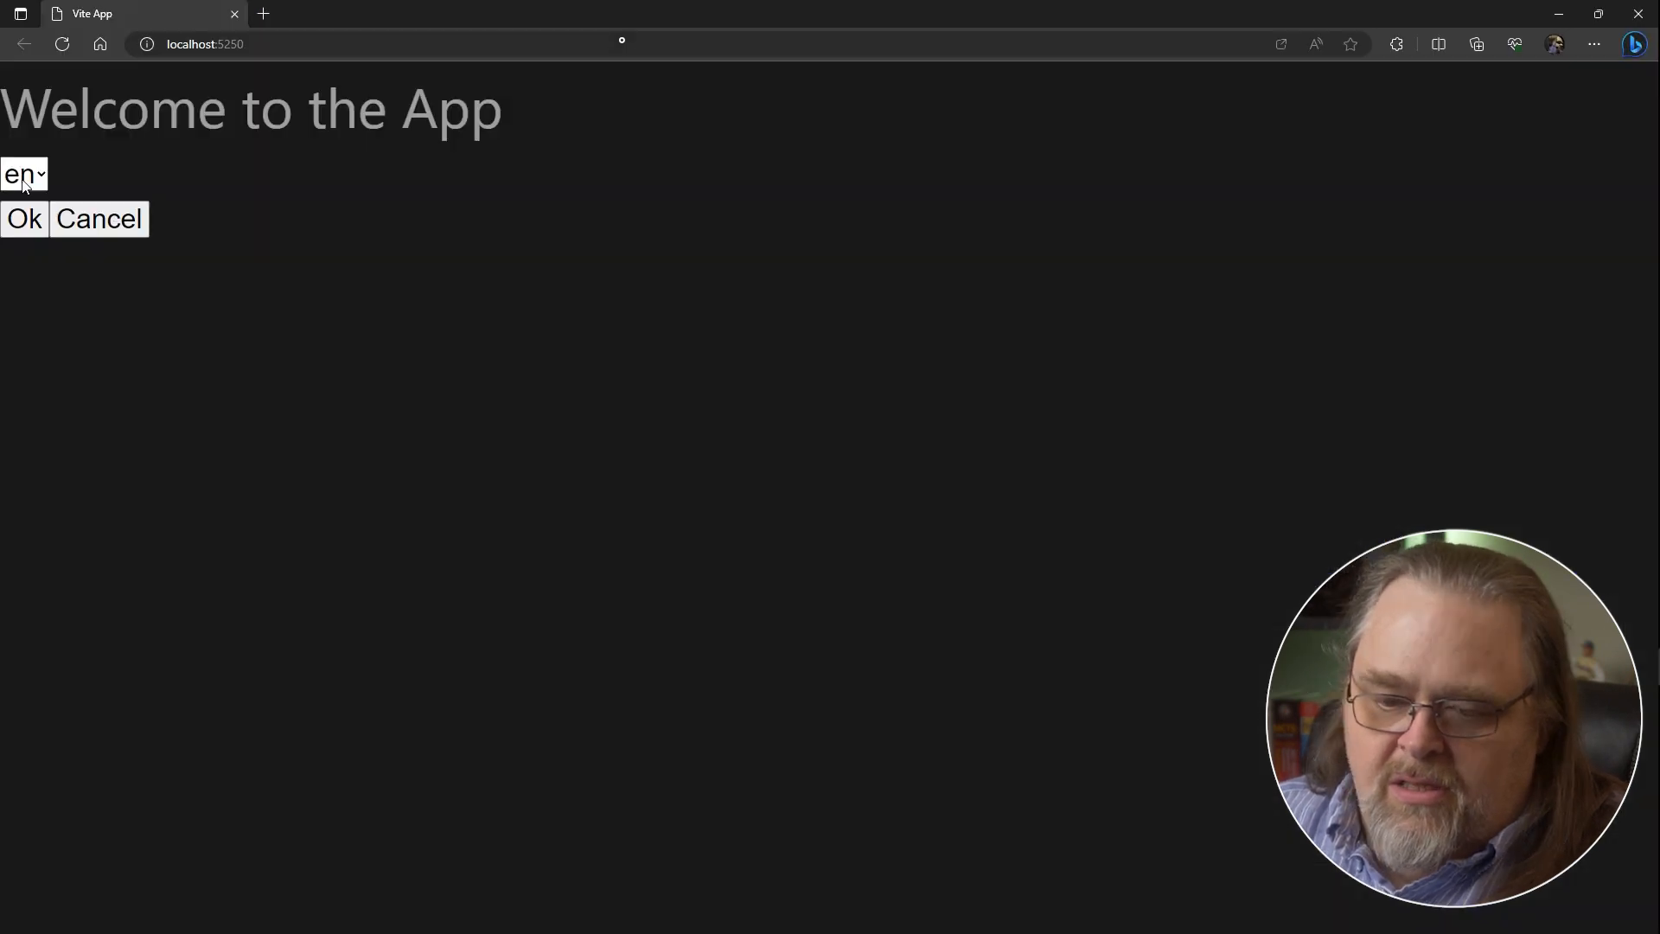
Choose fr in the language dropdown so the page shows Bienvenue dans l'application, OK and Annuler.
{"action": "left_click", "coordinate": [24, 173]}
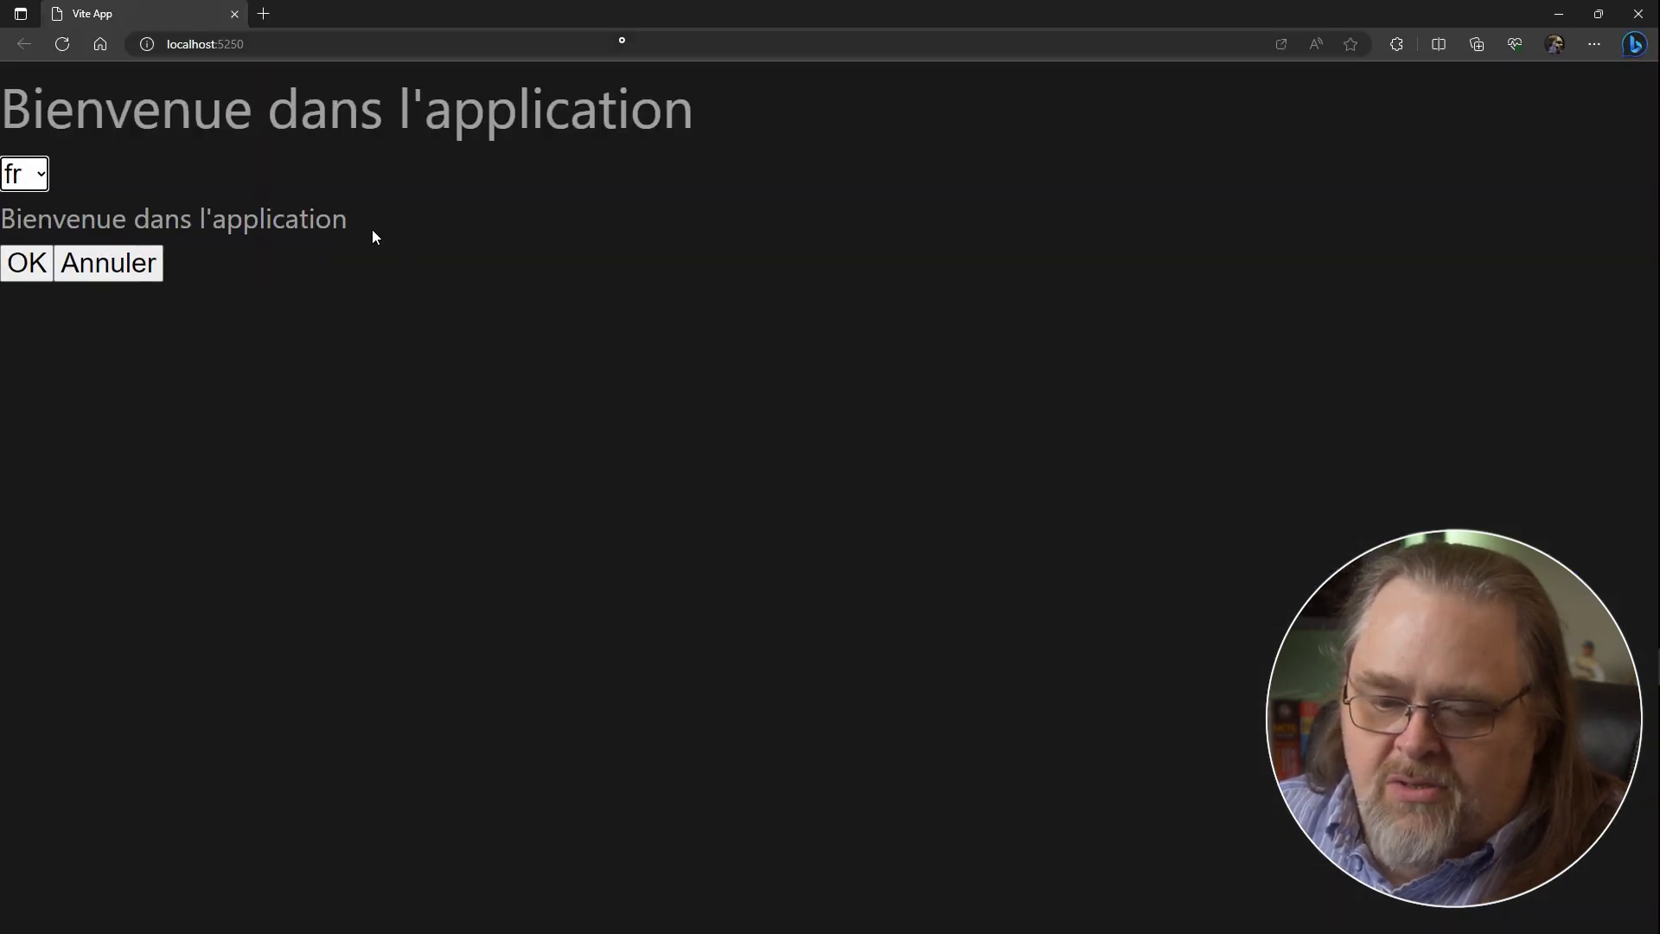
{"action": "double_click", "coordinate": [330, 220]}
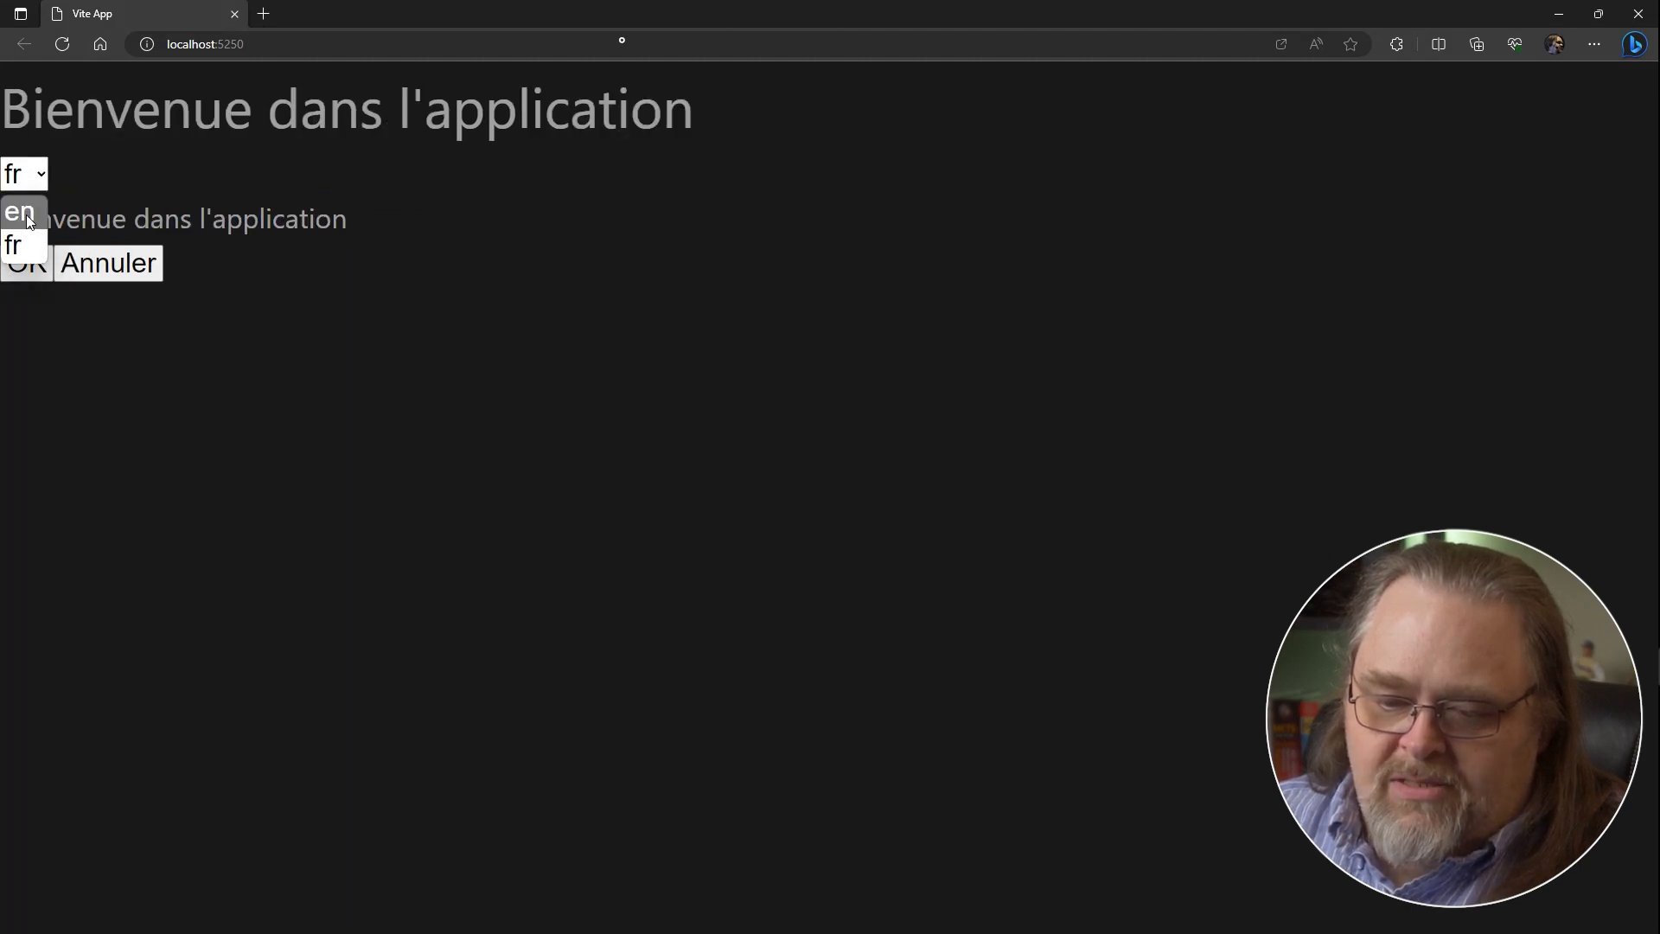
{"action": "left_click", "coordinate": [13, 244]}
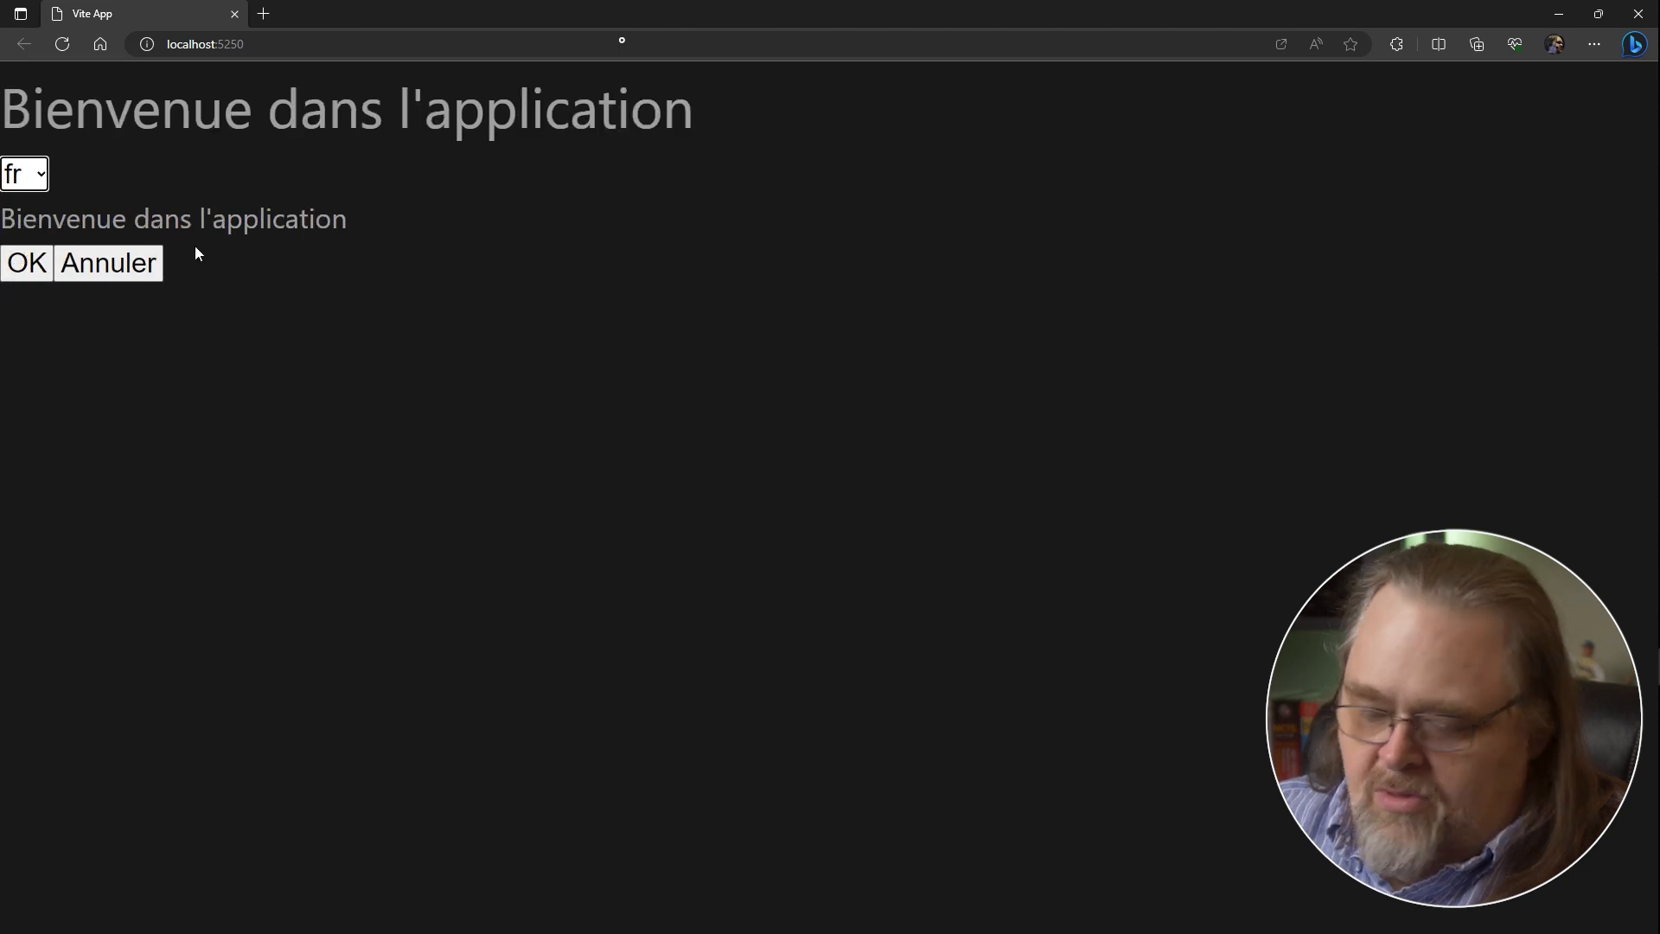
In DevTools' Network Fetch/XHR list, inspect the main.welcome response returning the French welcome text.
{"action": "key", "text": "F12"}
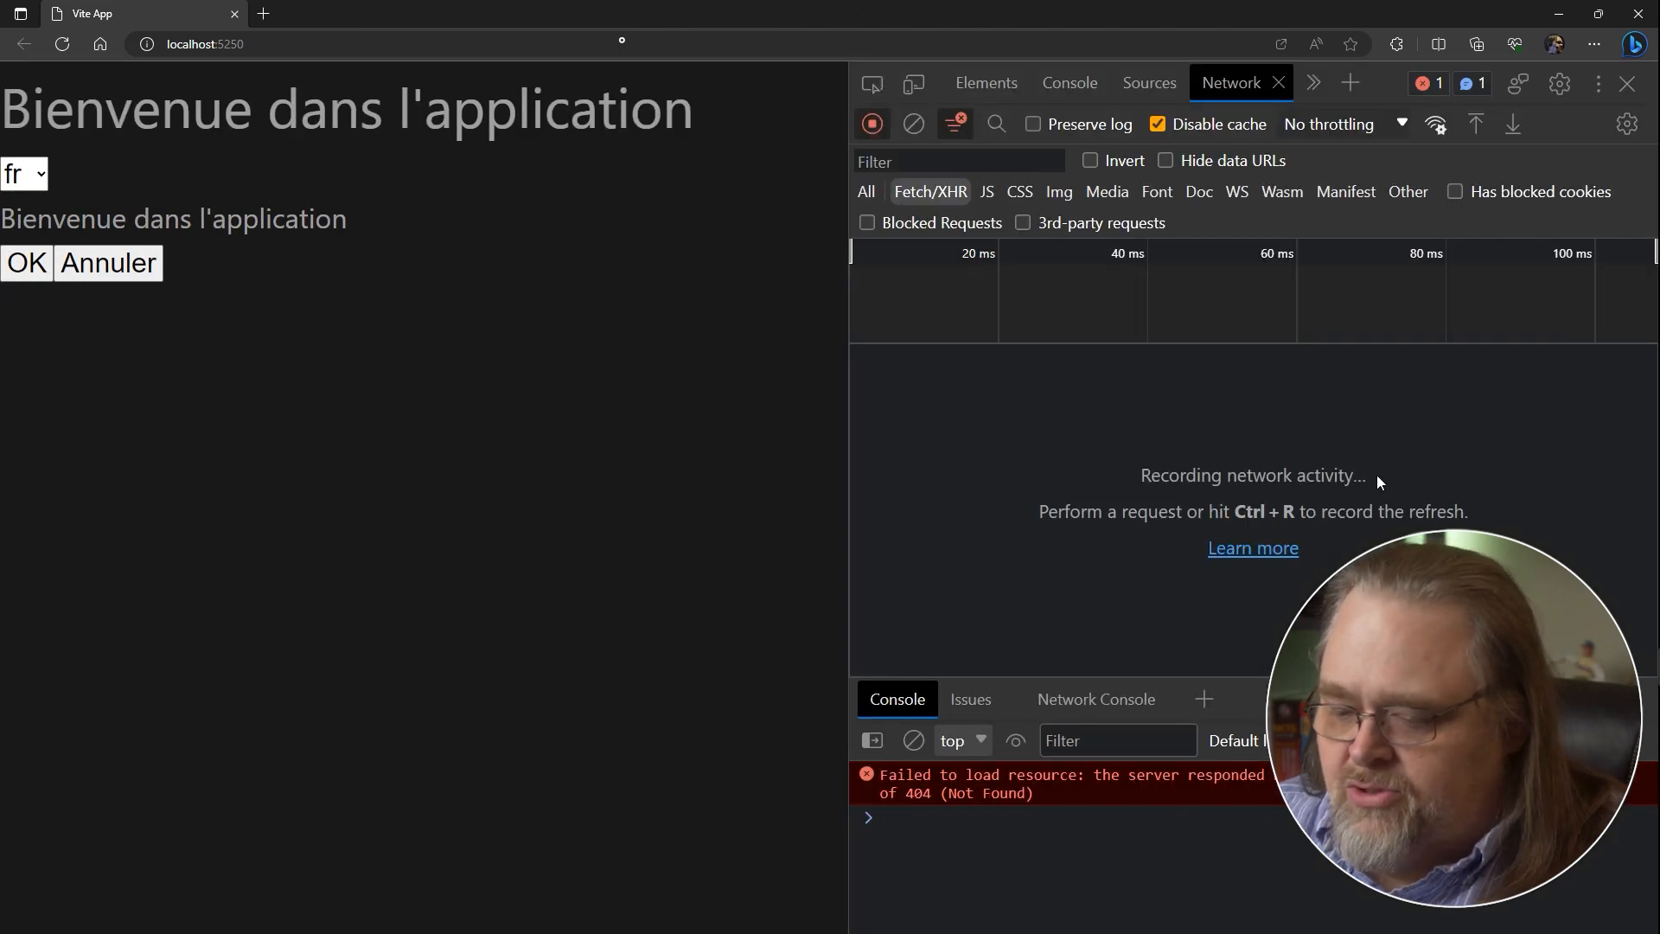
{"action": "left_click", "coordinate": [25, 173]}
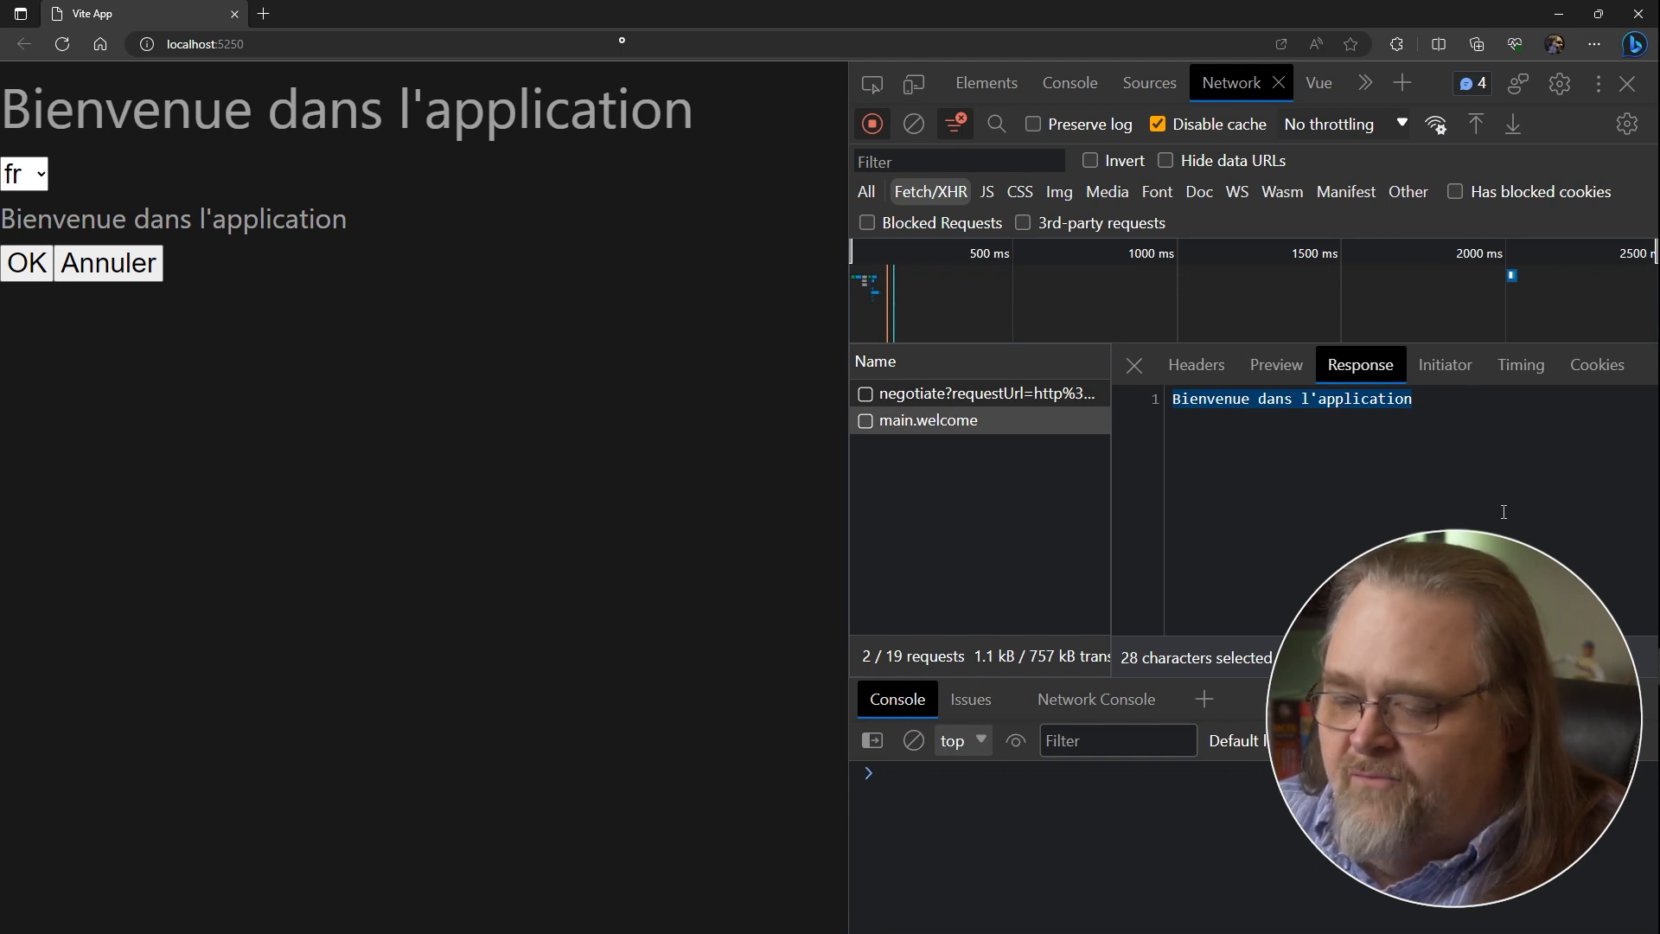
{"action": "mouse_move", "coordinate": [953, 420]}
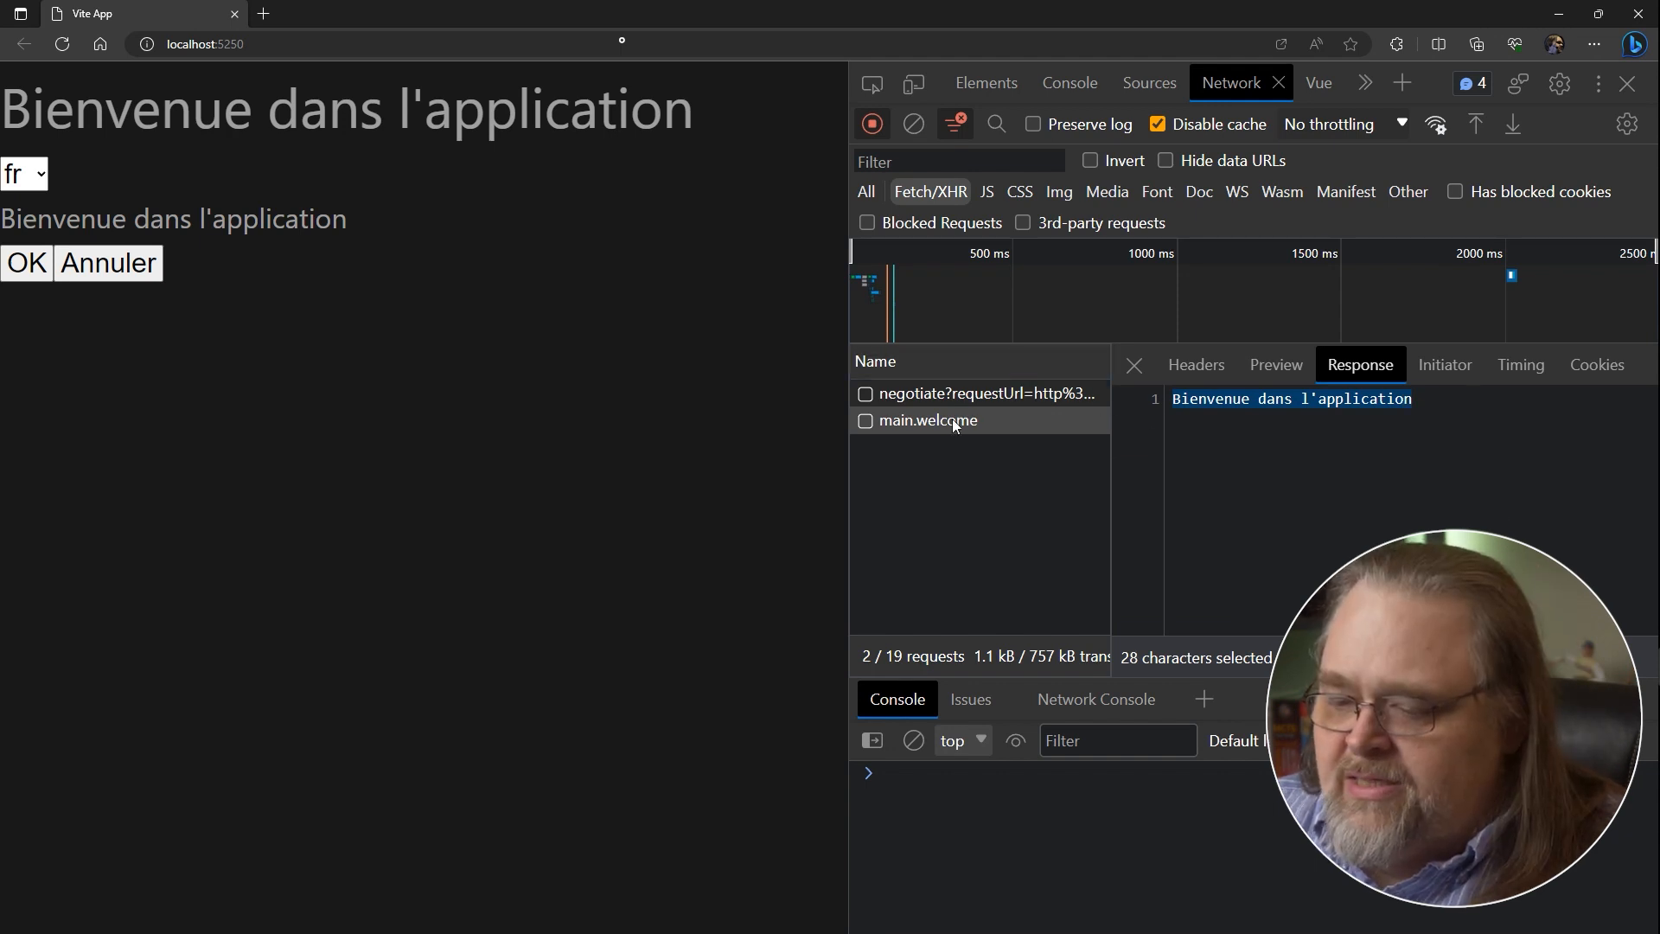